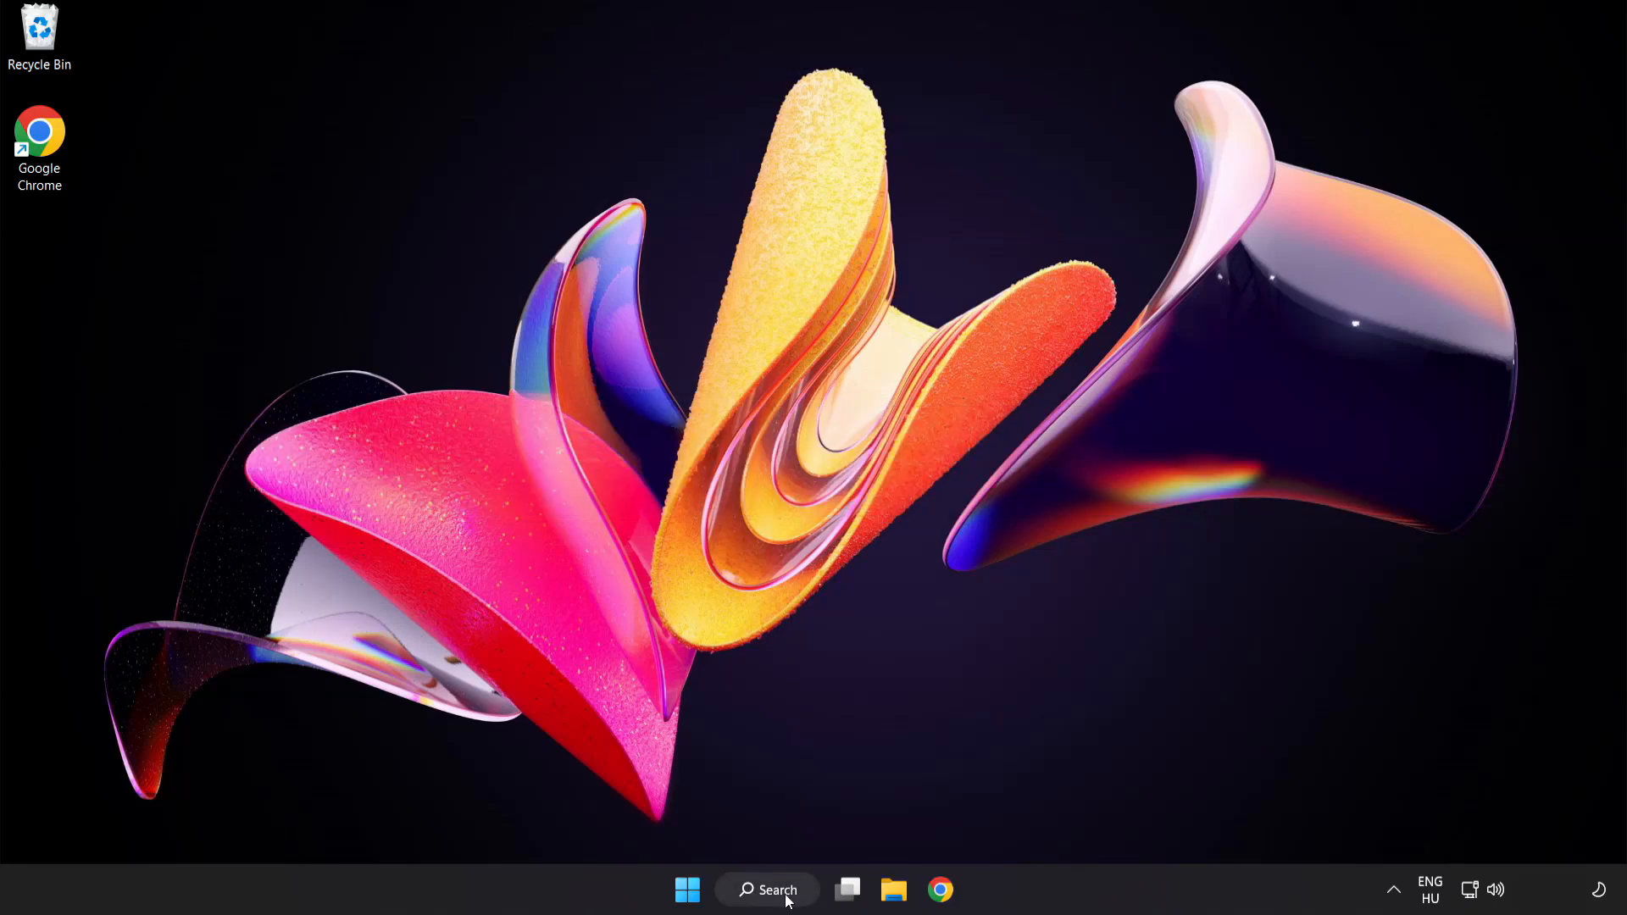
Search Windows for 'device manager' so it shows as the best match
click(766, 889)
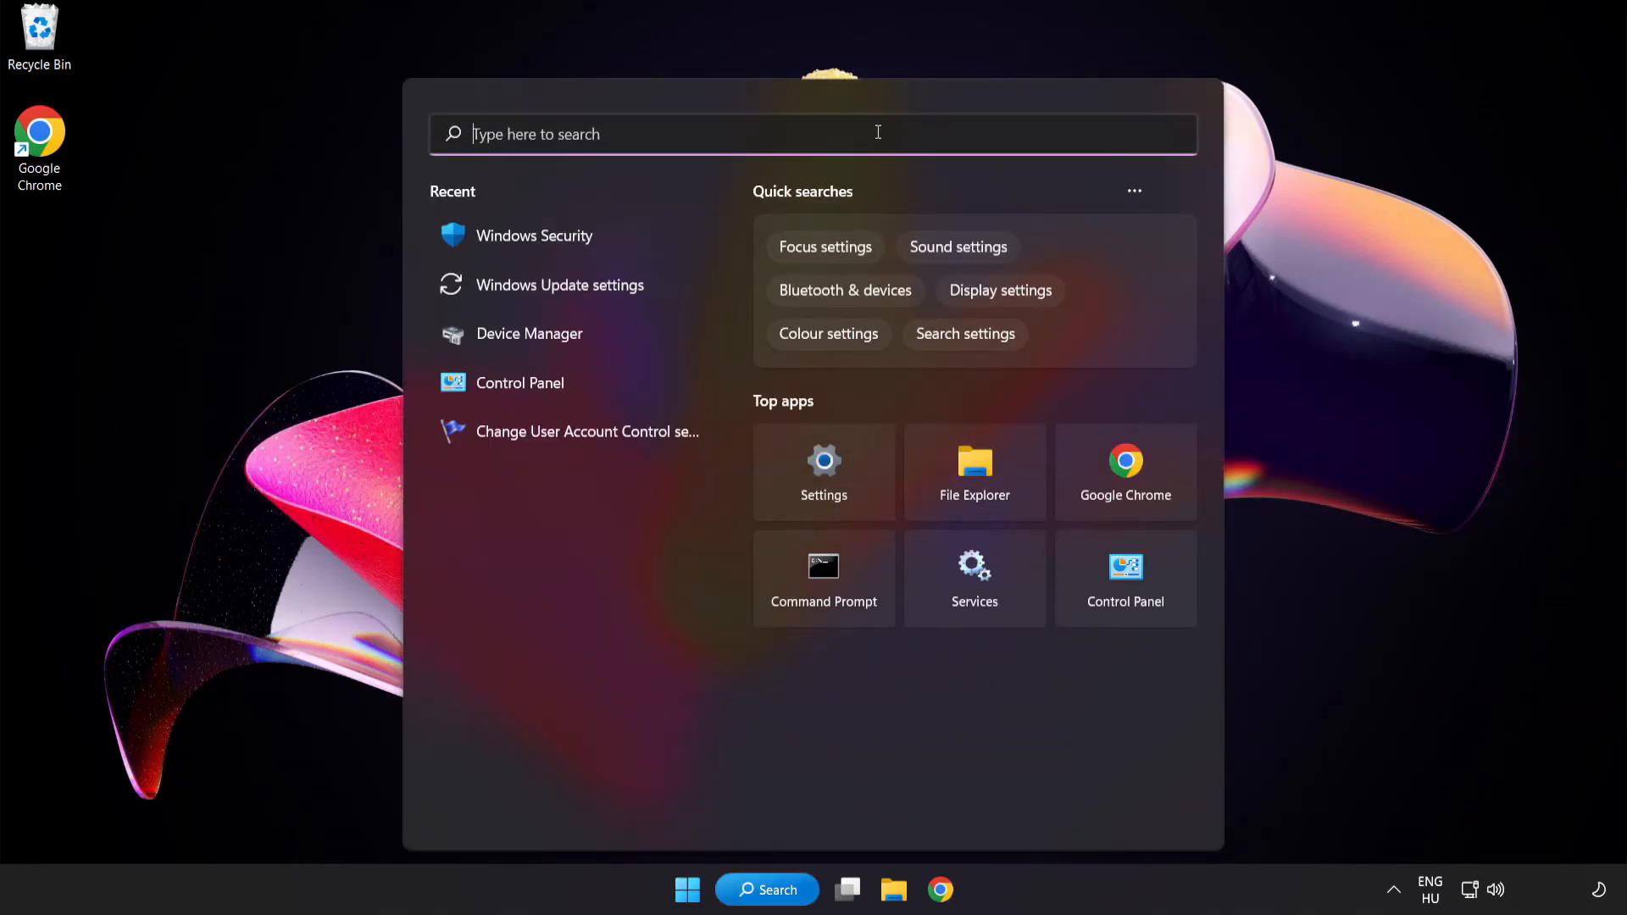
text(device manager)
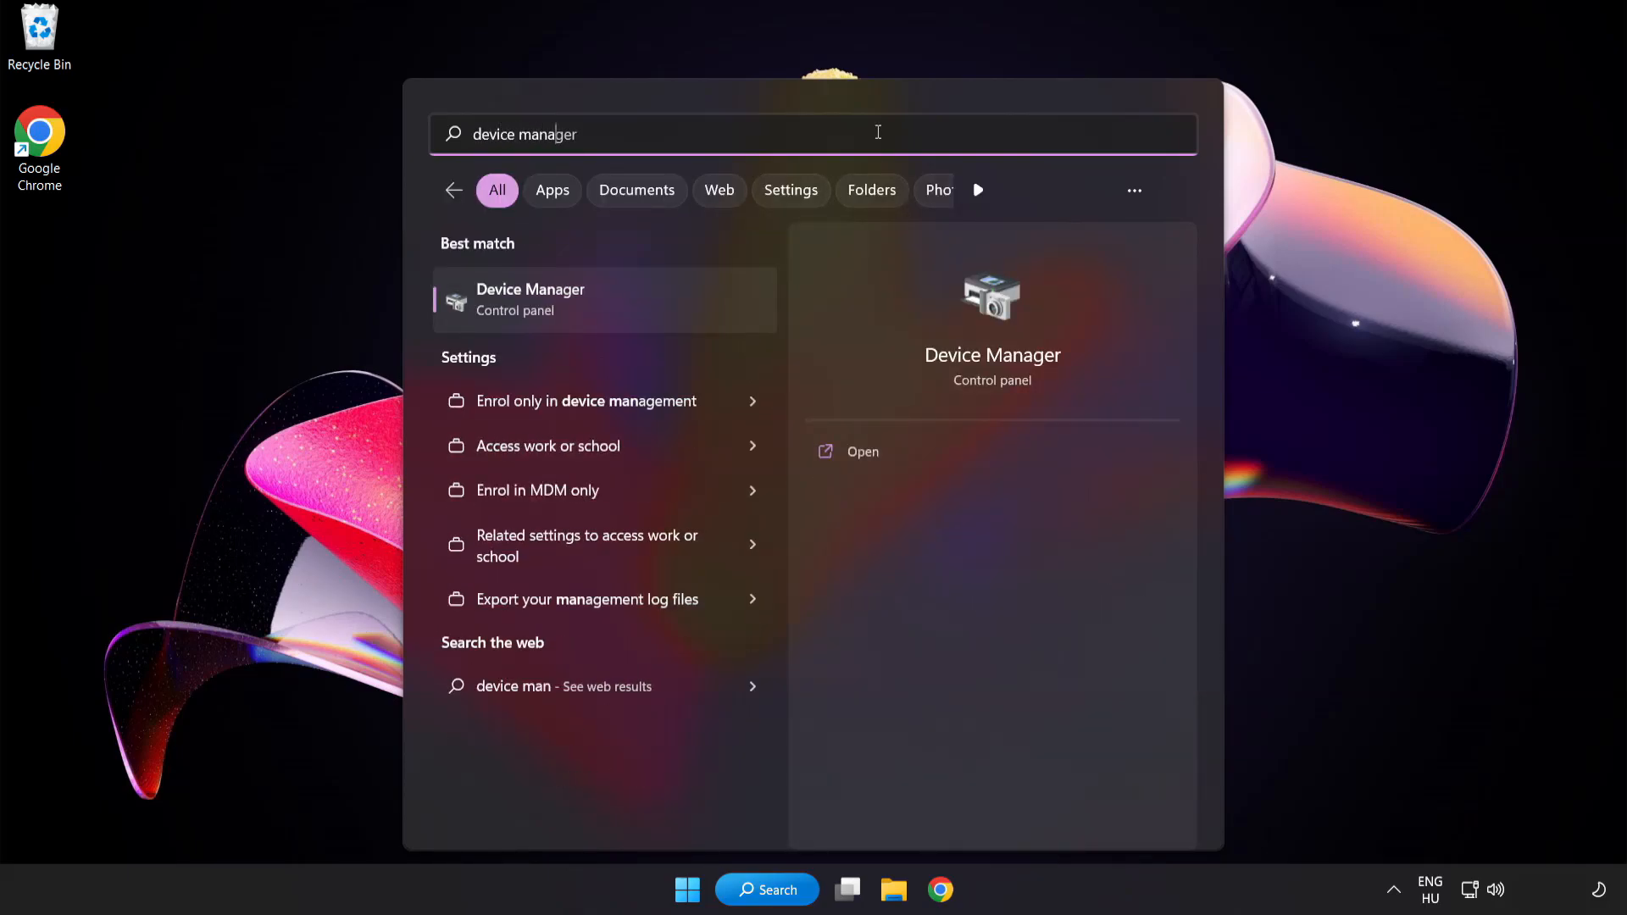
text(er)
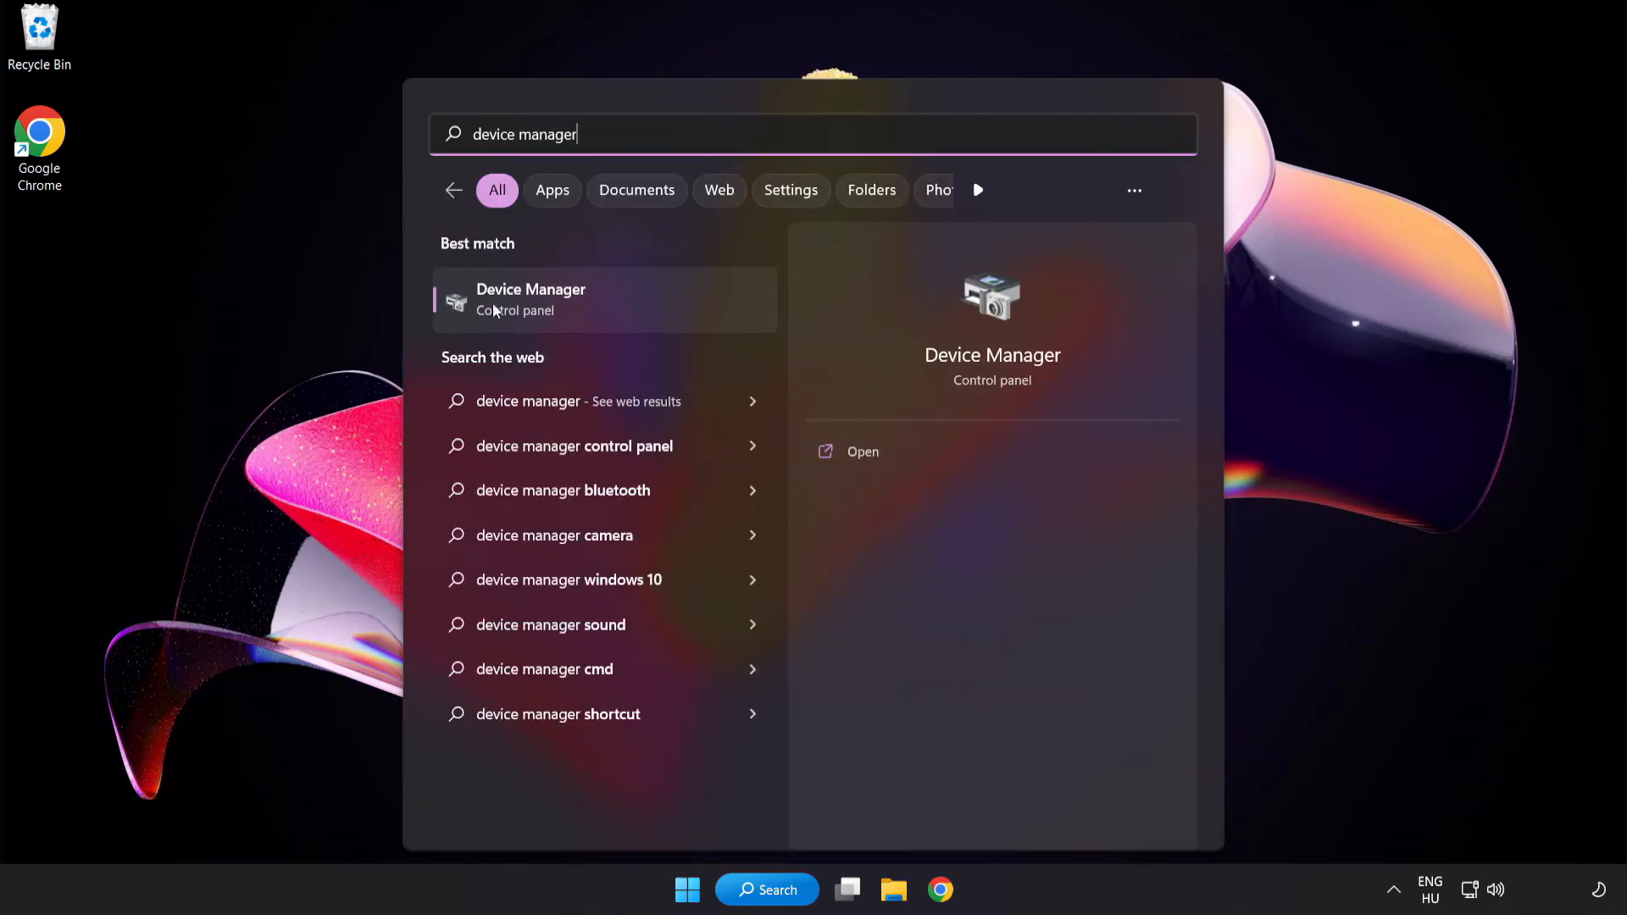
mouse_move(651, 312)
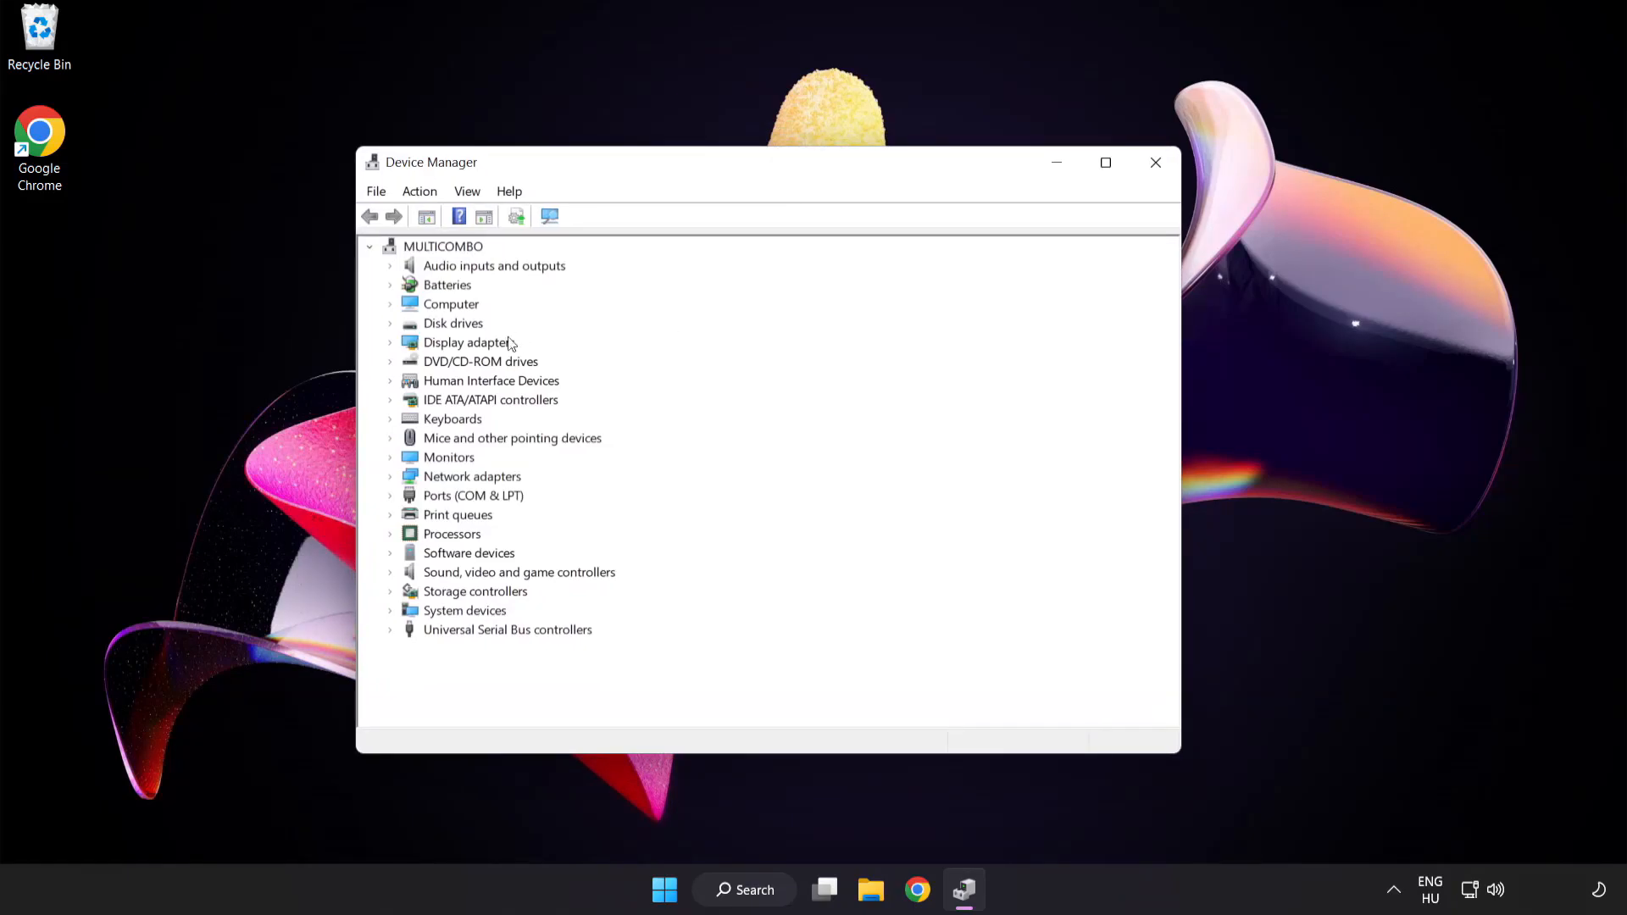
Expand Display adapters and bring up the context menu for VMware SVGA 3D
click(470, 342)
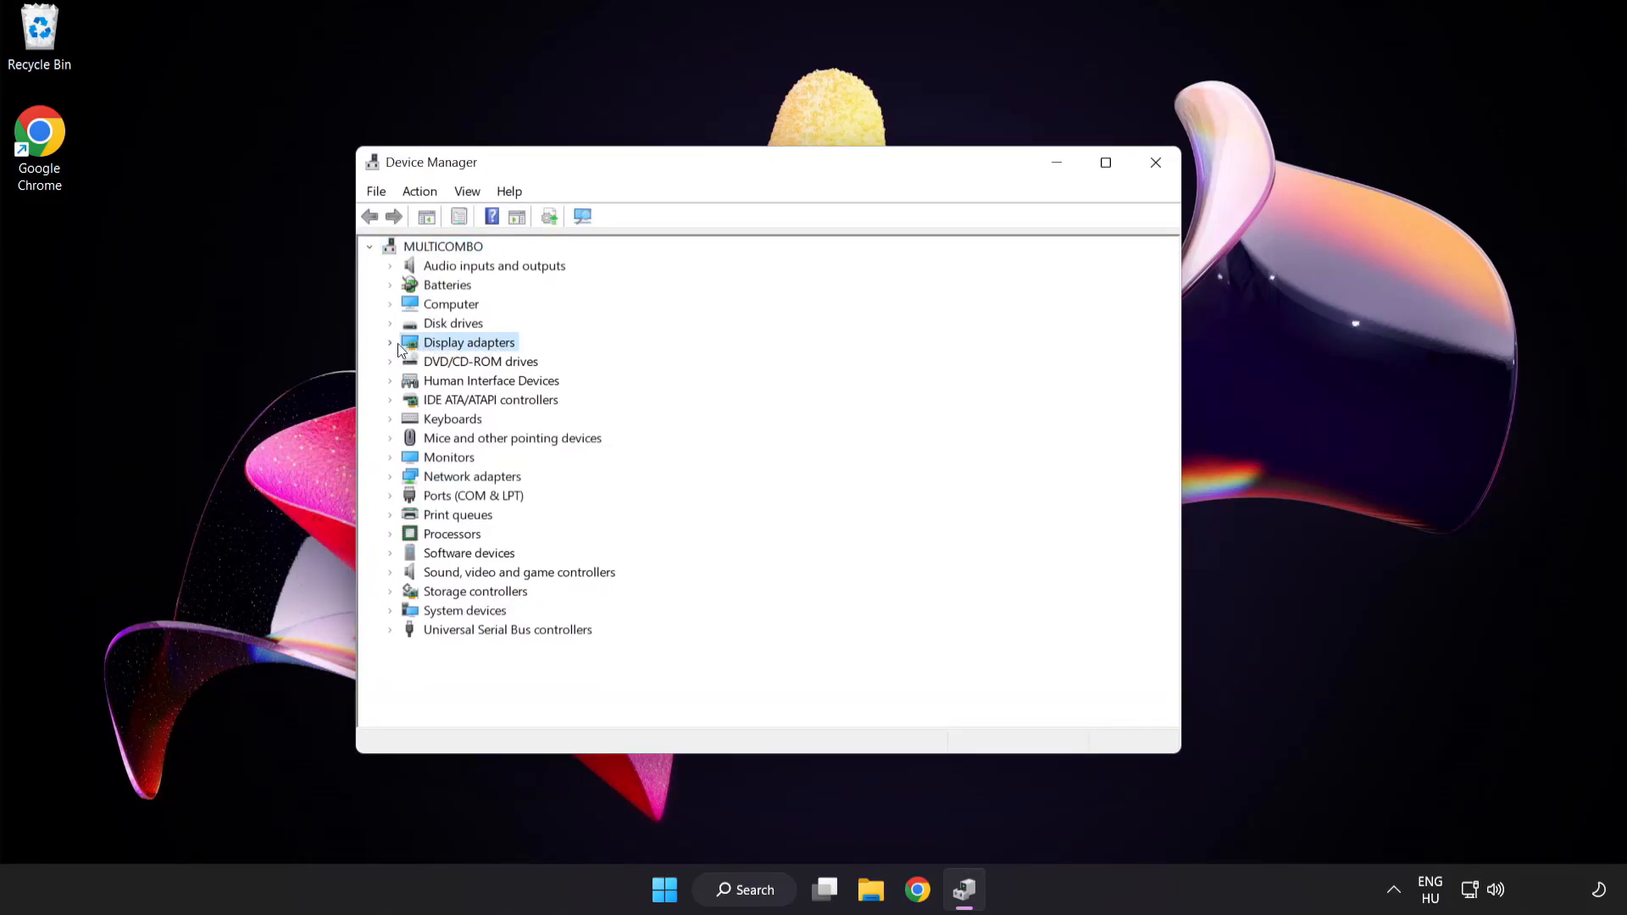
click(391, 342)
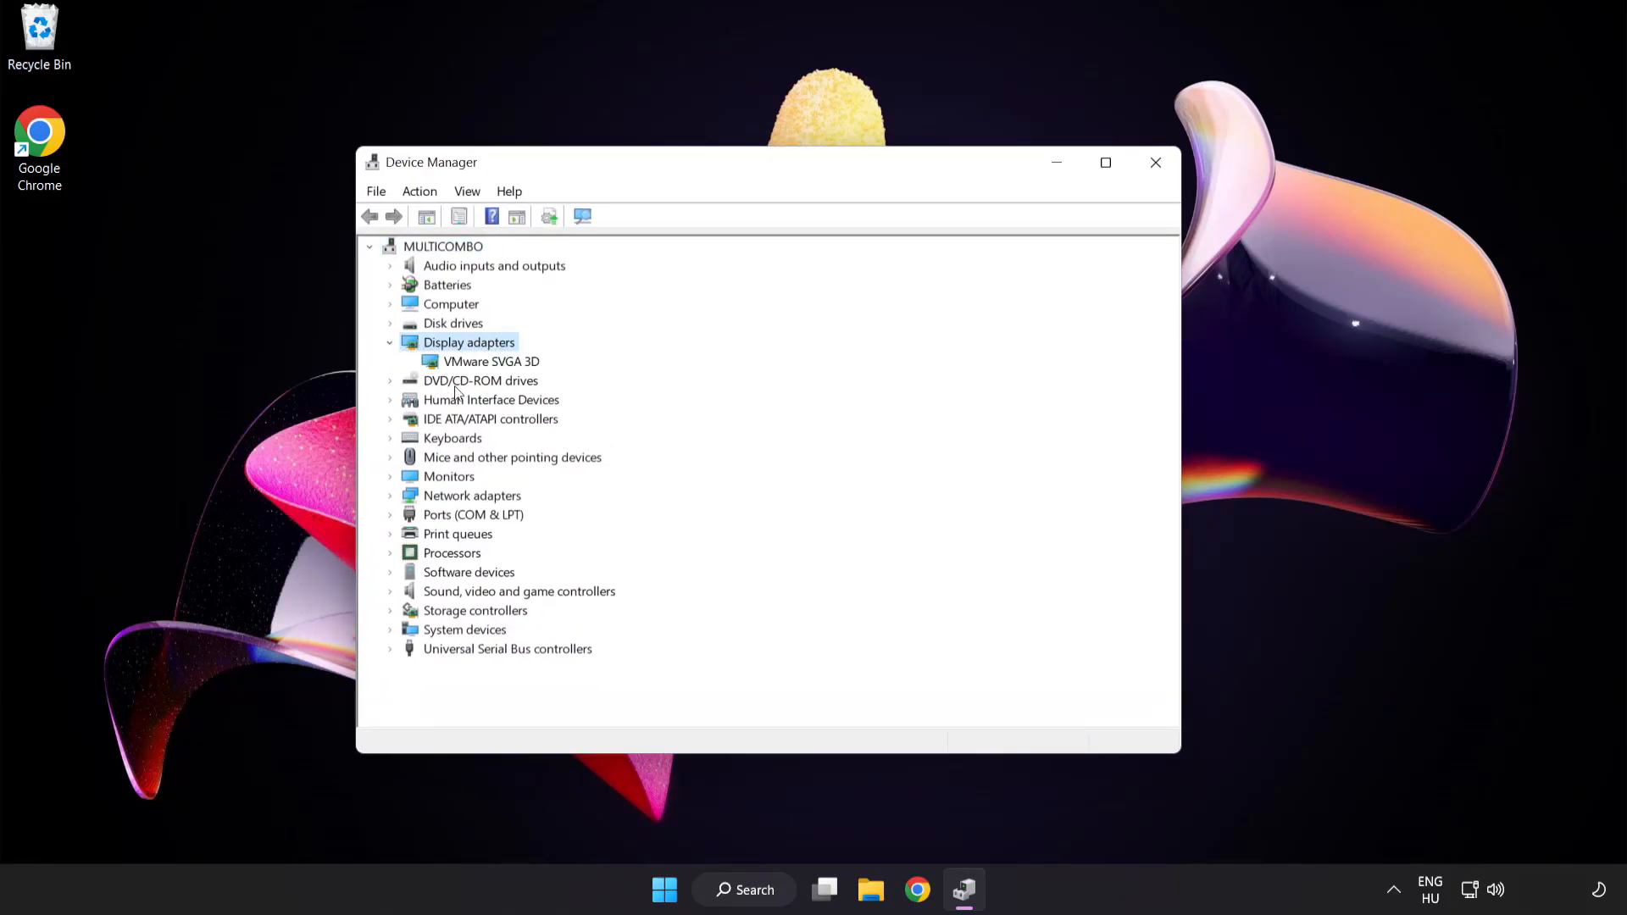
click(492, 361)
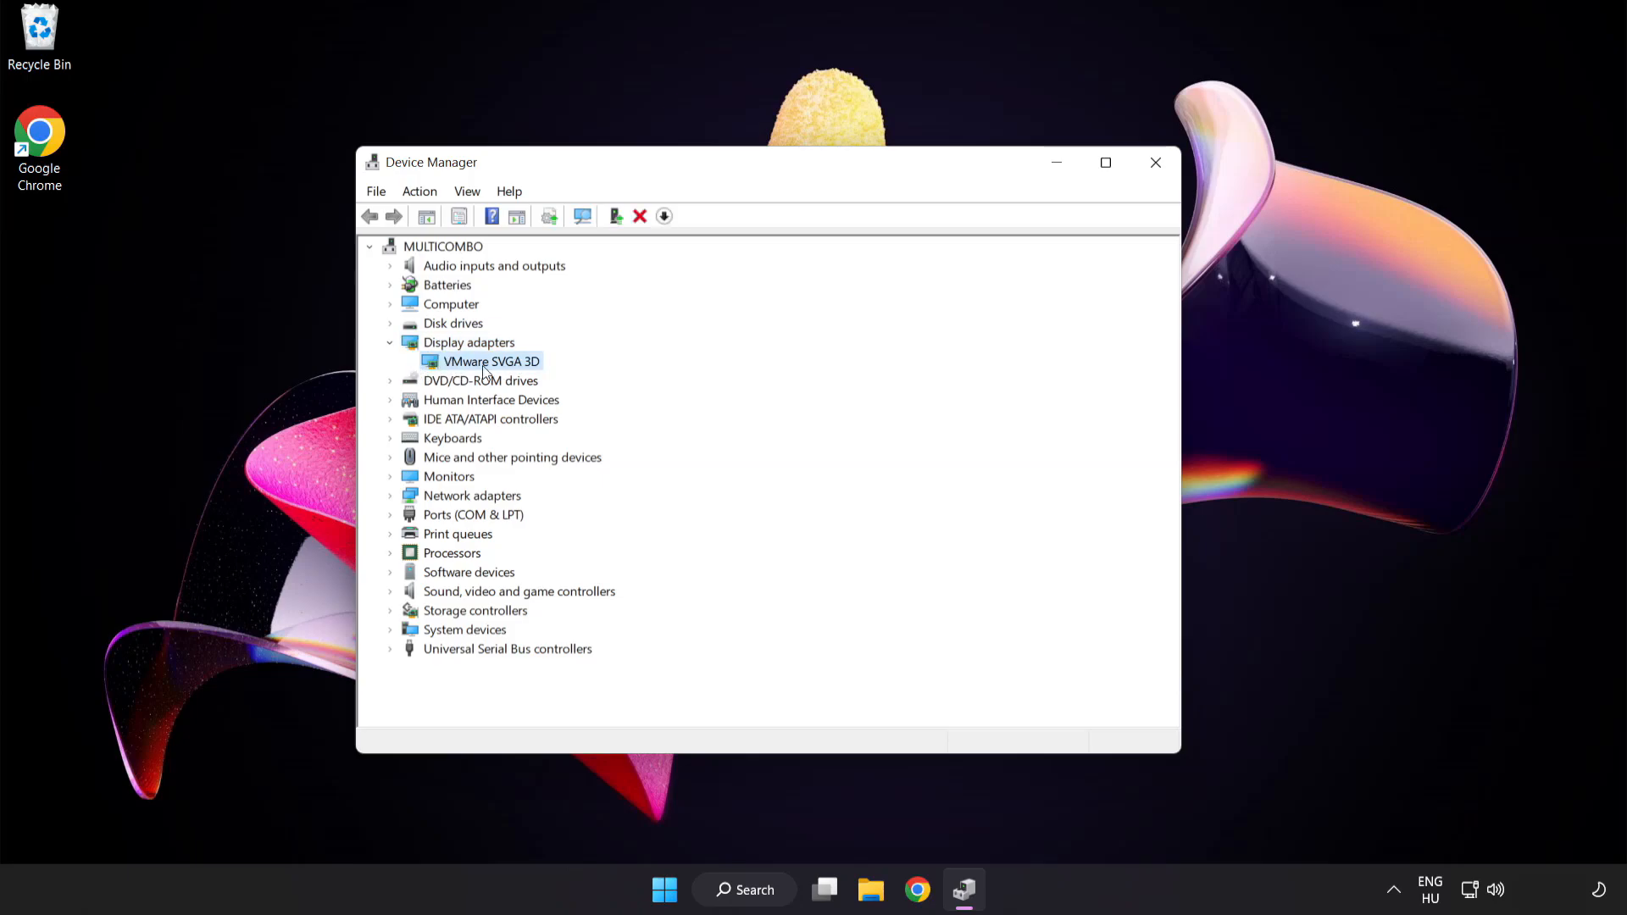
right_click(491, 361)
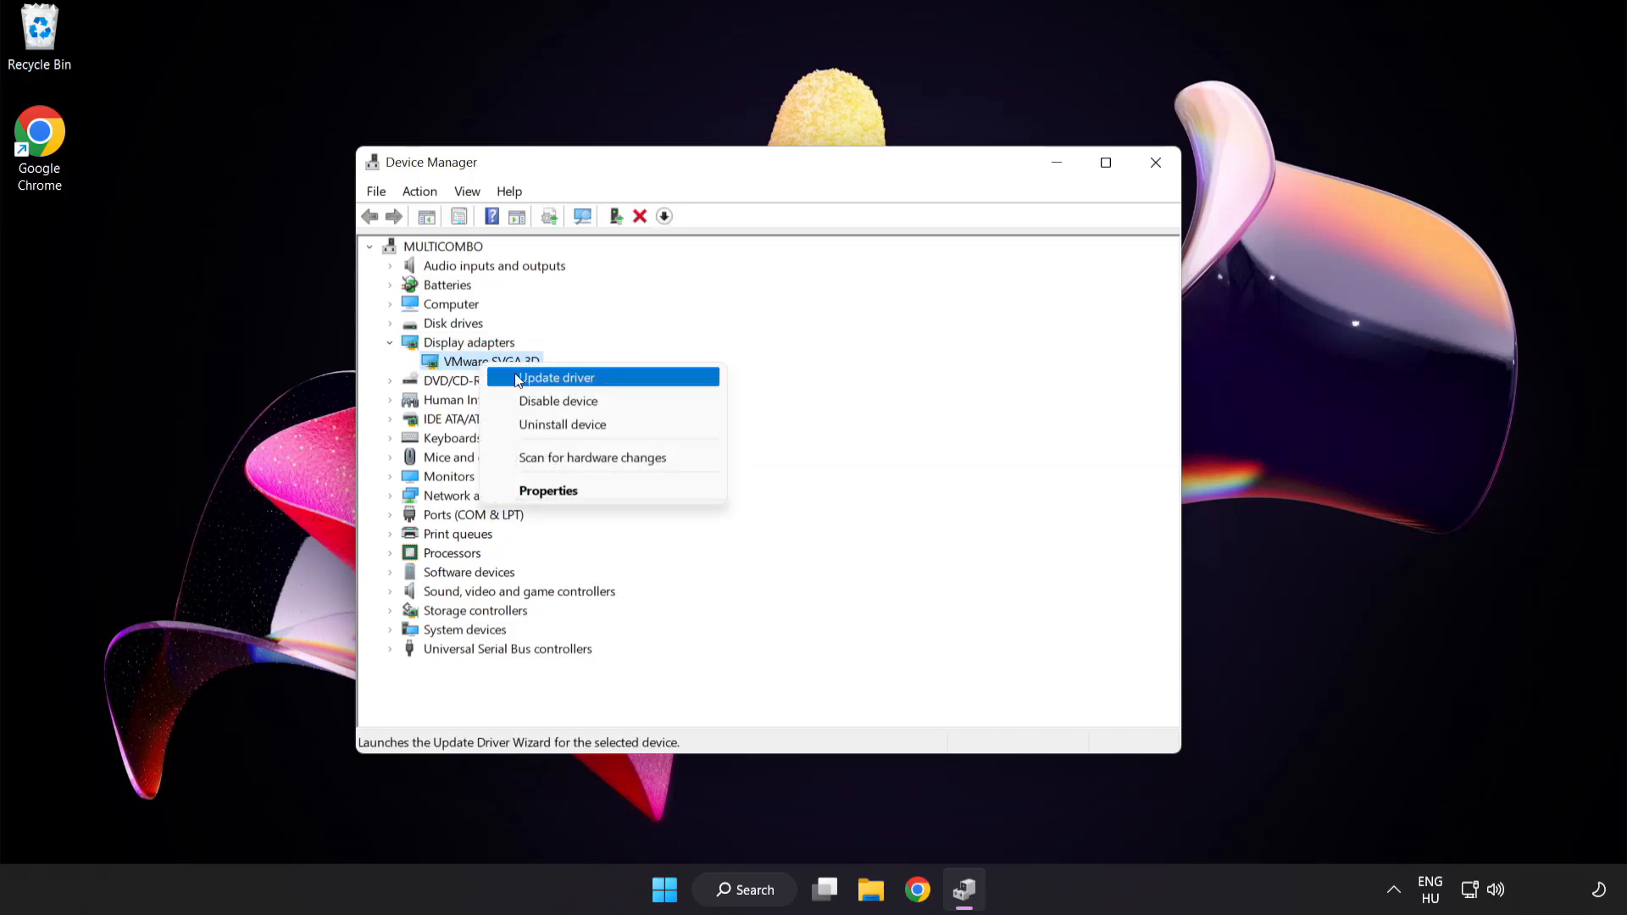
mouse_move(630, 378)
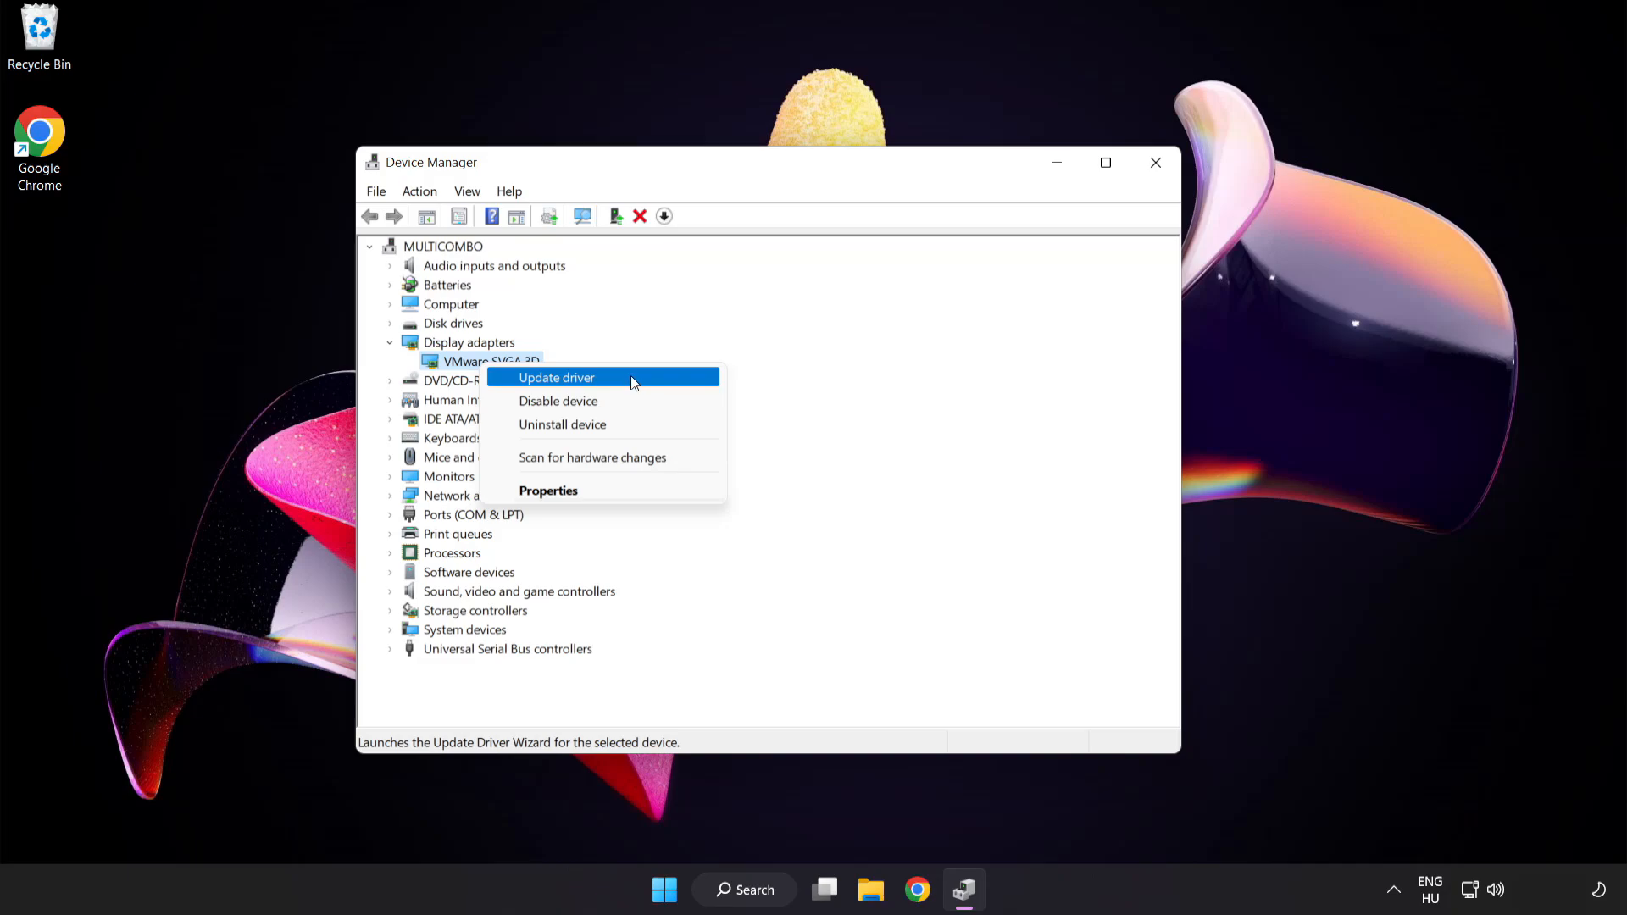
Update the VMware SVGA 3D driver with automatic search, confirm the best driver is installed, and close the wizard
click(555, 376)
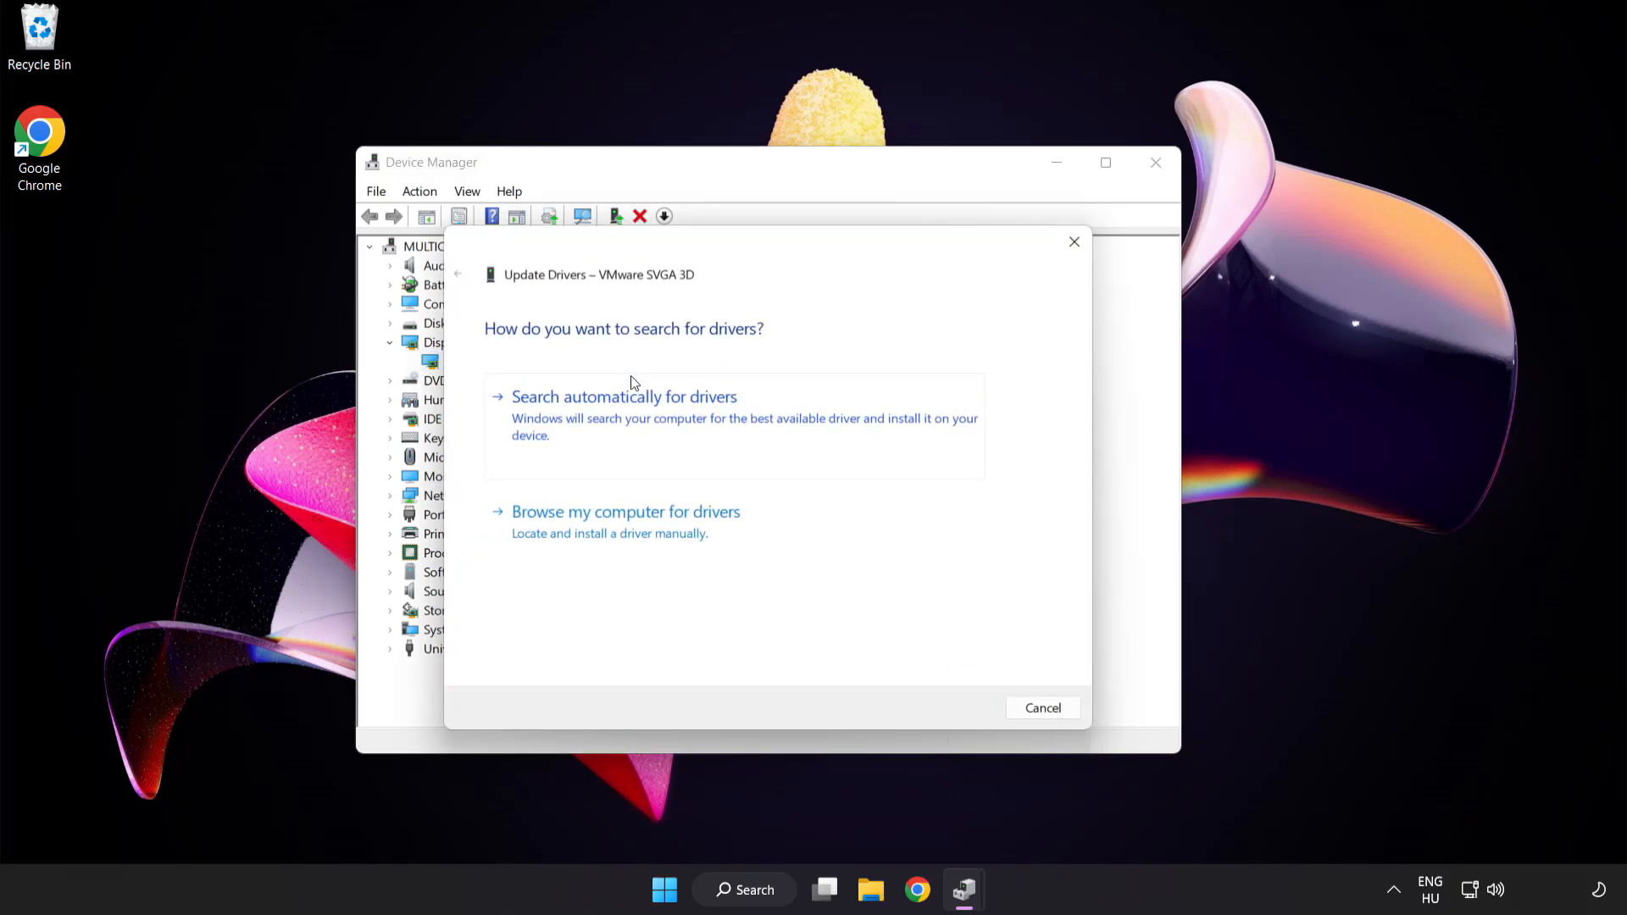
mouse_move(495, 348)
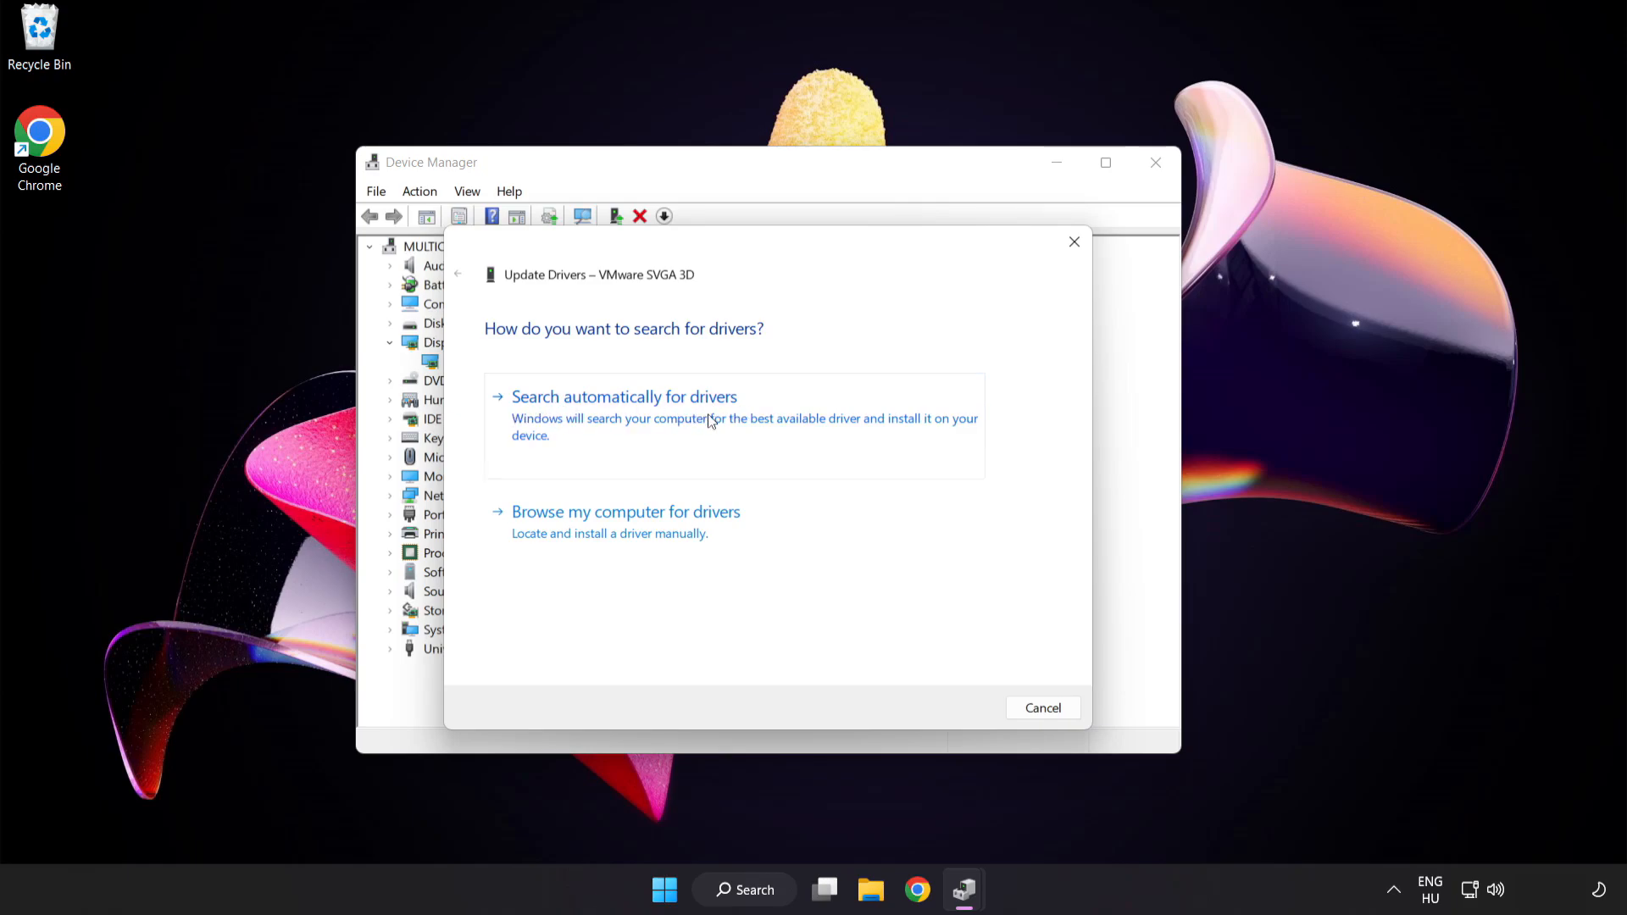
click(624, 396)
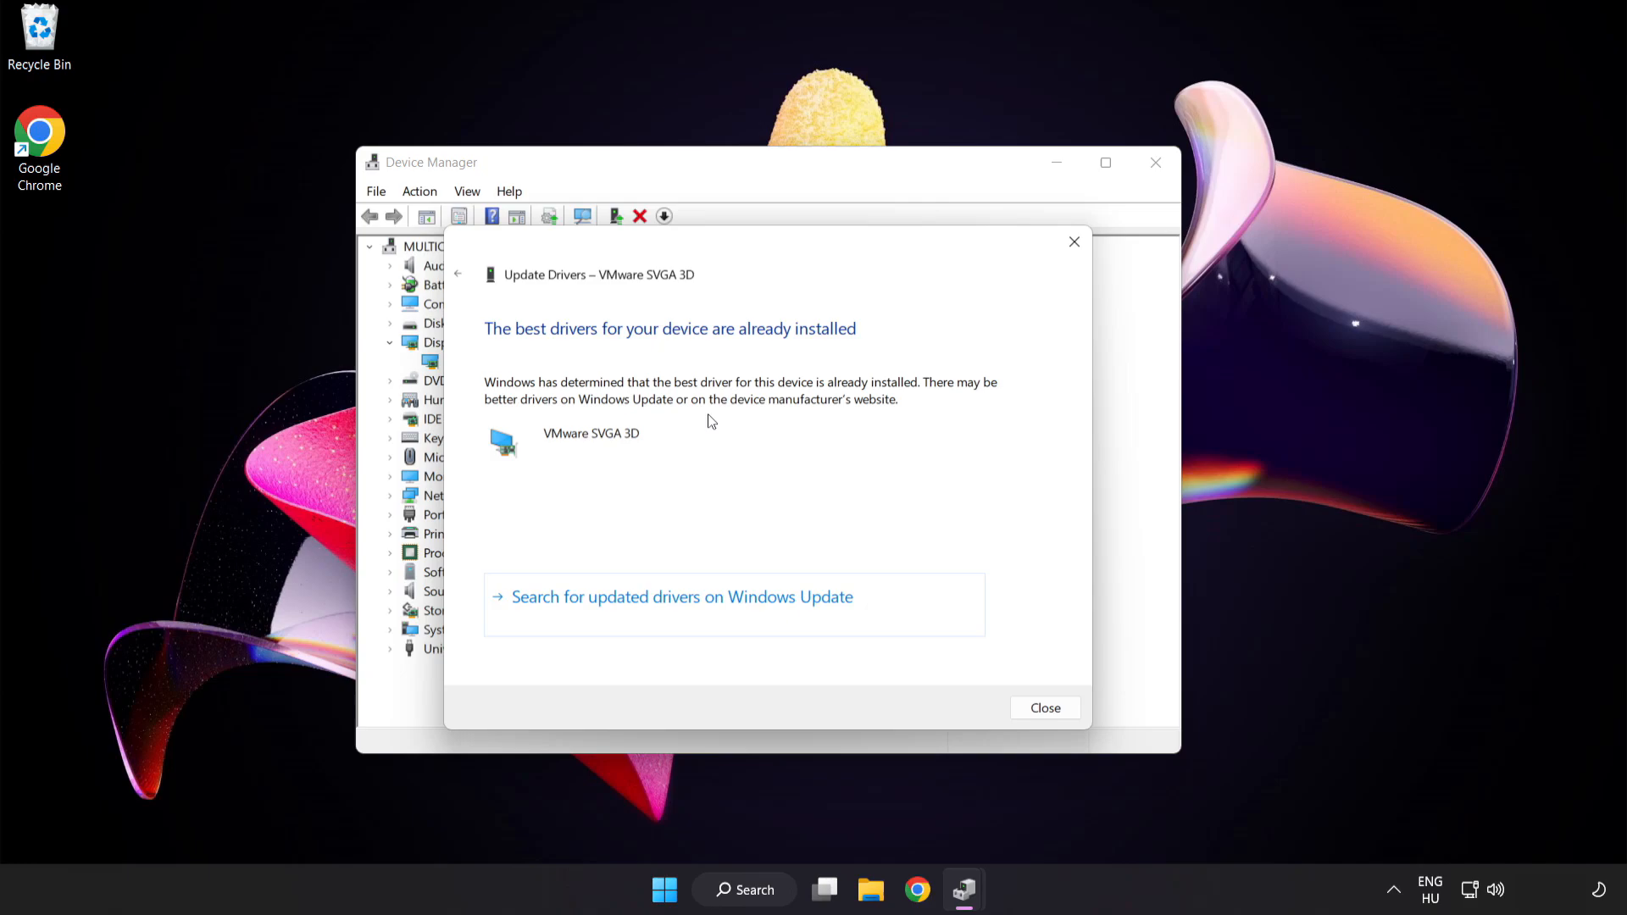
mouse_move(847, 345)
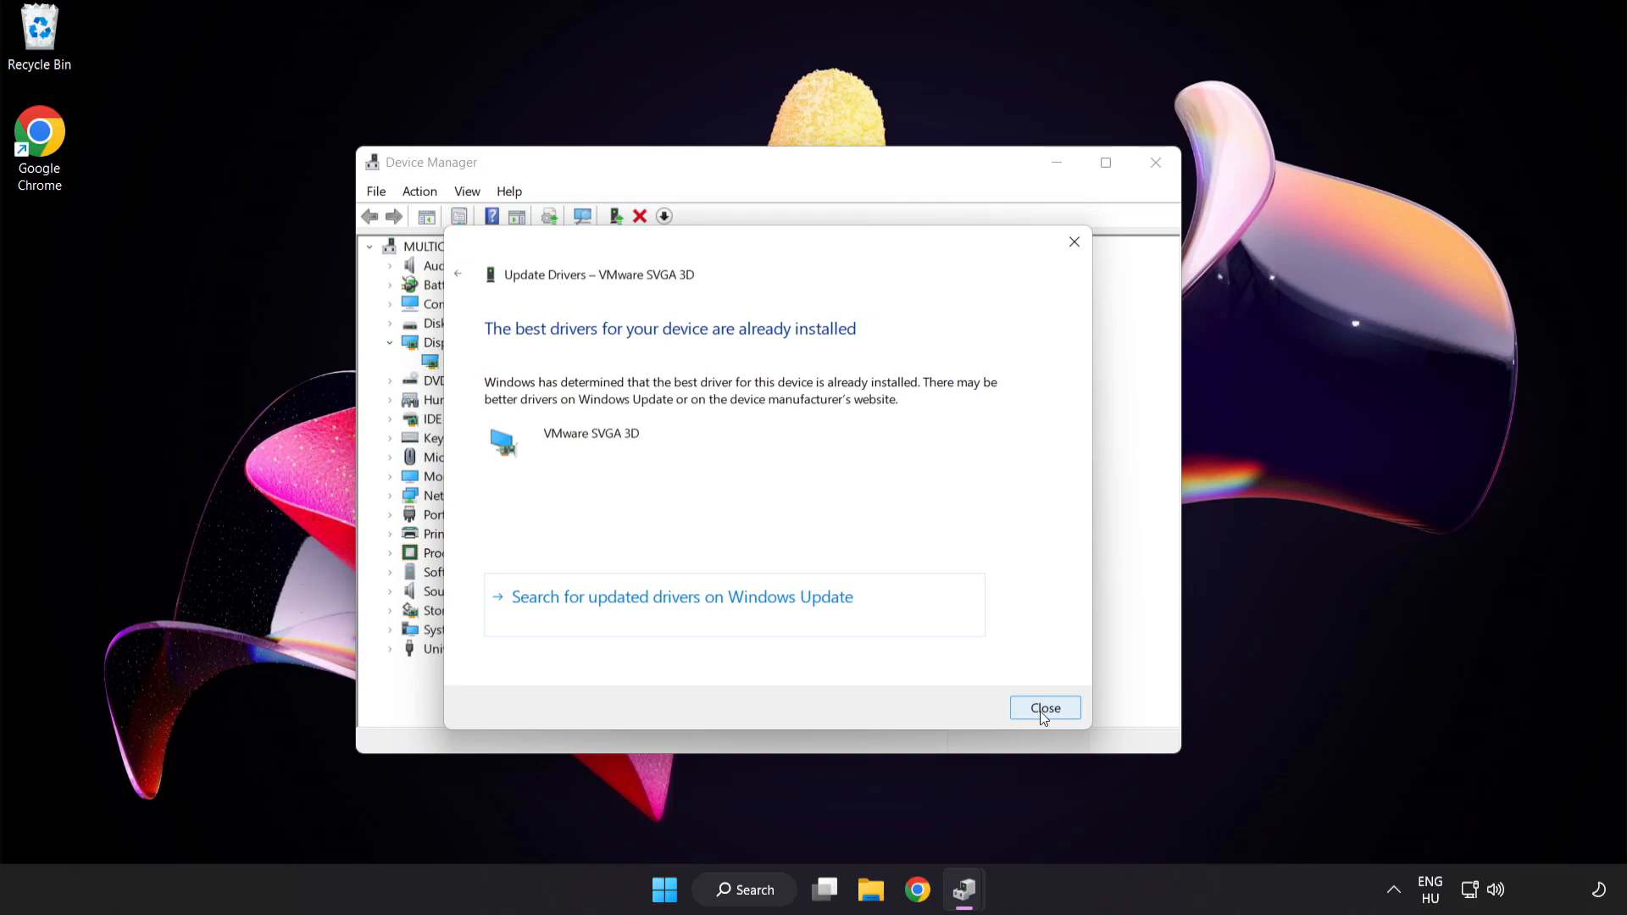
click(1045, 707)
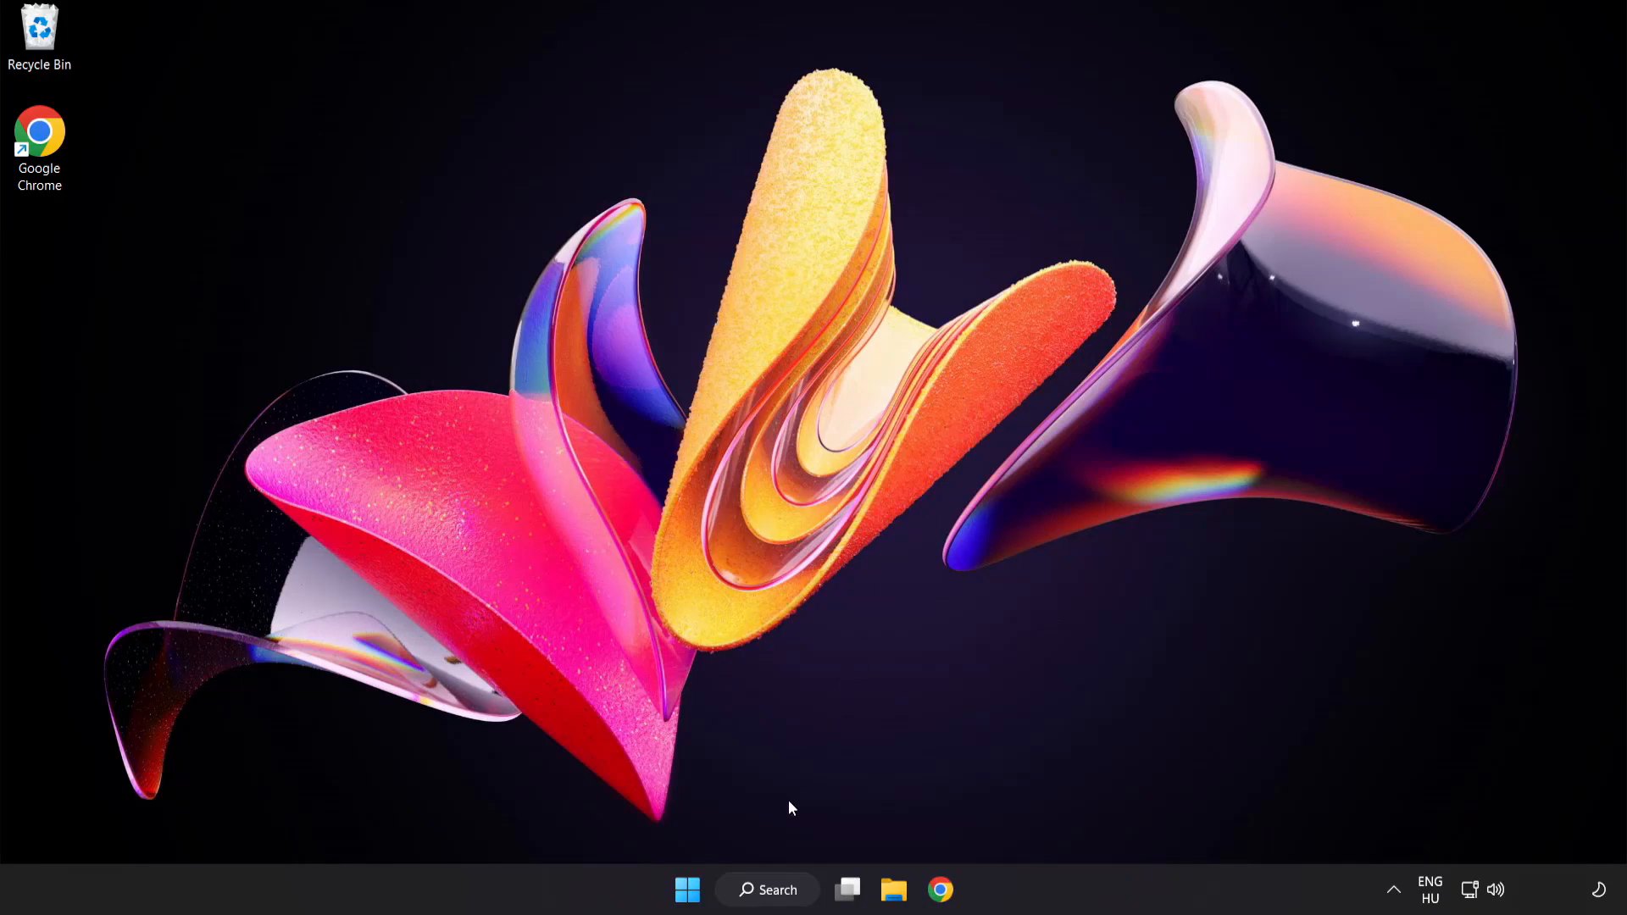
Search Windows for 'update' to find Windows Update settings
click(766, 889)
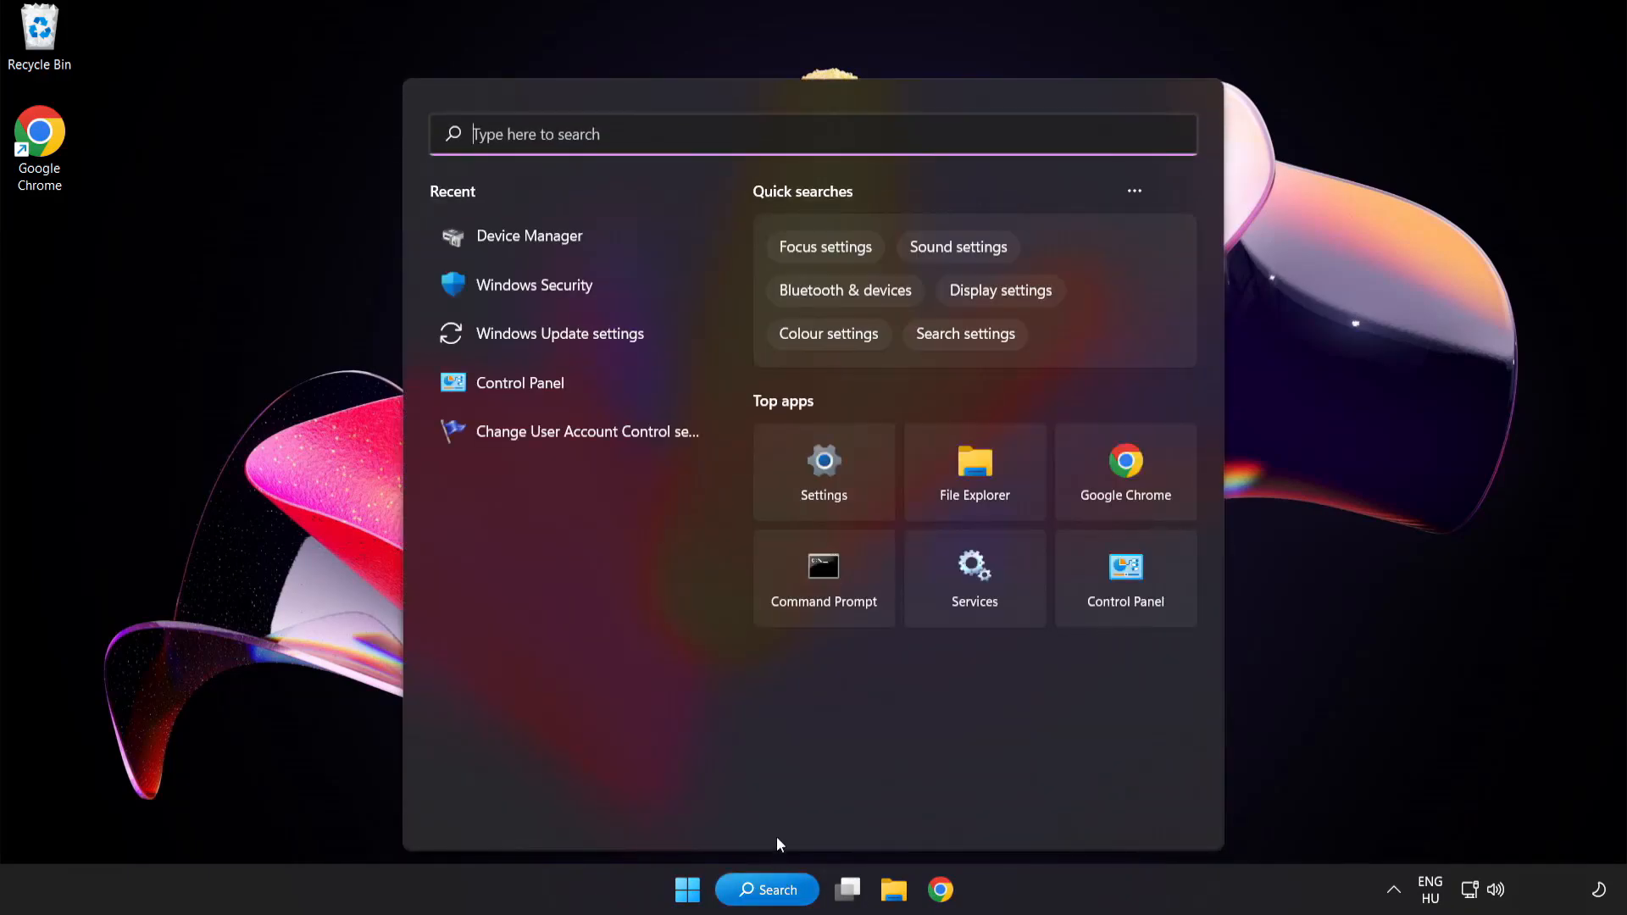
text(up)
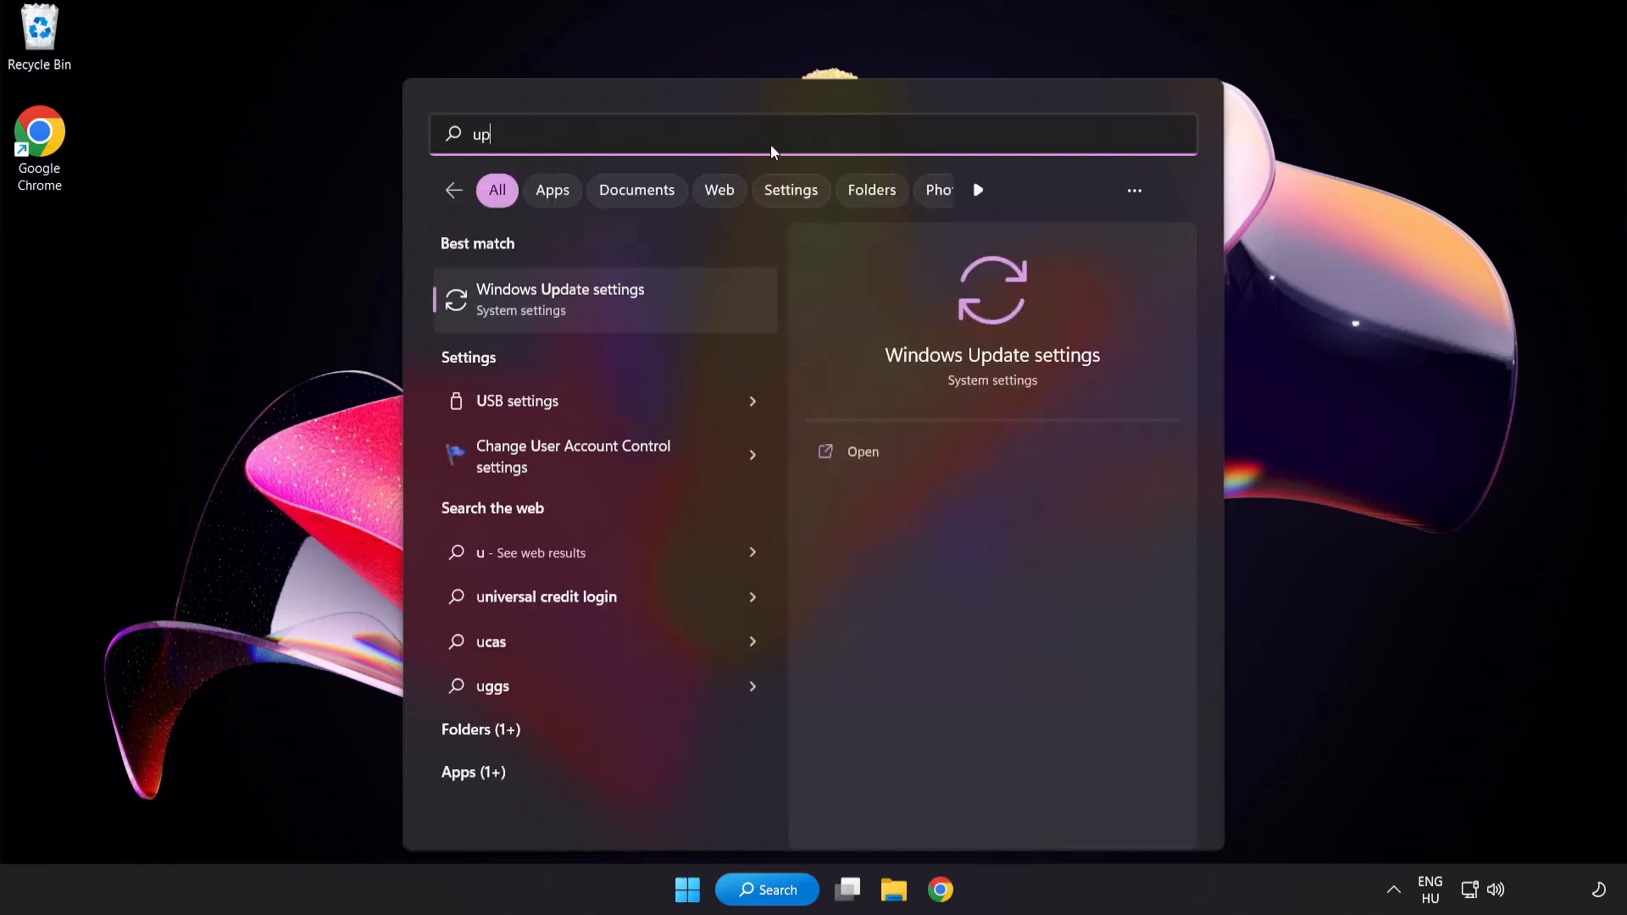
text(date)
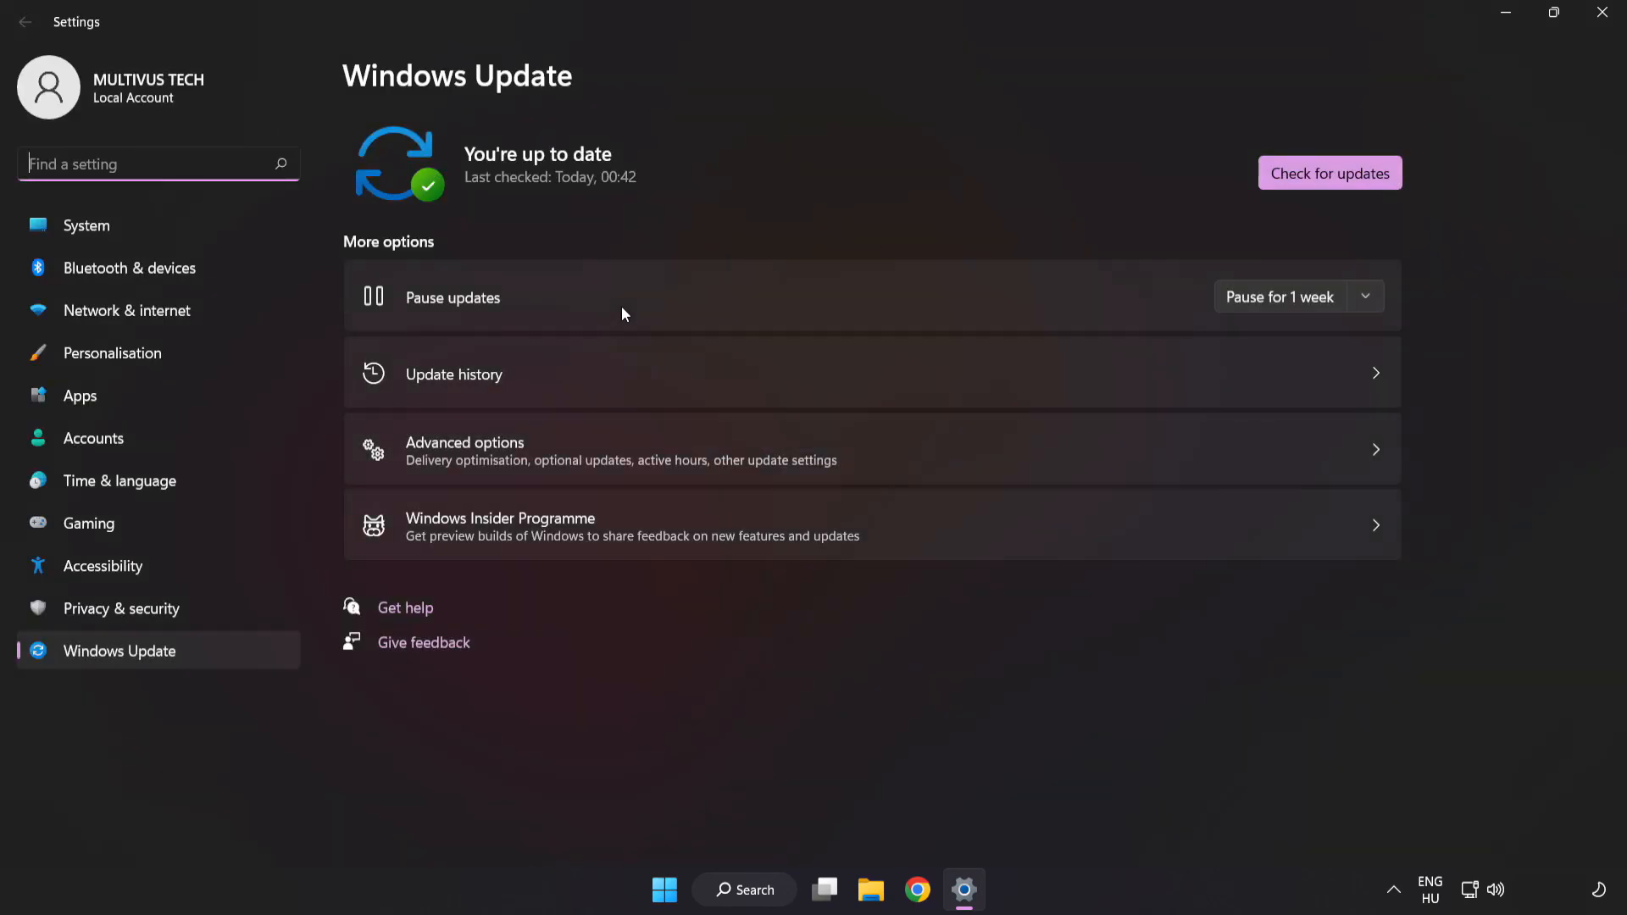
mouse_move(1002, 154)
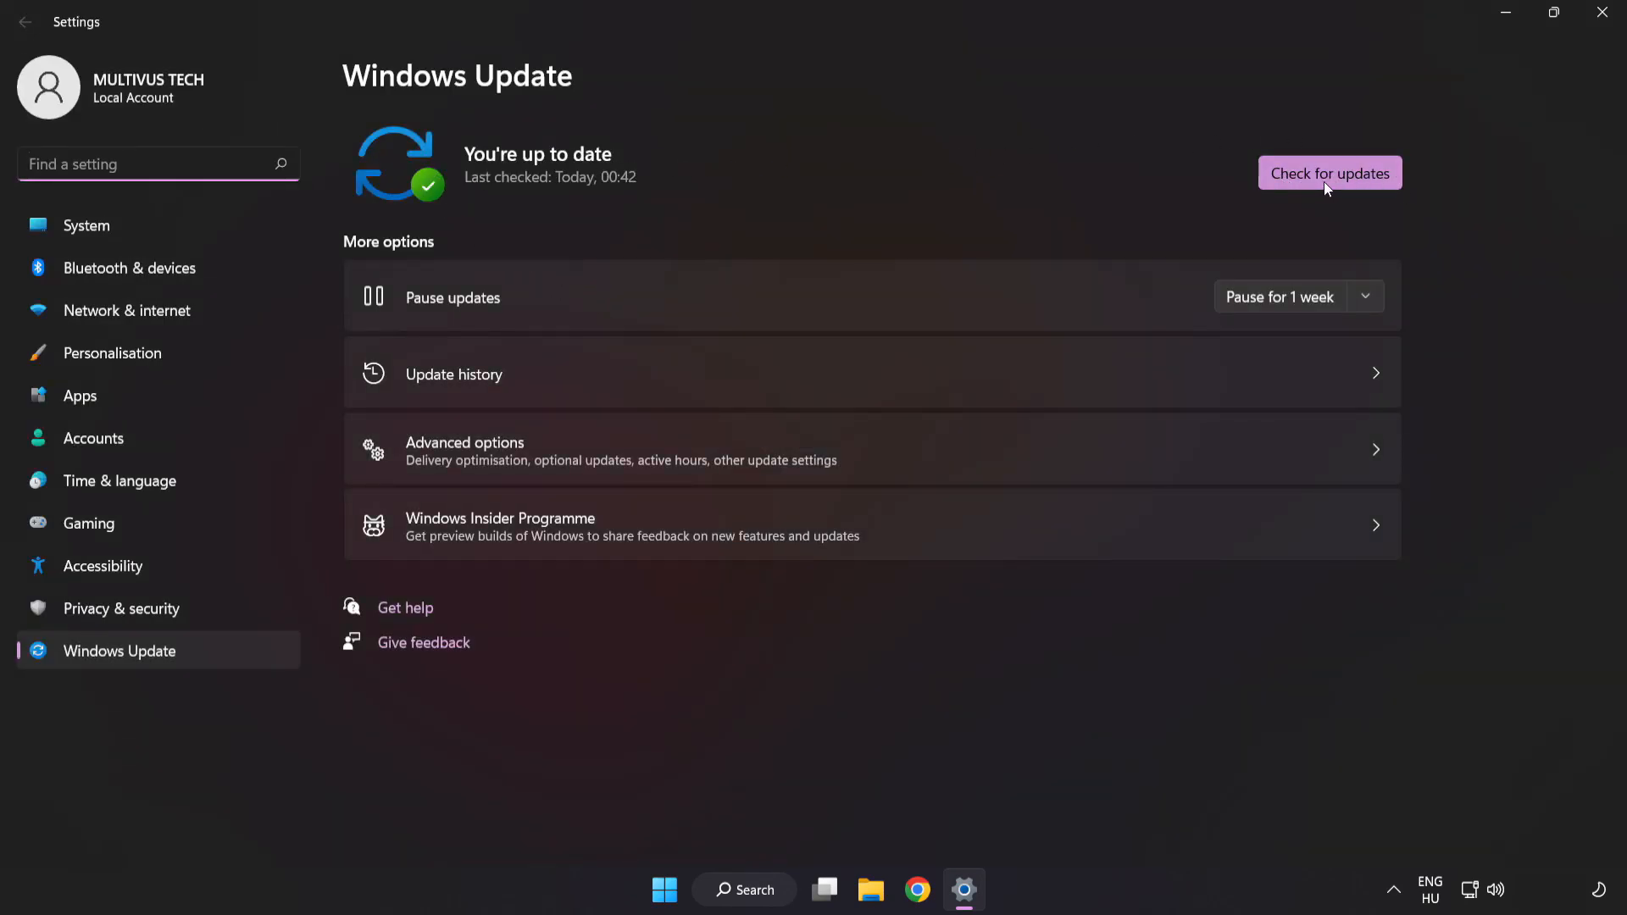
Run Check for updates, confirm the PC is up to date, and close Settings
click(1329, 173)
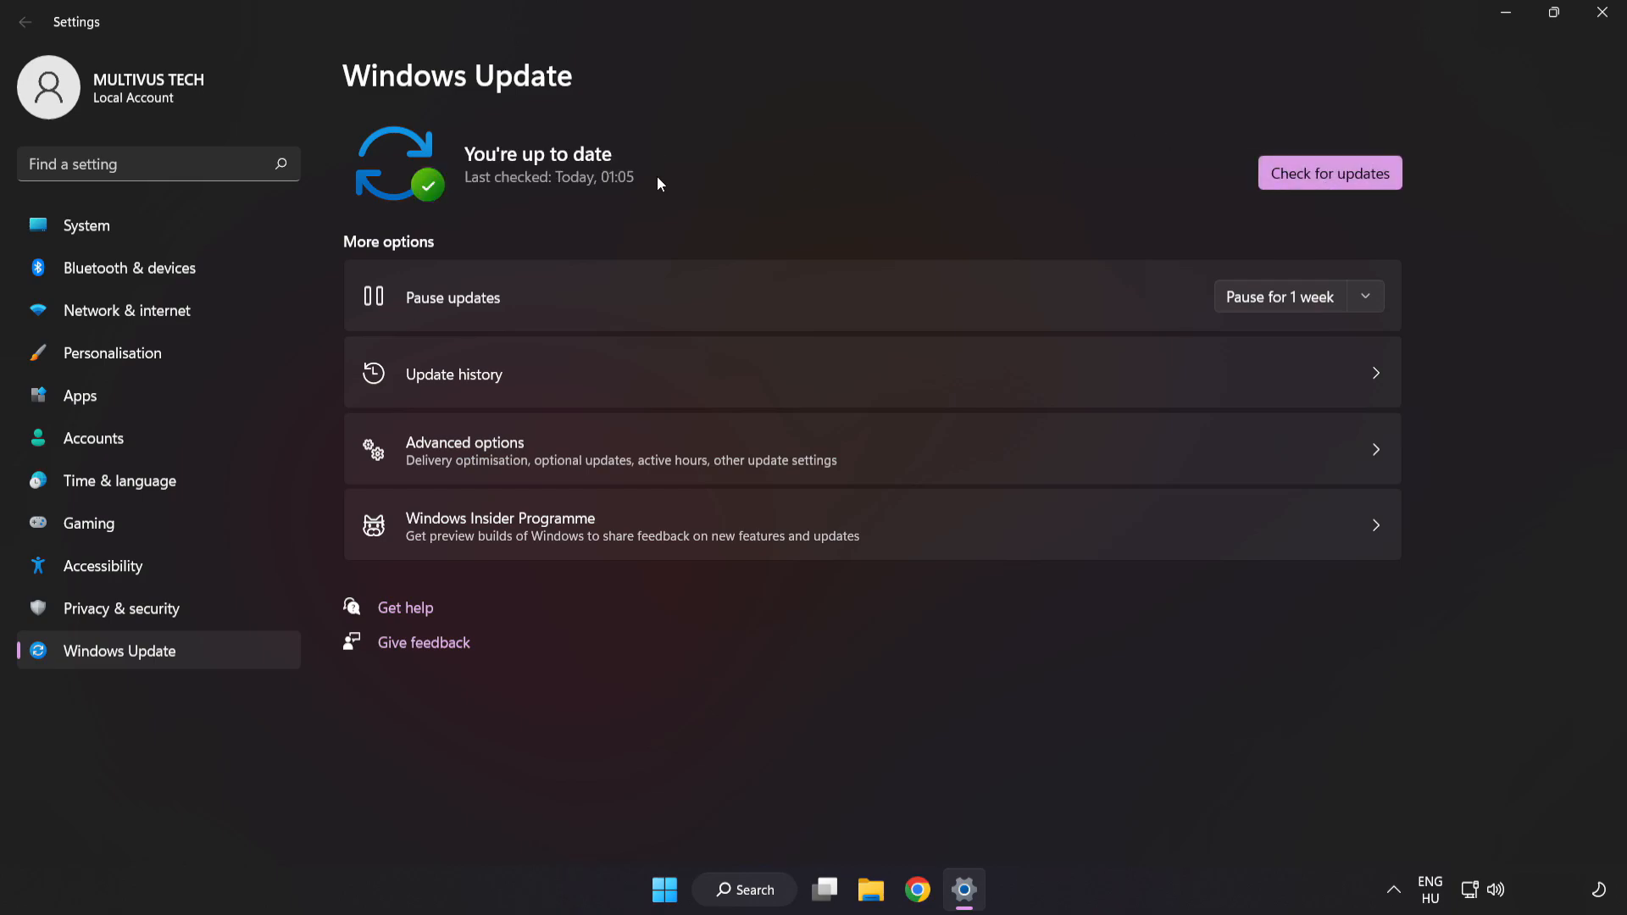
mouse_move(1607, 14)
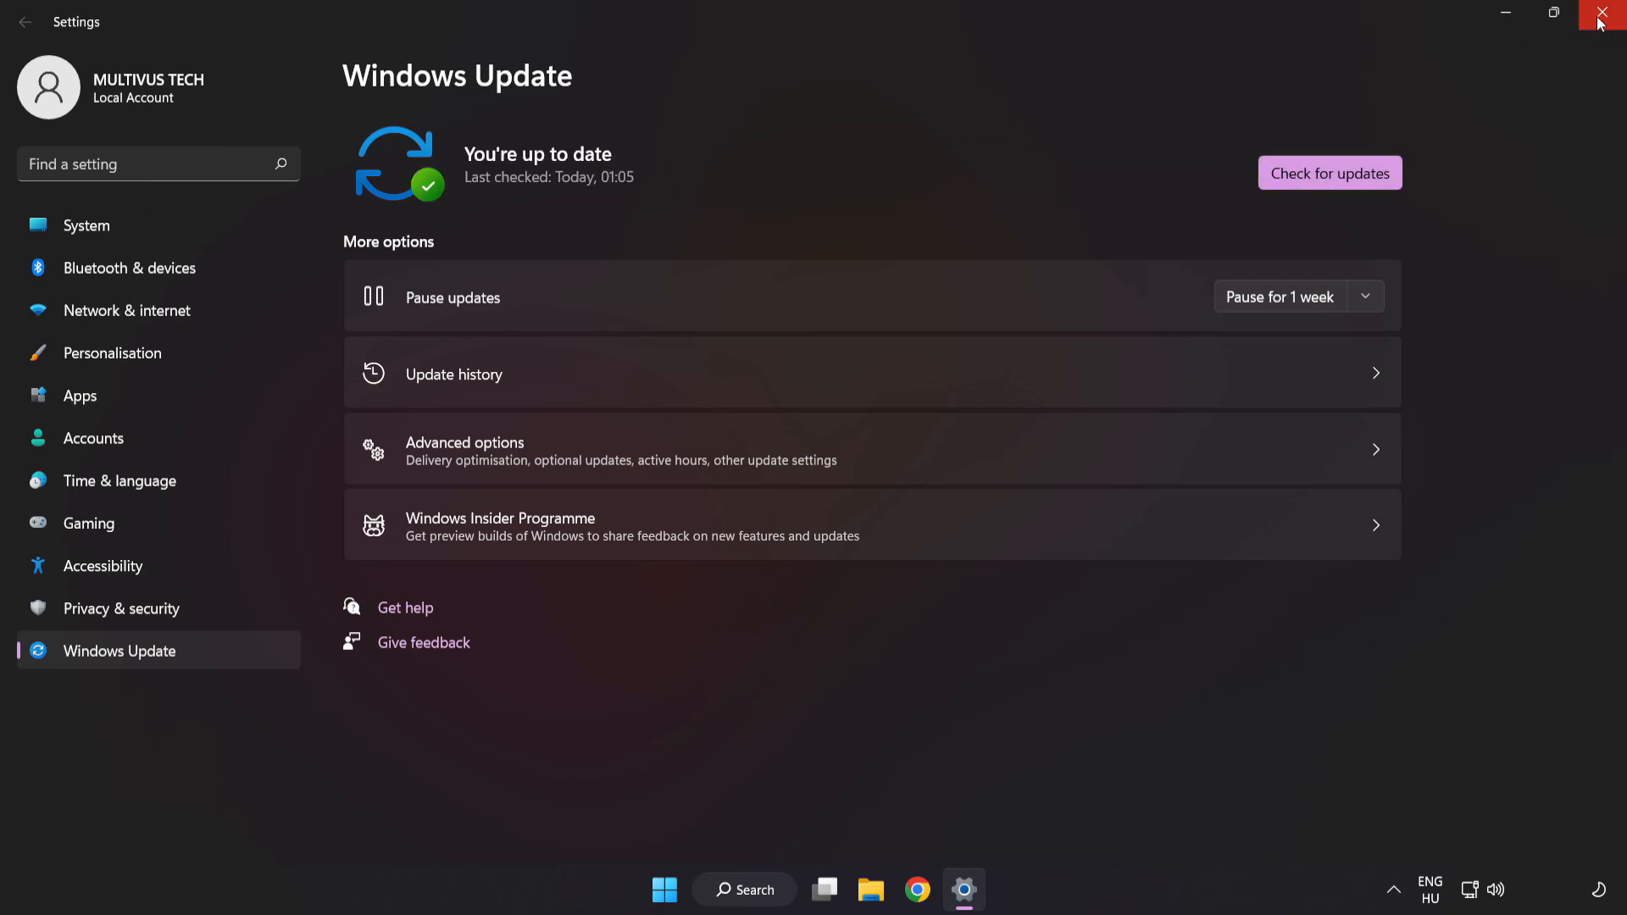
click(1607, 12)
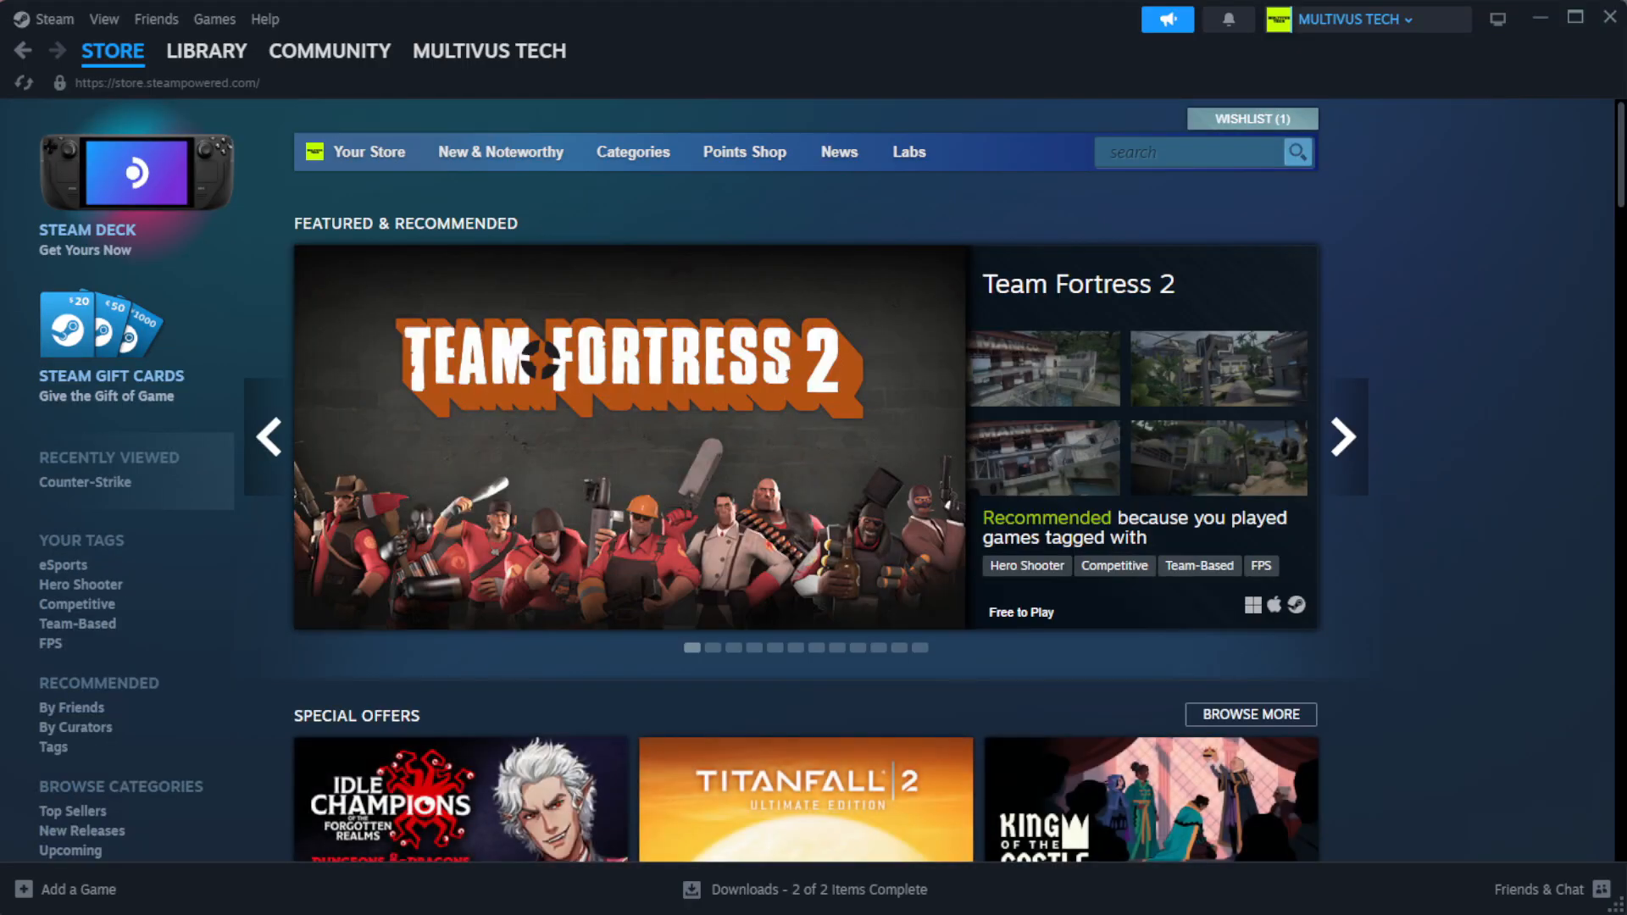
Go to Library Home and open Properties for YOUR NOT WORKING GAME under Favorites
click(207, 49)
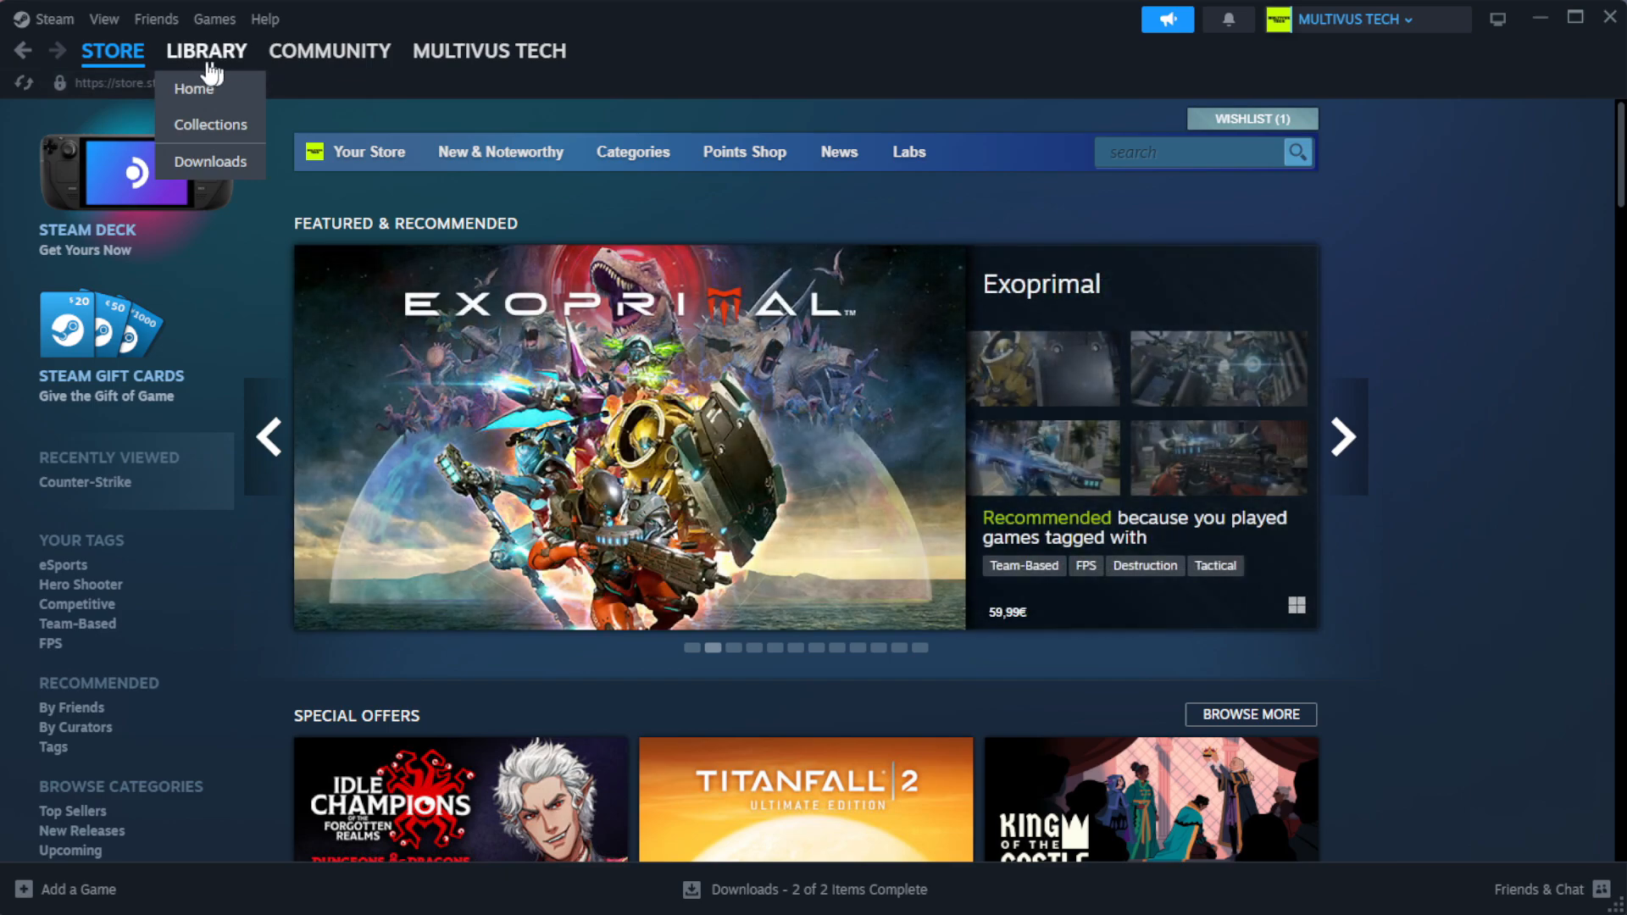
mouse_move(237, 95)
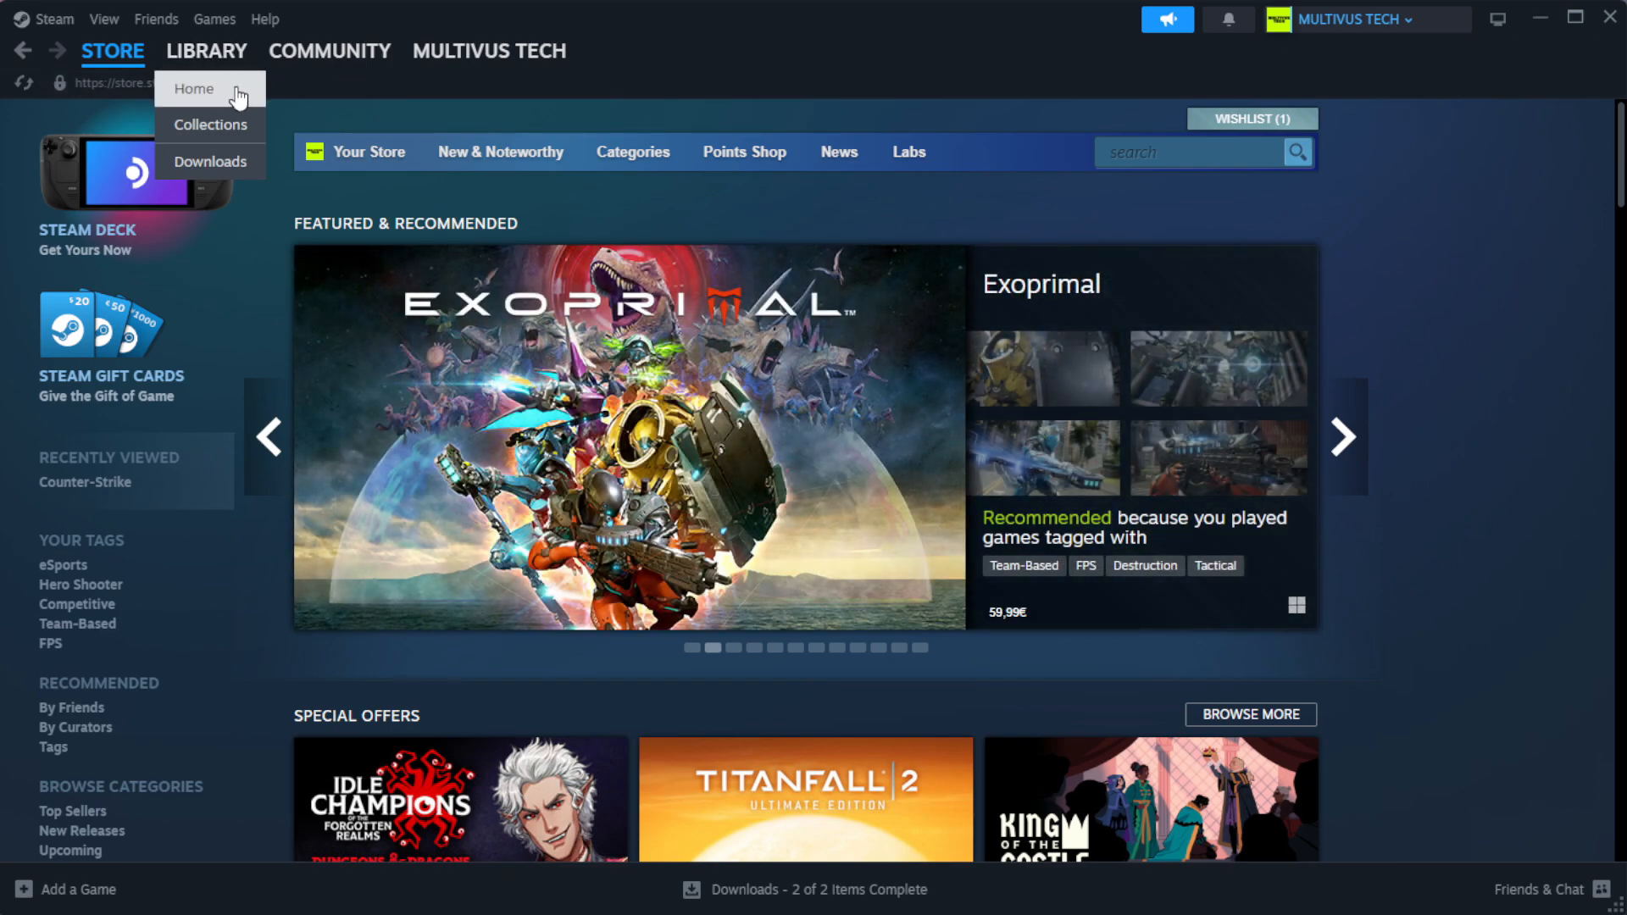
click(207, 51)
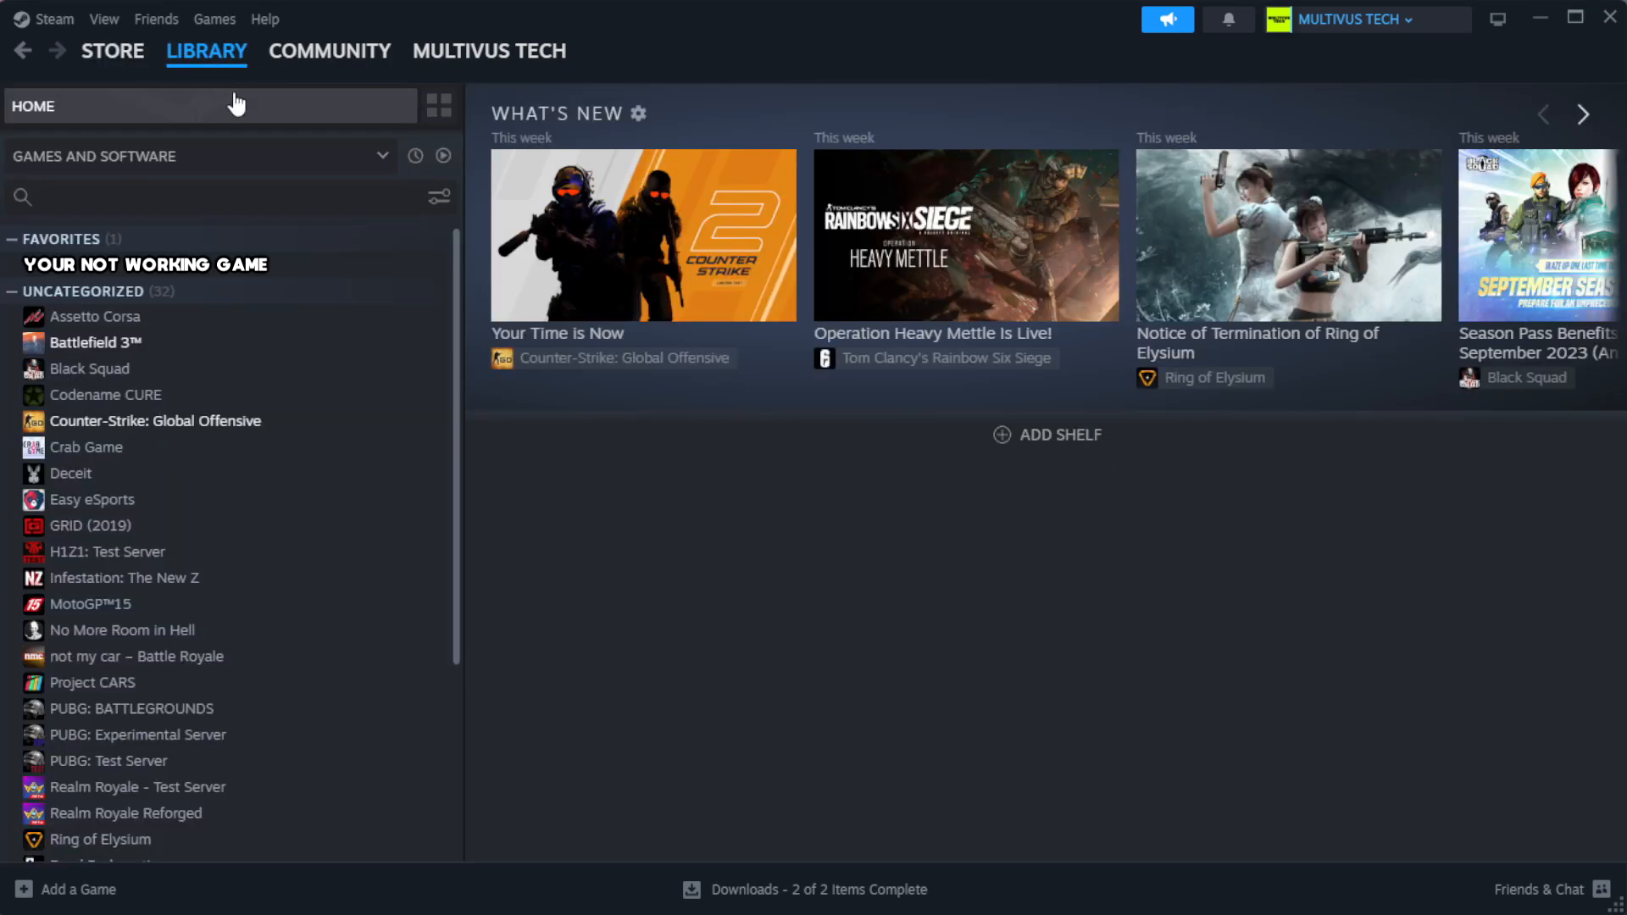
mouse_move(373, 278)
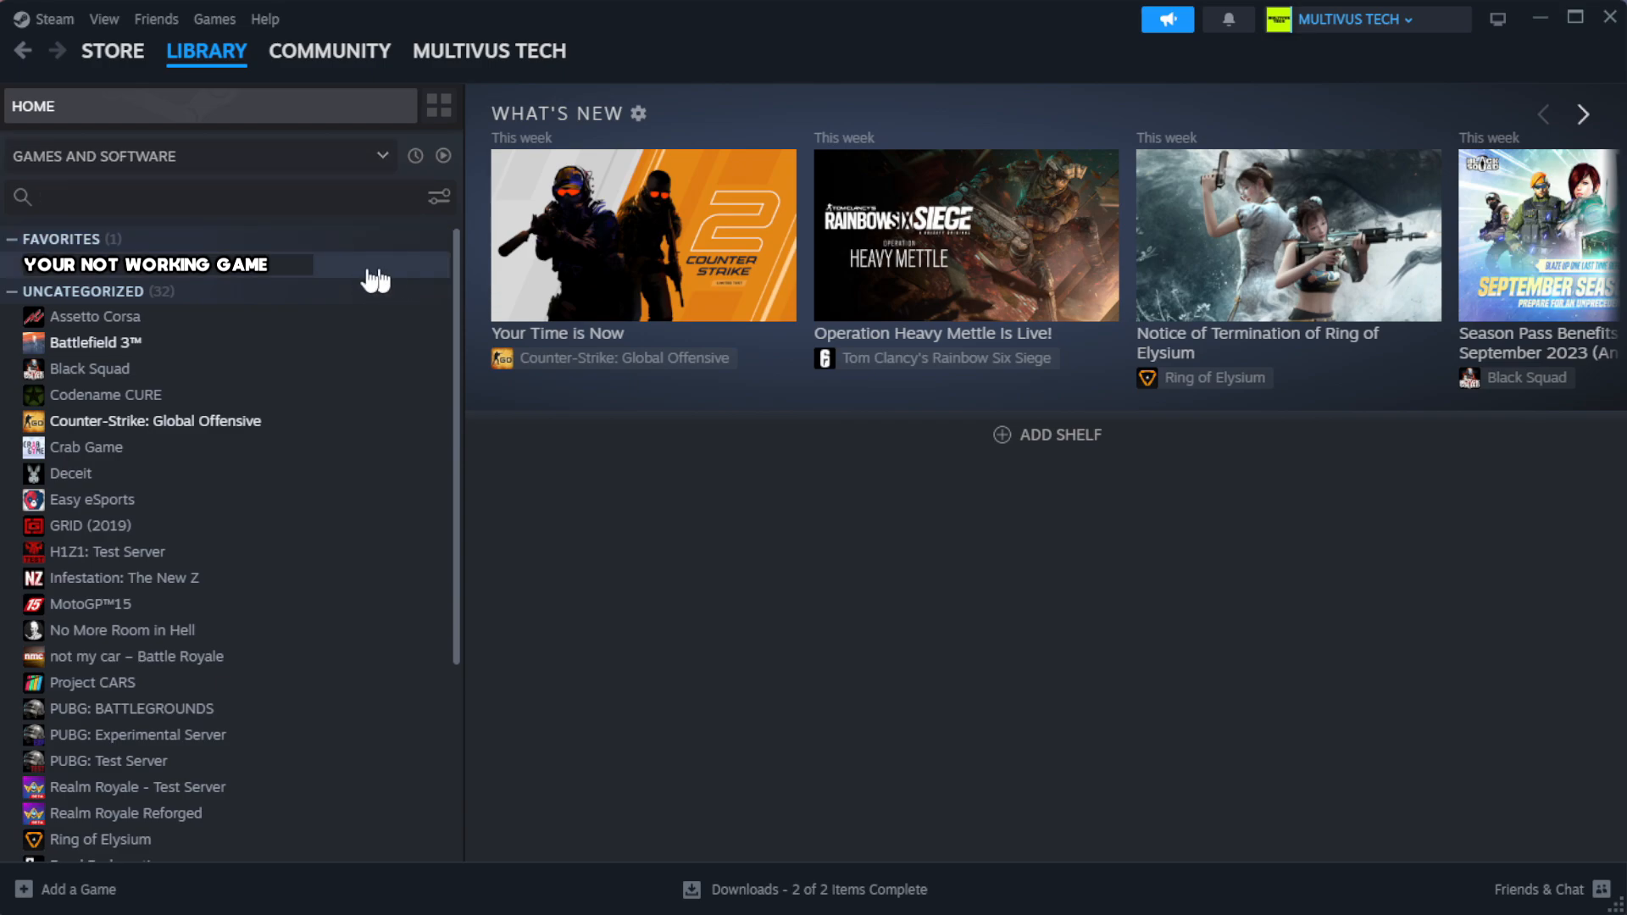
mouse_move(402, 277)
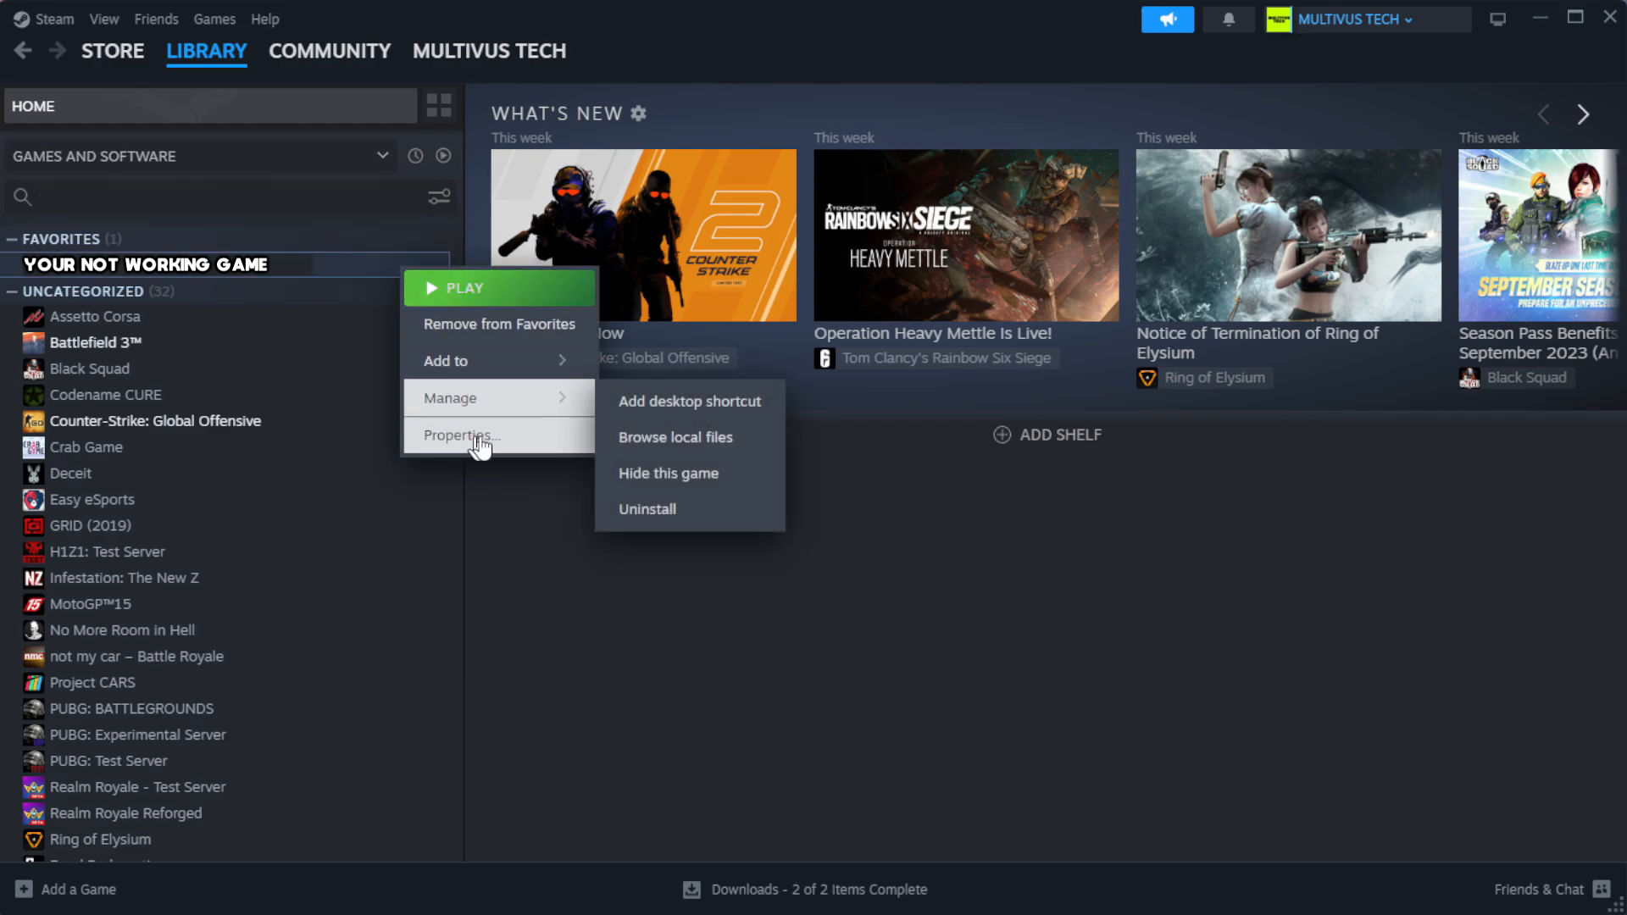
click(460, 435)
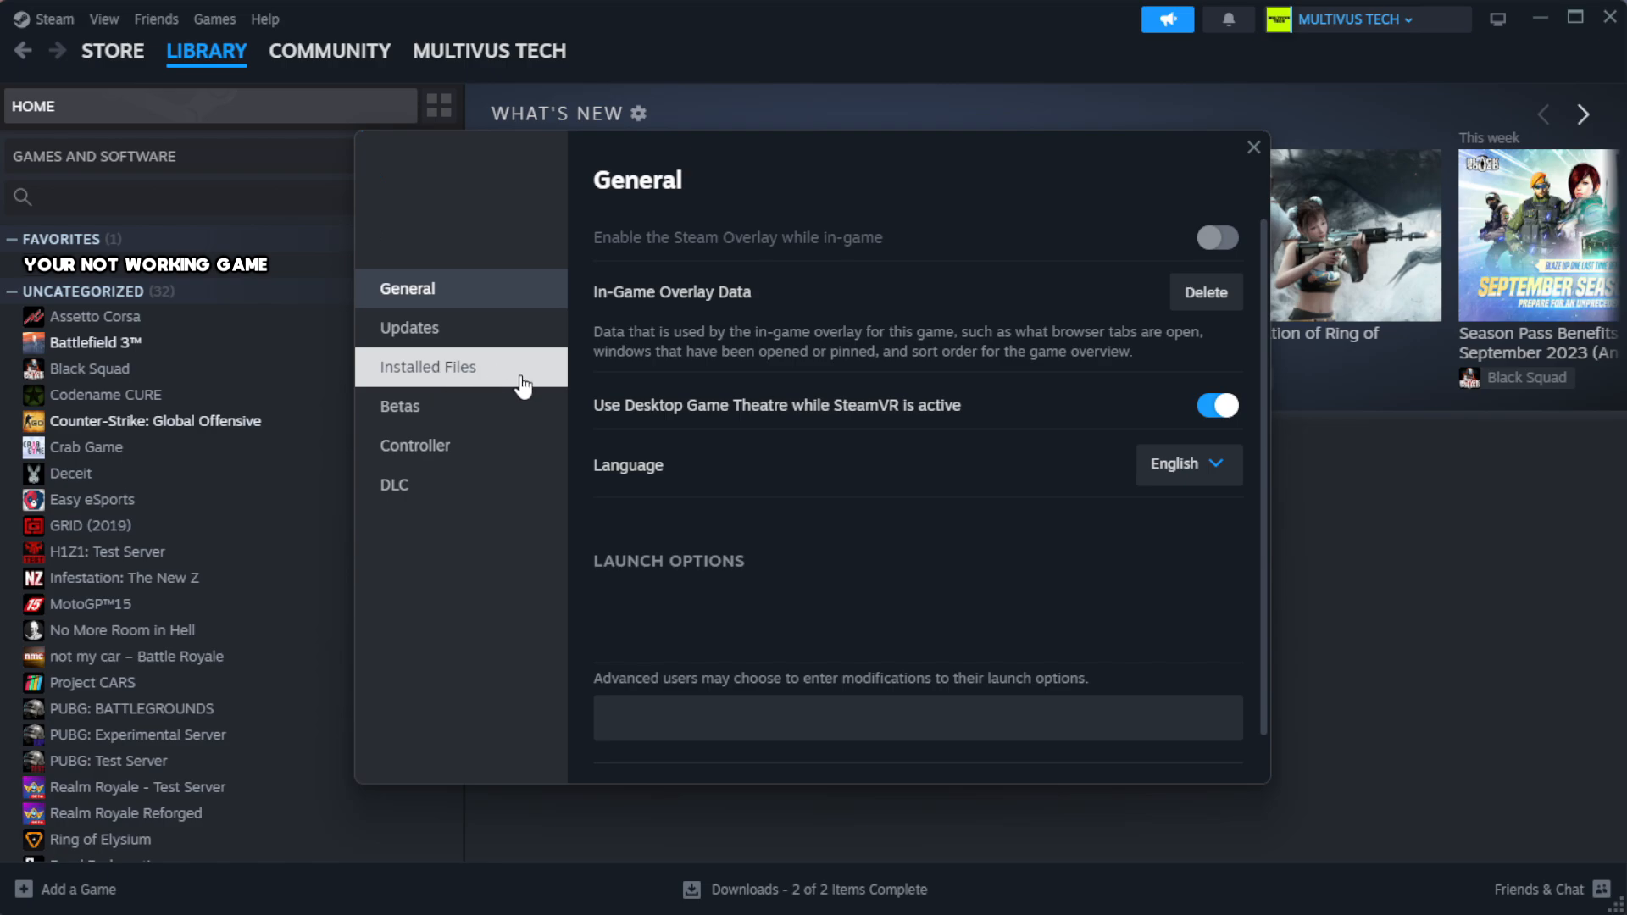
Verify integrity of game files from Installed Files until all 1039 files validate
click(427, 366)
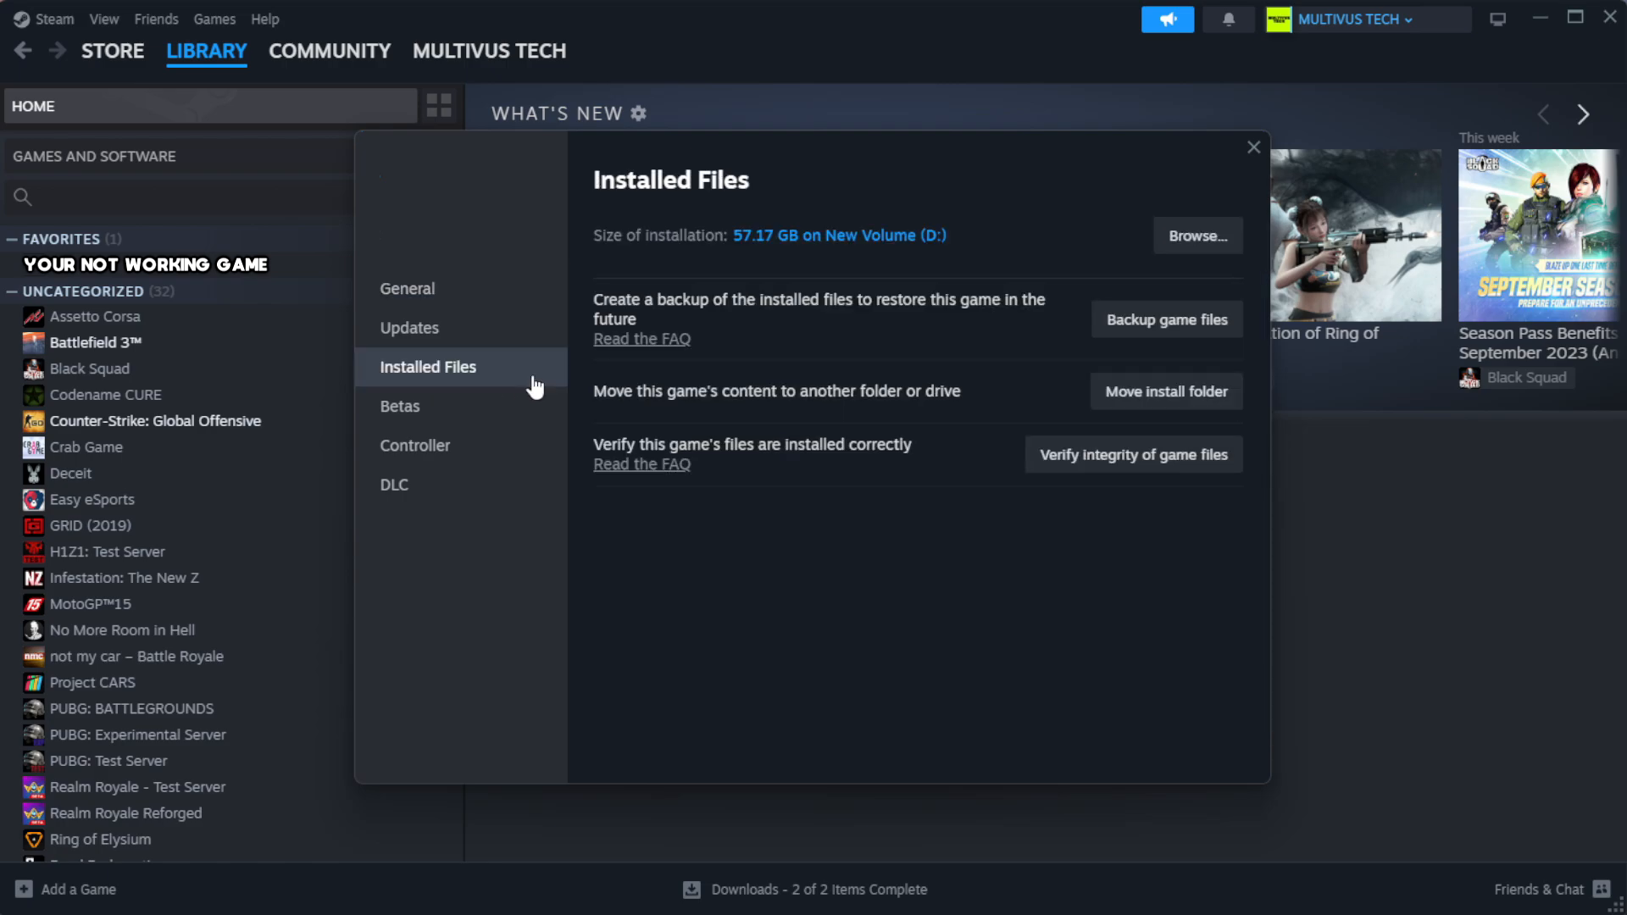
mouse_move(1040, 563)
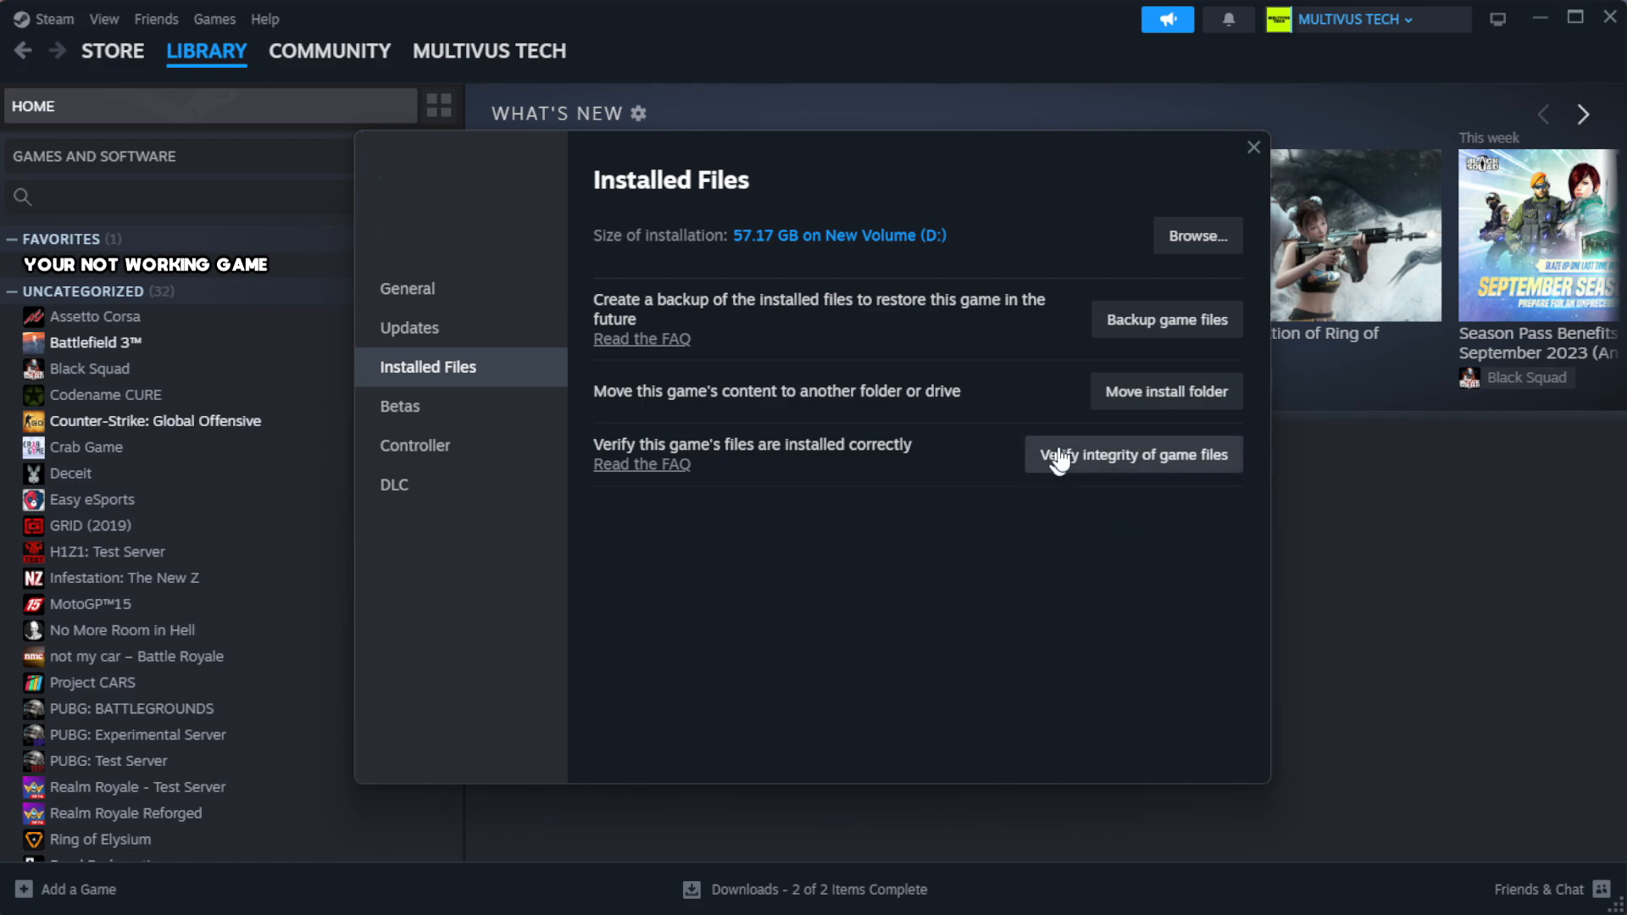
mouse_move(1141, 473)
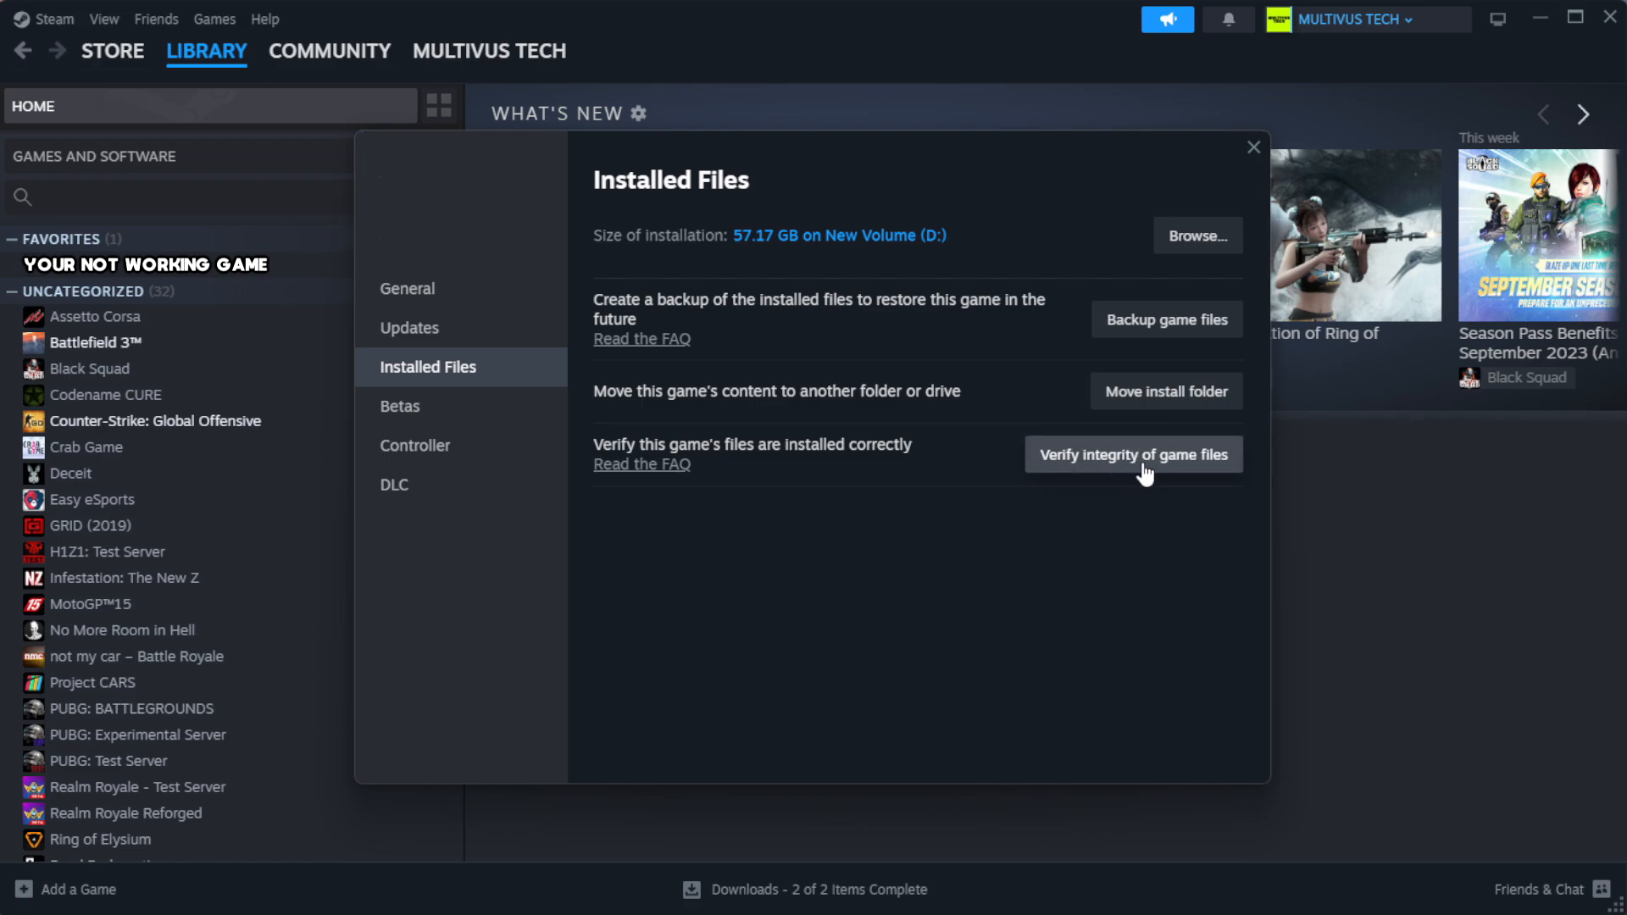
click(1132, 454)
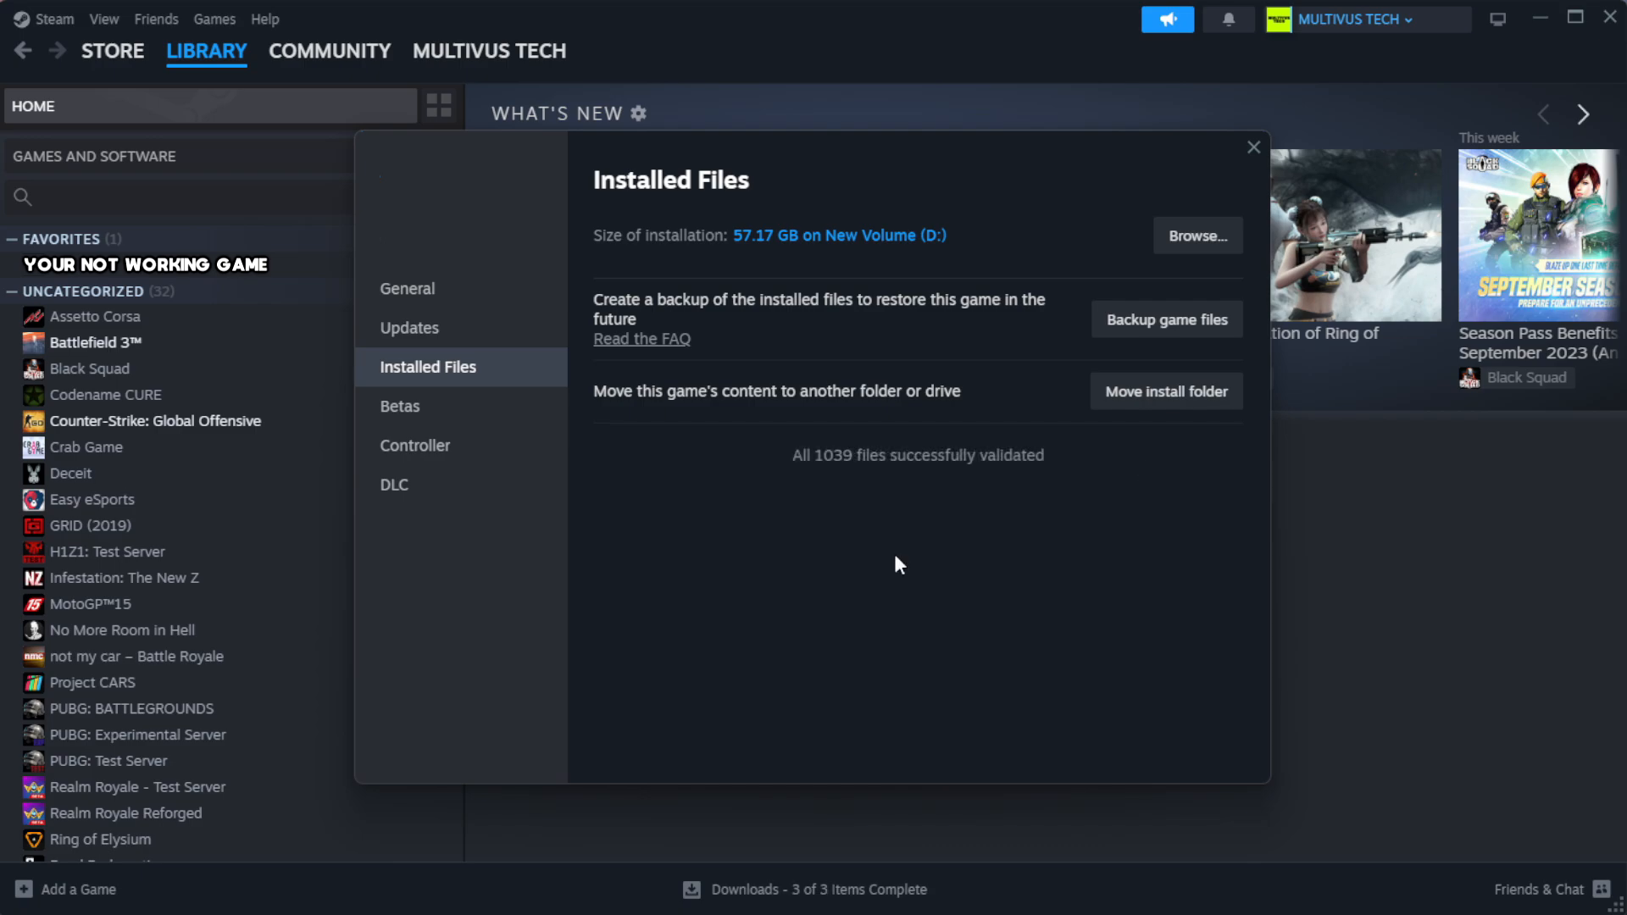
mouse_move(838, 519)
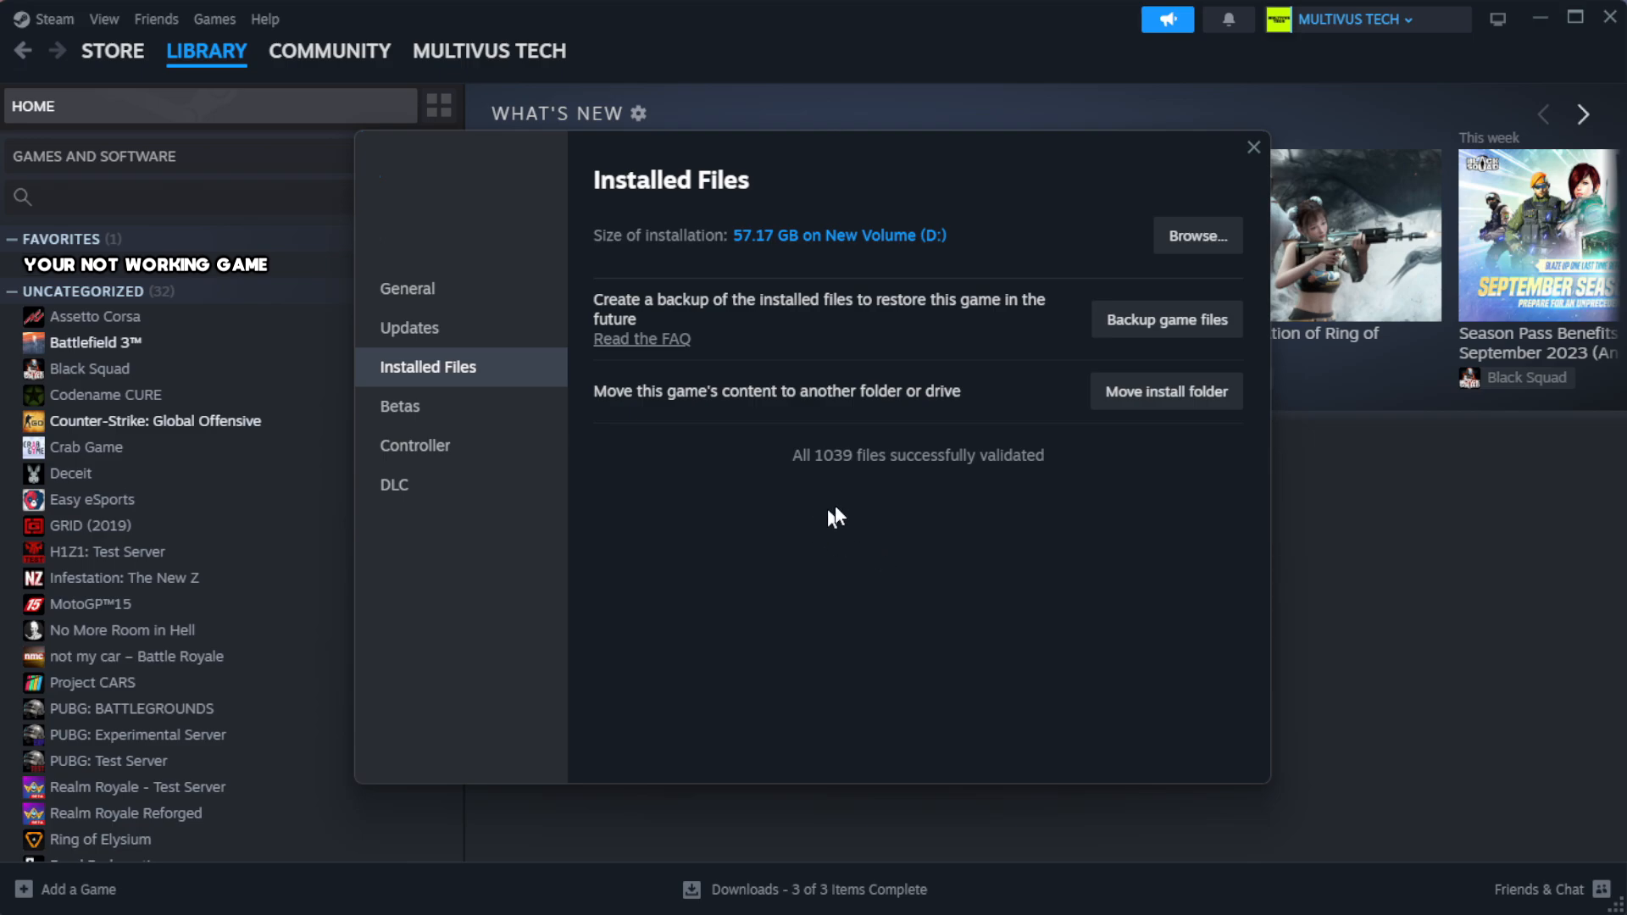
mouse_move(1193, 503)
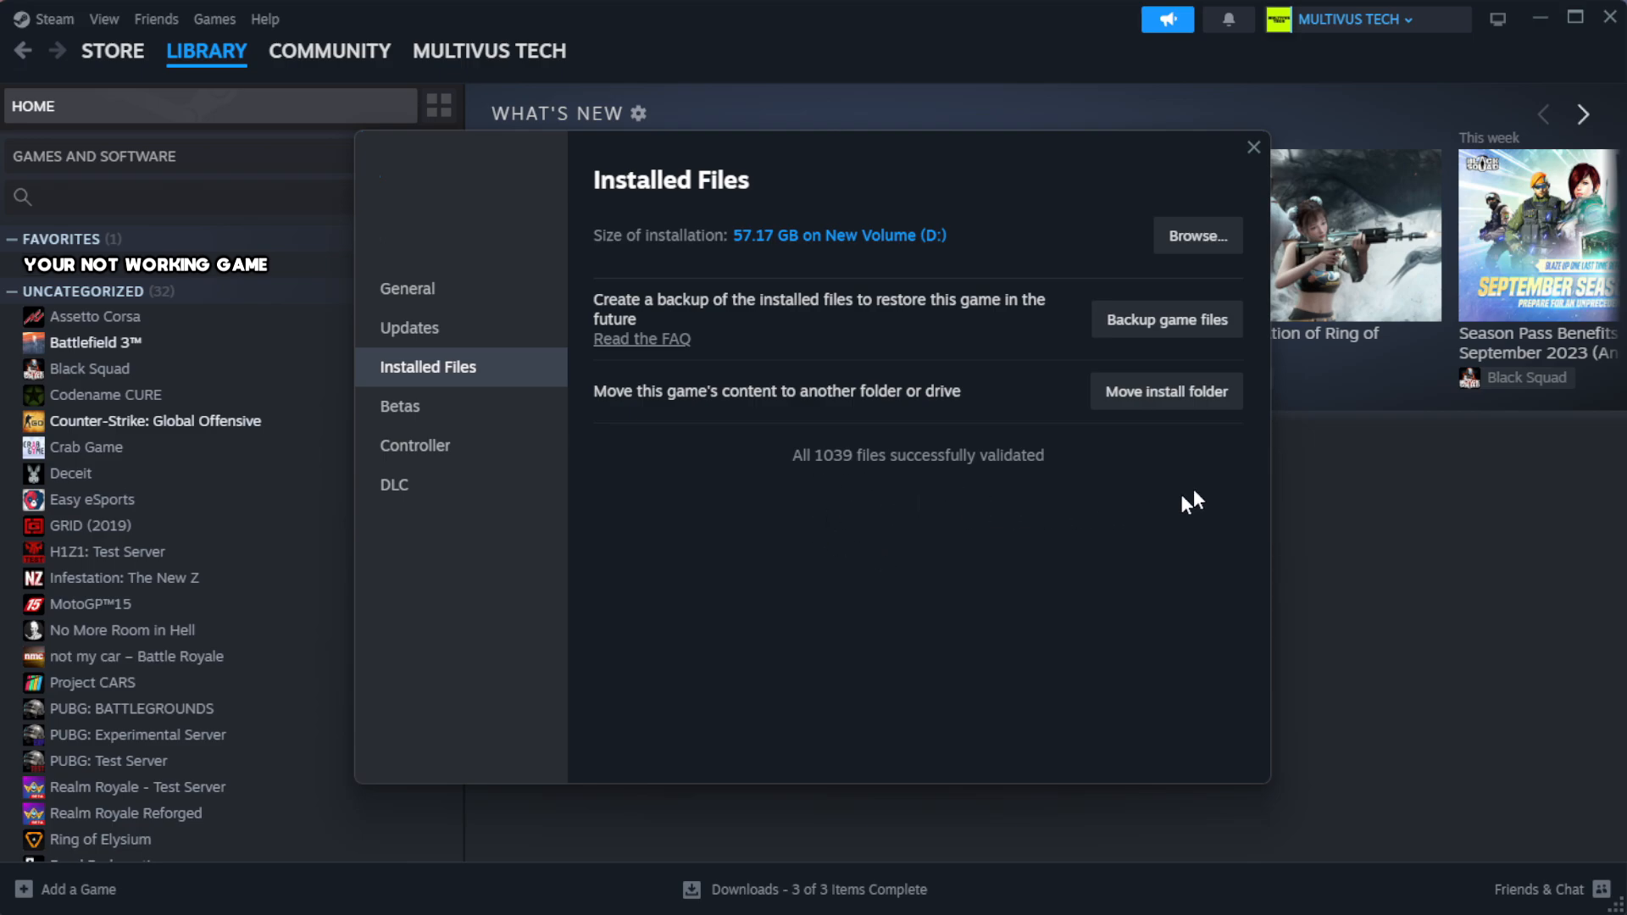
mouse_move(1197, 256)
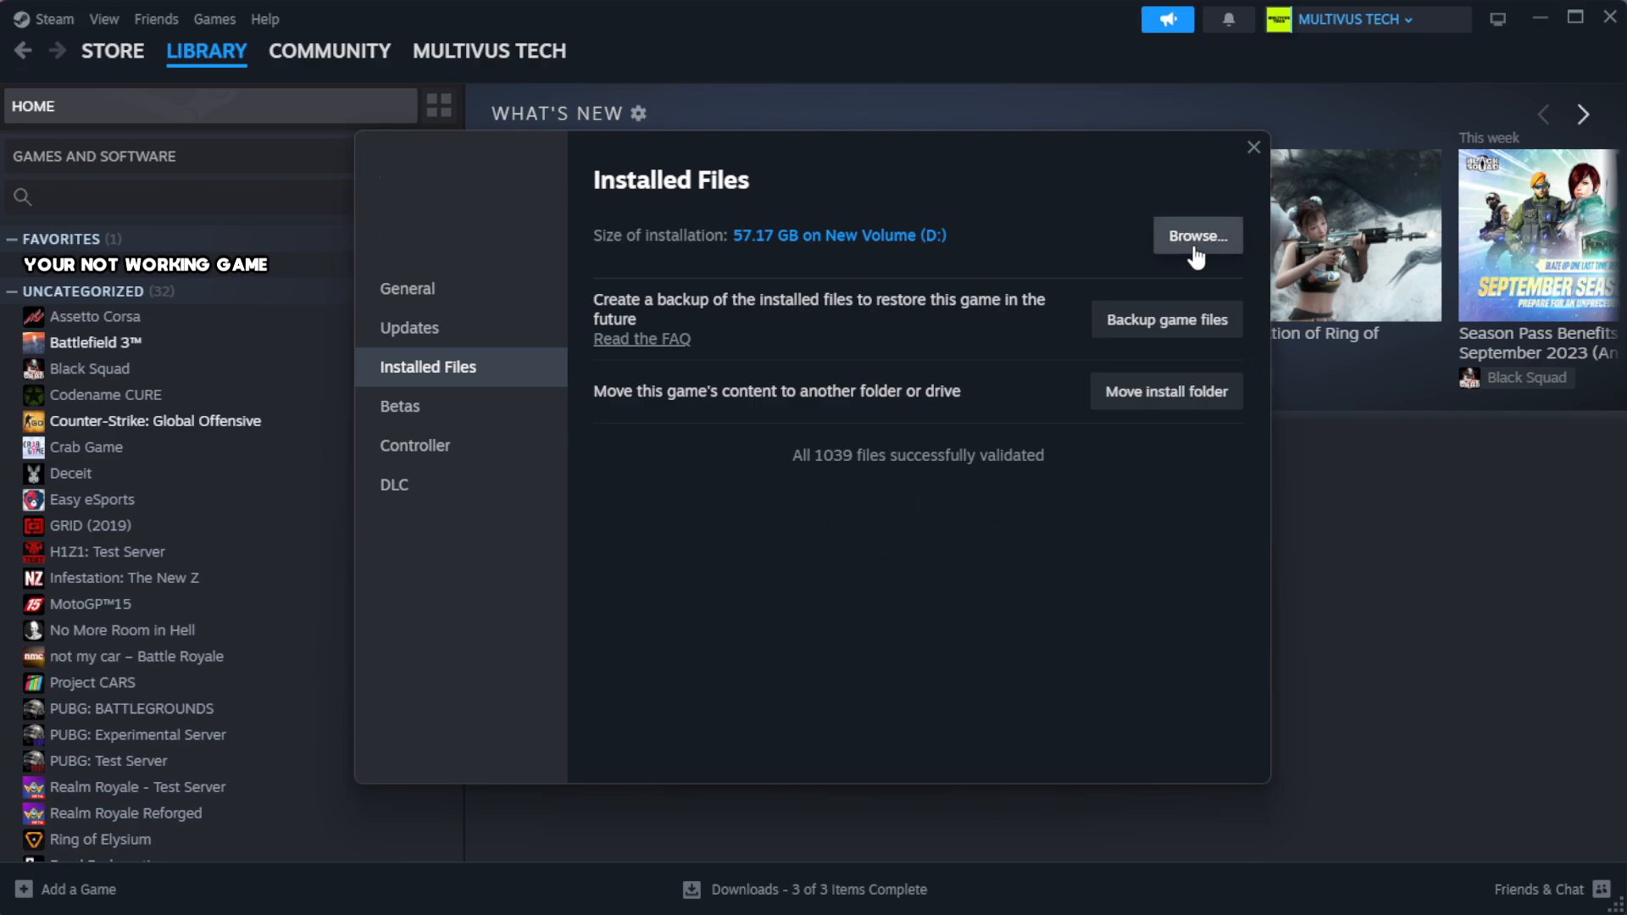
Browse to the install folder and bring up the context menu for the YOUR NOT WORKING GAME shortcut
click(1197, 236)
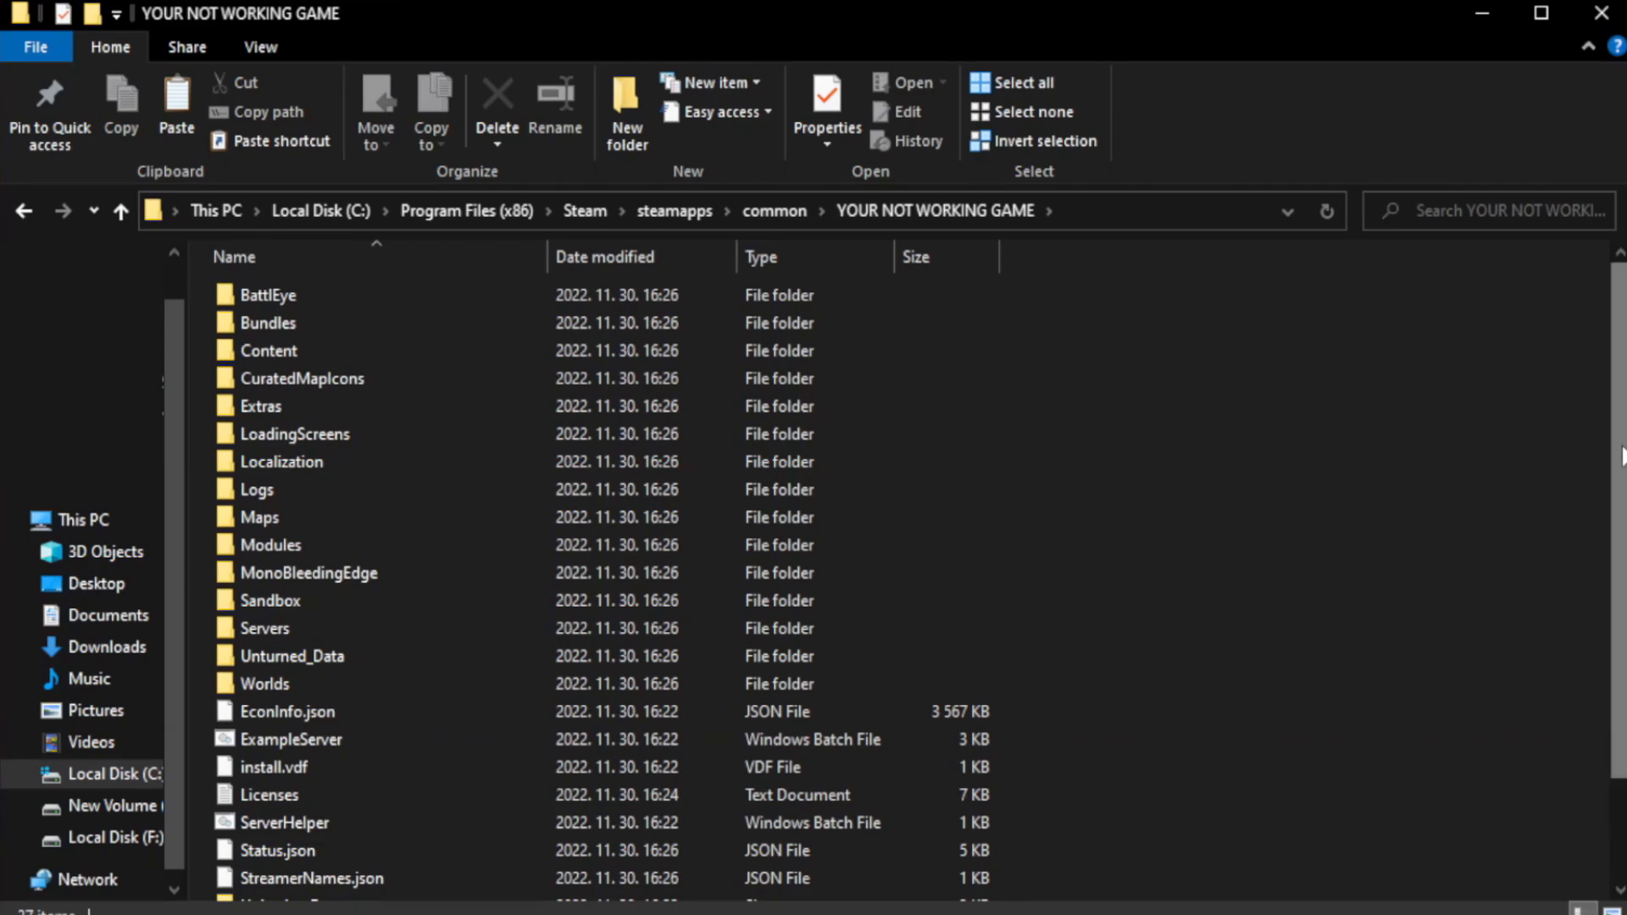
scroll(down, 3)
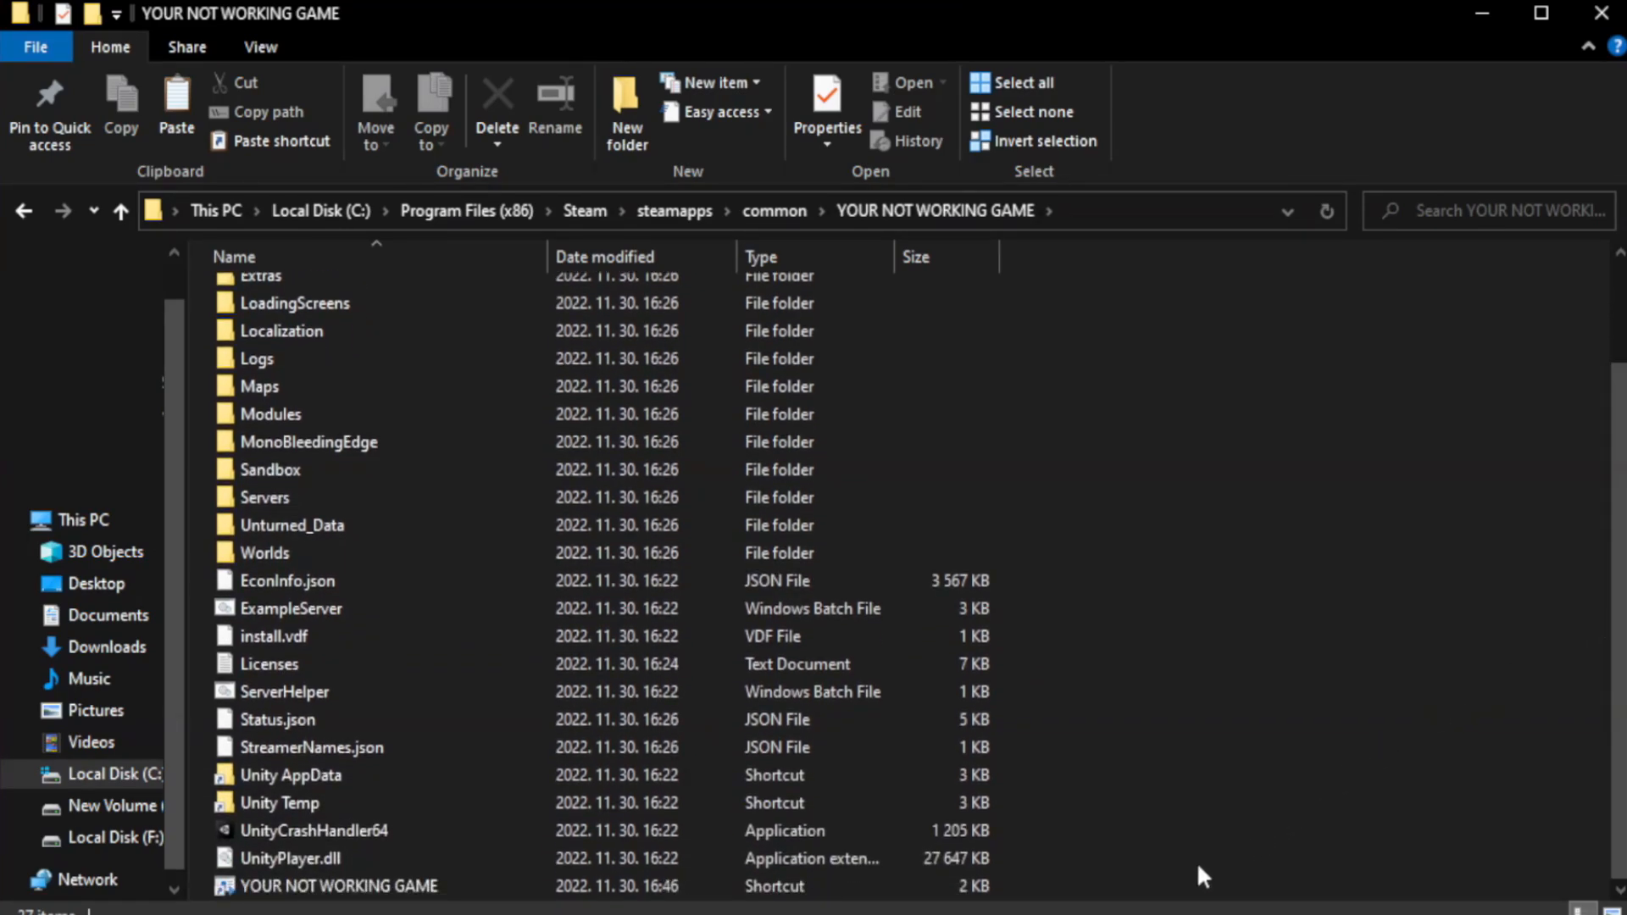
click(337, 886)
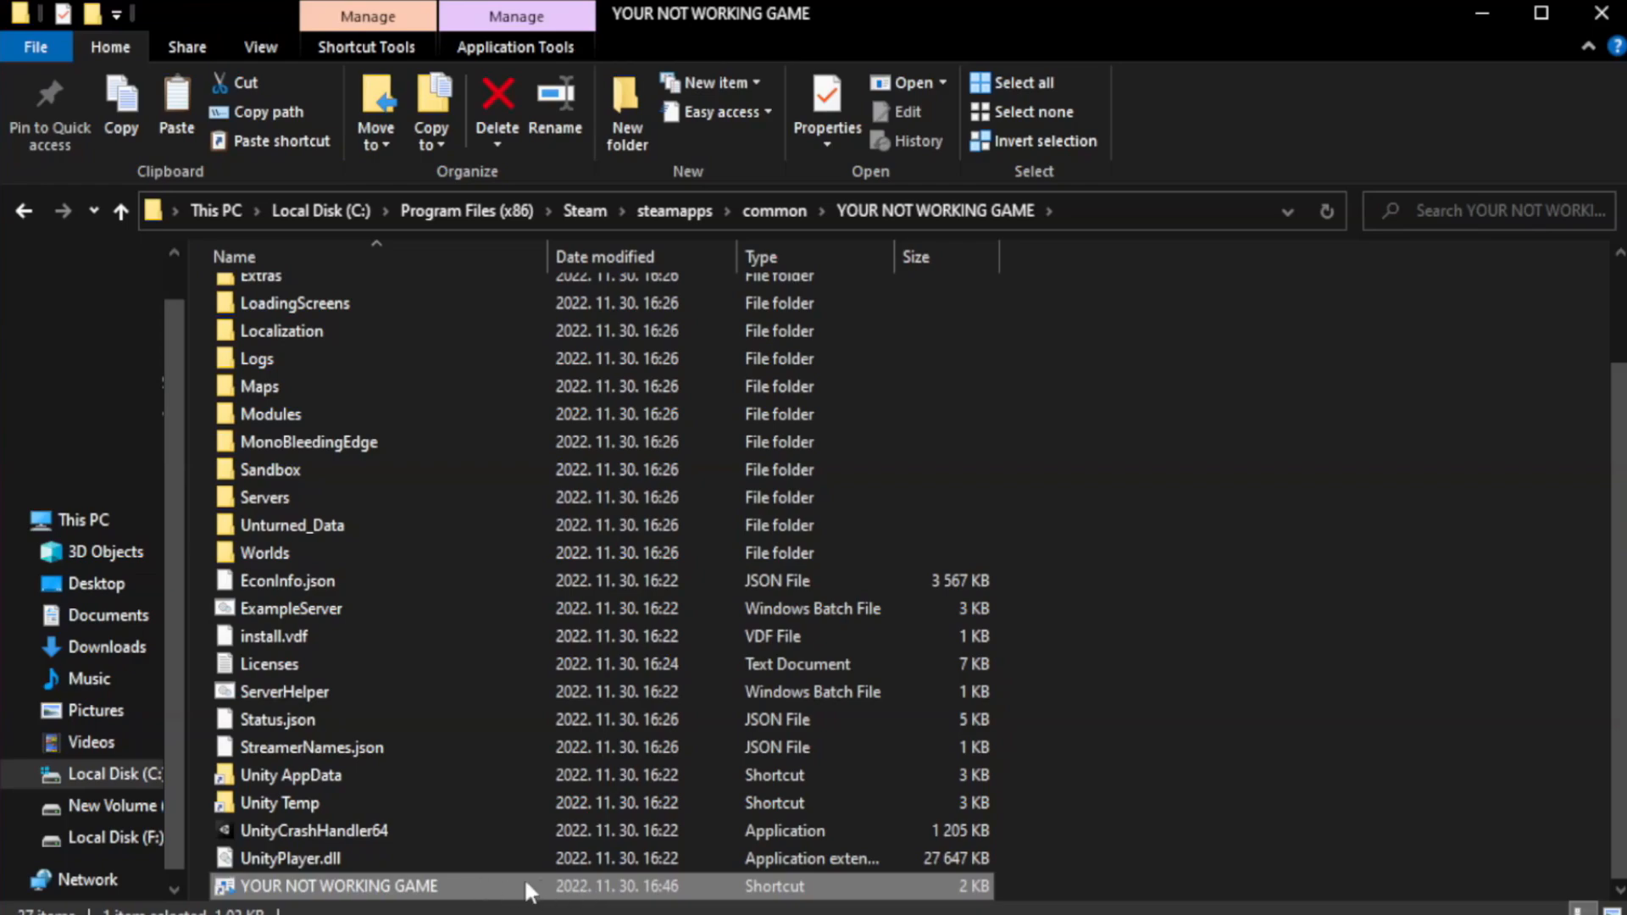
right_click(336, 884)
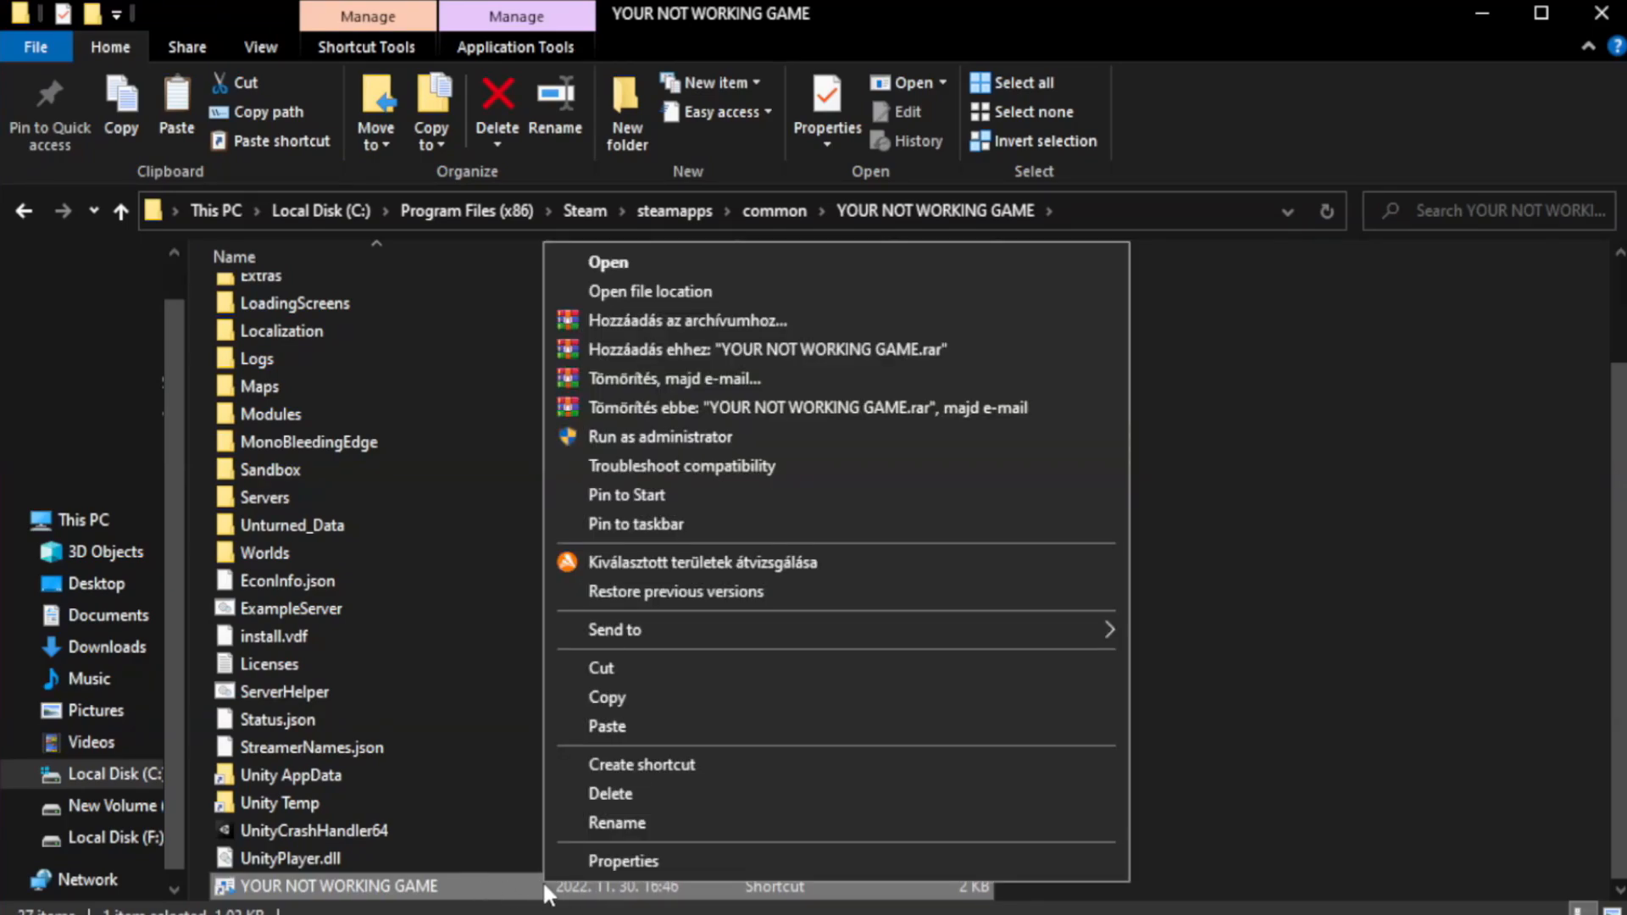
mouse_move(835, 868)
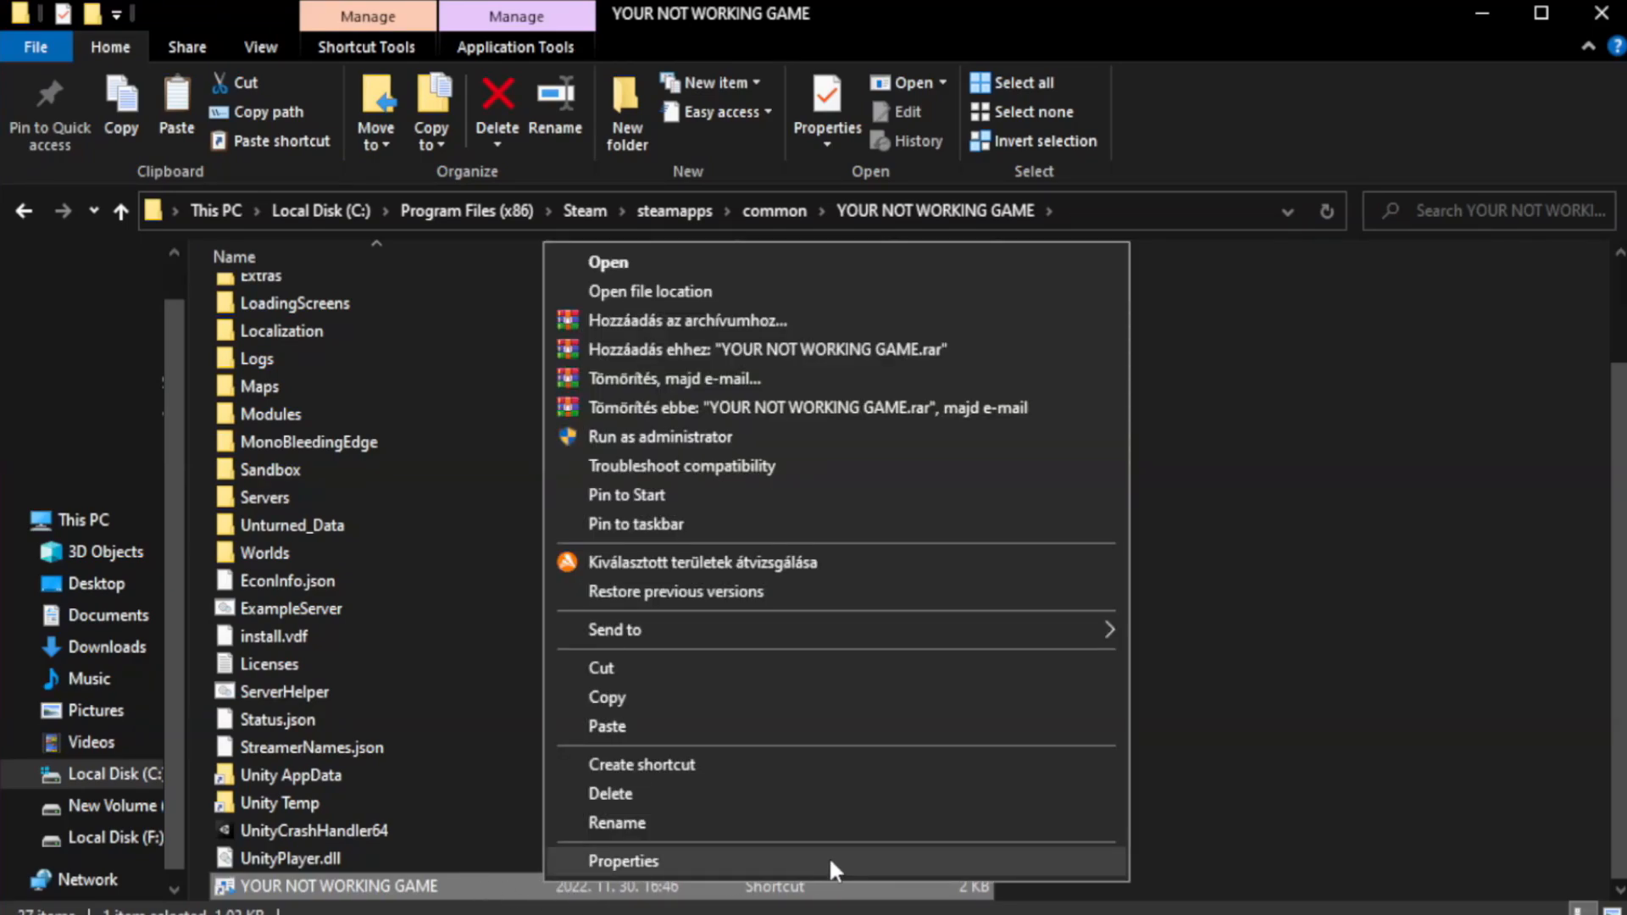
Set the shortcut's Compatibility to Windows 8 mode, disable fullscreen optimizations, run as administrator, apply with OK, and close Explorer
click(622, 861)
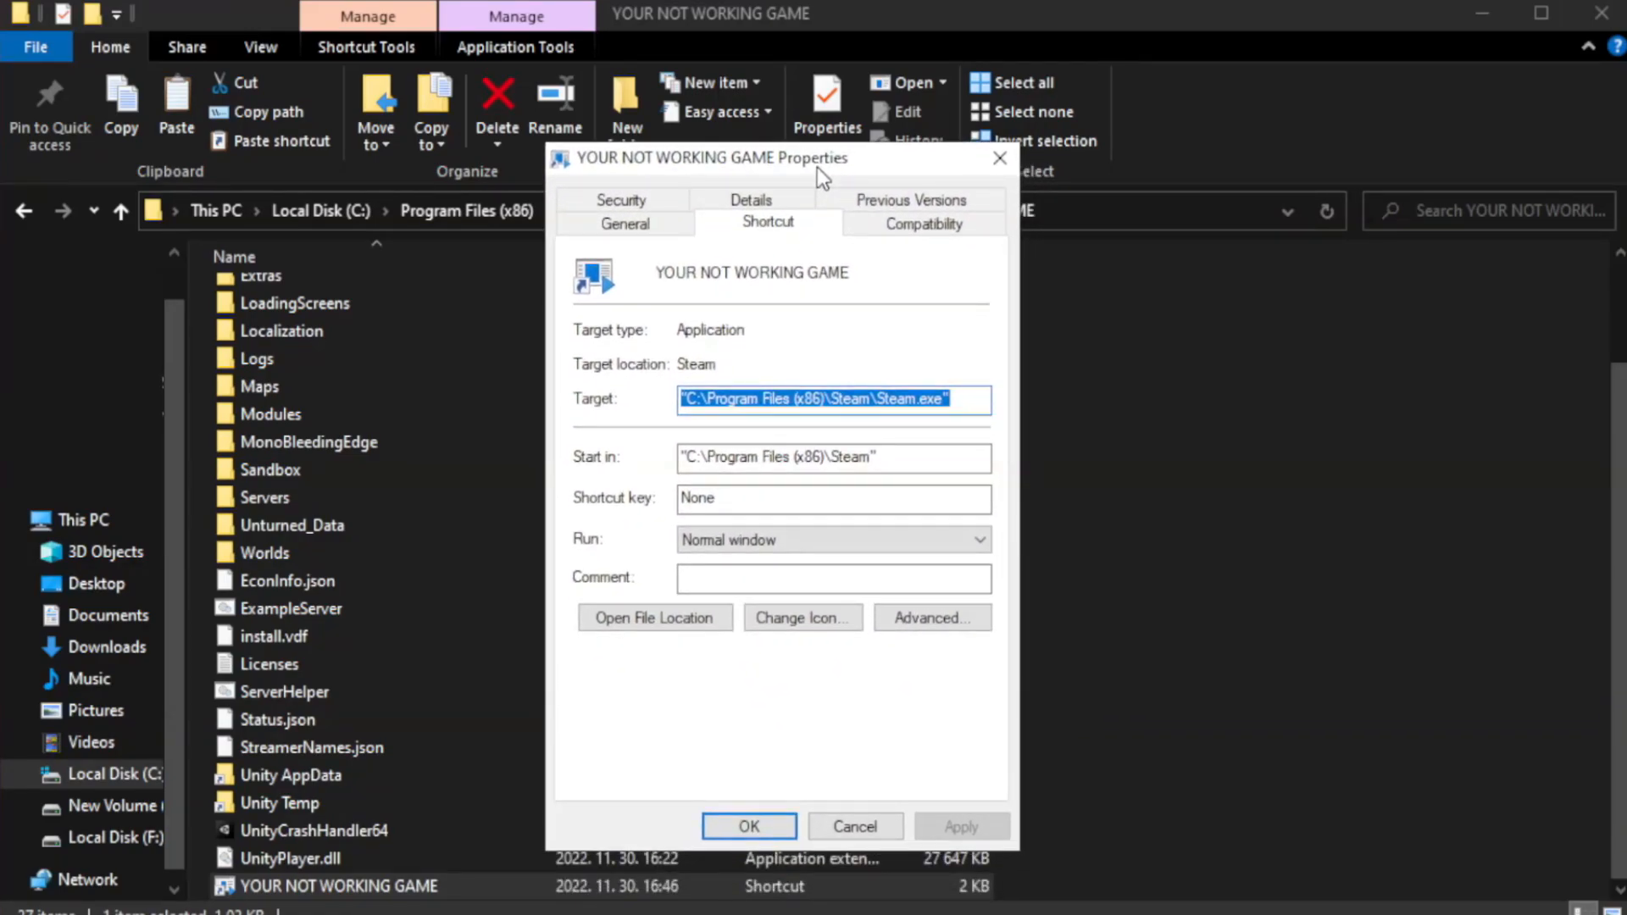
mouse_move(963, 261)
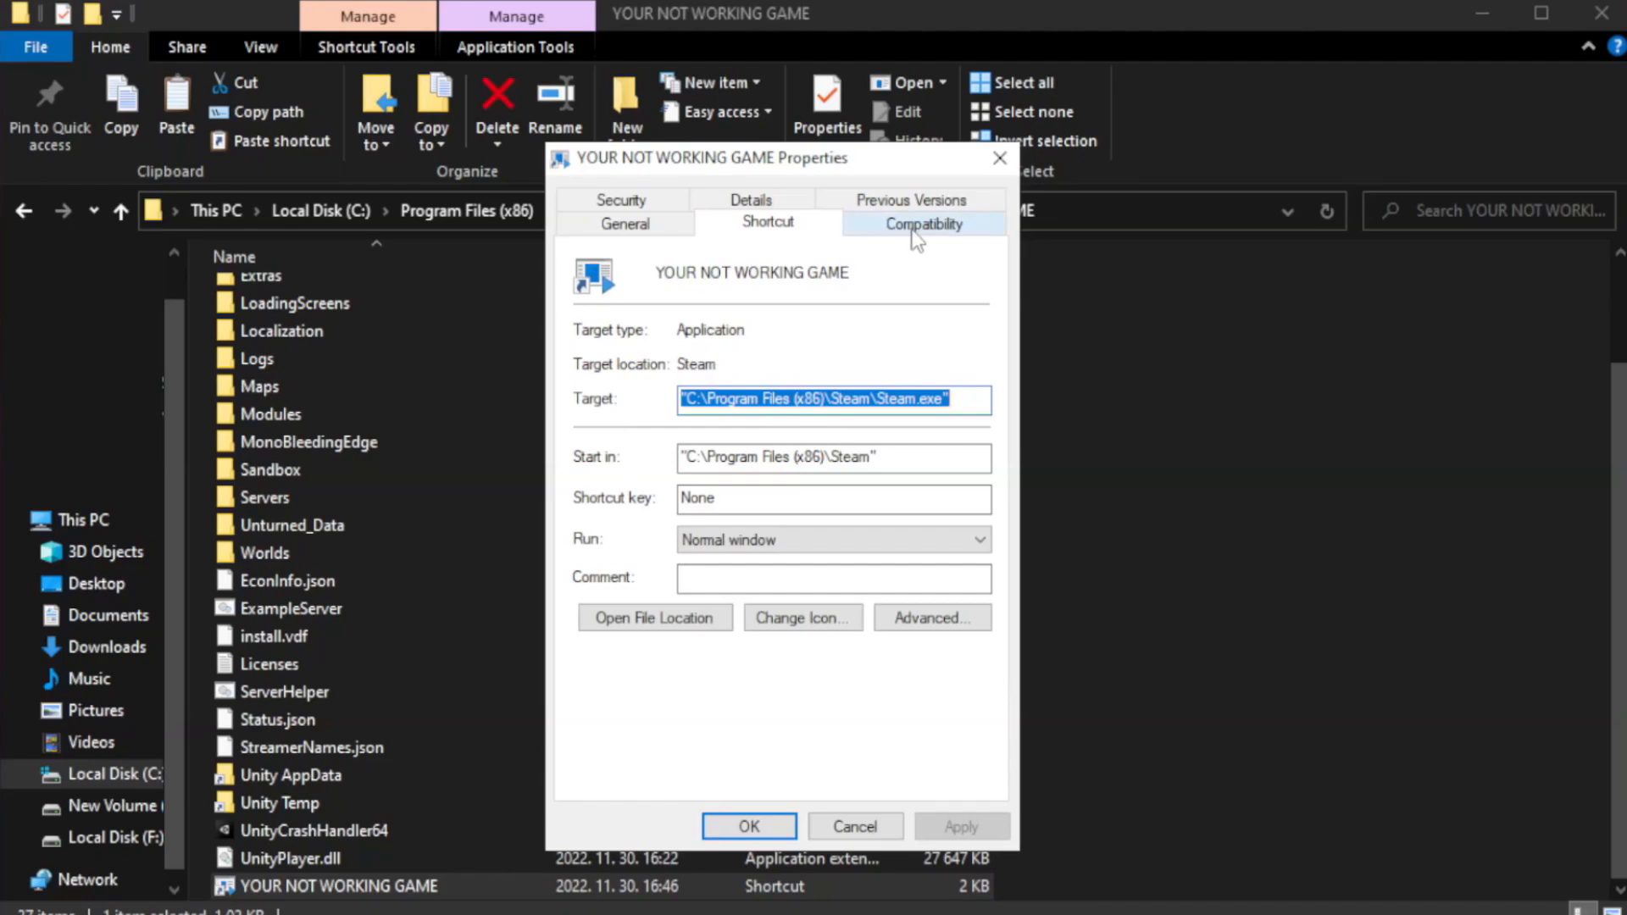
click(922, 222)
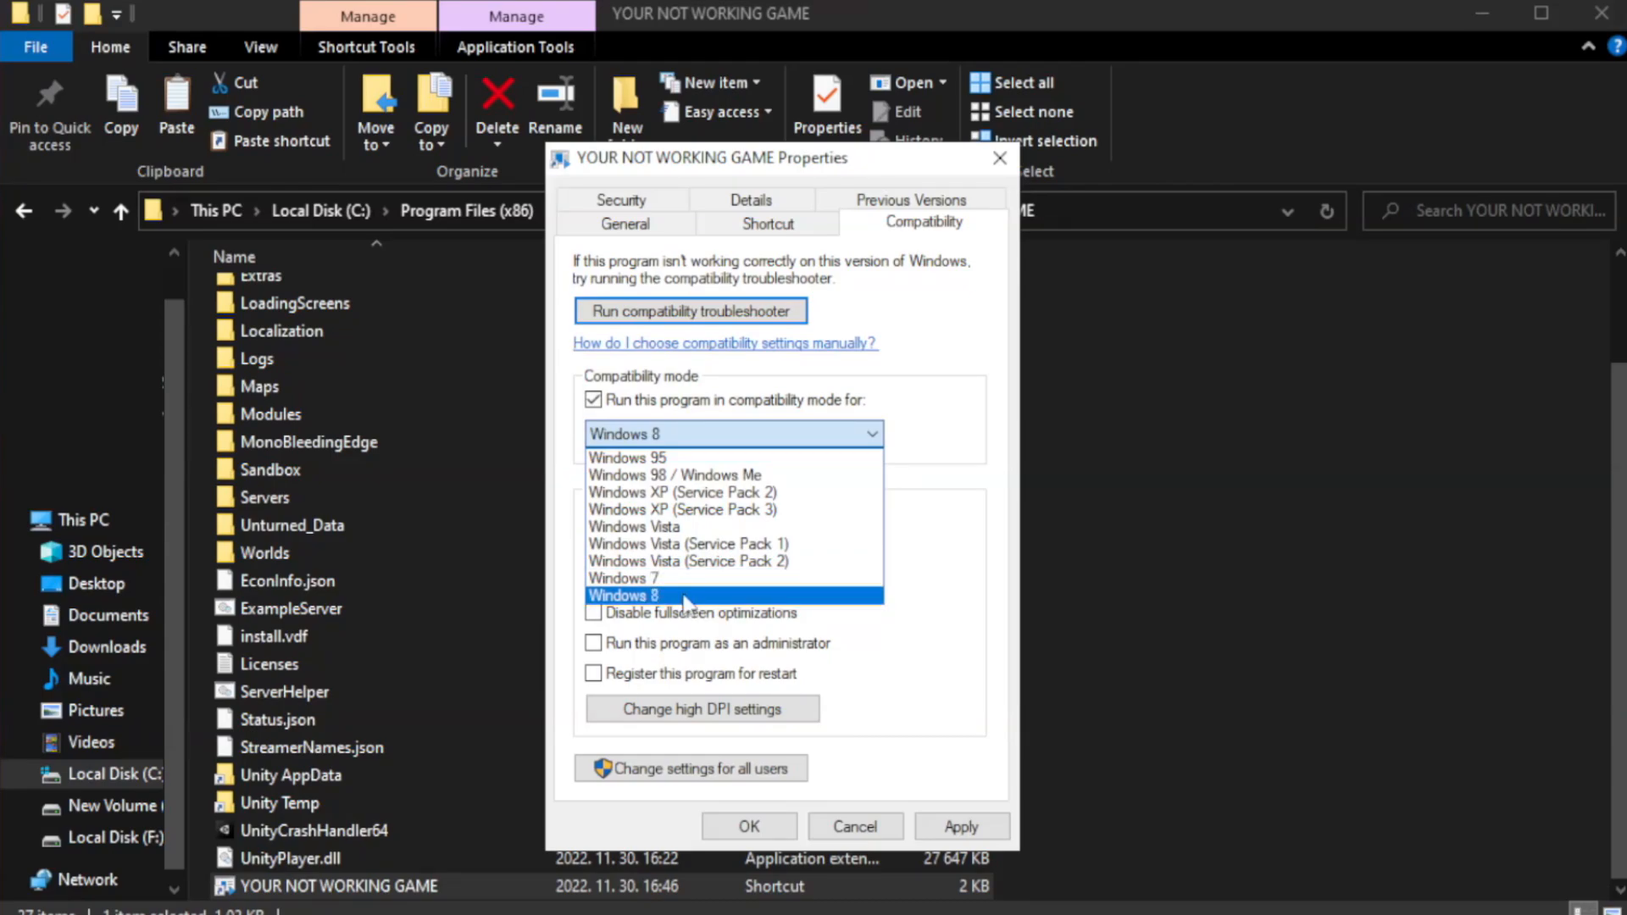
click(622, 595)
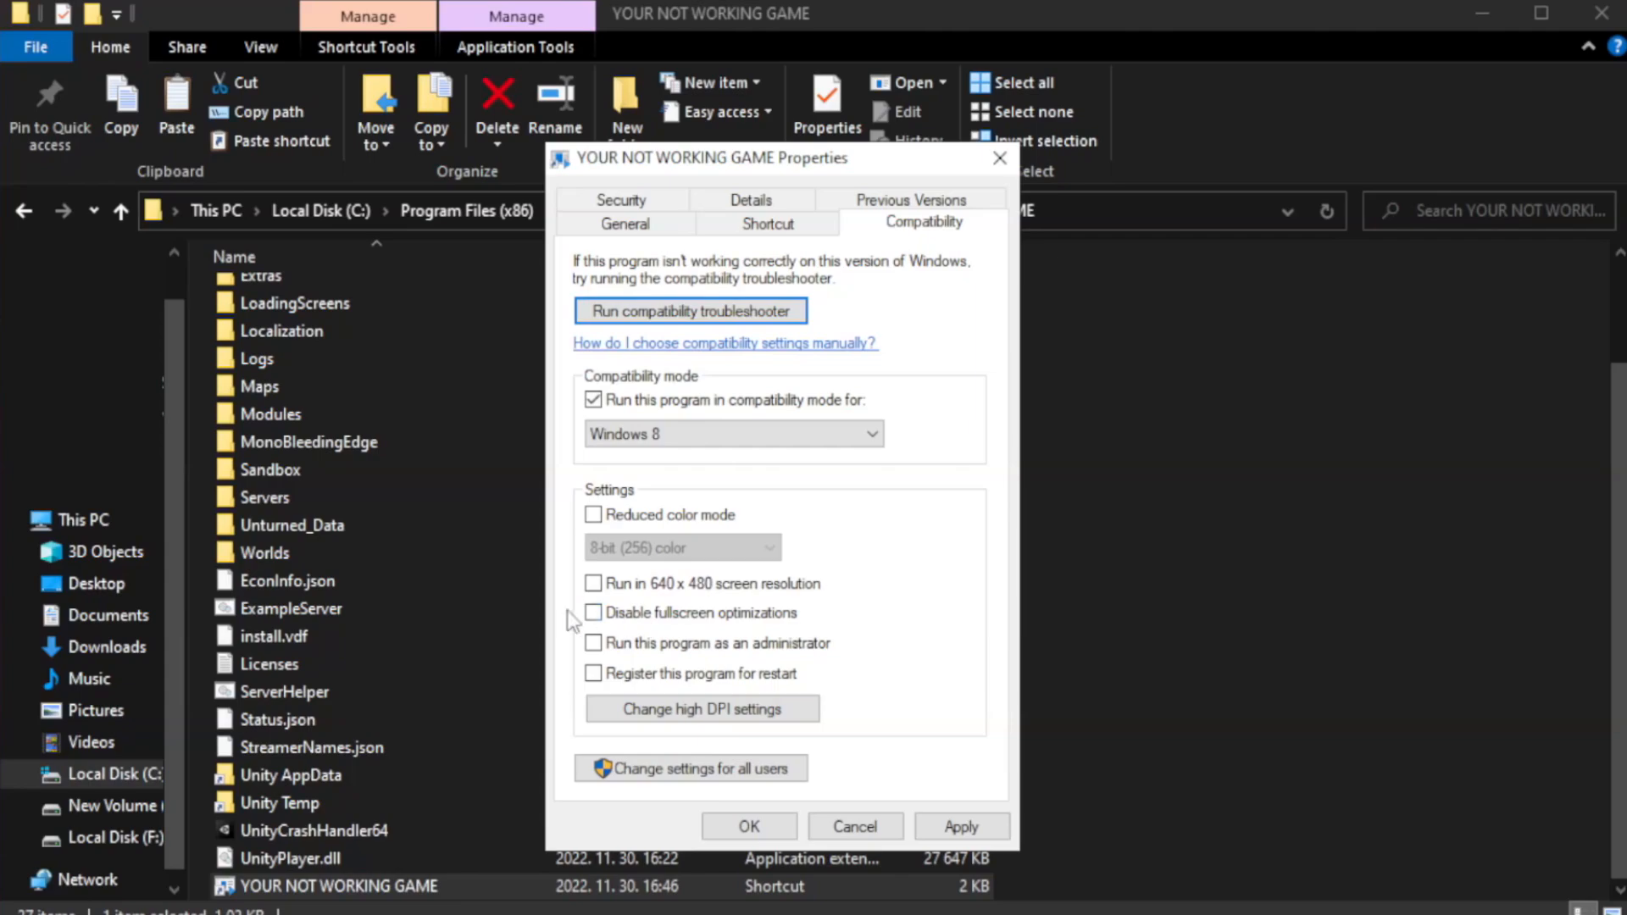
click(593, 612)
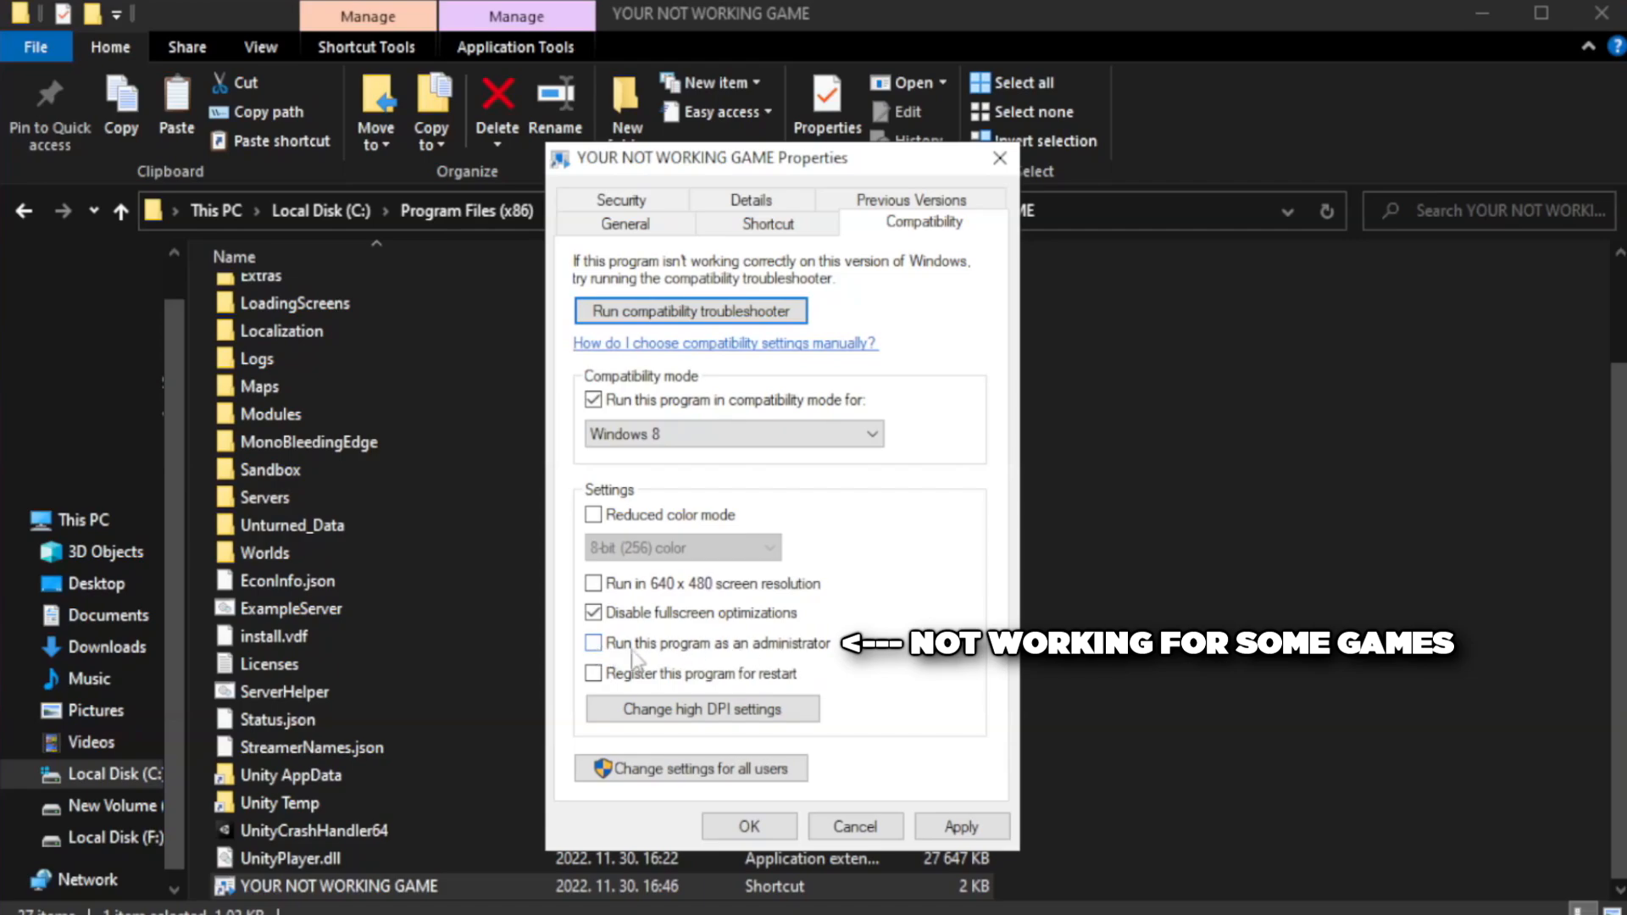
click(594, 644)
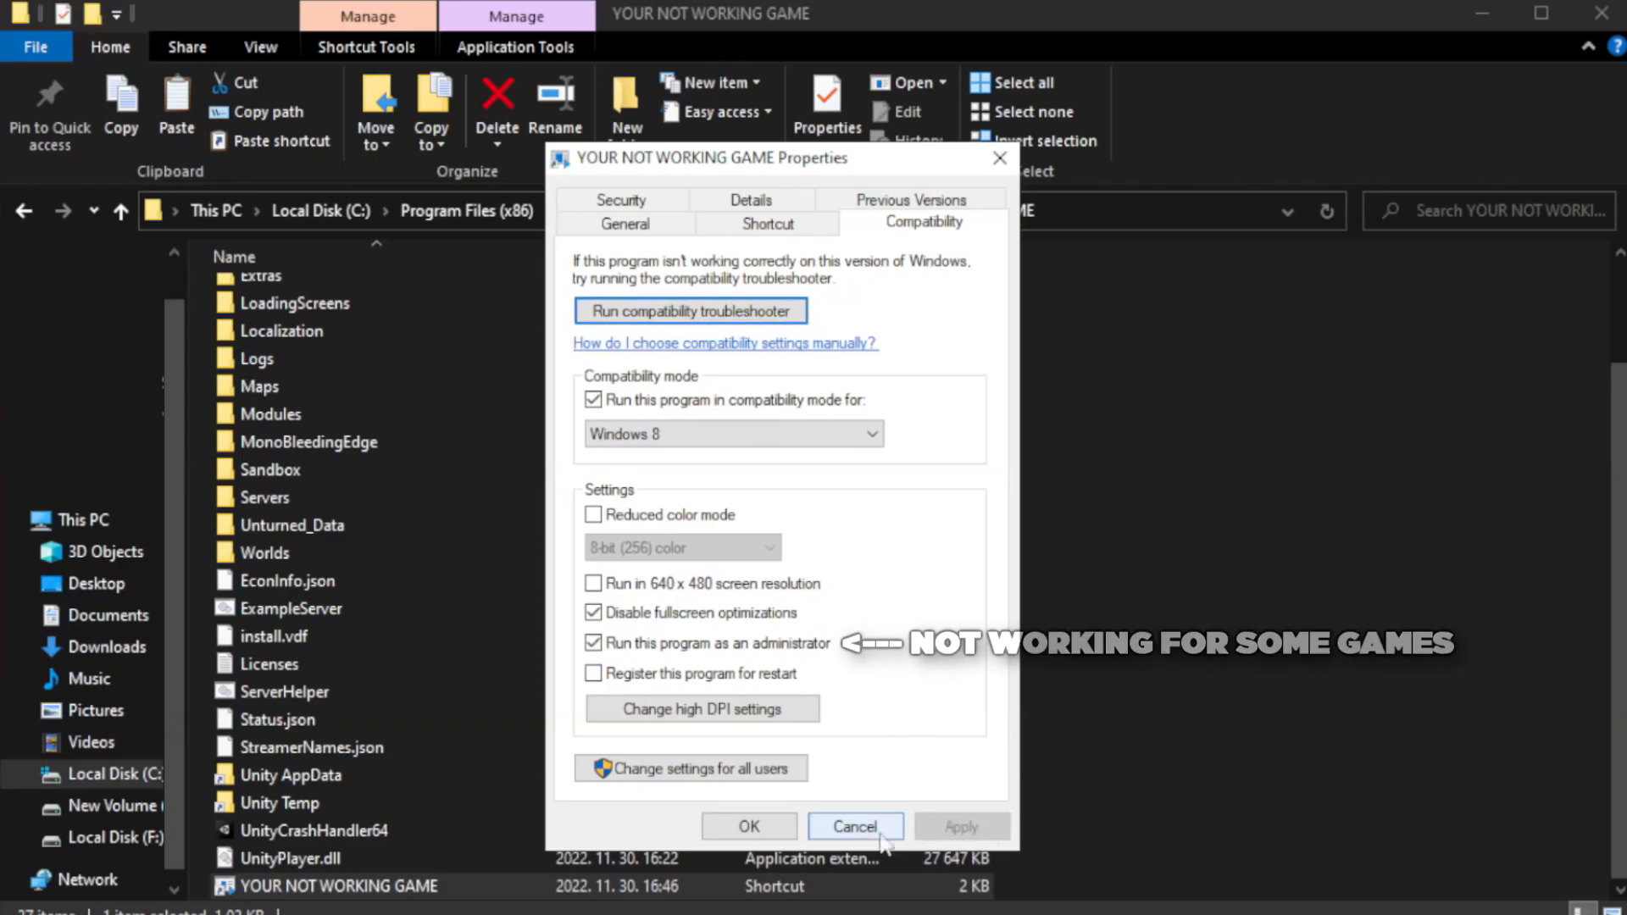
mouse_move(747, 825)
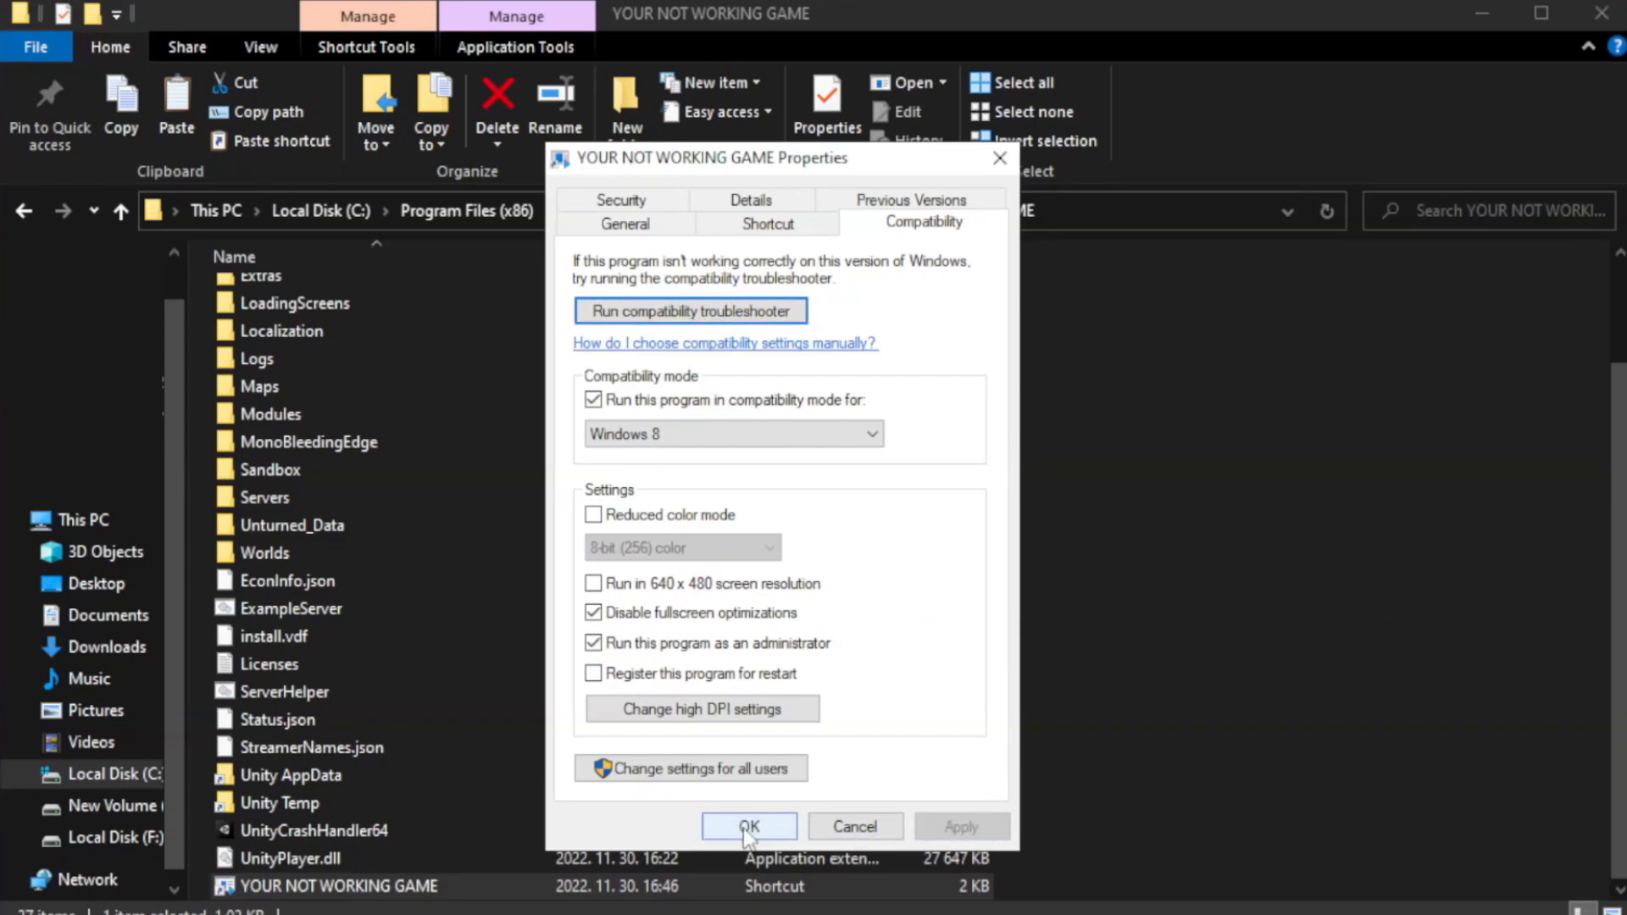
click(748, 827)
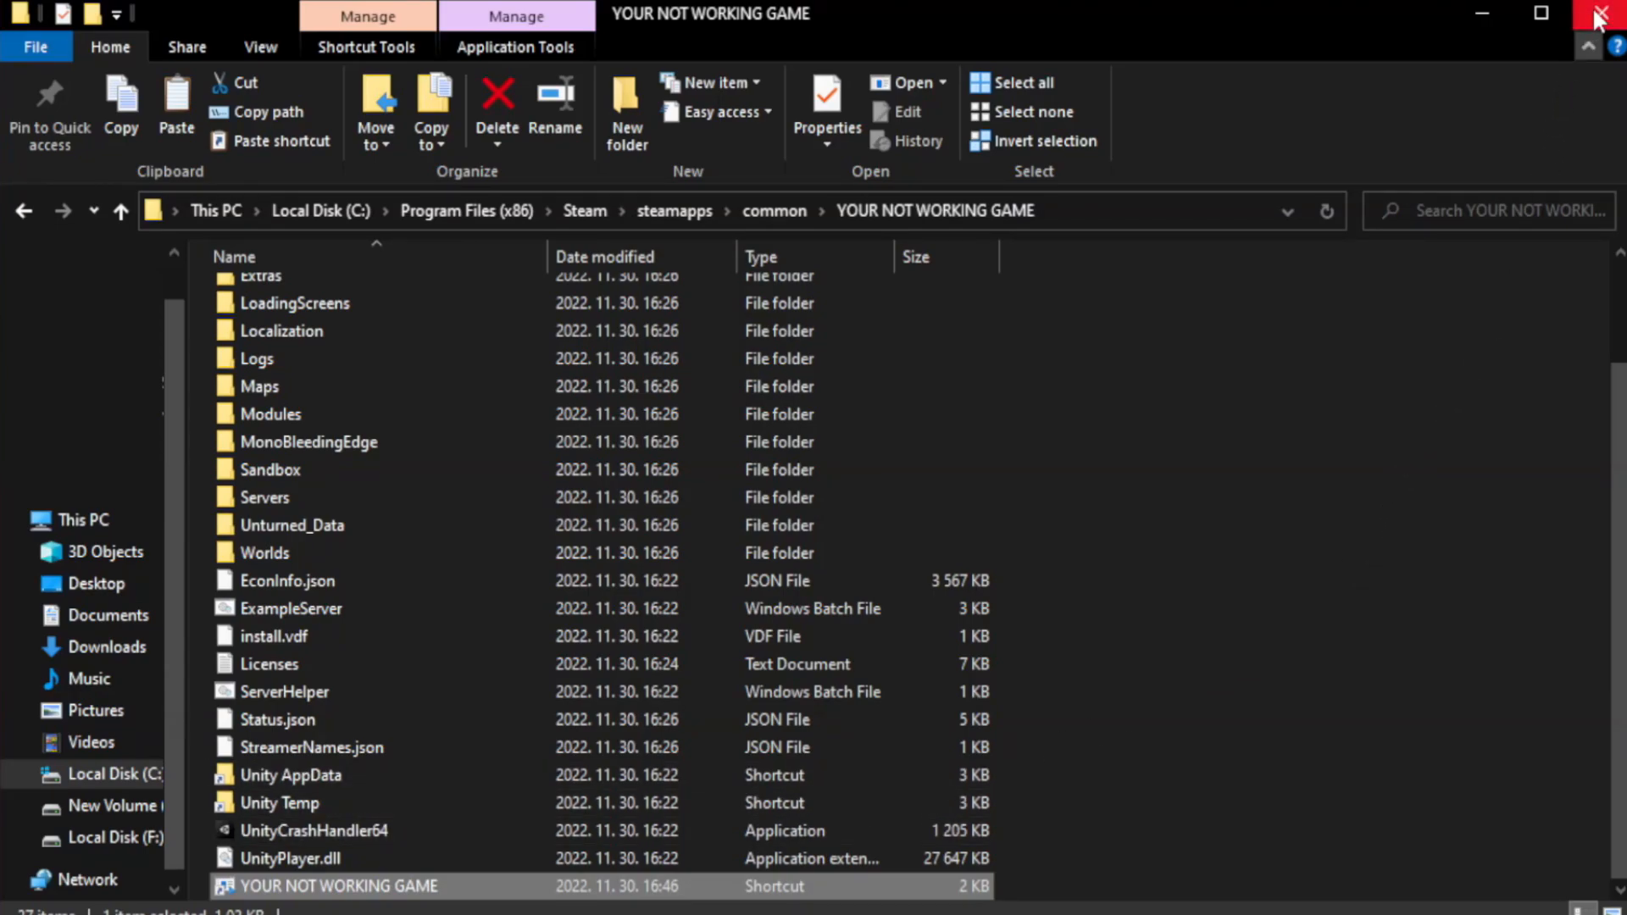
mouse_move(1602, 15)
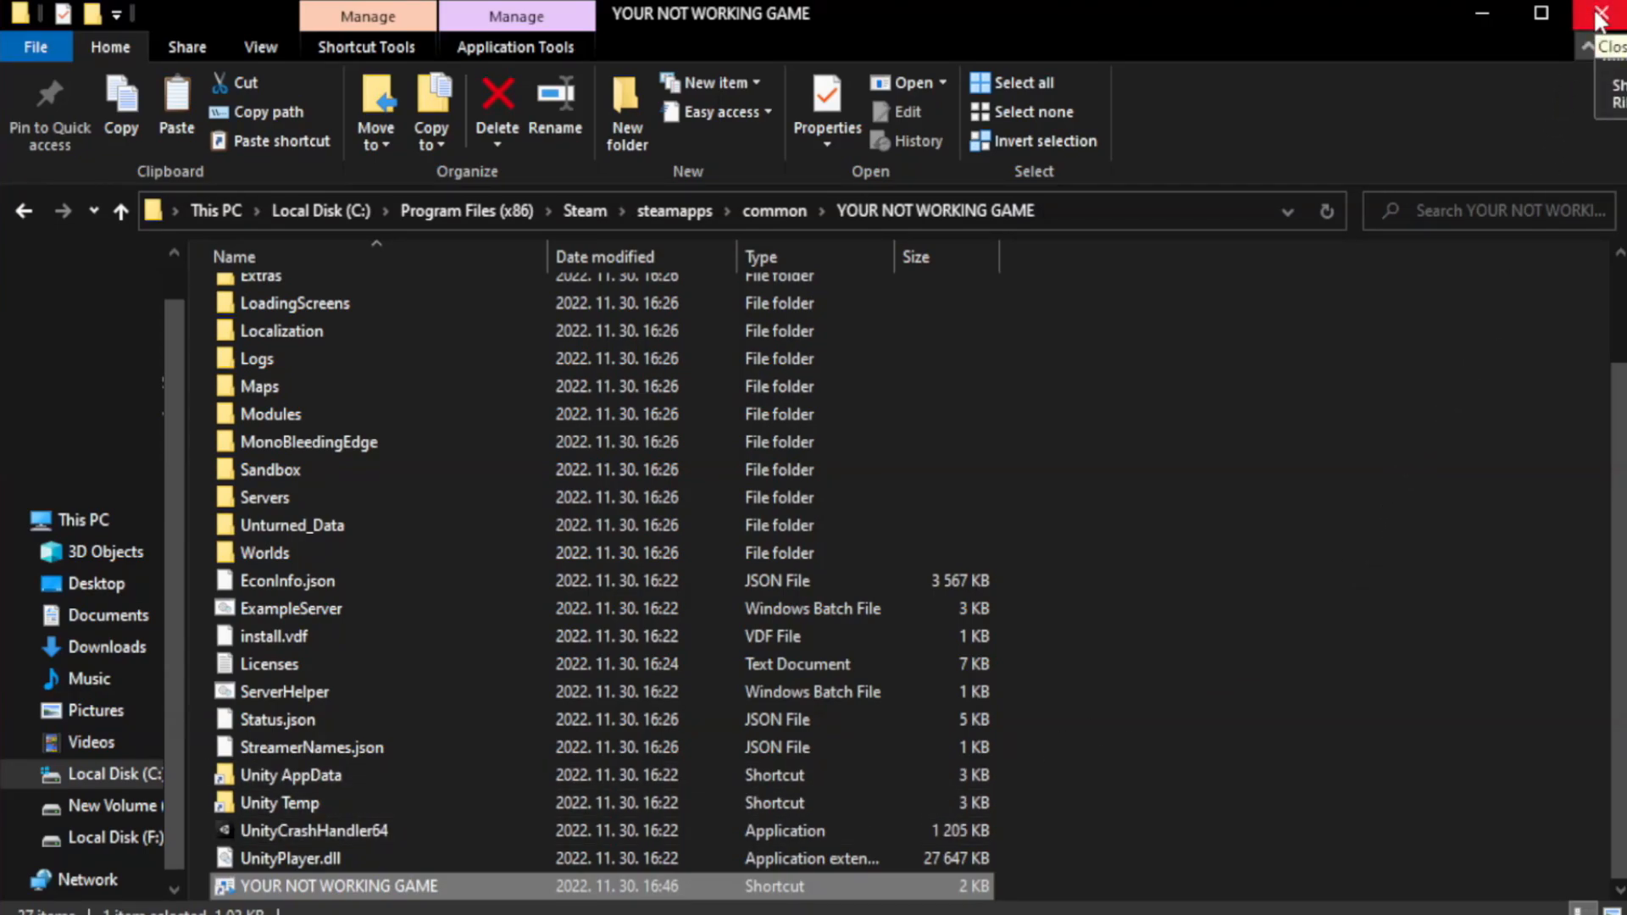
click(1601, 15)
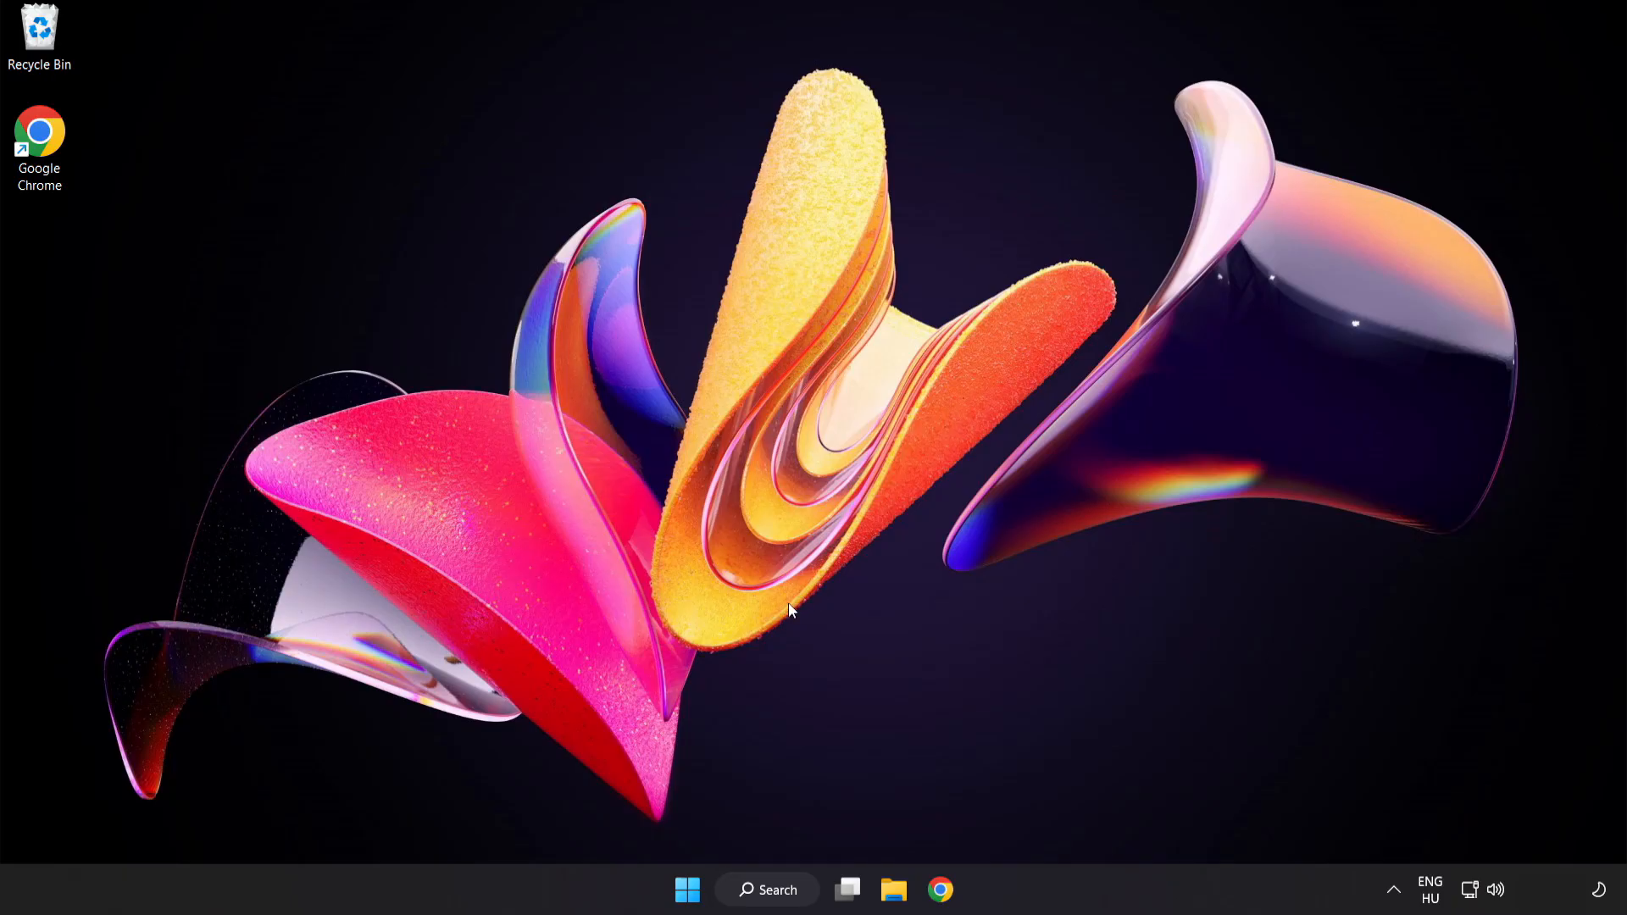
mouse_move(686, 890)
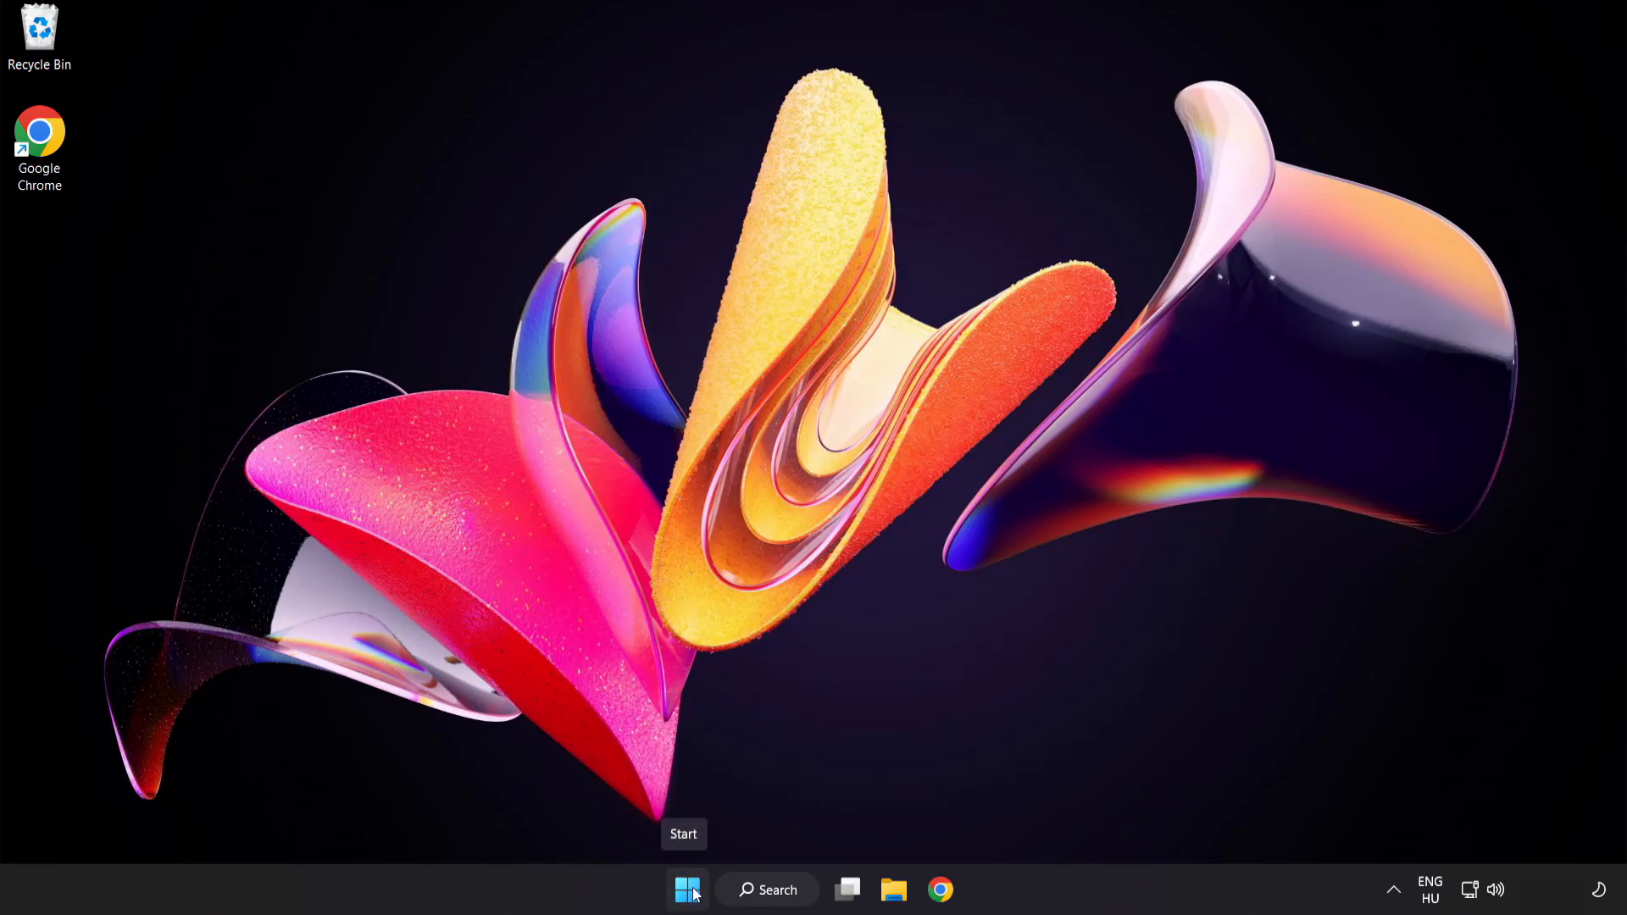
Launch Task Manager from the Start button's right-click menu
right_click(686, 889)
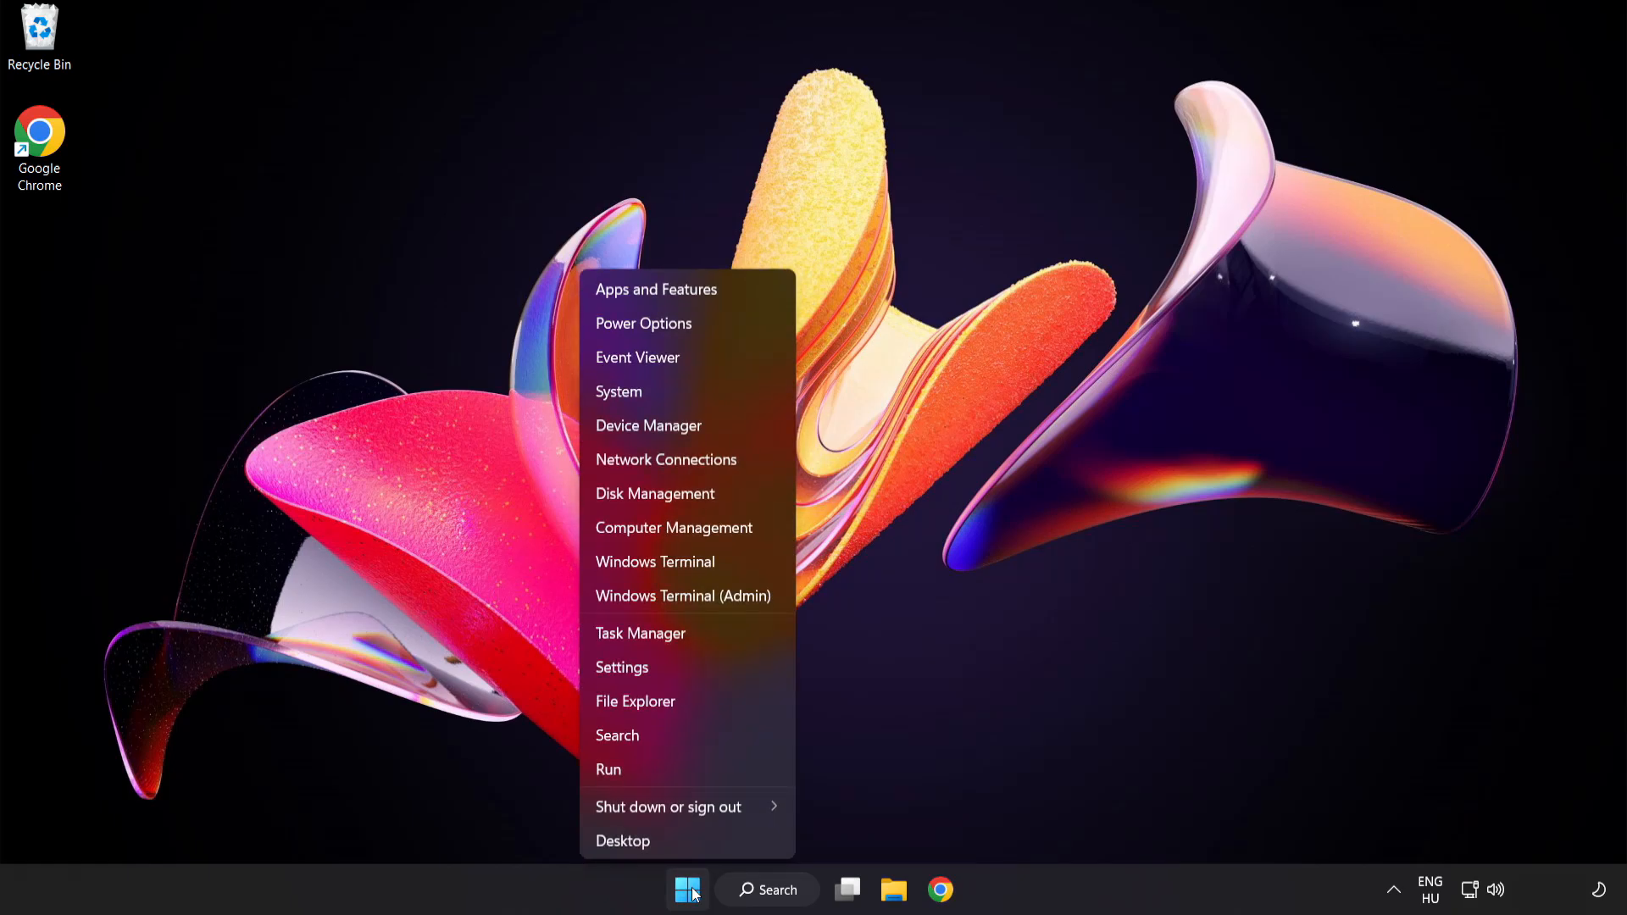
mouse_move(641, 632)
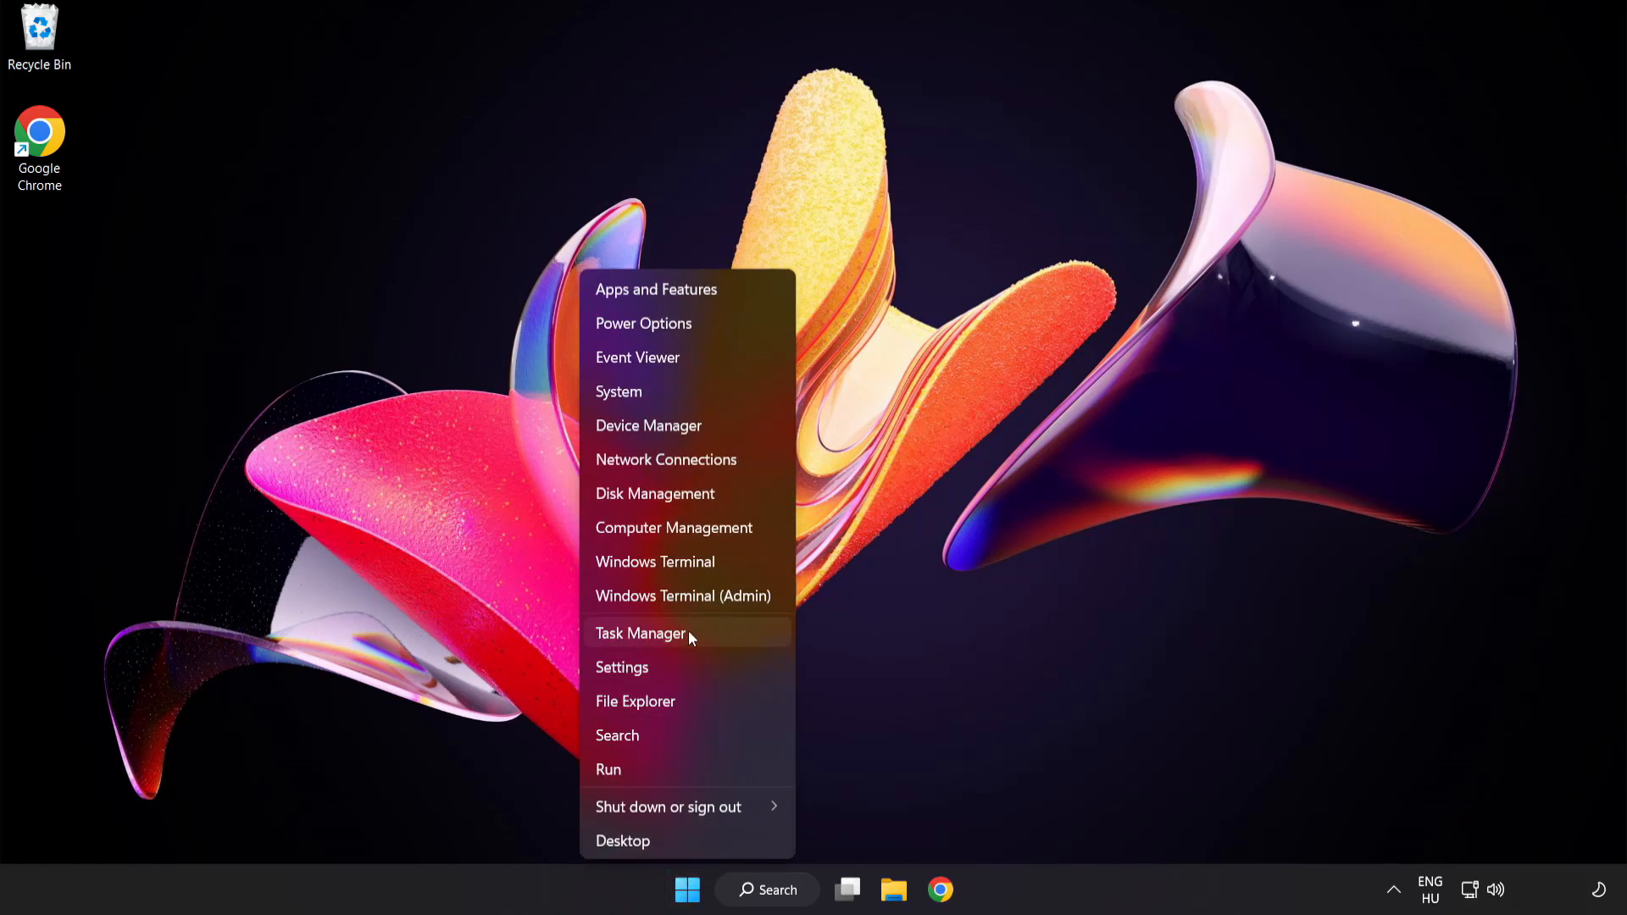
click(640, 632)
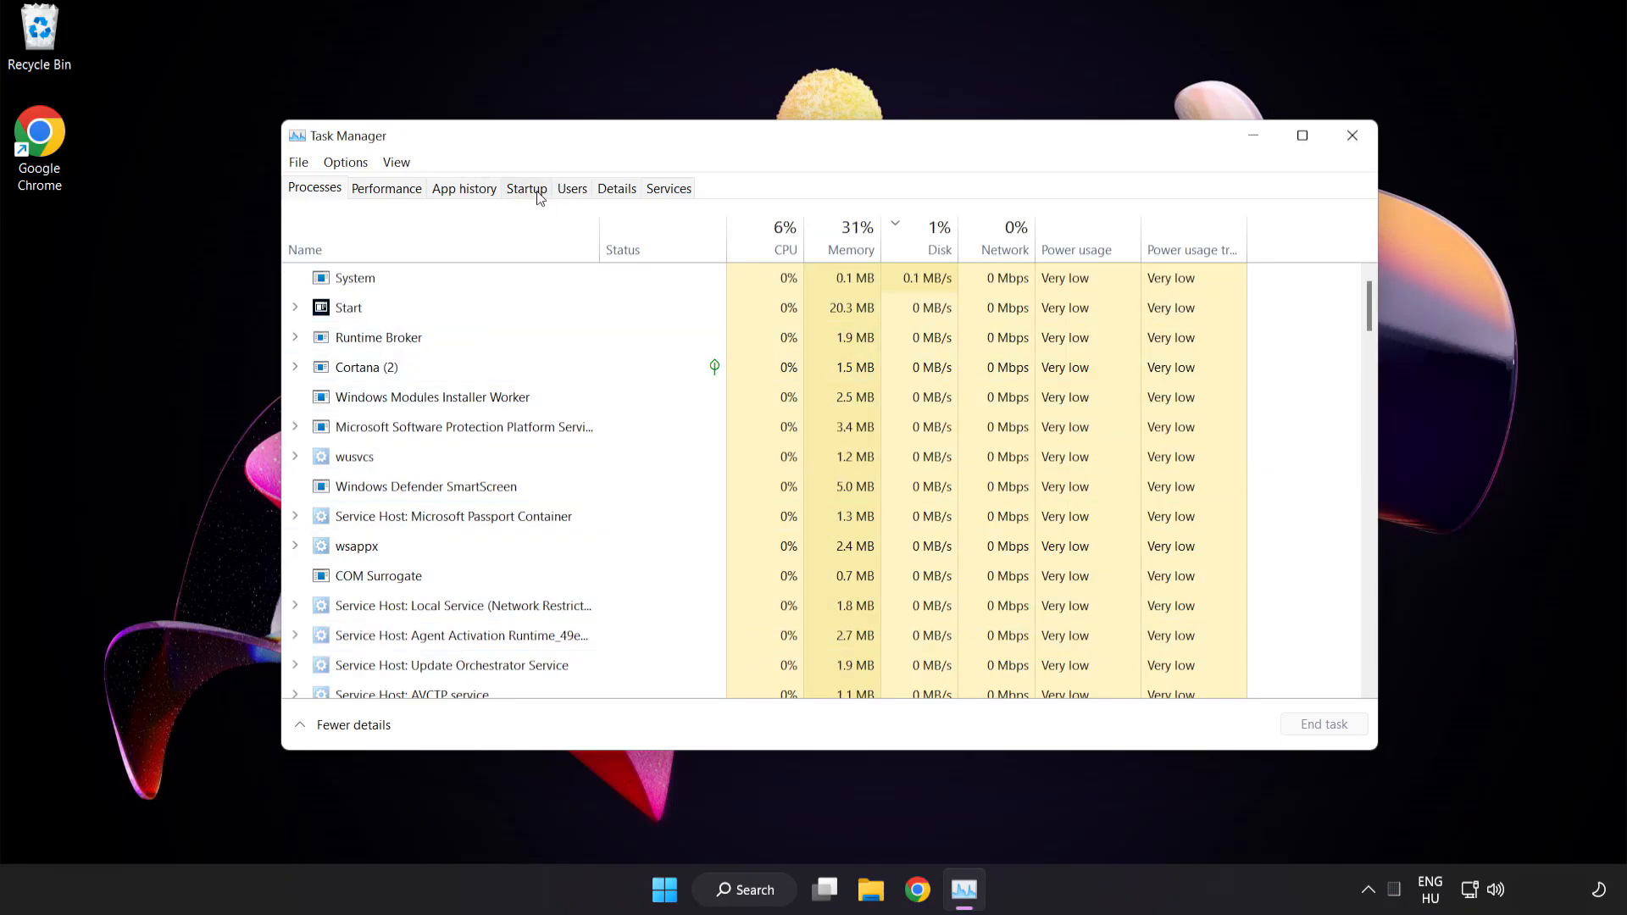
Disable the Cortana and Phone Link entries in the Startup apps list
click(525, 188)
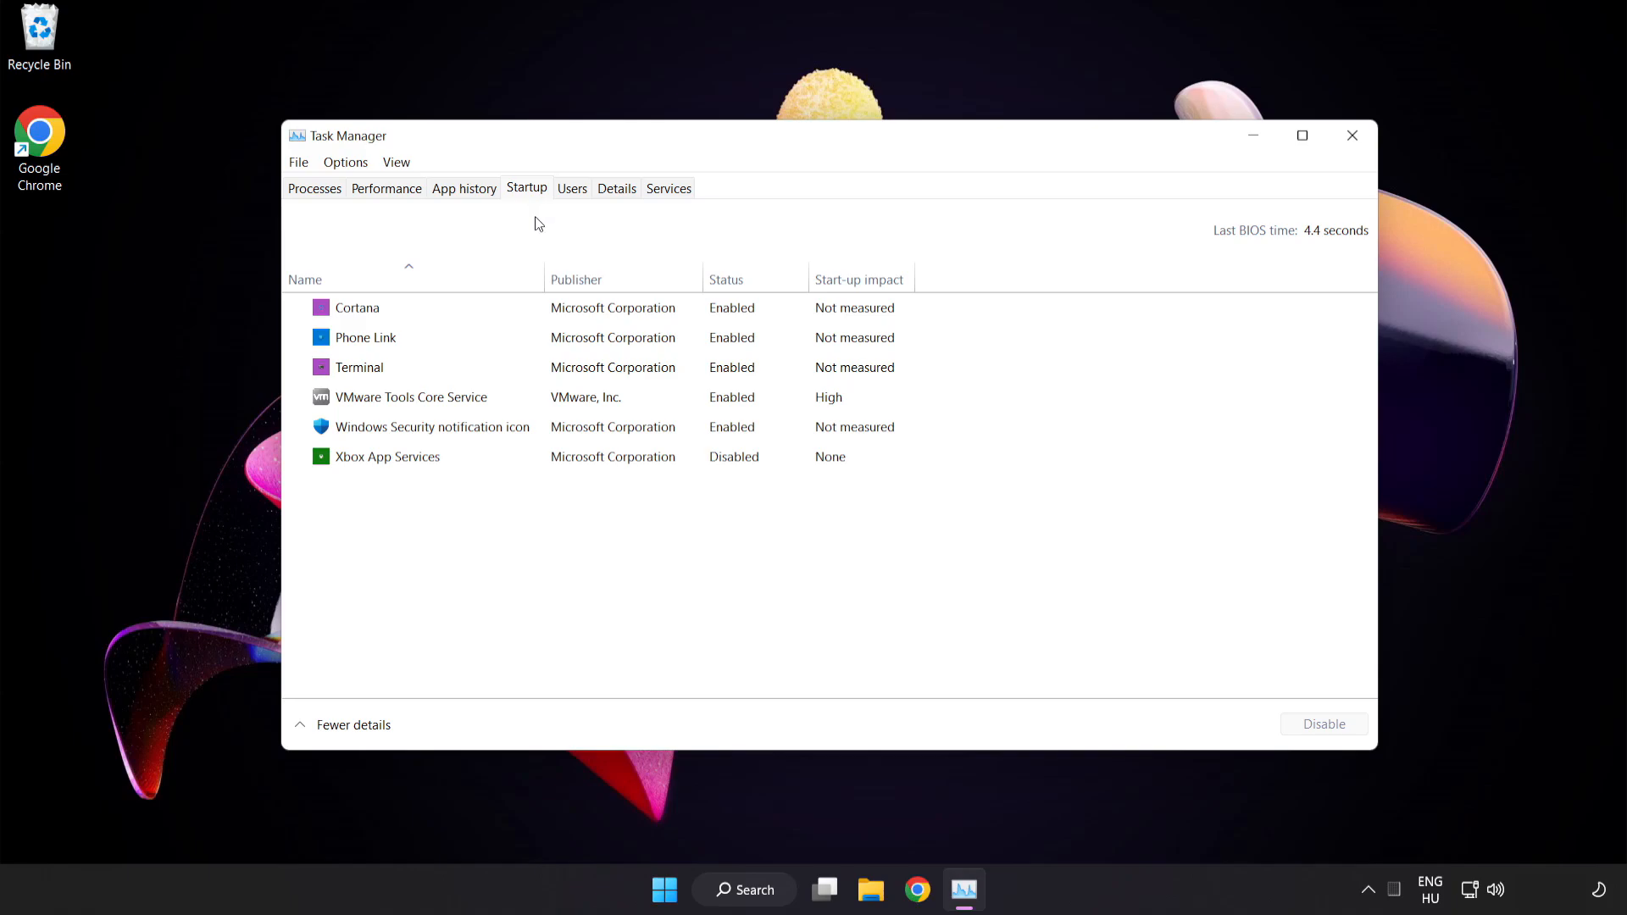
click(357, 306)
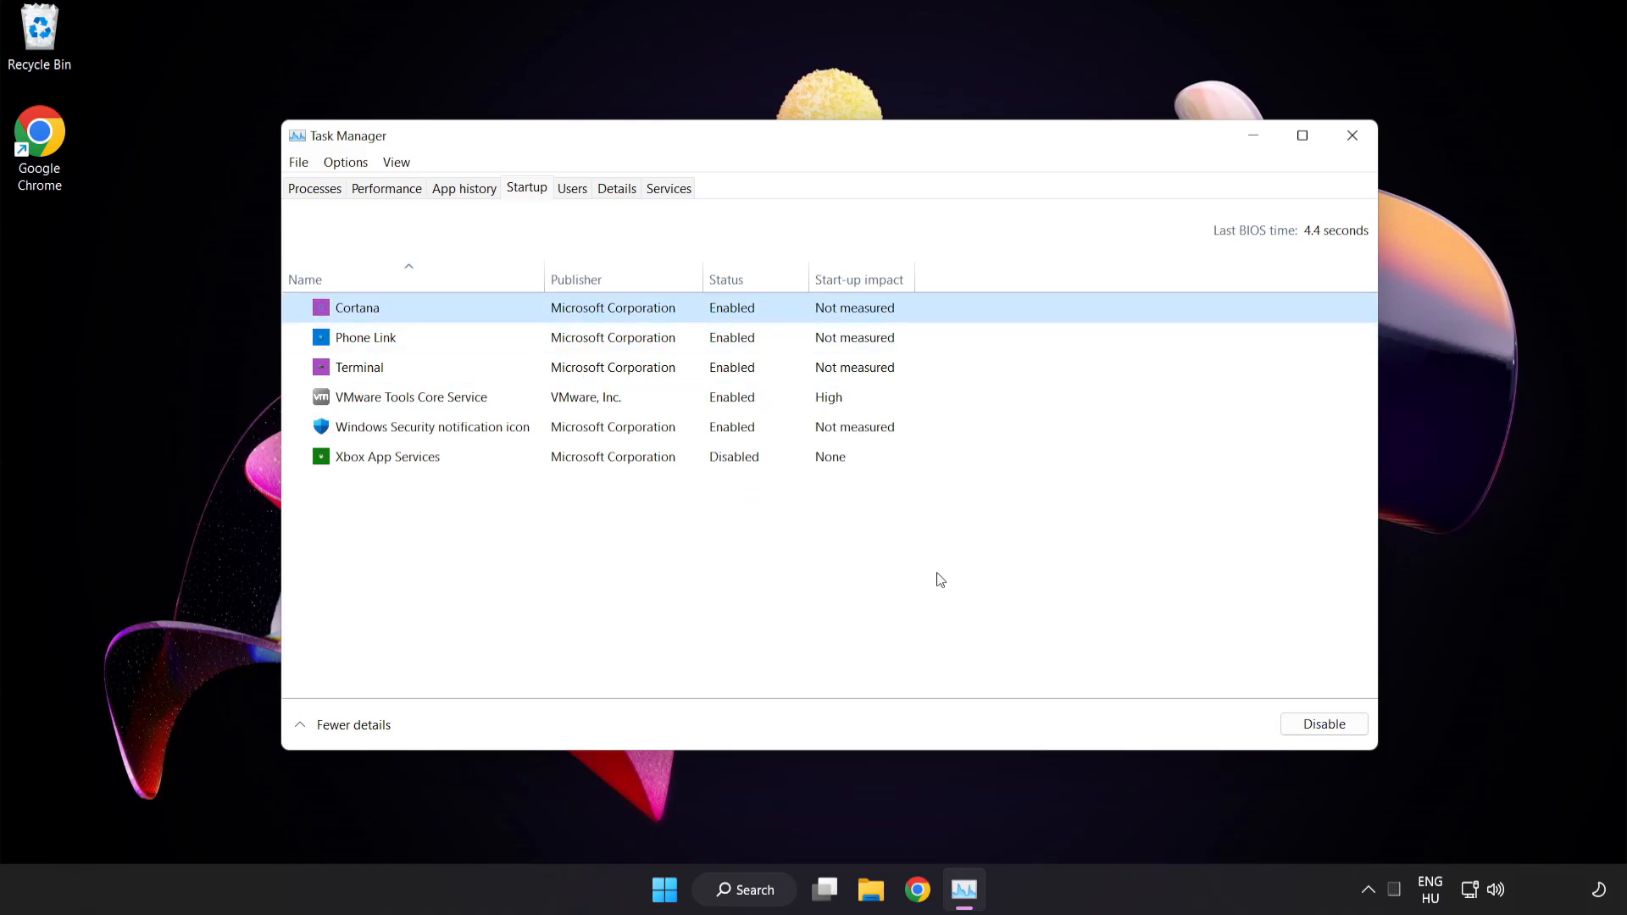
click(1323, 724)
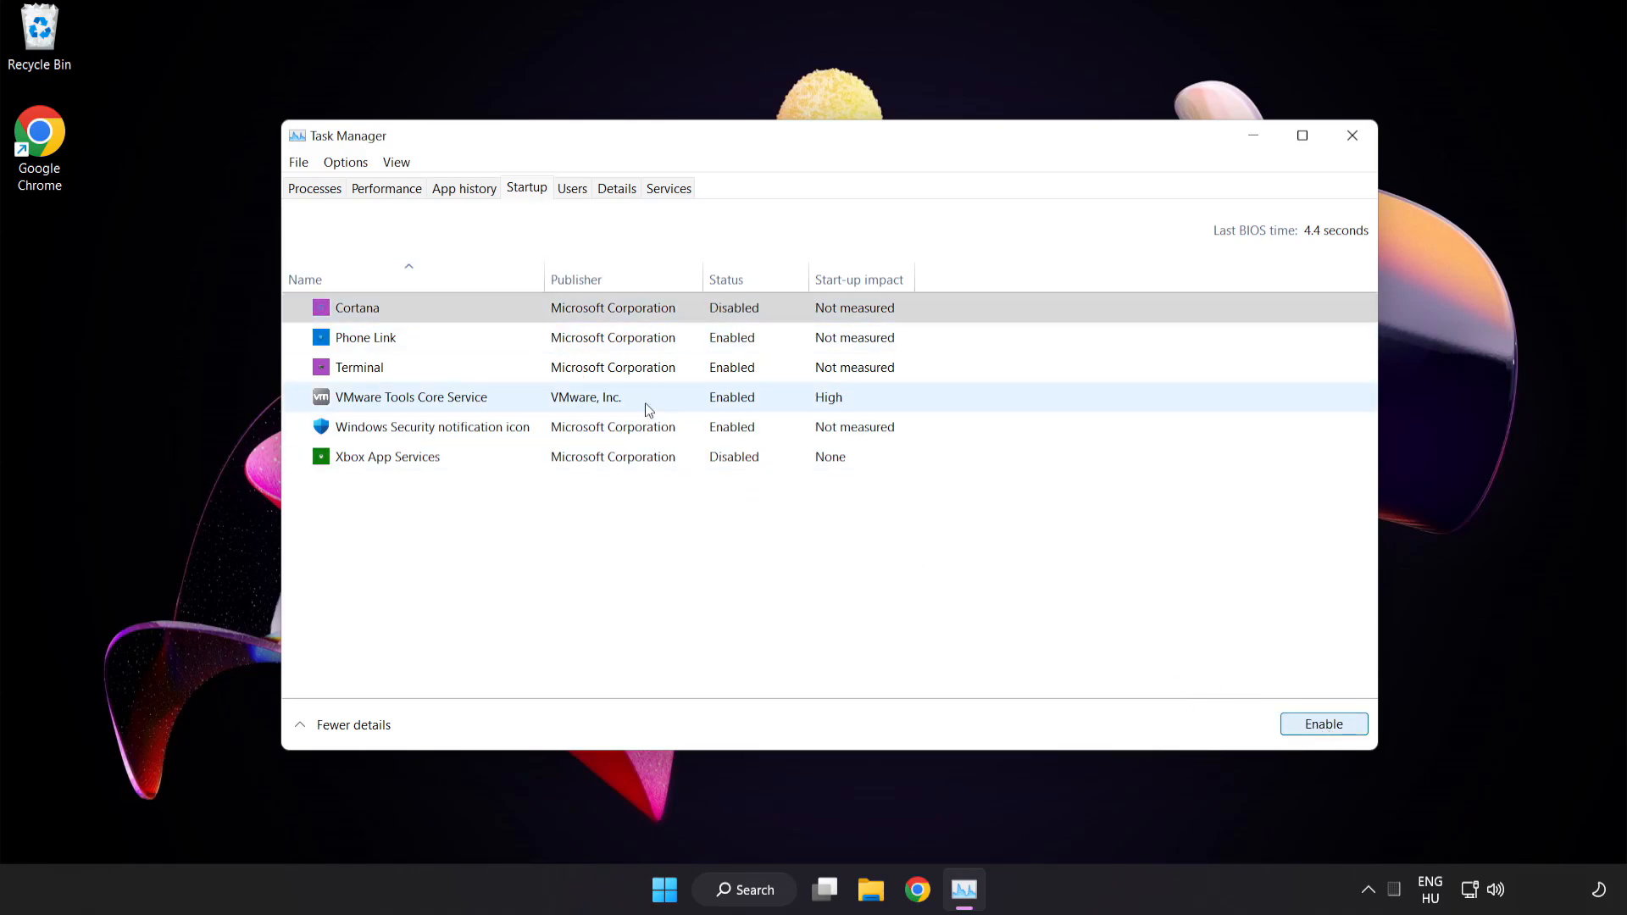
click(366, 337)
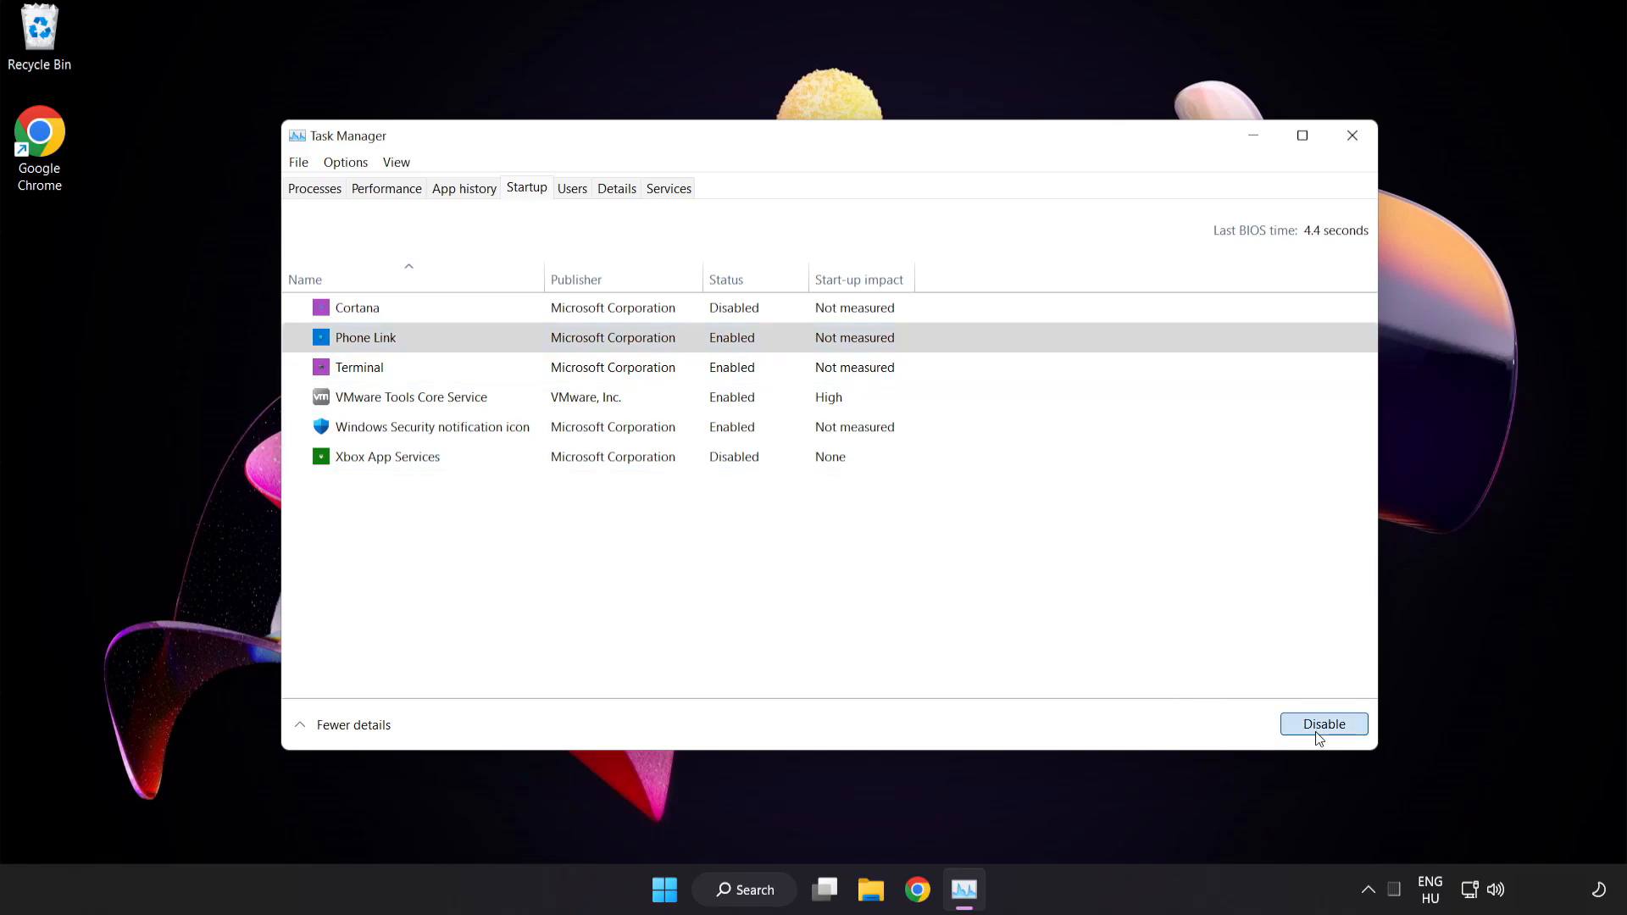
click(1323, 724)
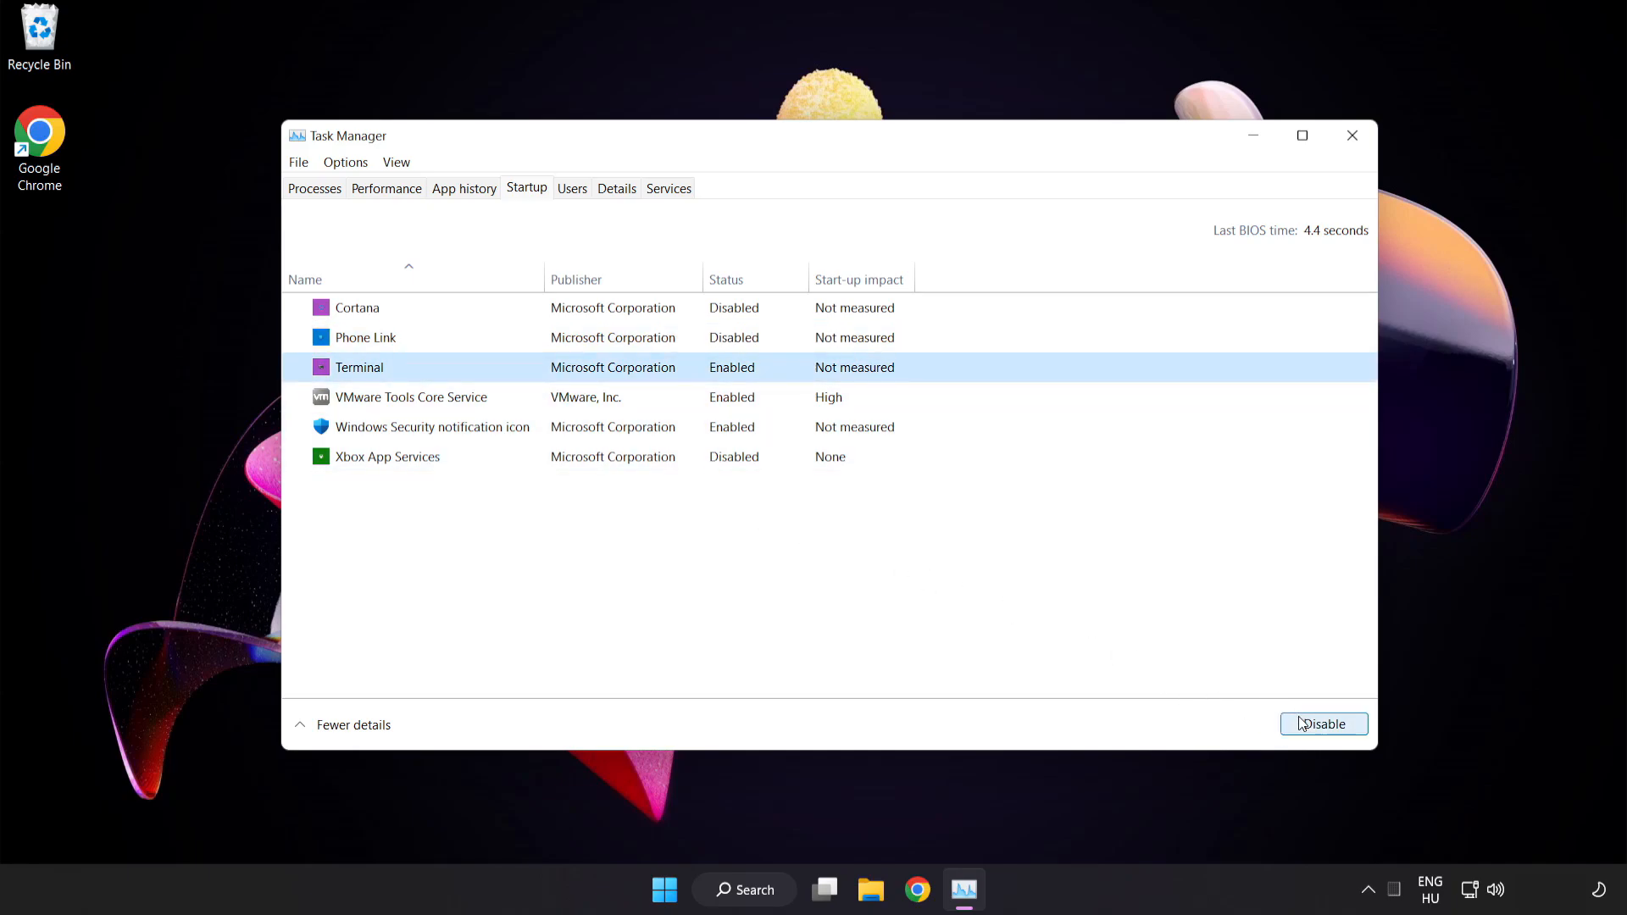
Disable Terminal and the Windows Security notification icon at startup, then close Task Manager
click(1323, 723)
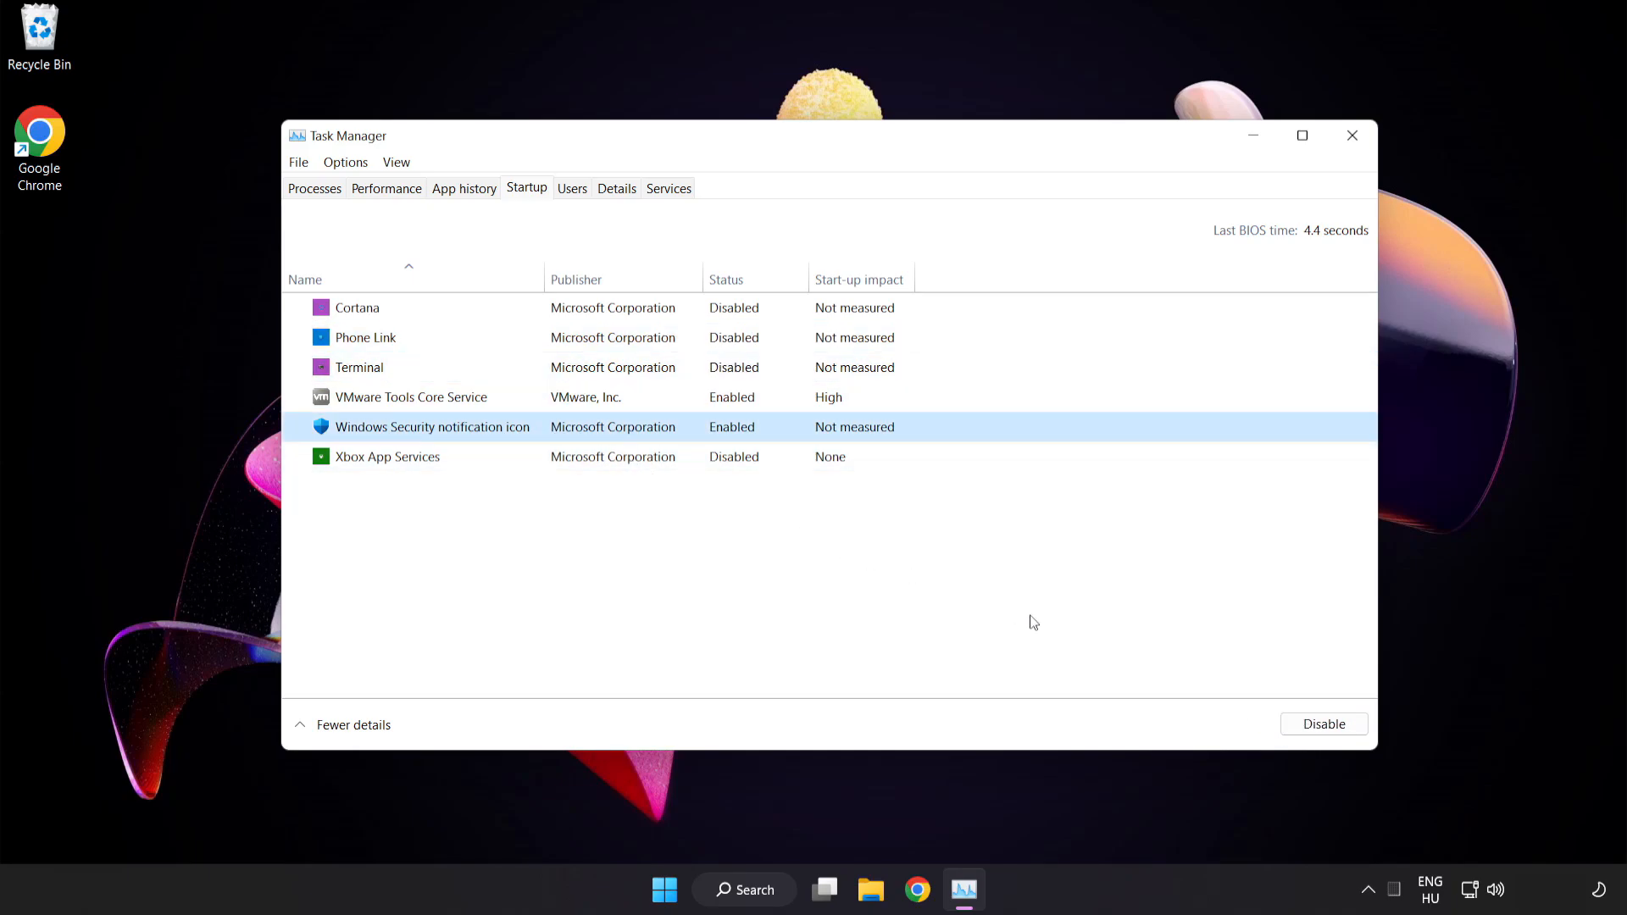
click(1322, 724)
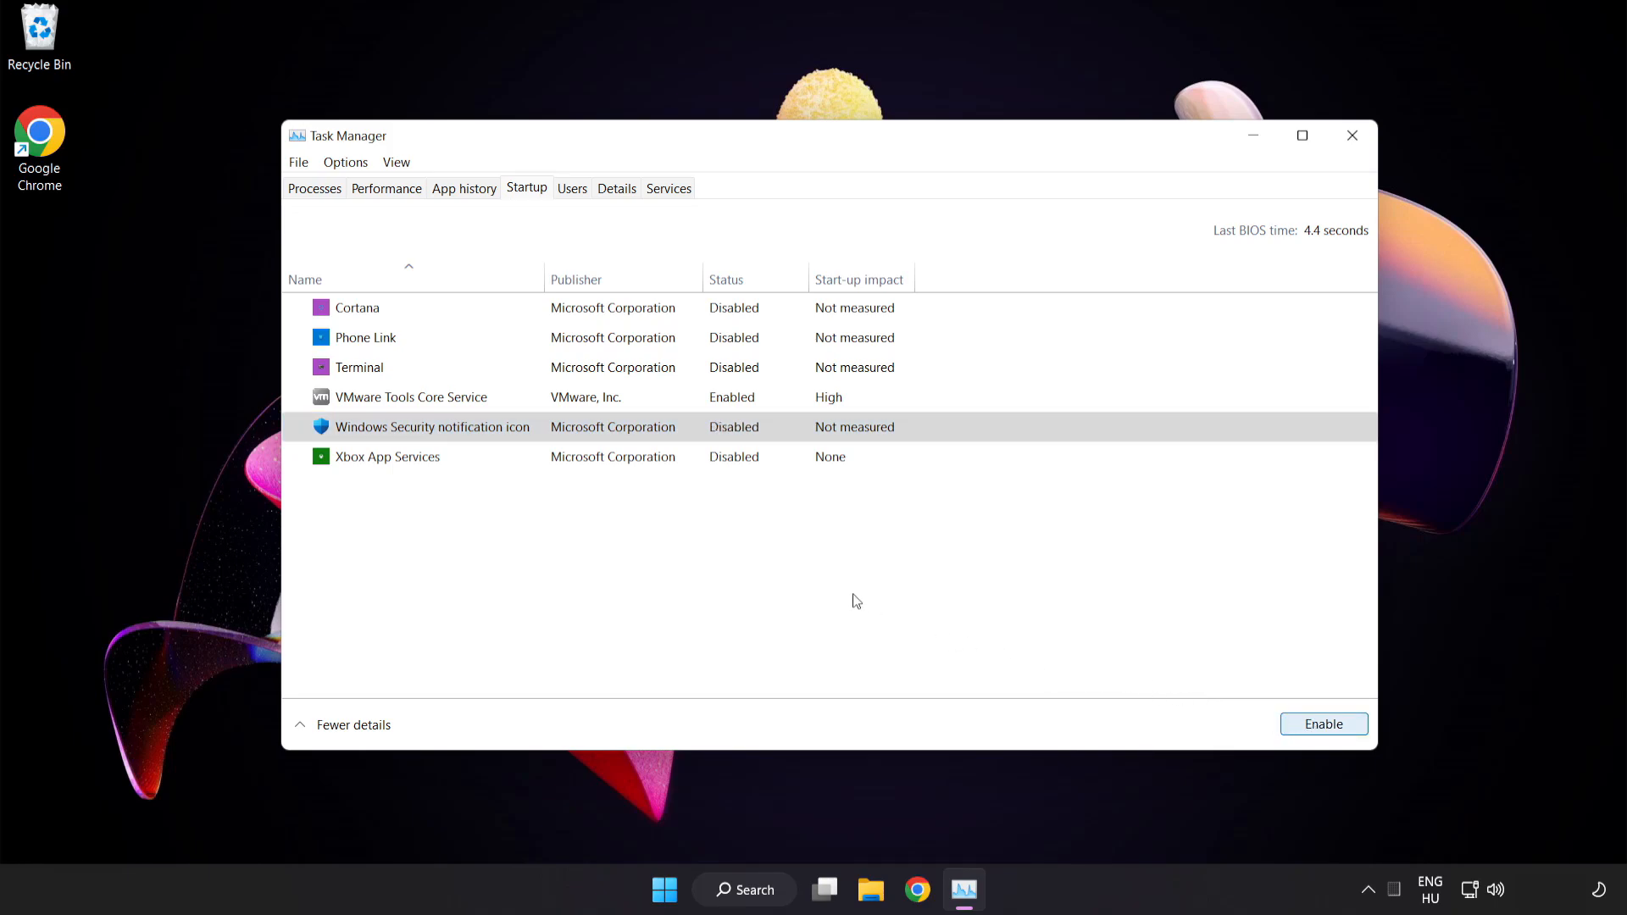
mouse_move(1352, 135)
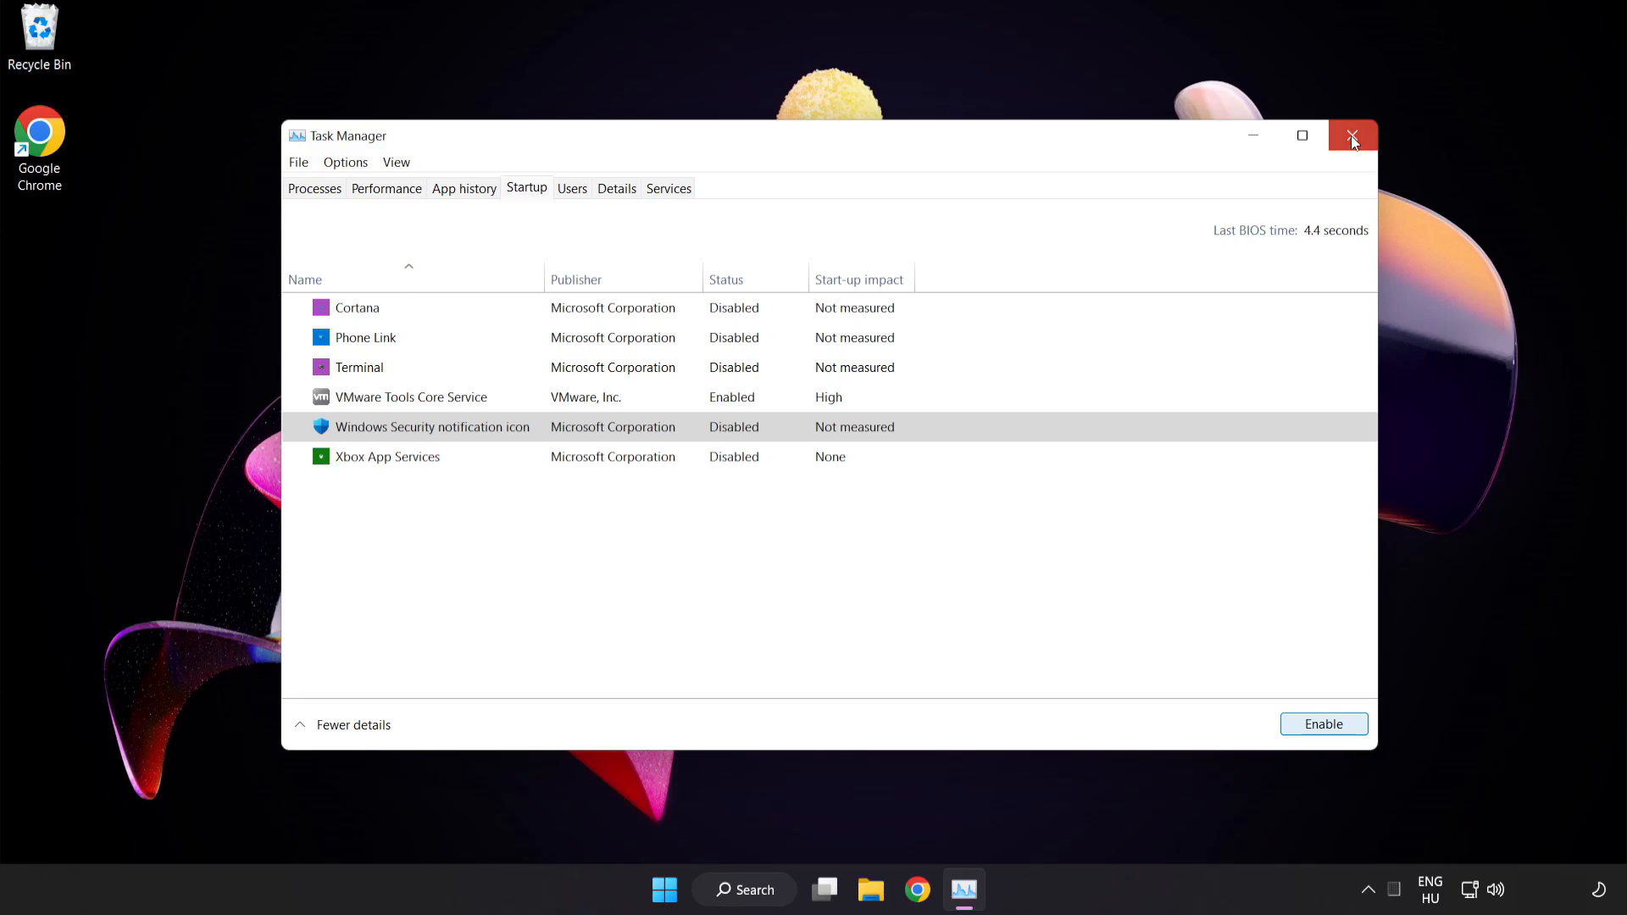
click(1353, 136)
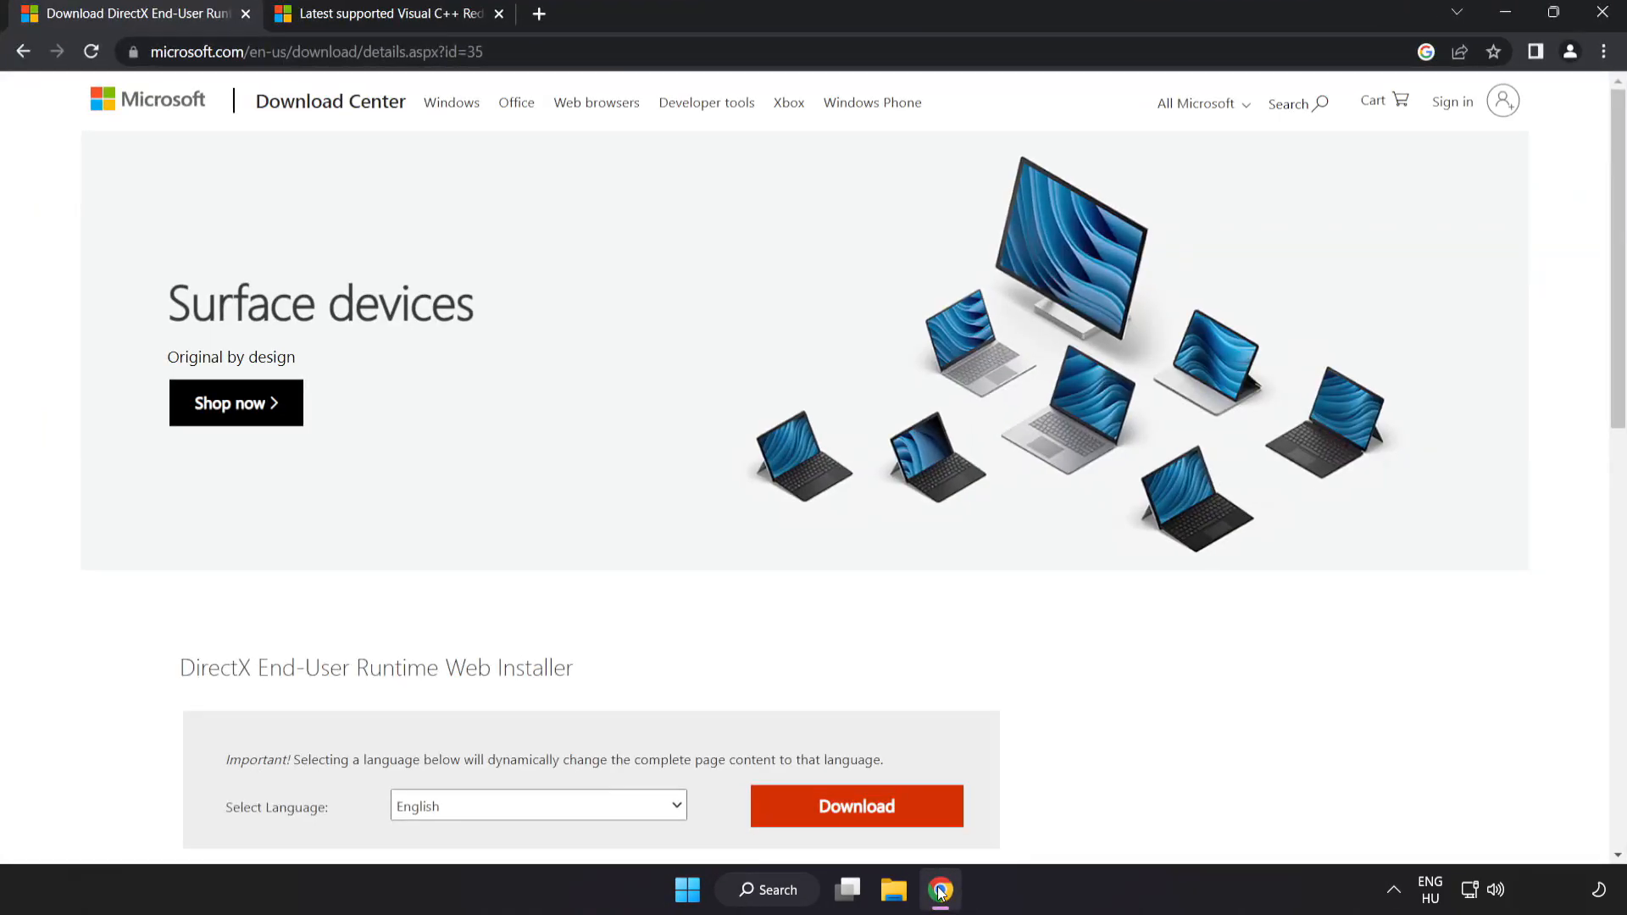
Download the DirectX End-User Runtime web installer (dxwebsetup) and launch it from the downloads bar
click(312, 51)
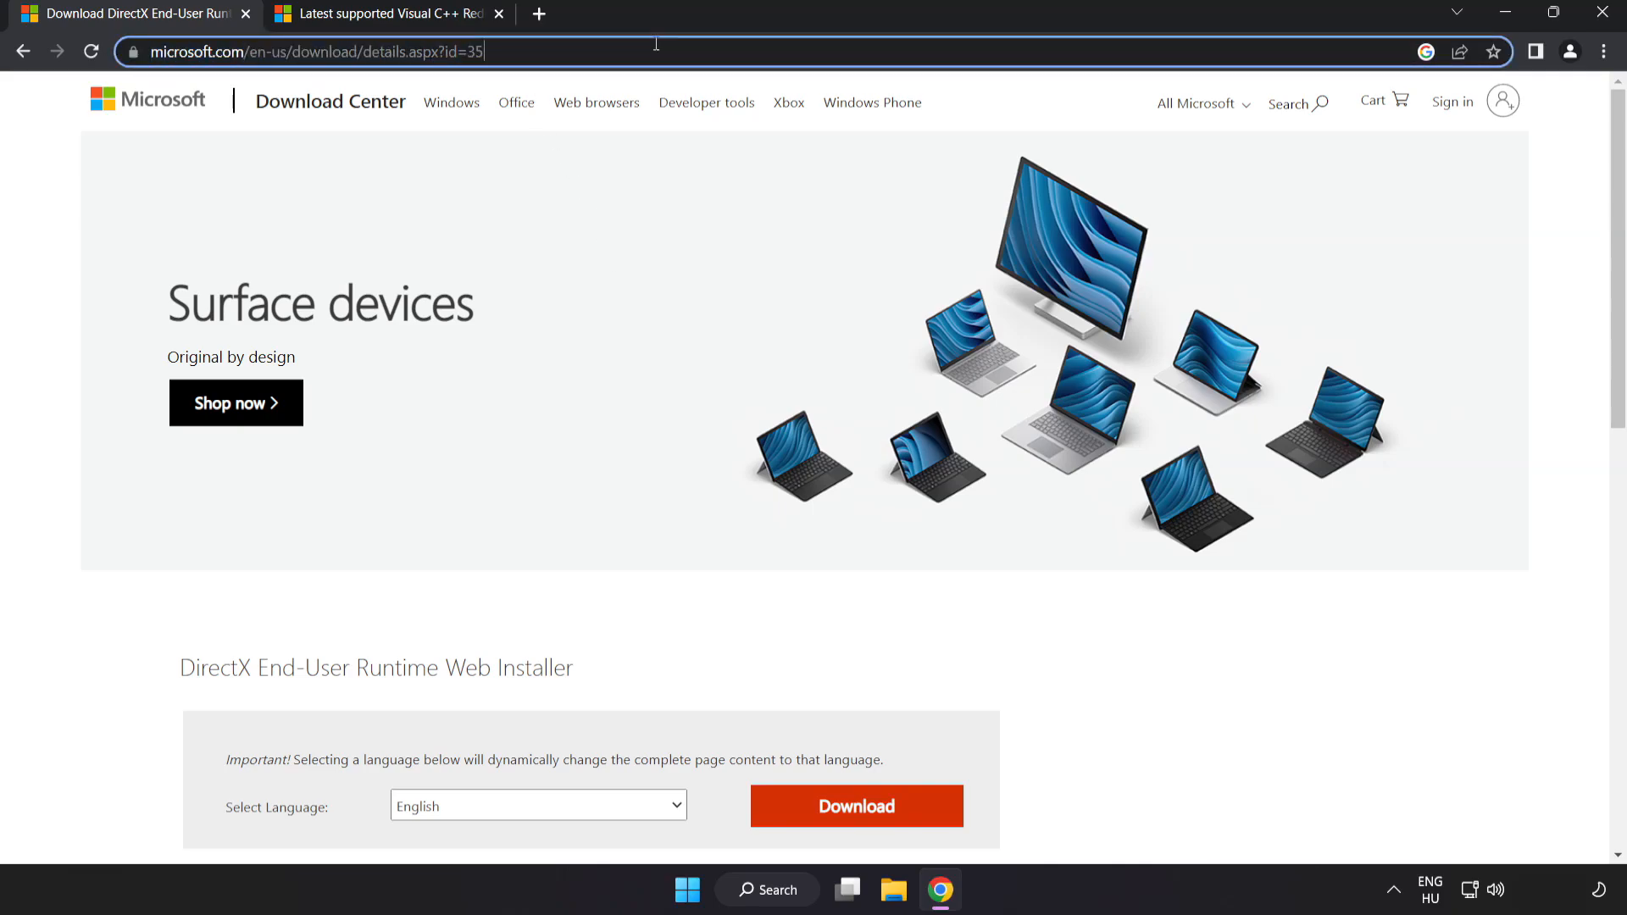
scroll(down, 3)
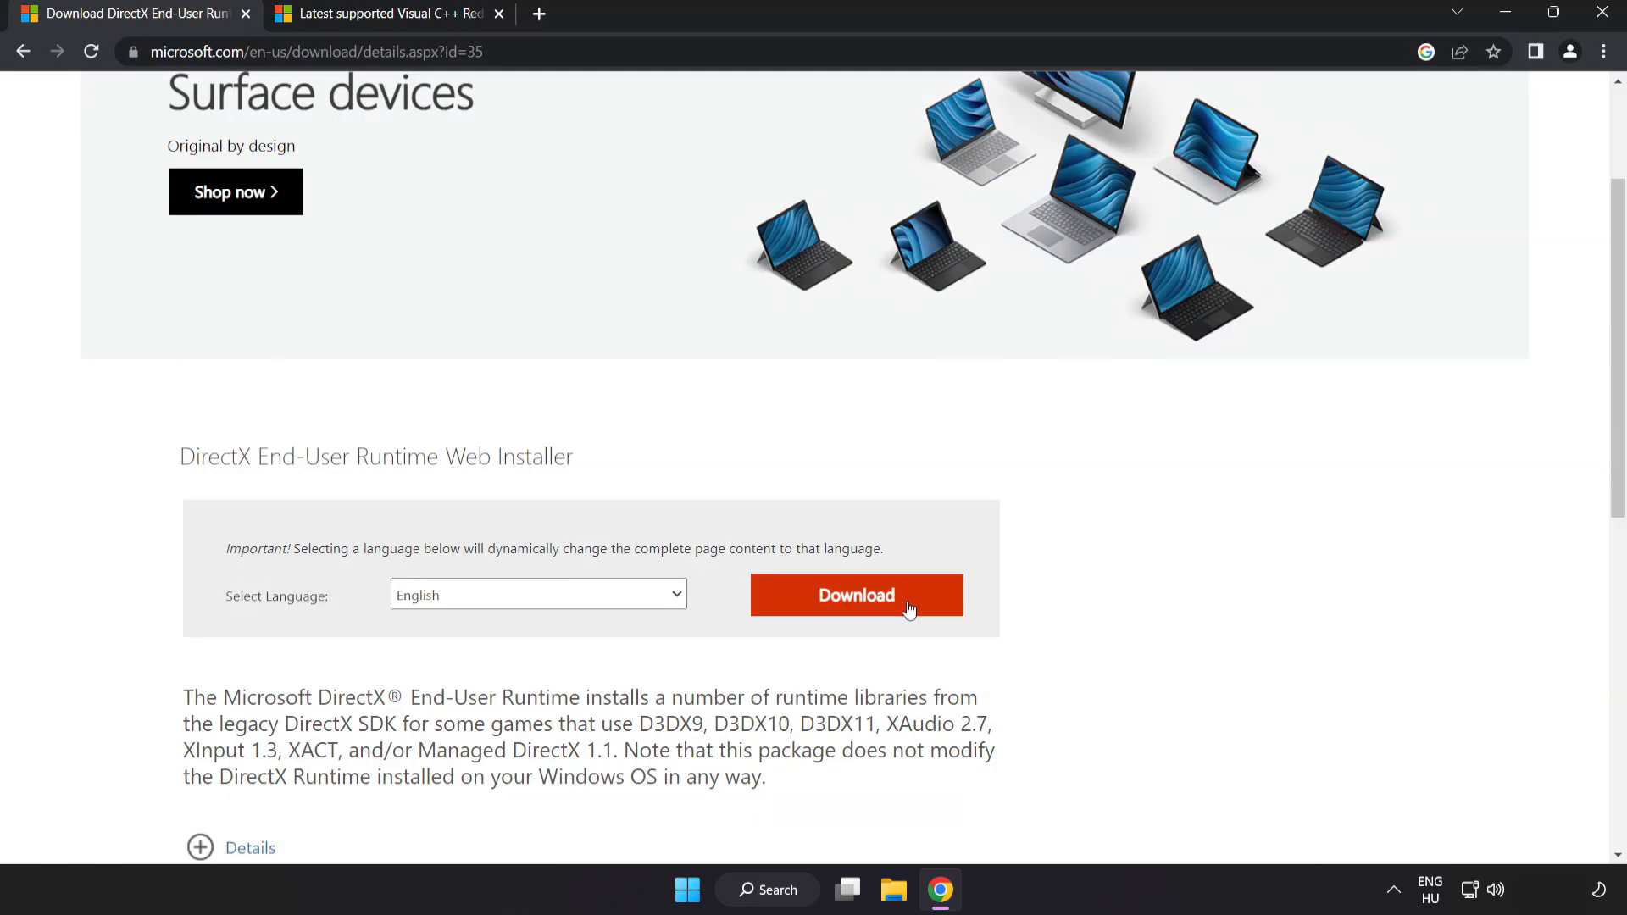
click(856, 595)
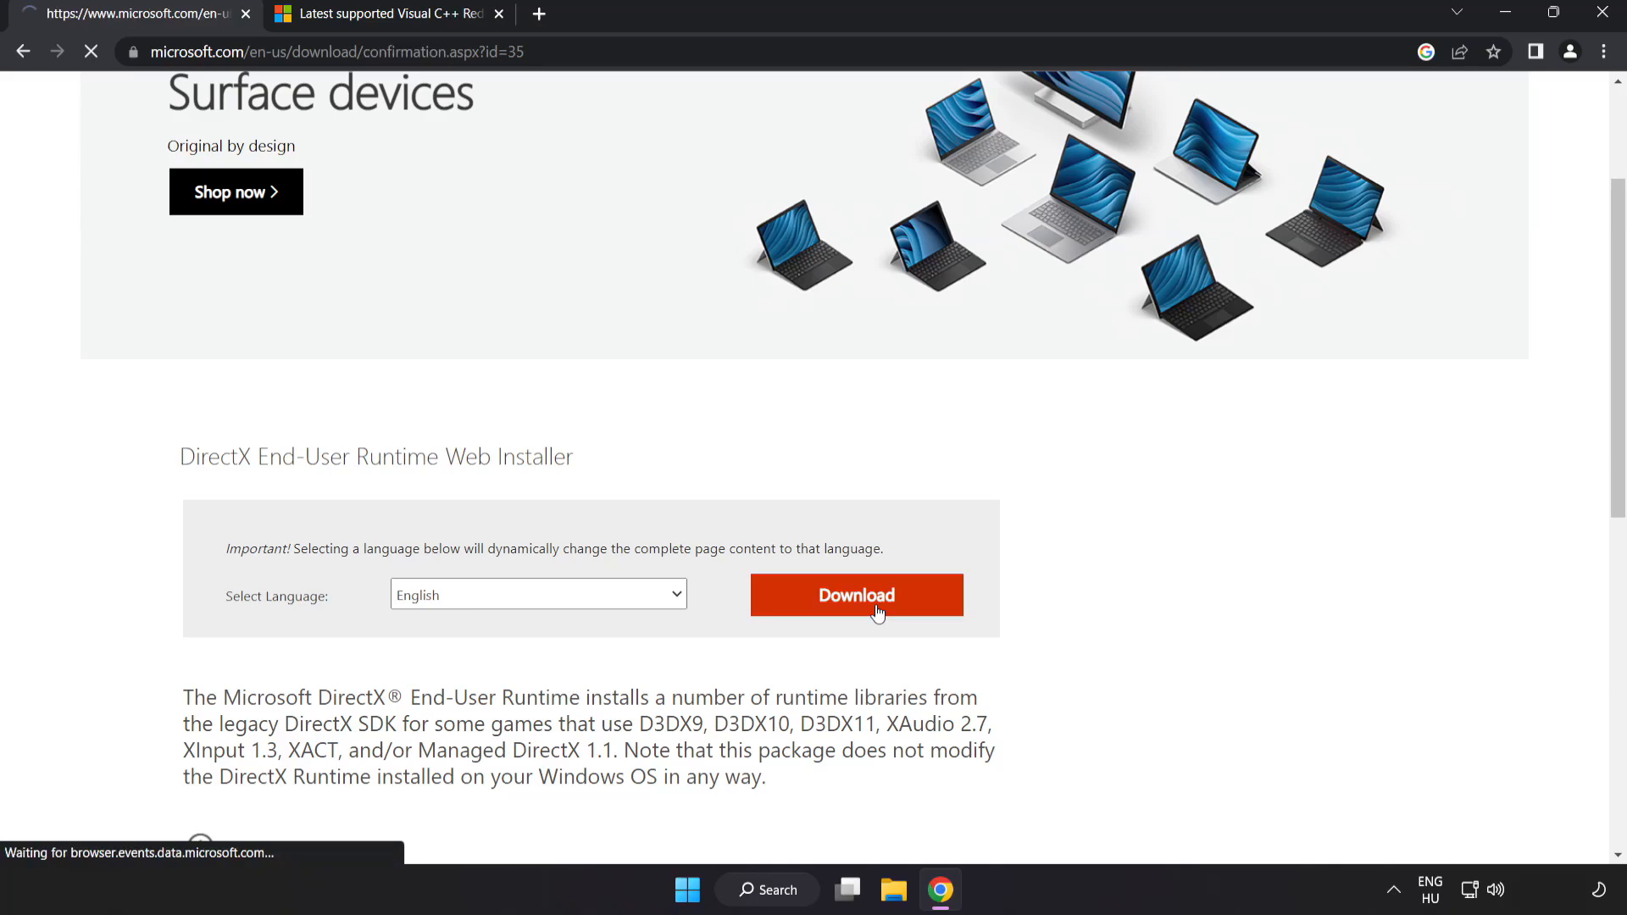
click(854, 594)
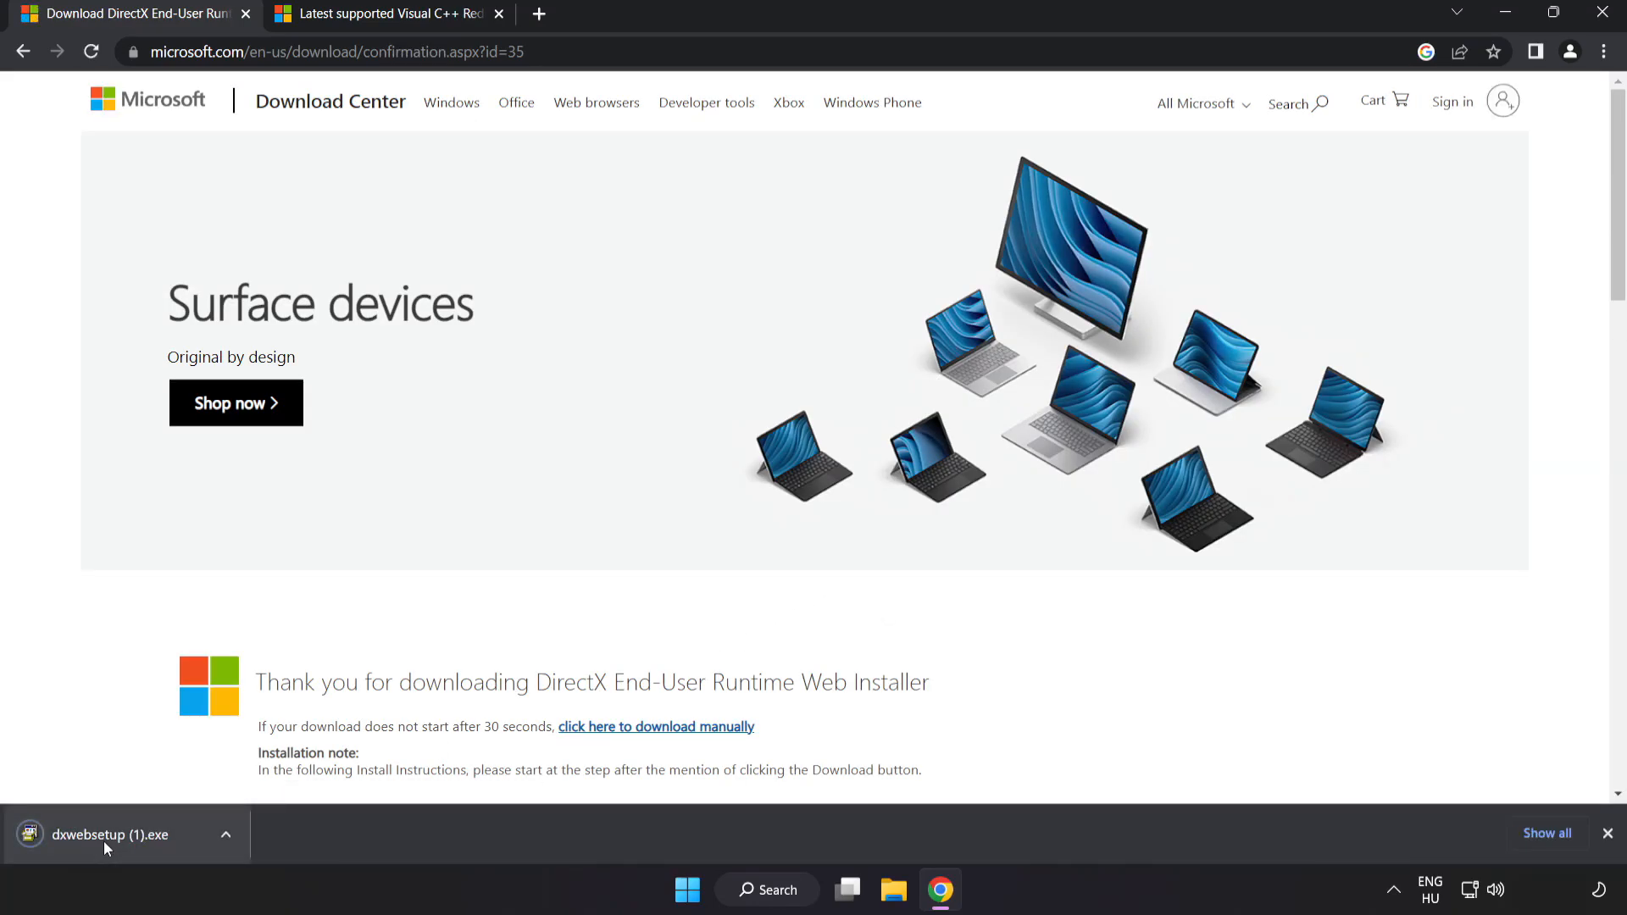
click(103, 833)
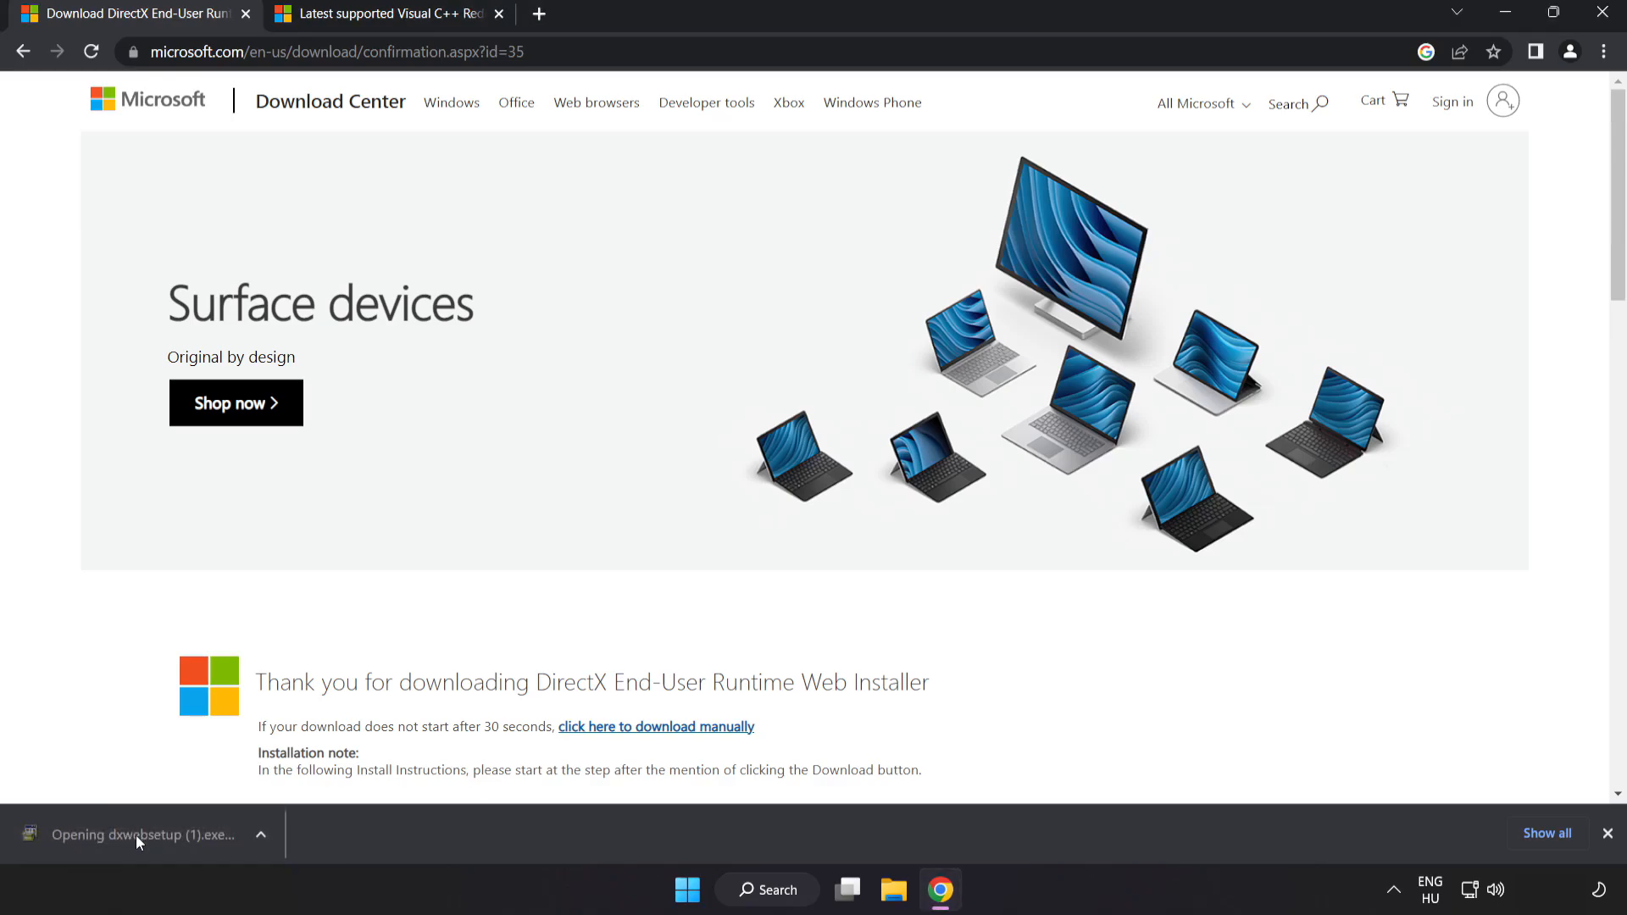
click(142, 833)
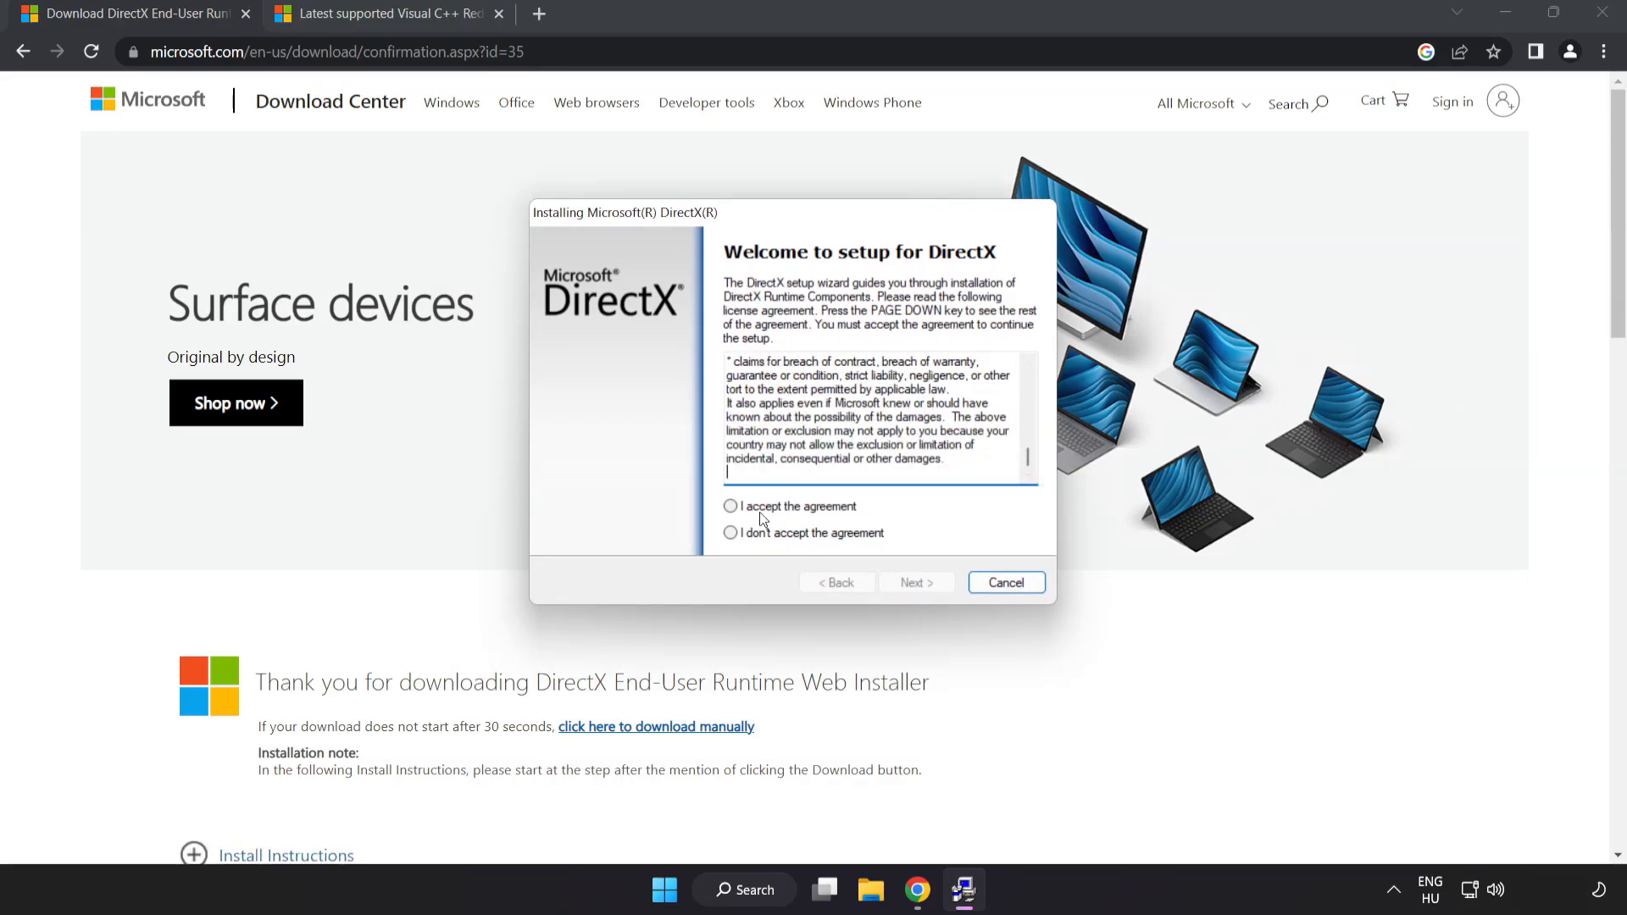
Accept the license, decline the Bing Bar, and finish once setup reports DirectX is already up to date
click(730, 507)
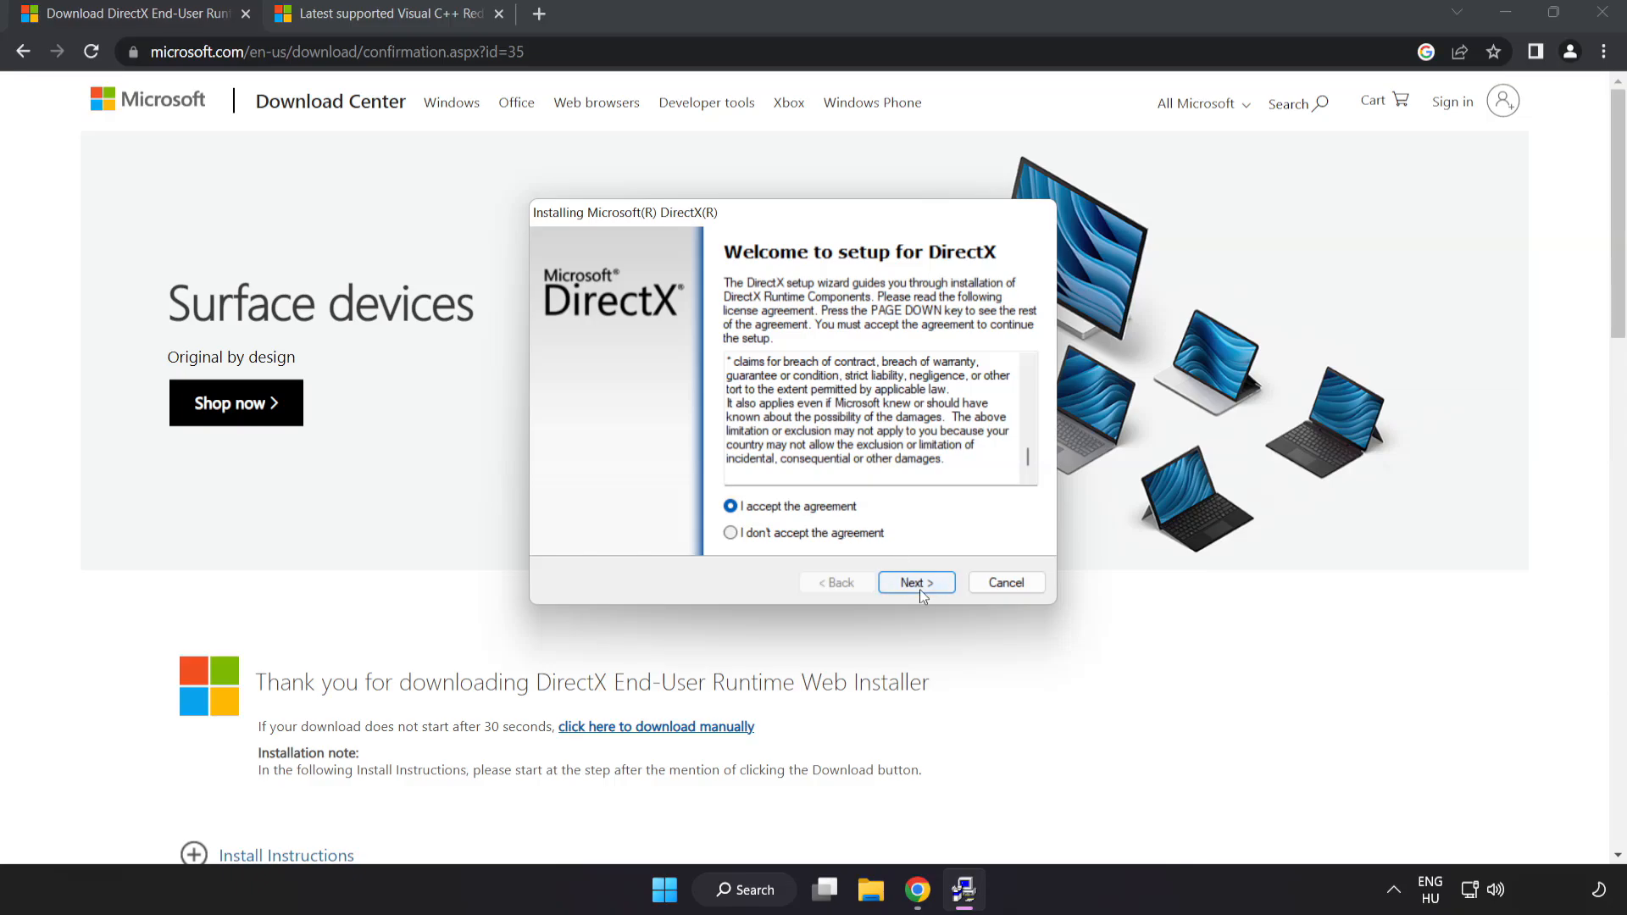
click(915, 582)
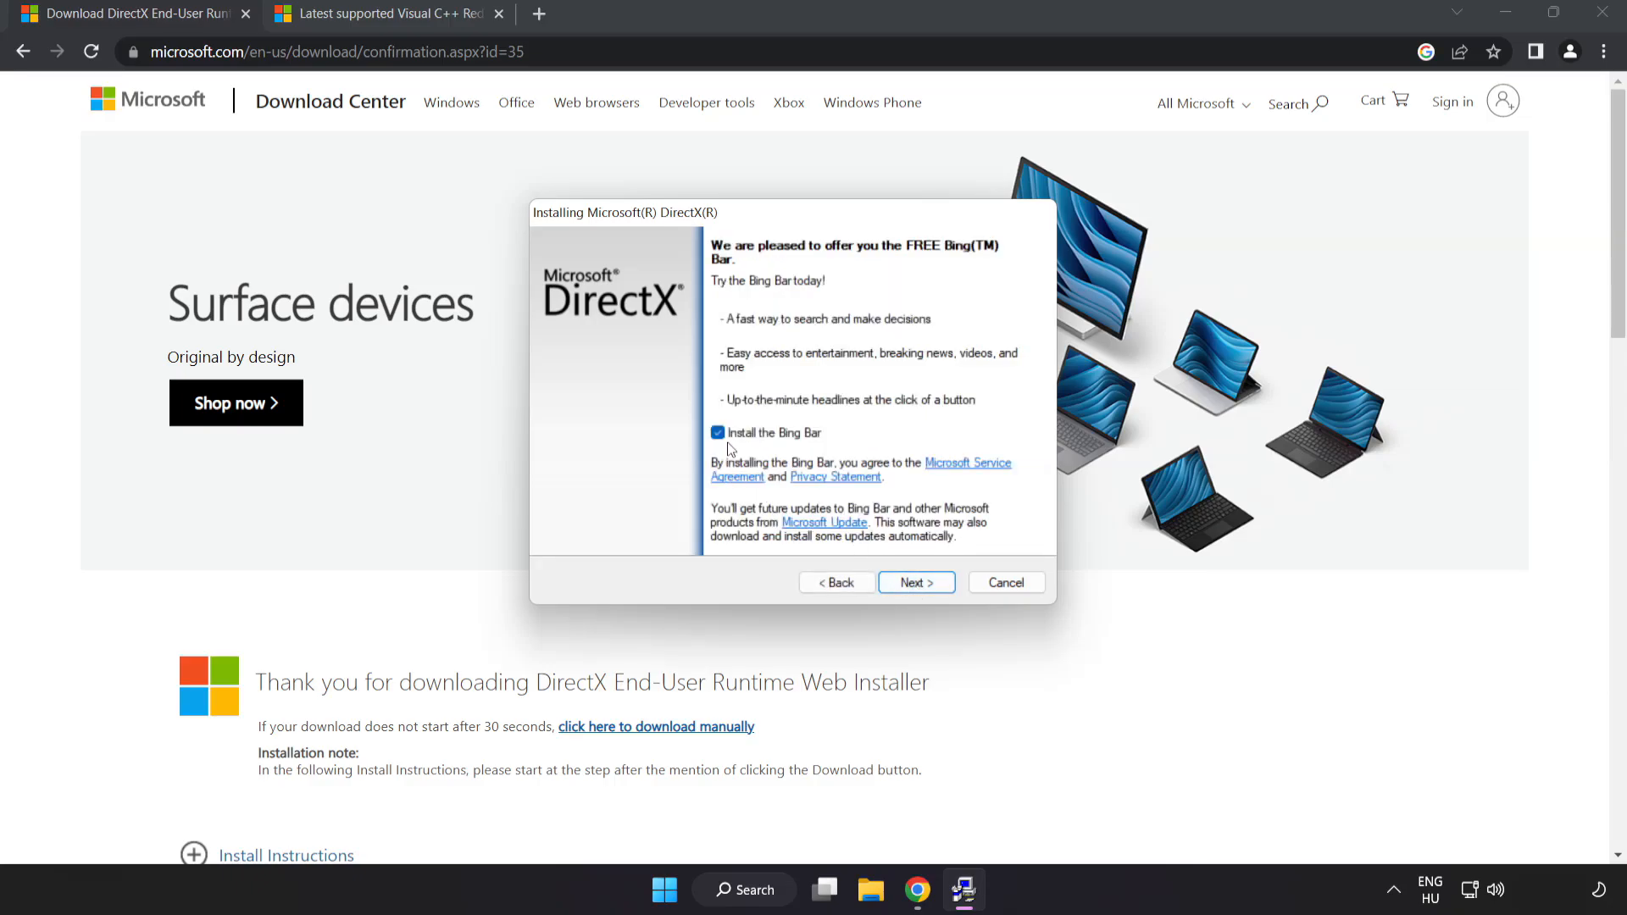
click(717, 432)
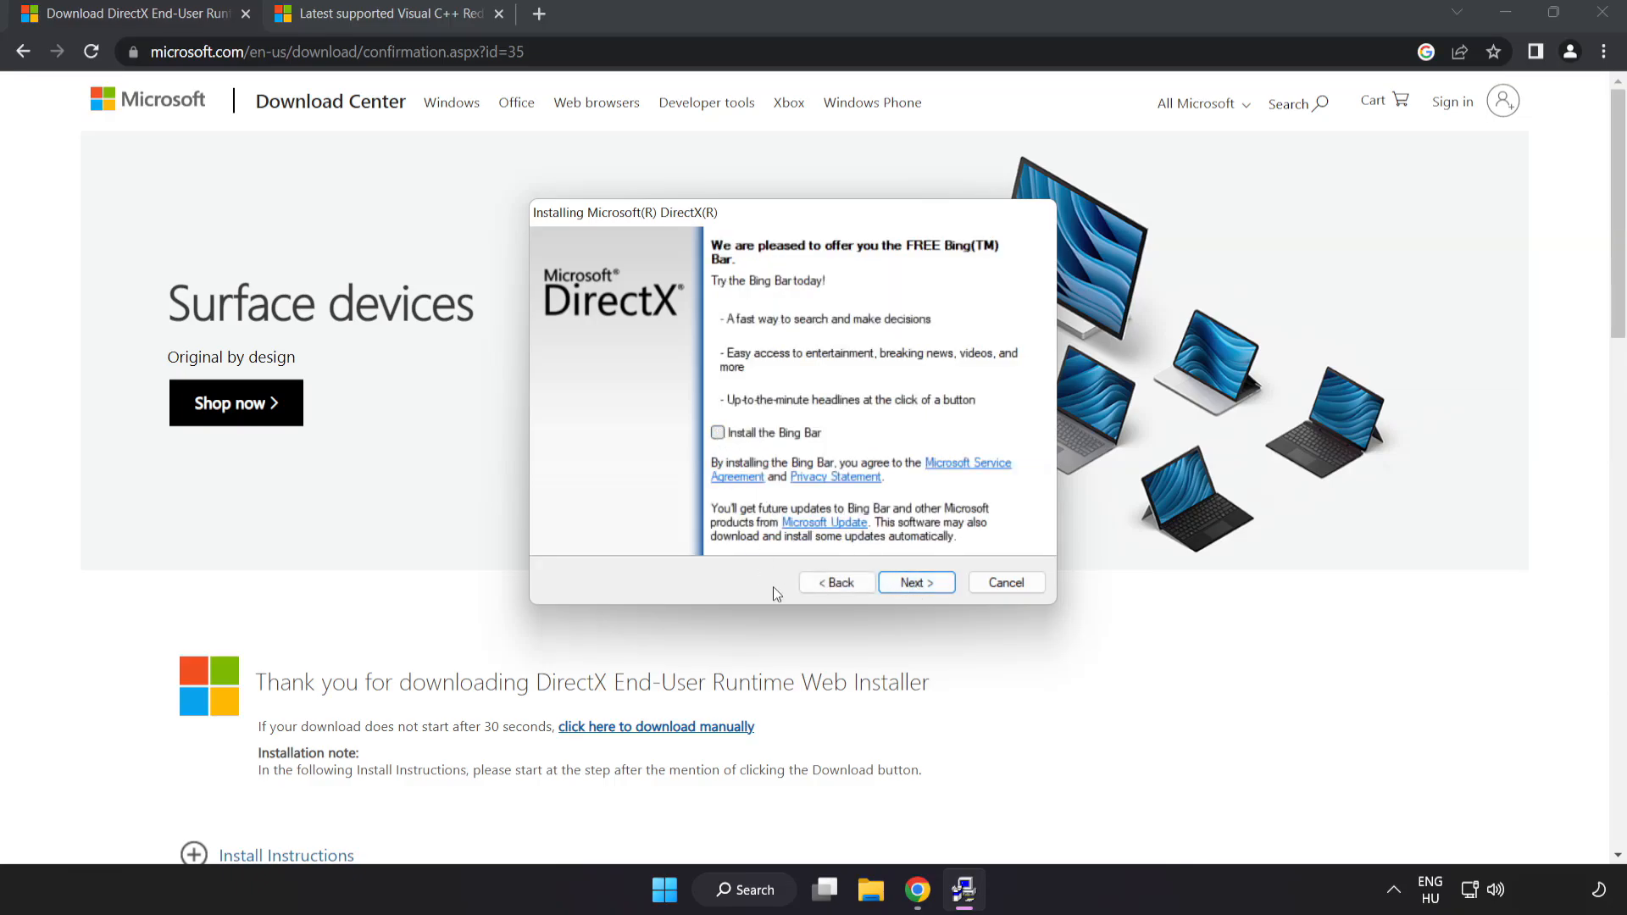
click(915, 582)
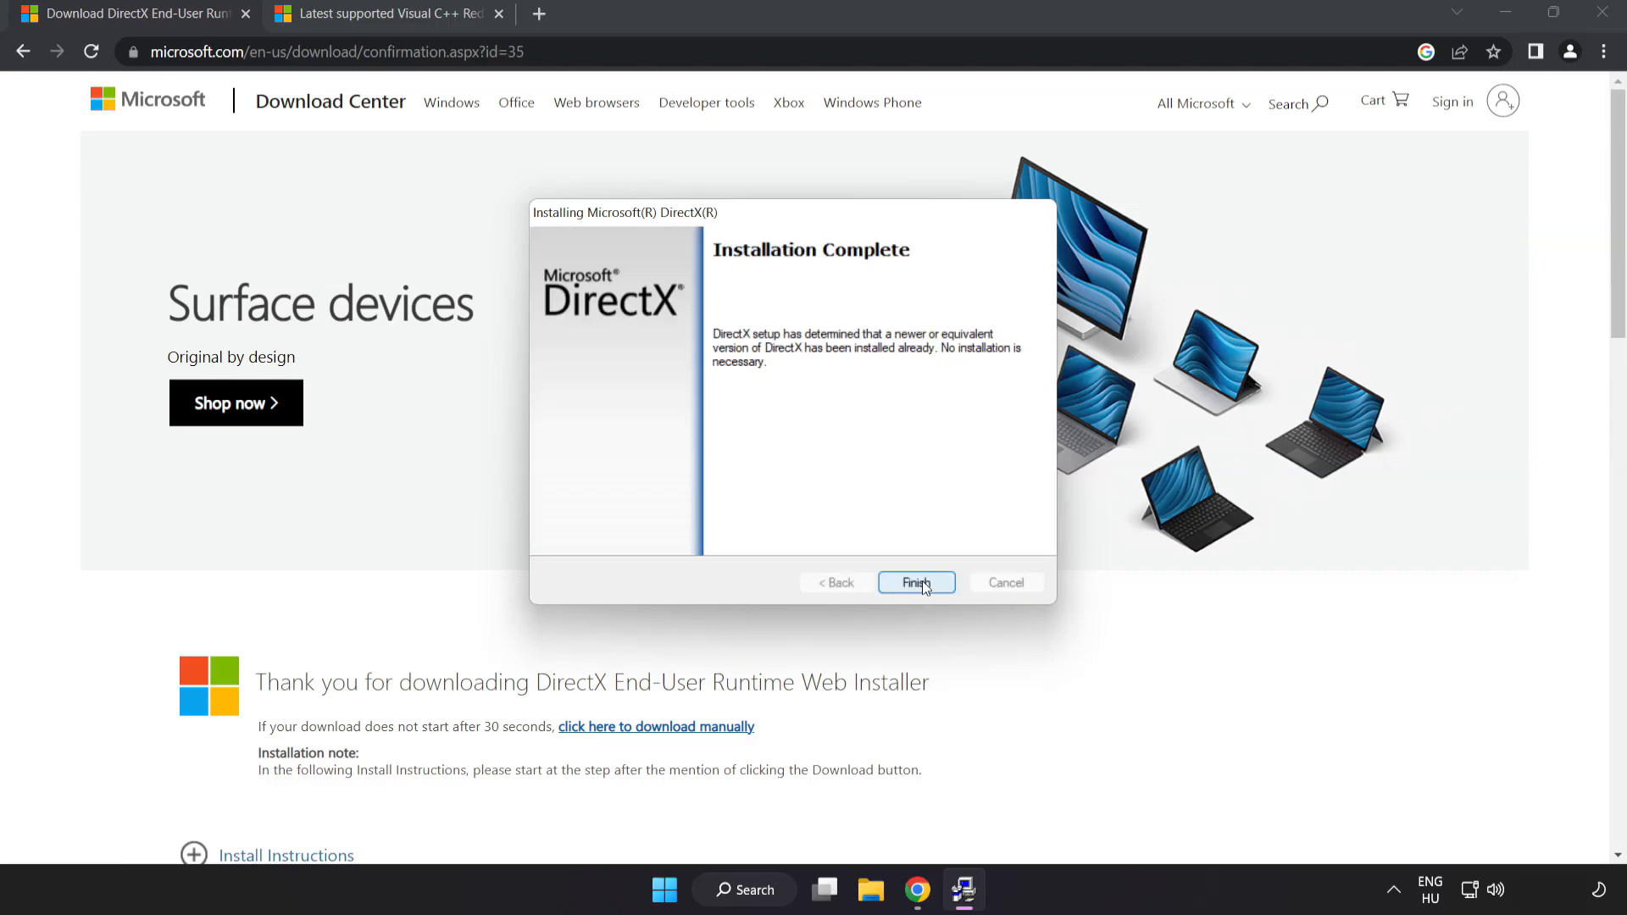
click(915, 582)
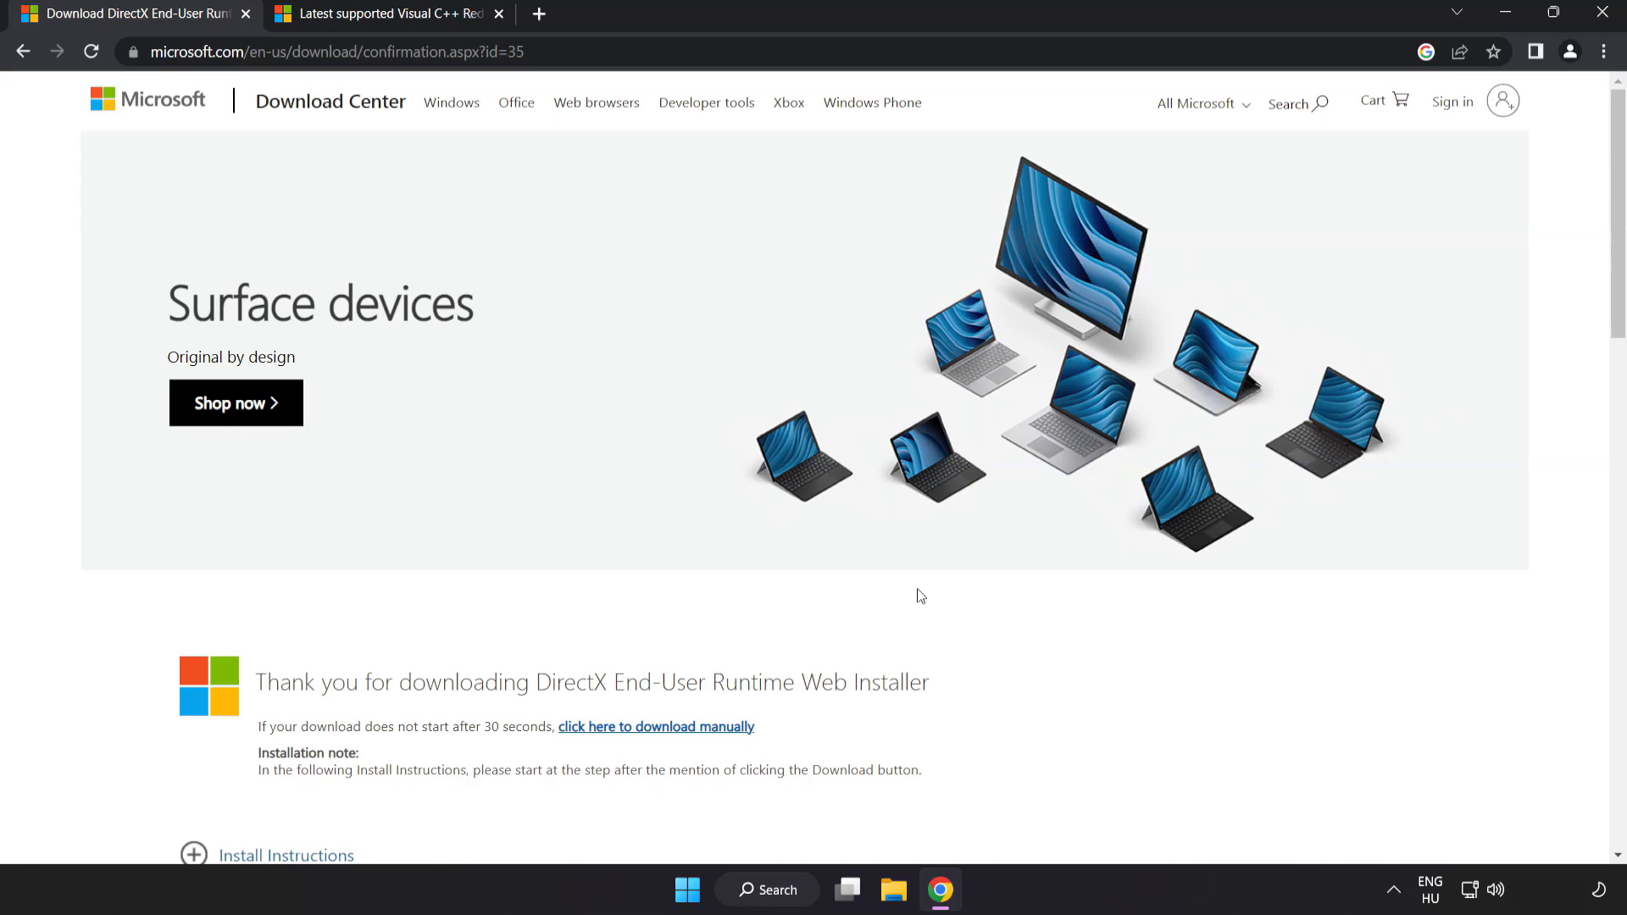
mouse_move(247, 15)
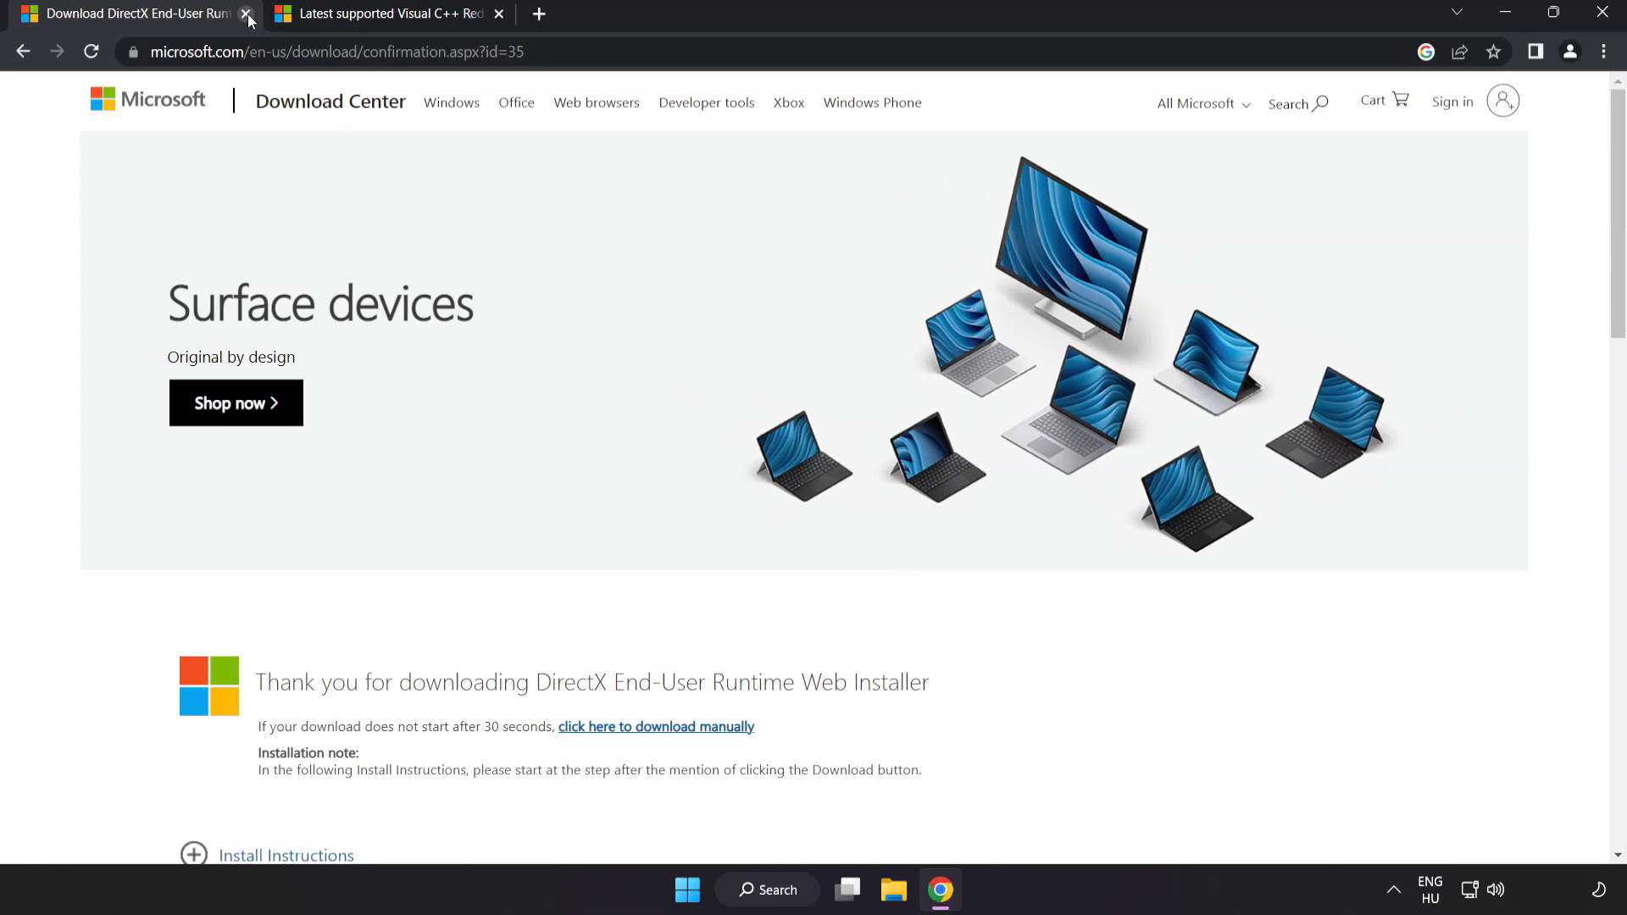
Download the vc_redist ARM64, x86 and x64 packages from the Visual Studio 2015–2022 table and launch the ARM64 setup
click(246, 12)
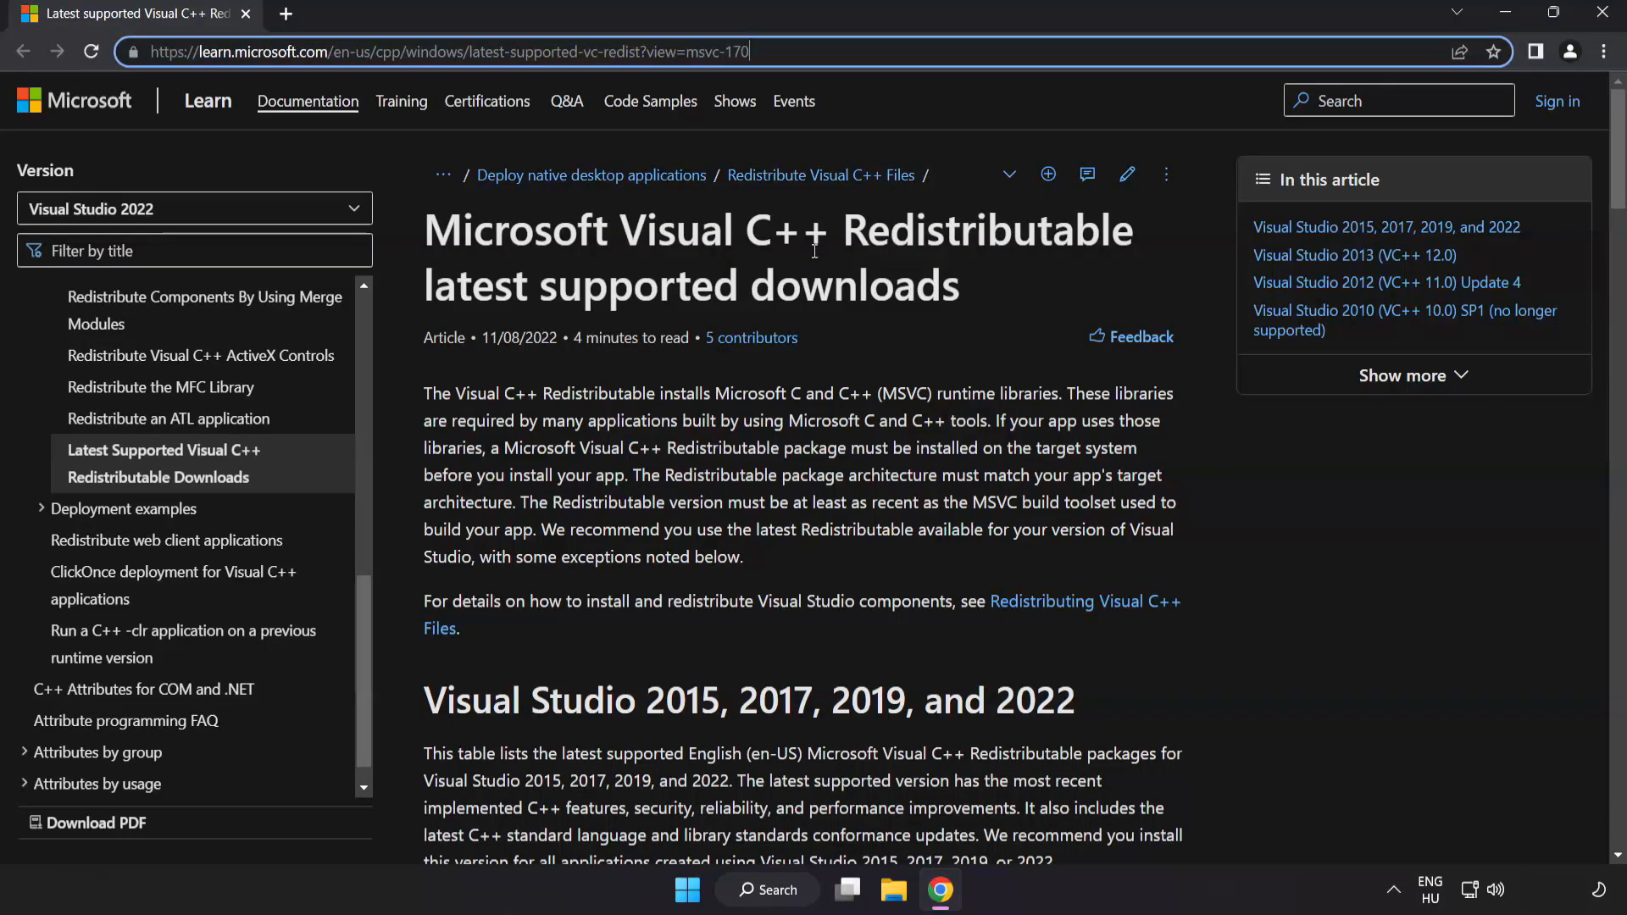
scroll(down, 3)
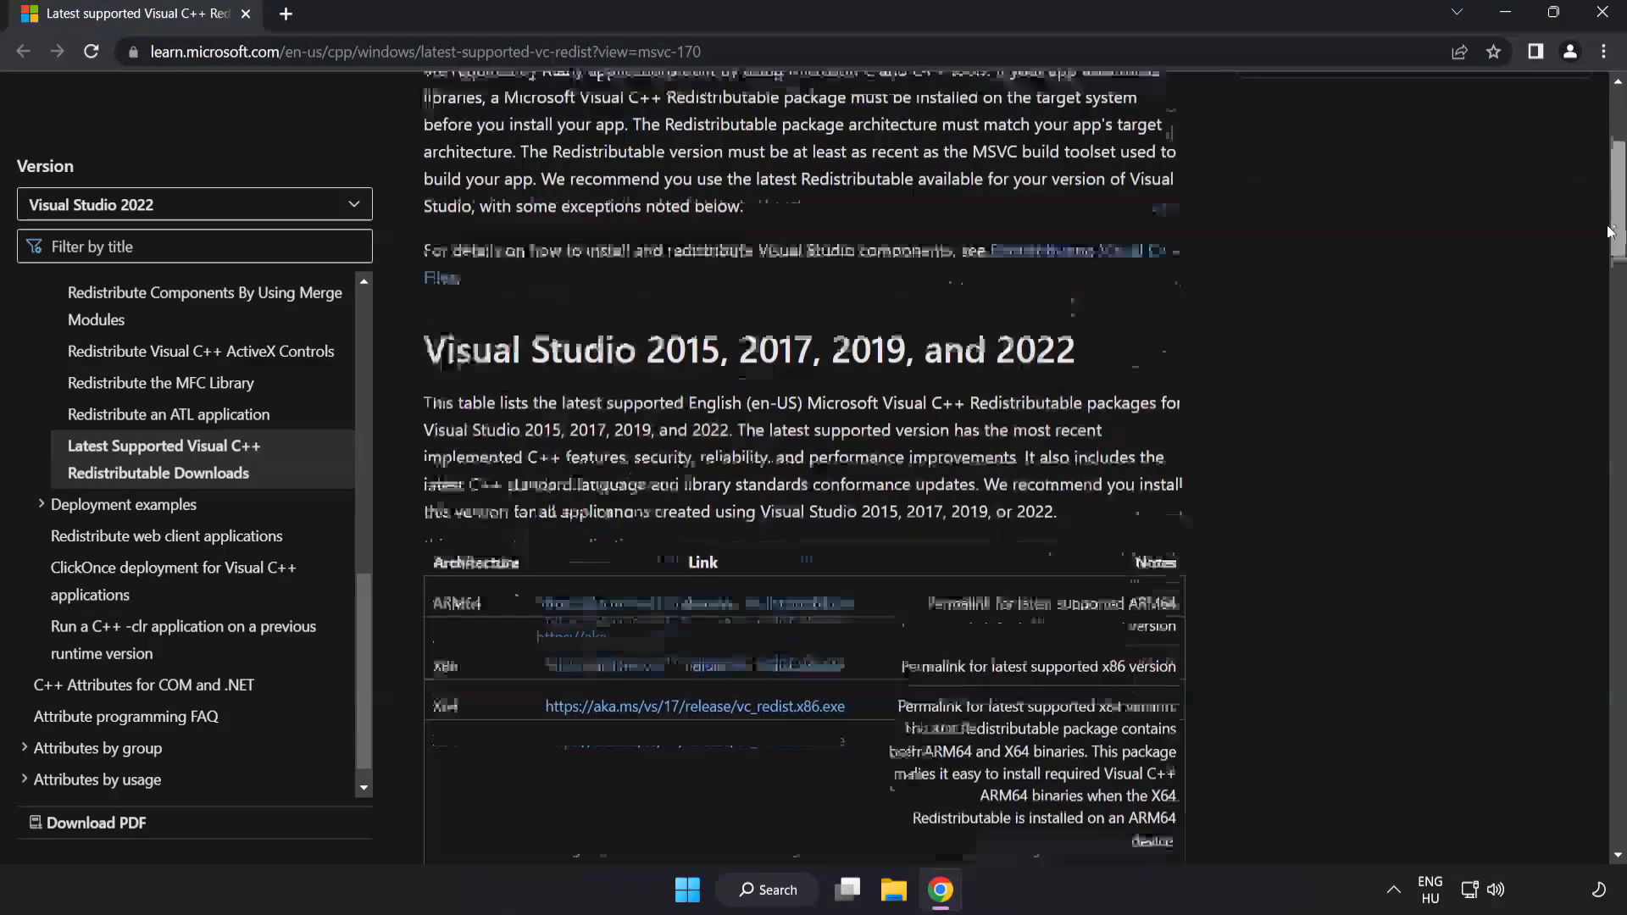
scroll(down, 3)
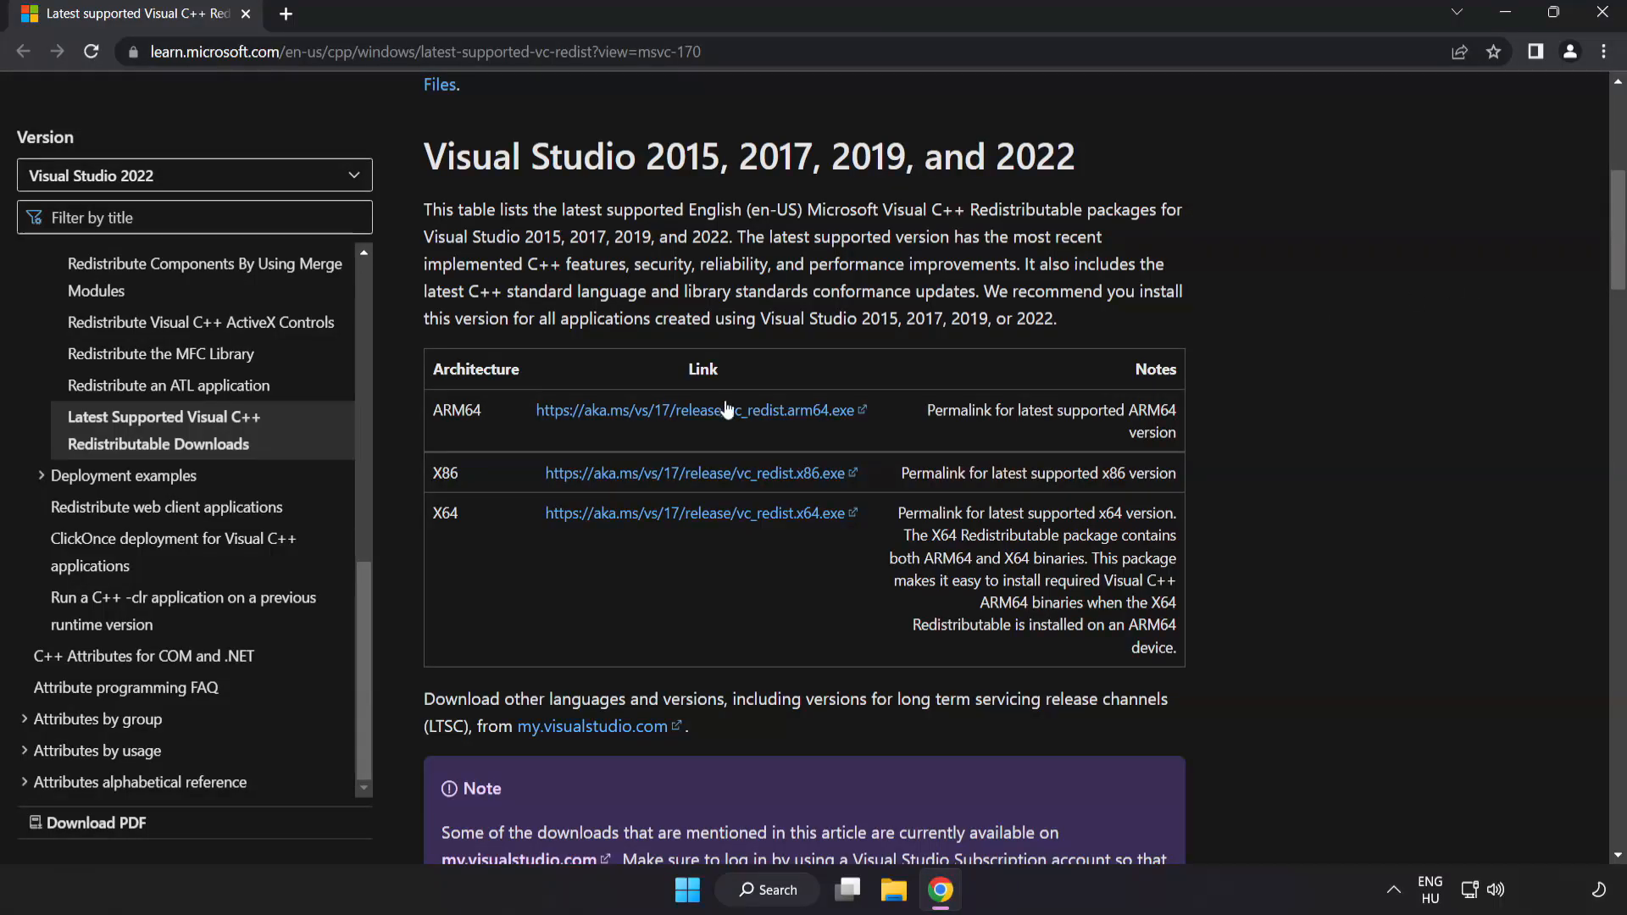
mouse_move(681, 443)
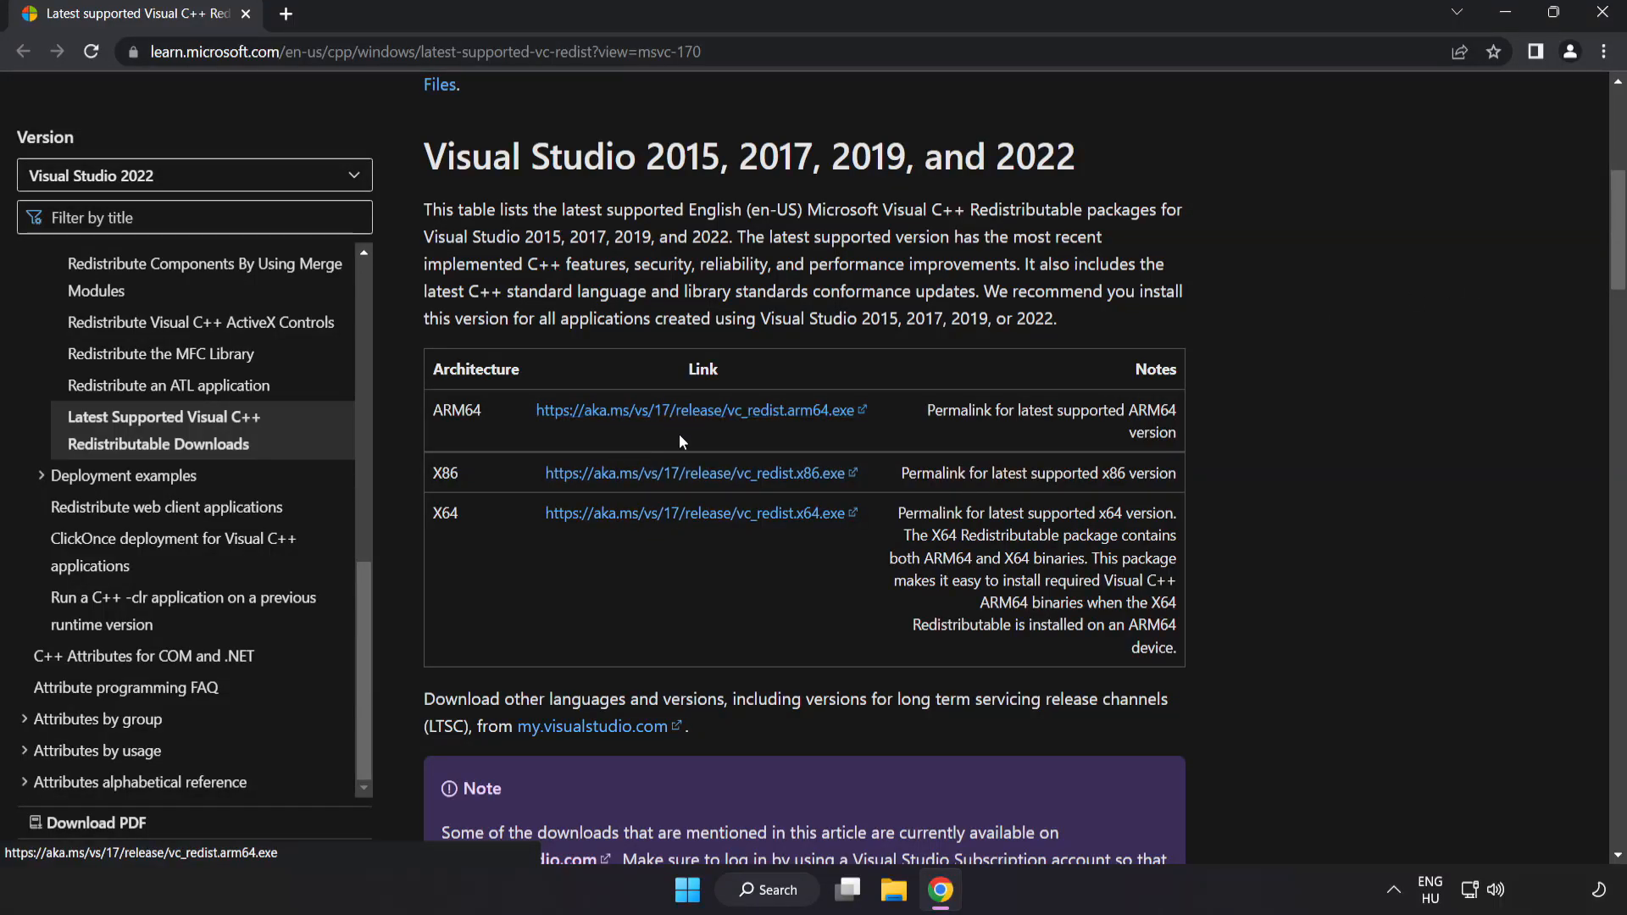
click(695, 512)
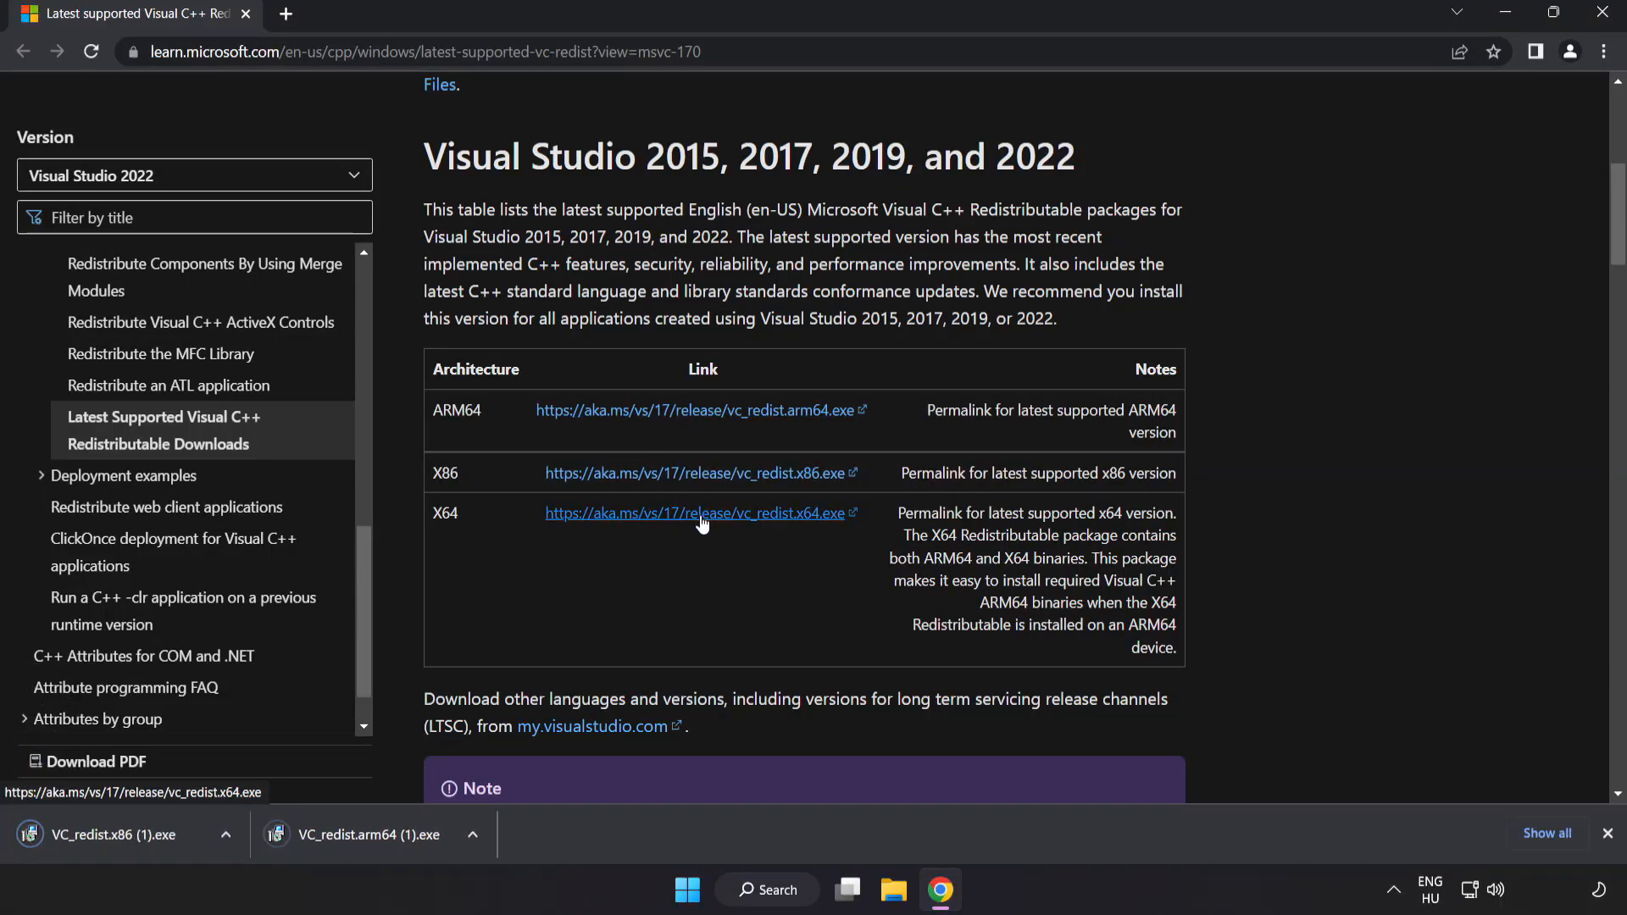
click(695, 512)
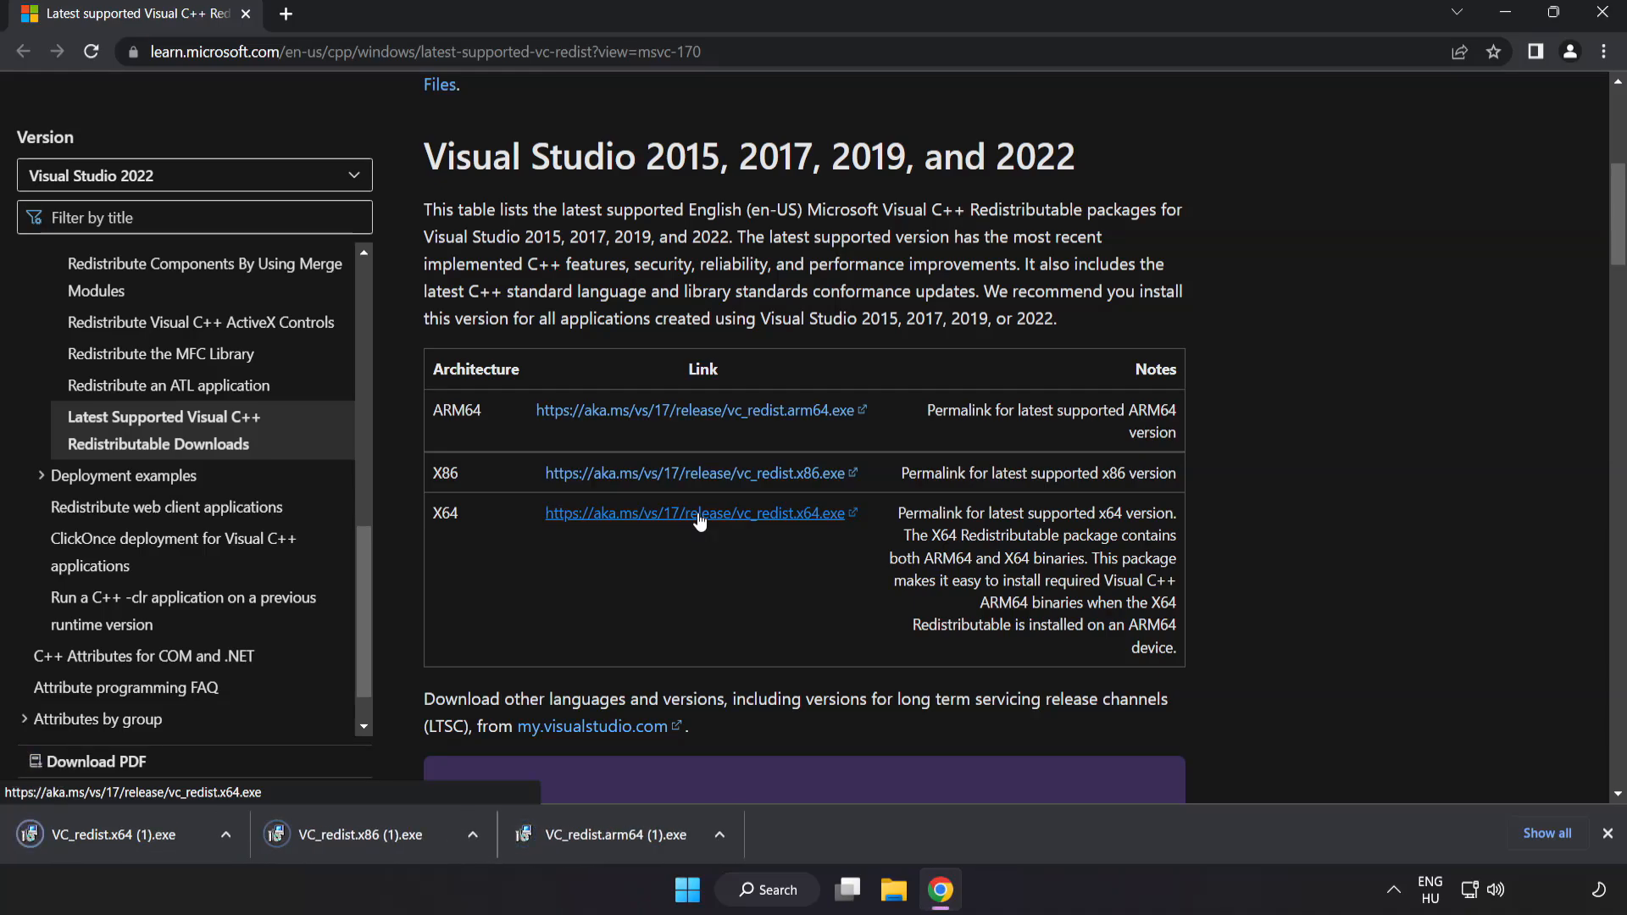
click(695, 512)
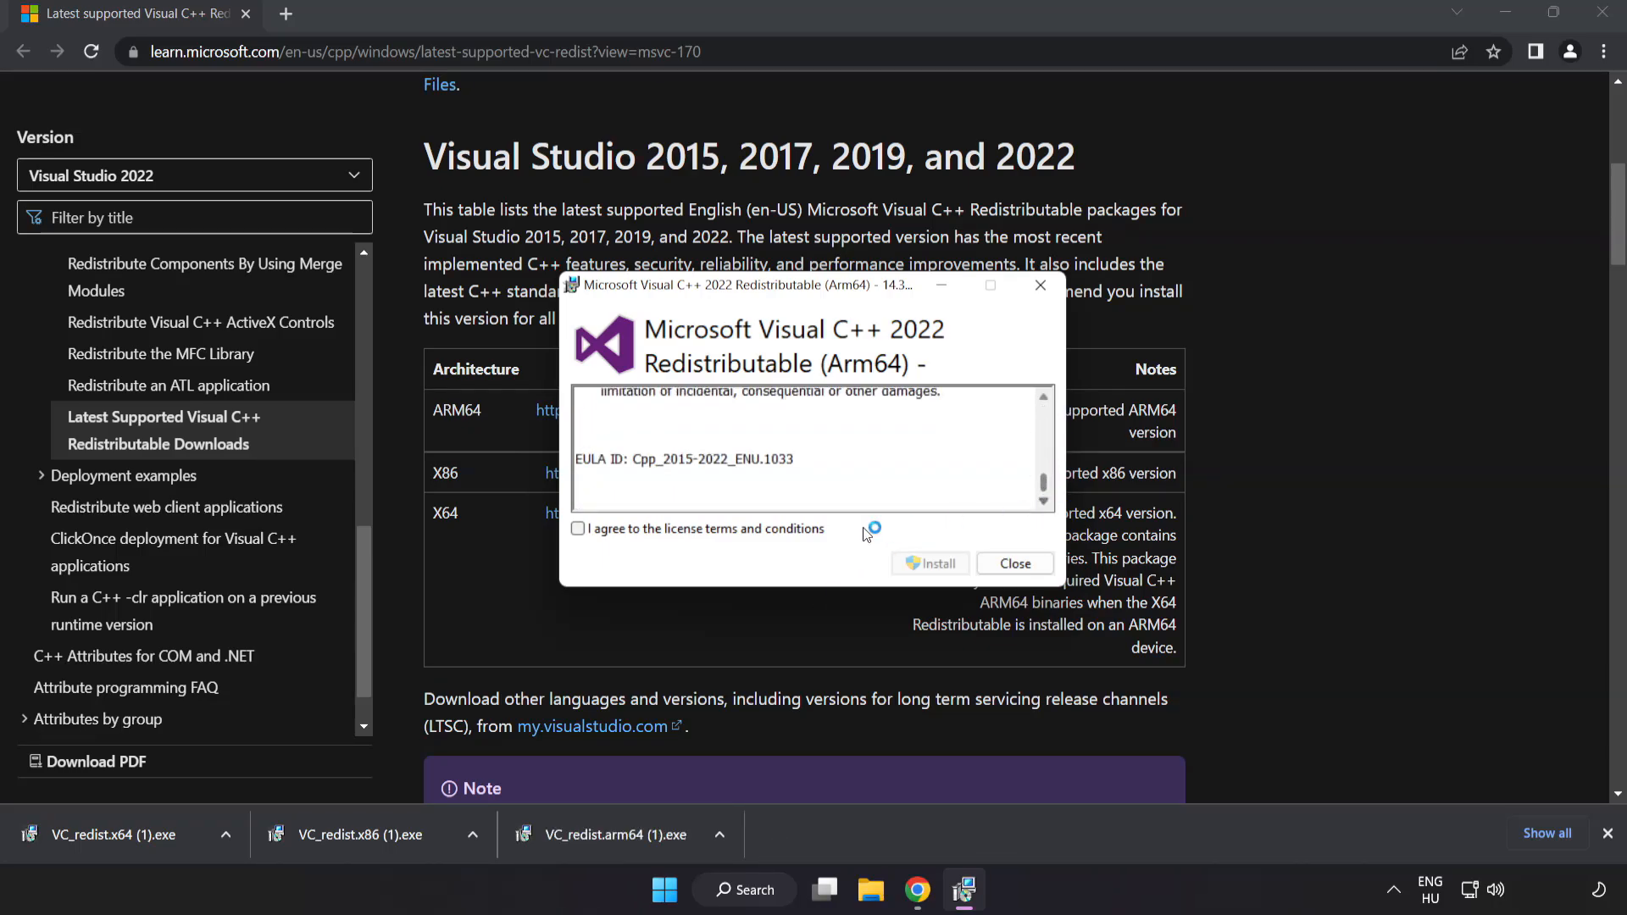
Attempt the Arm64 redistributable install and dismiss its unsupported-platform failure
click(577, 528)
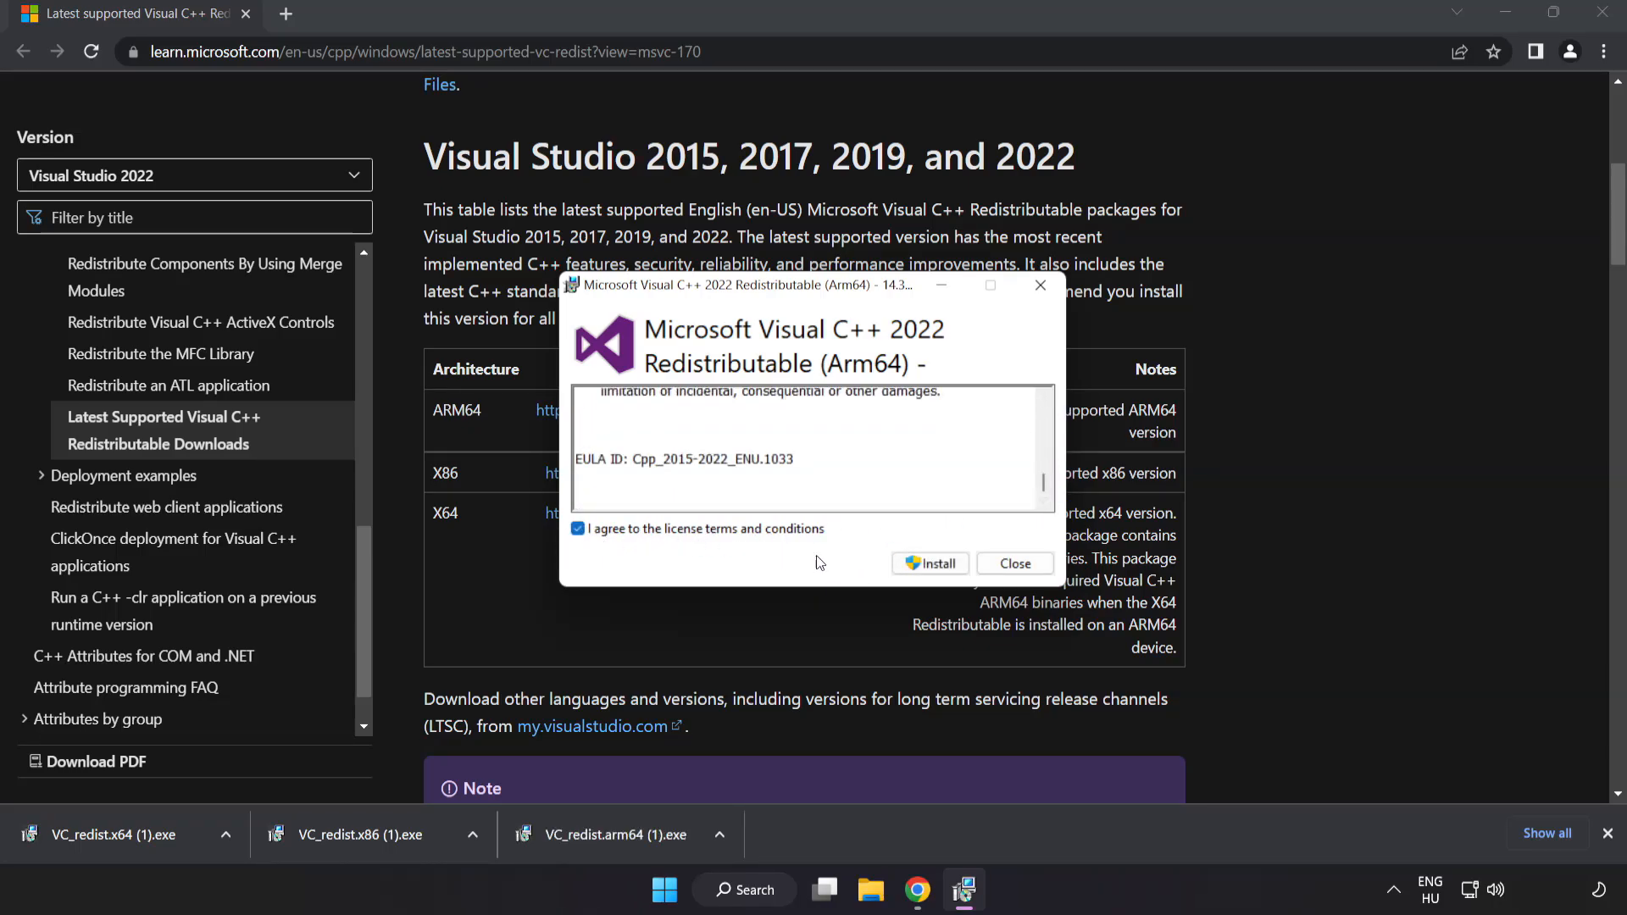
click(929, 562)
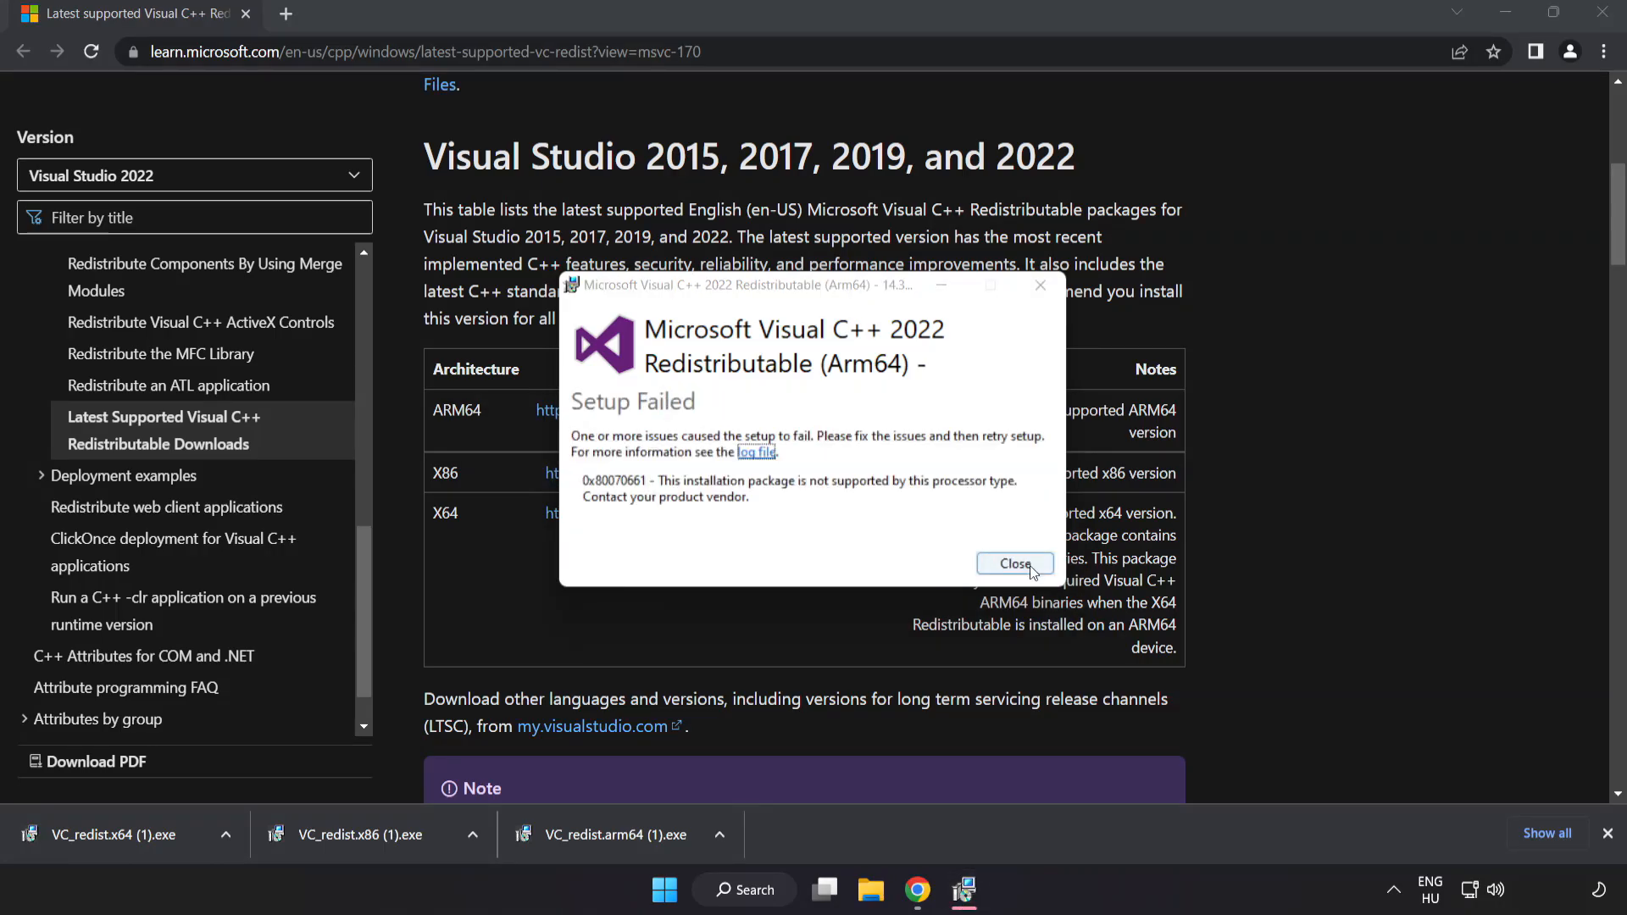
click(1013, 563)
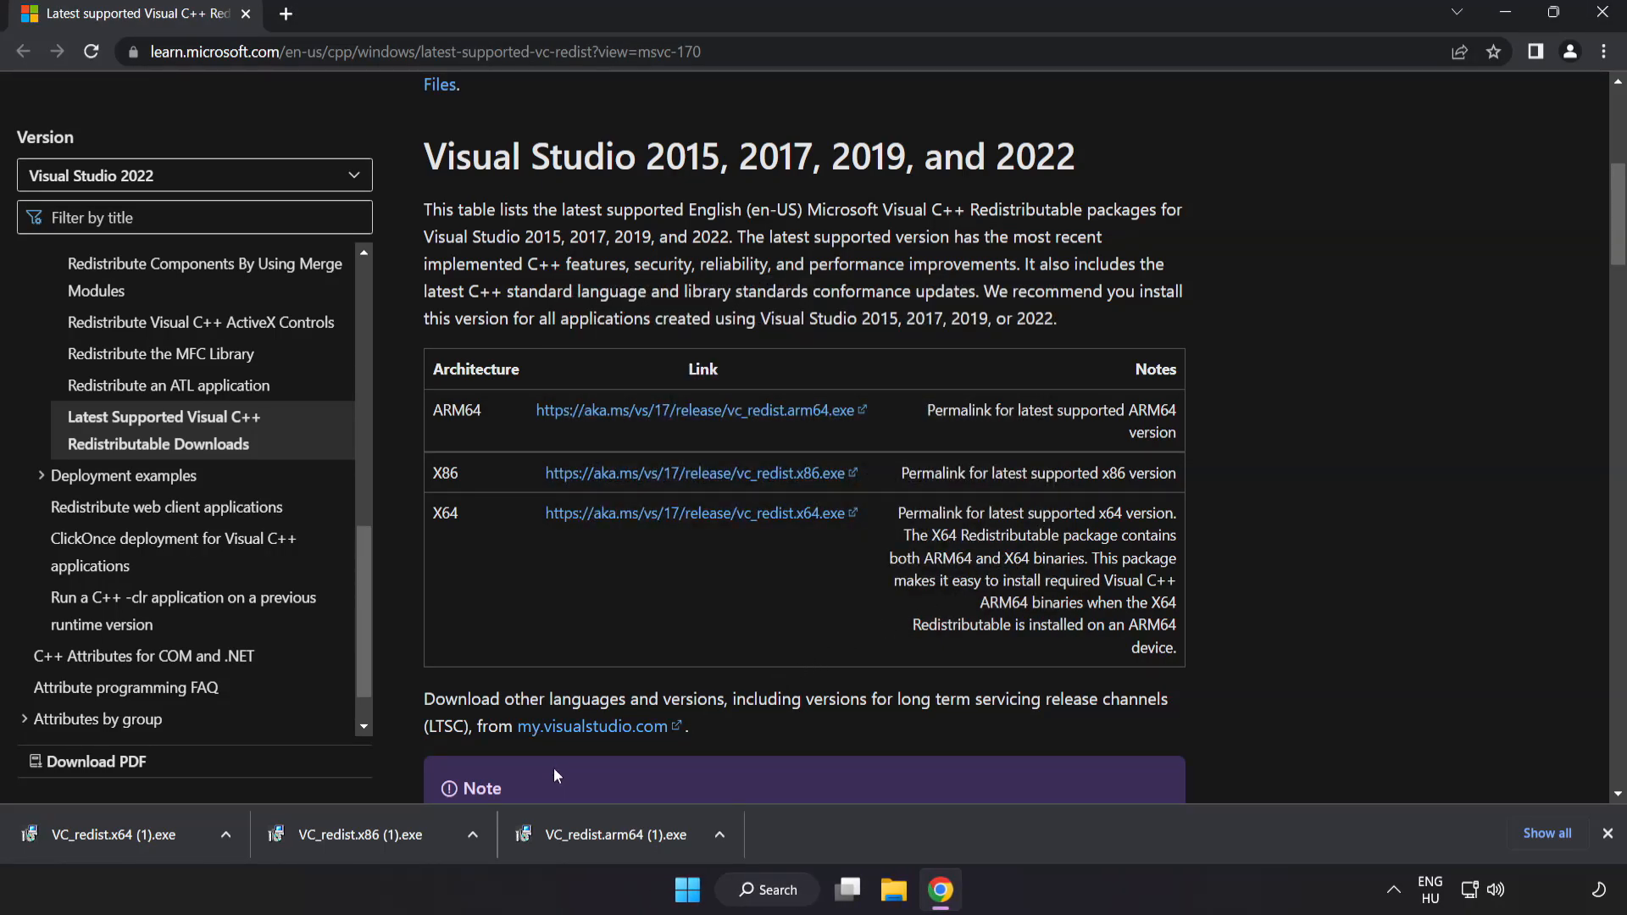
Install the x86 redistributable successfully and dismiss the failed x64 setup needing a reboot
click(372, 834)
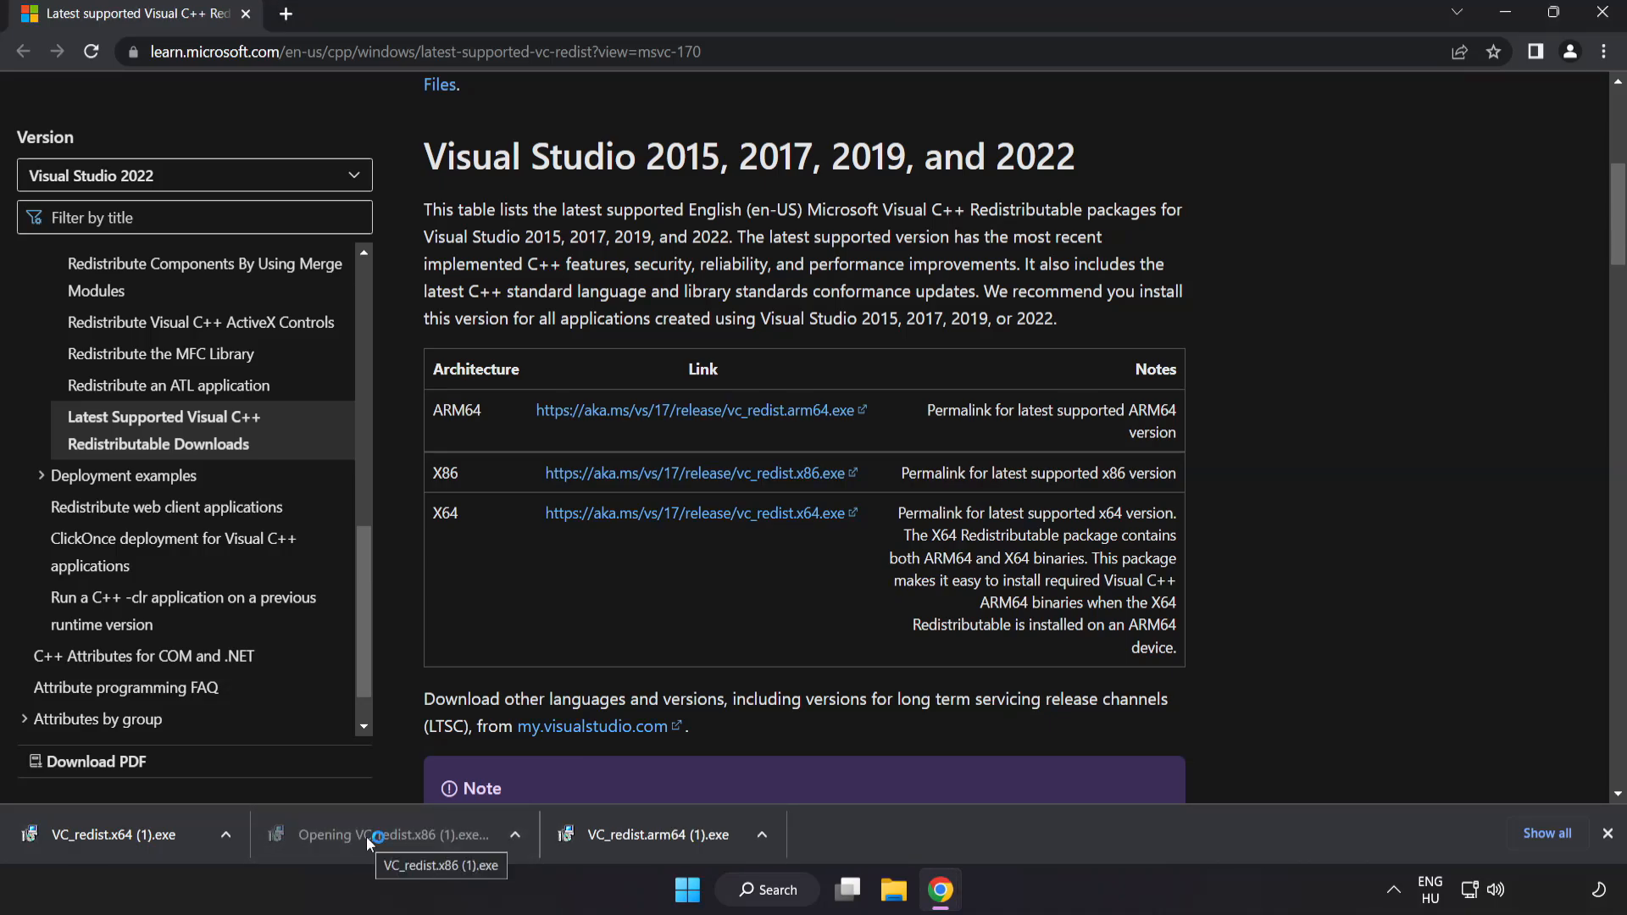
click(390, 833)
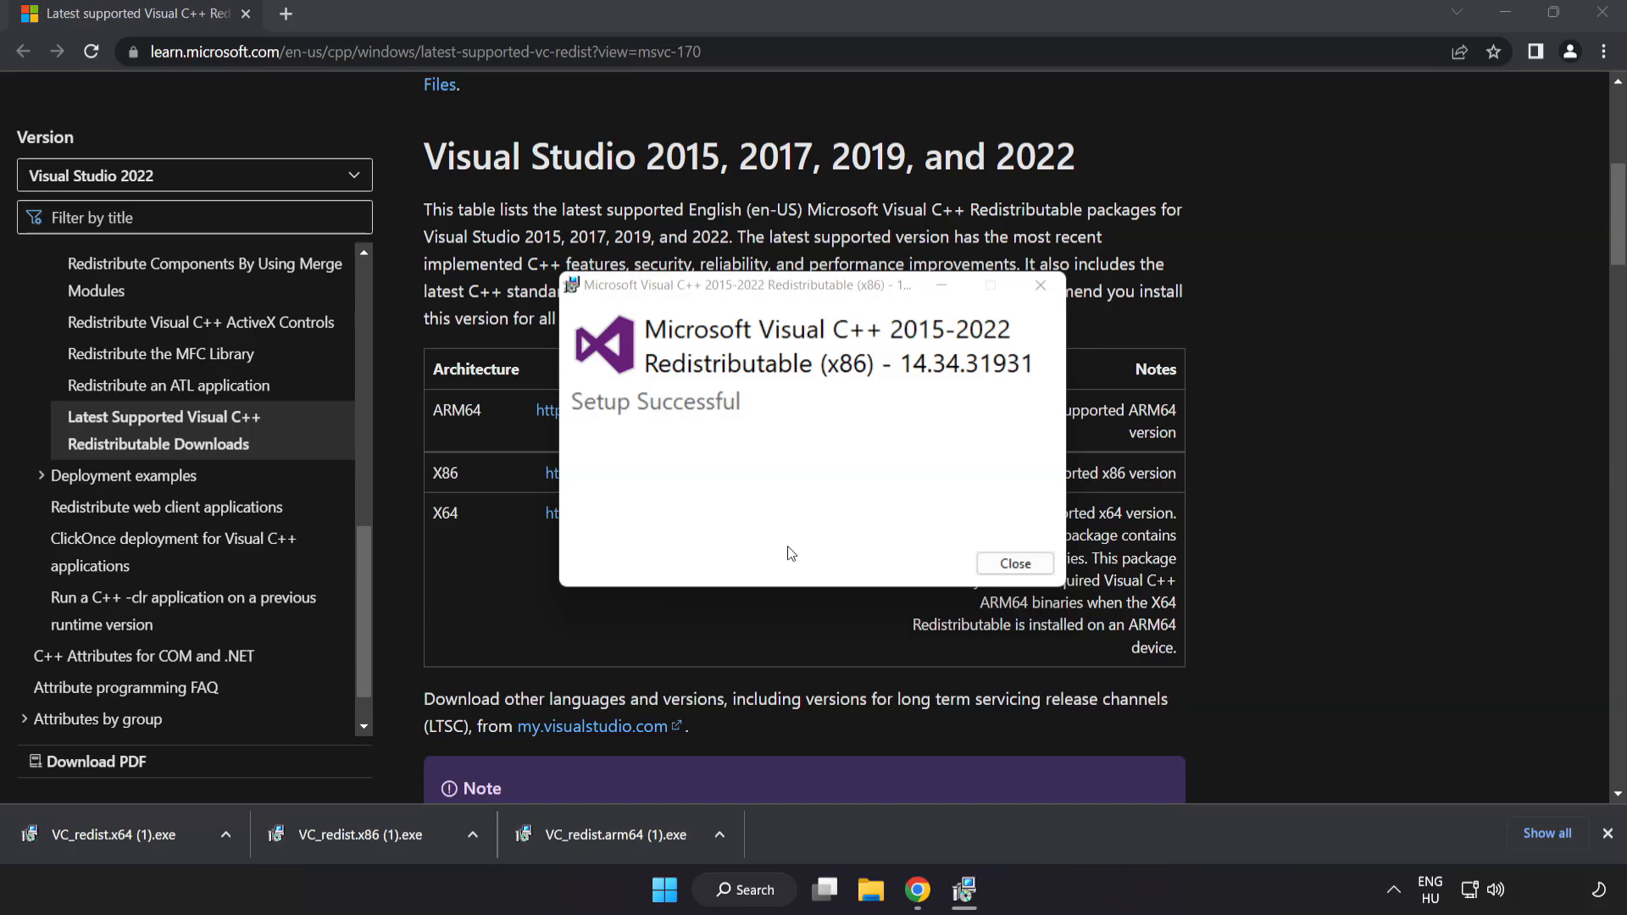
click(1013, 563)
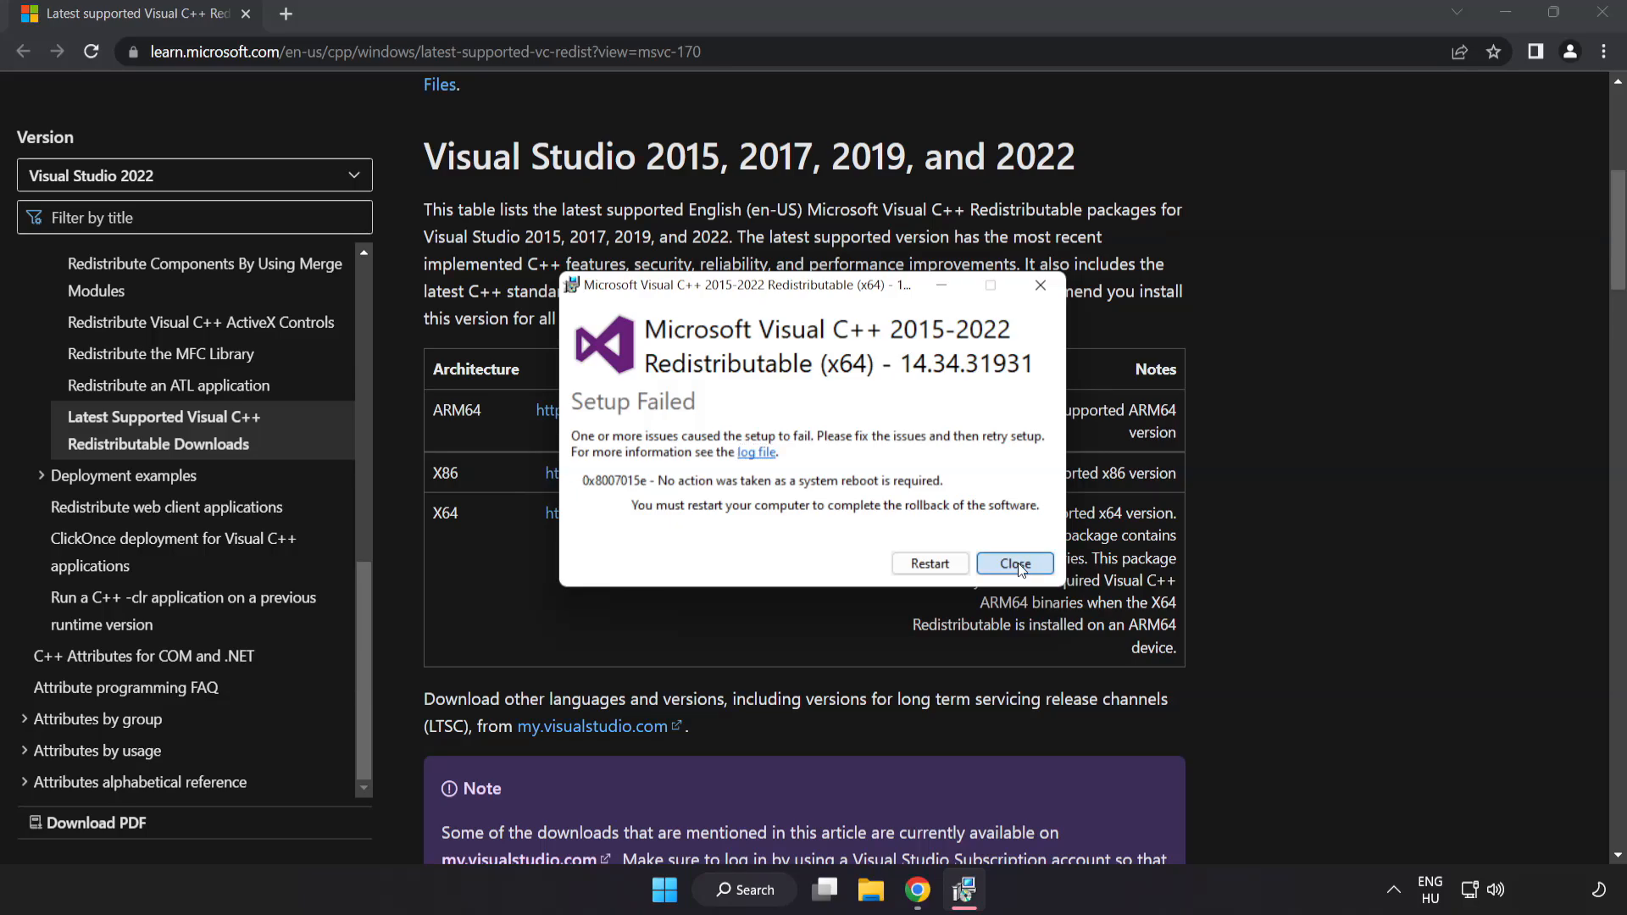
click(1014, 563)
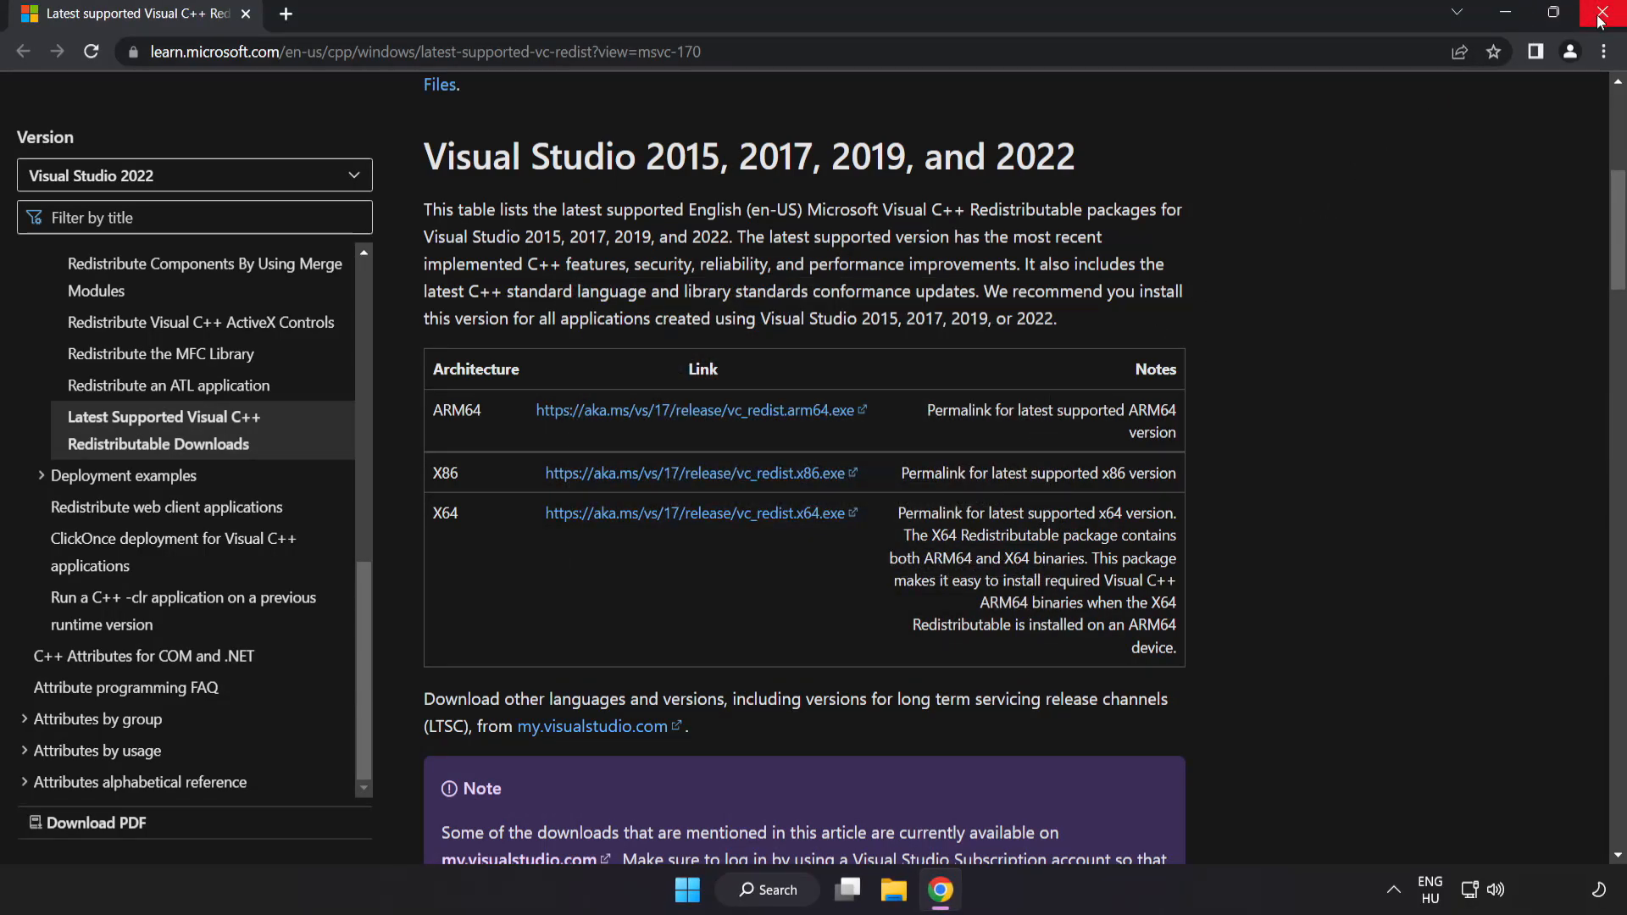
mouse_move(1606, 22)
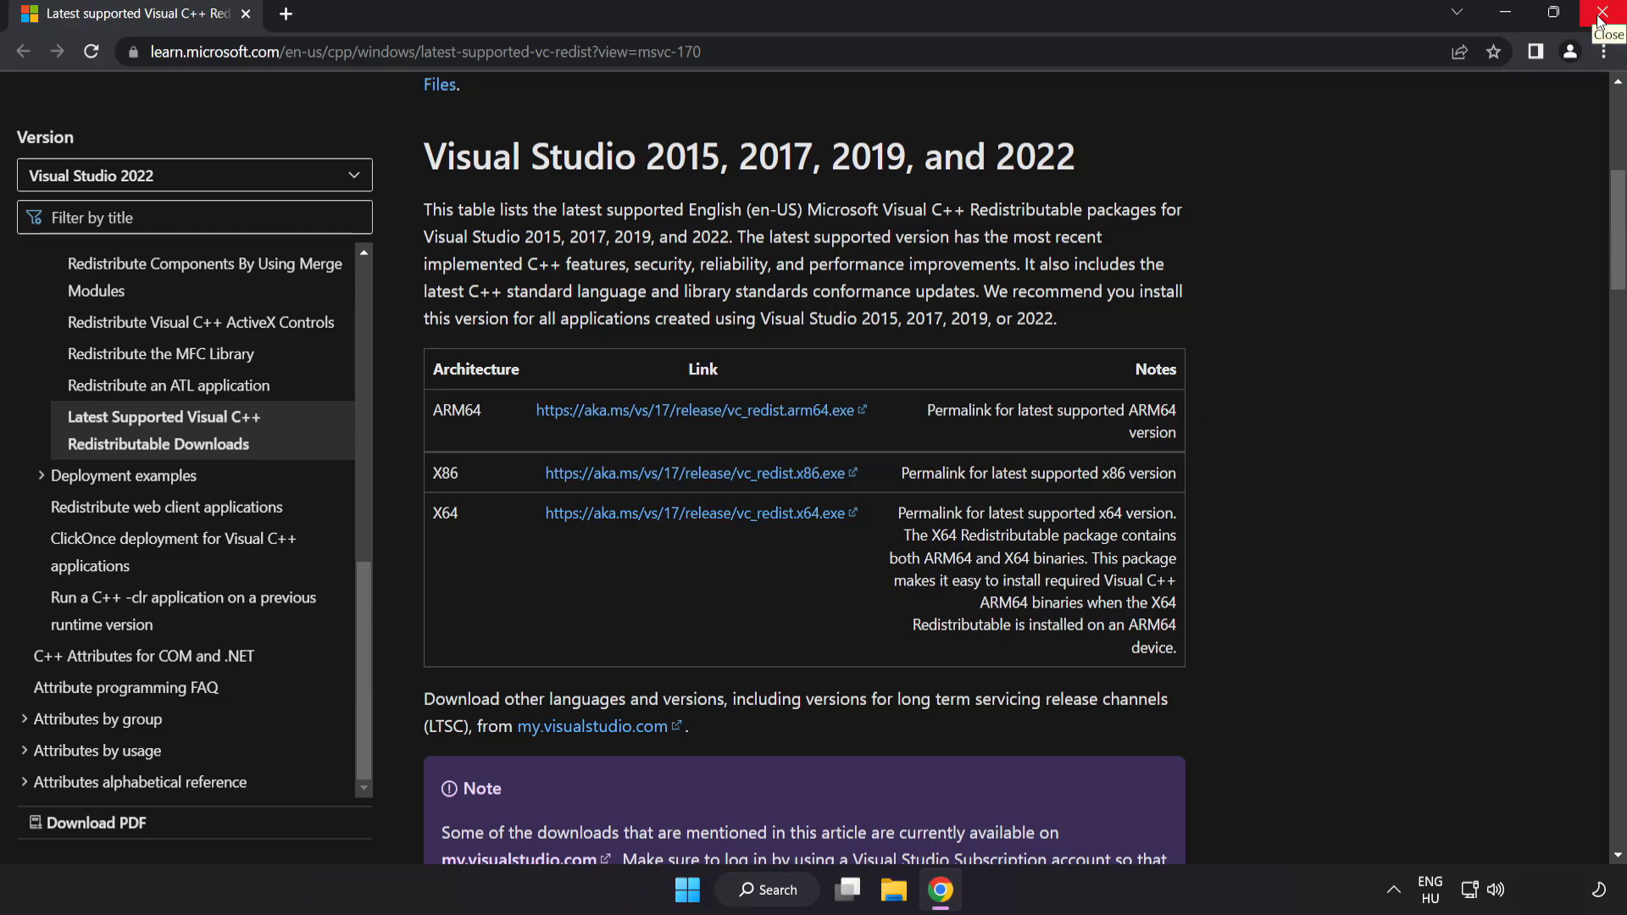
Close Chrome and launch Command Prompt as administrator via a 'cmd' search
click(1606, 14)
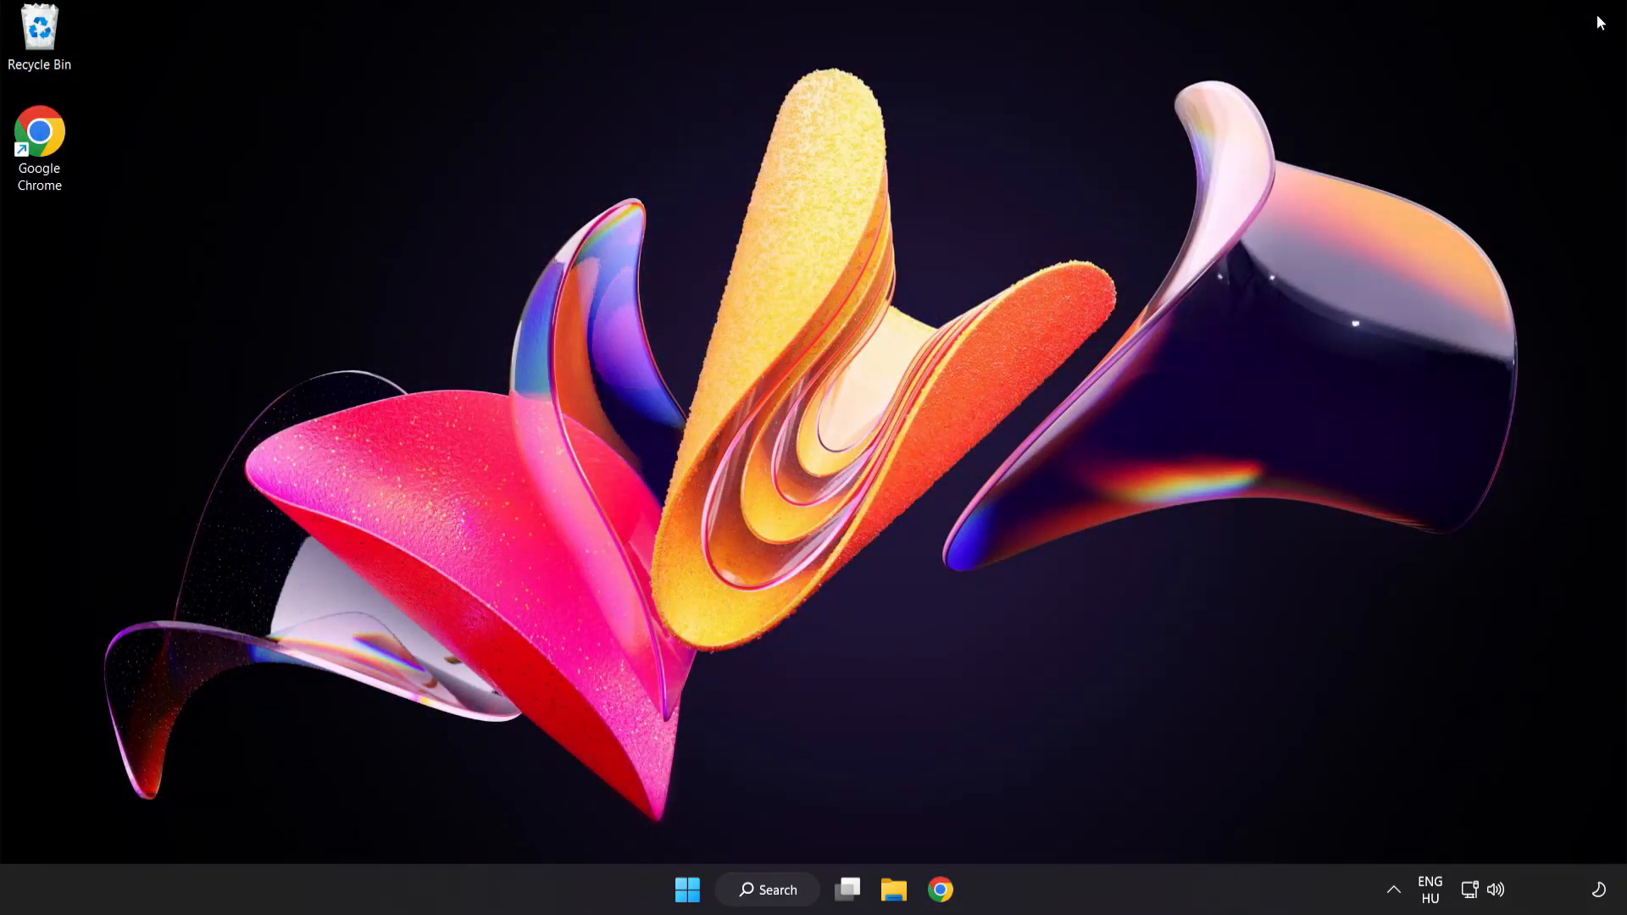
mouse_move(1032, 654)
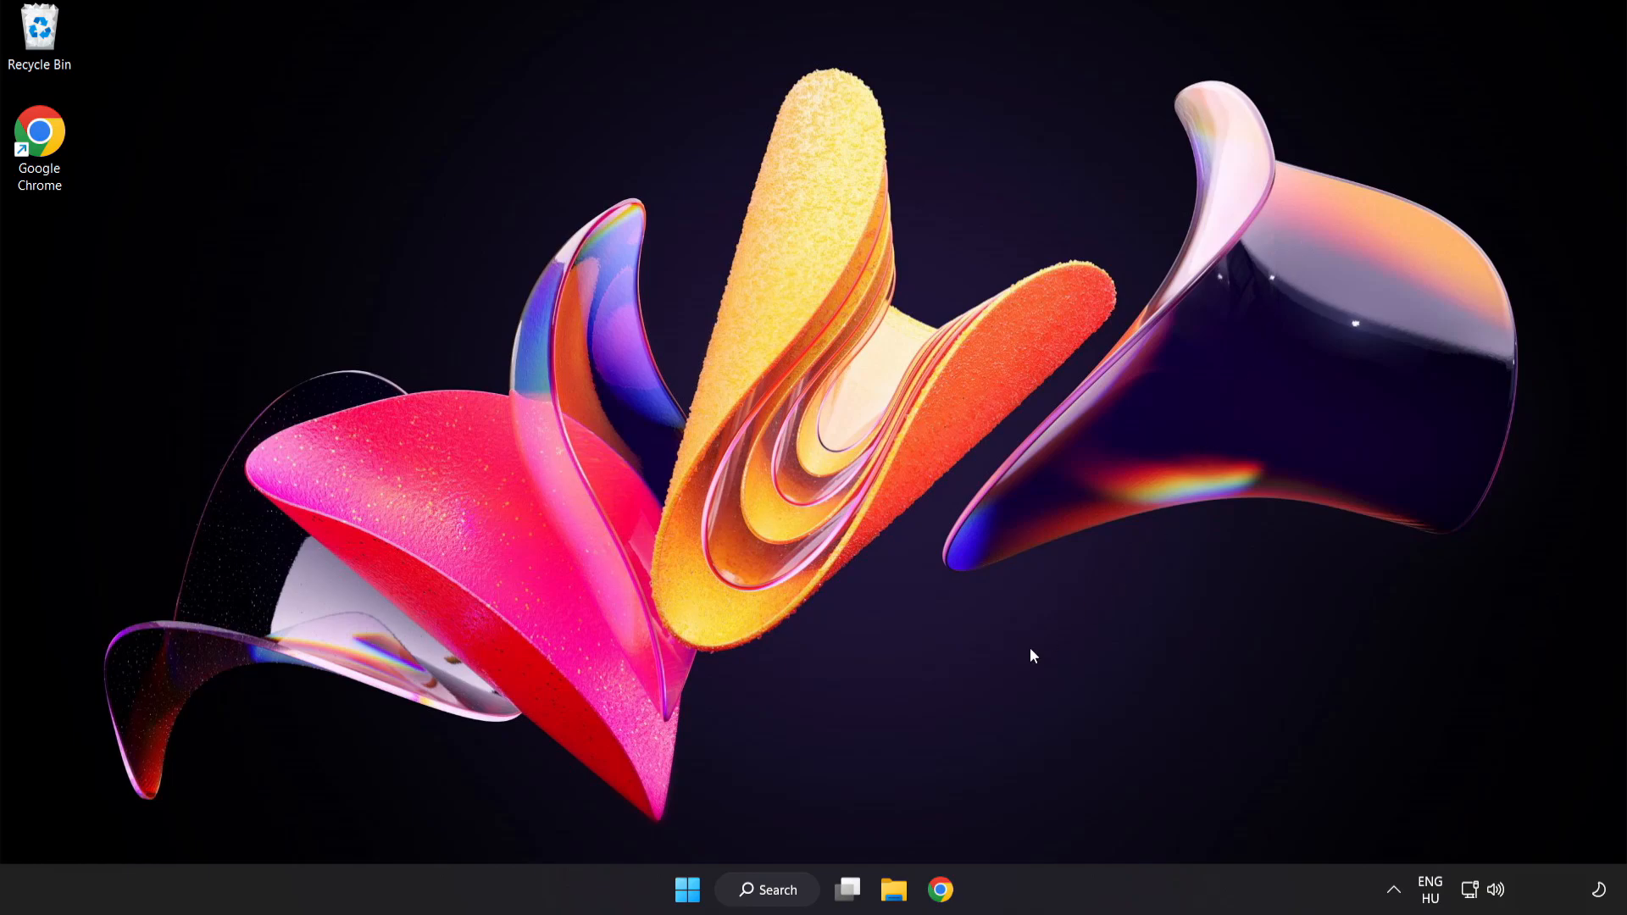
click(766, 889)
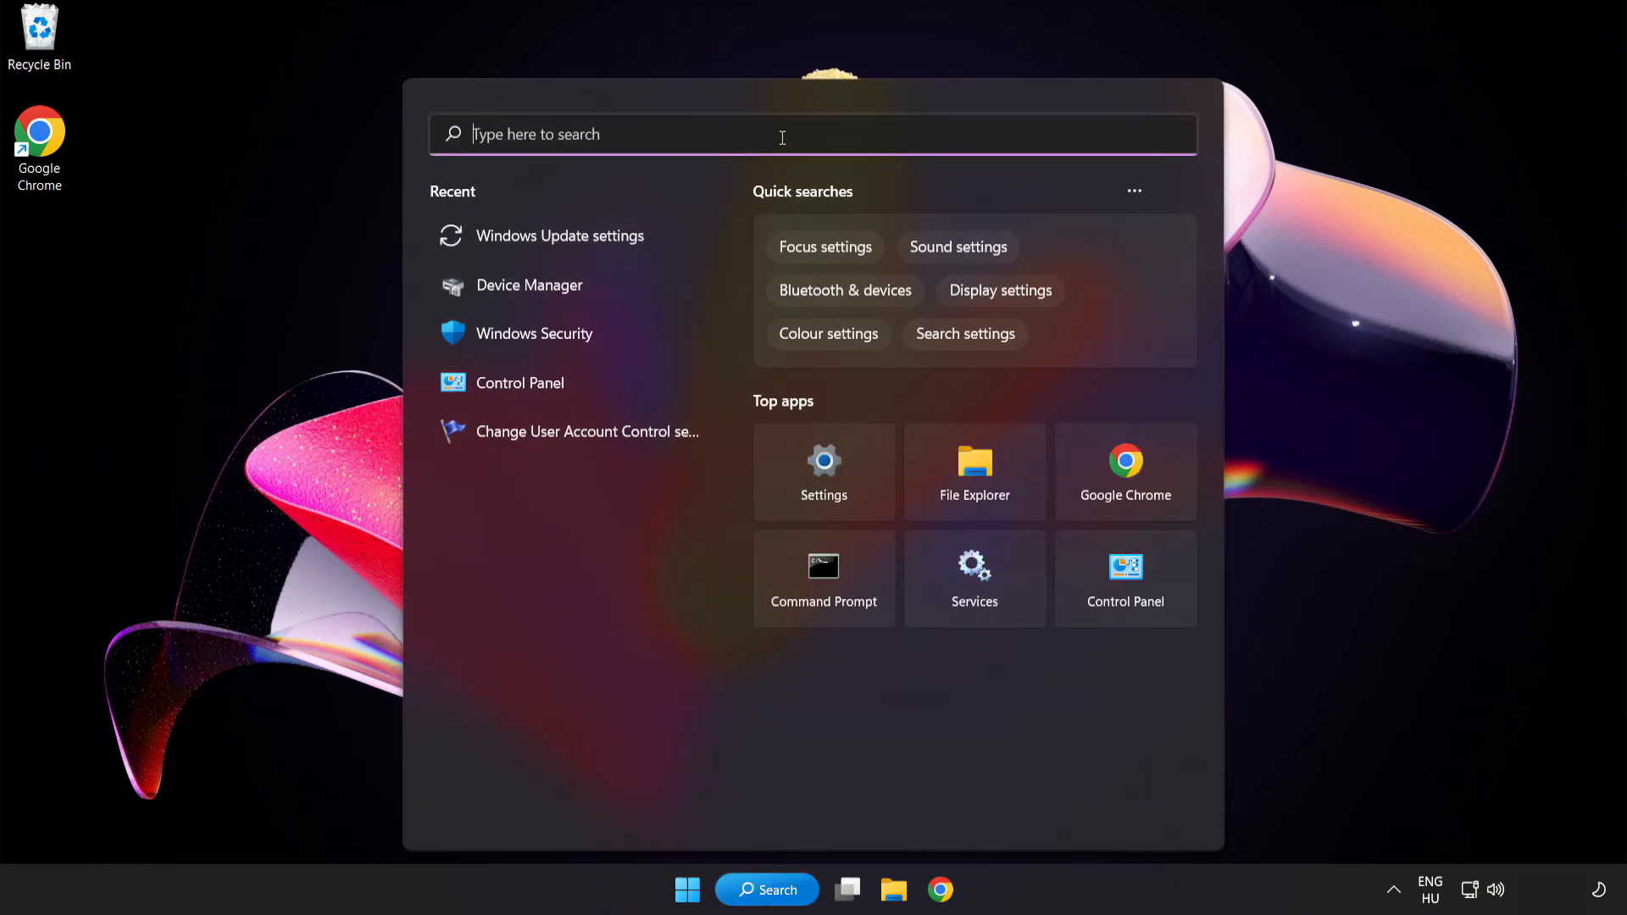
text(cmd)
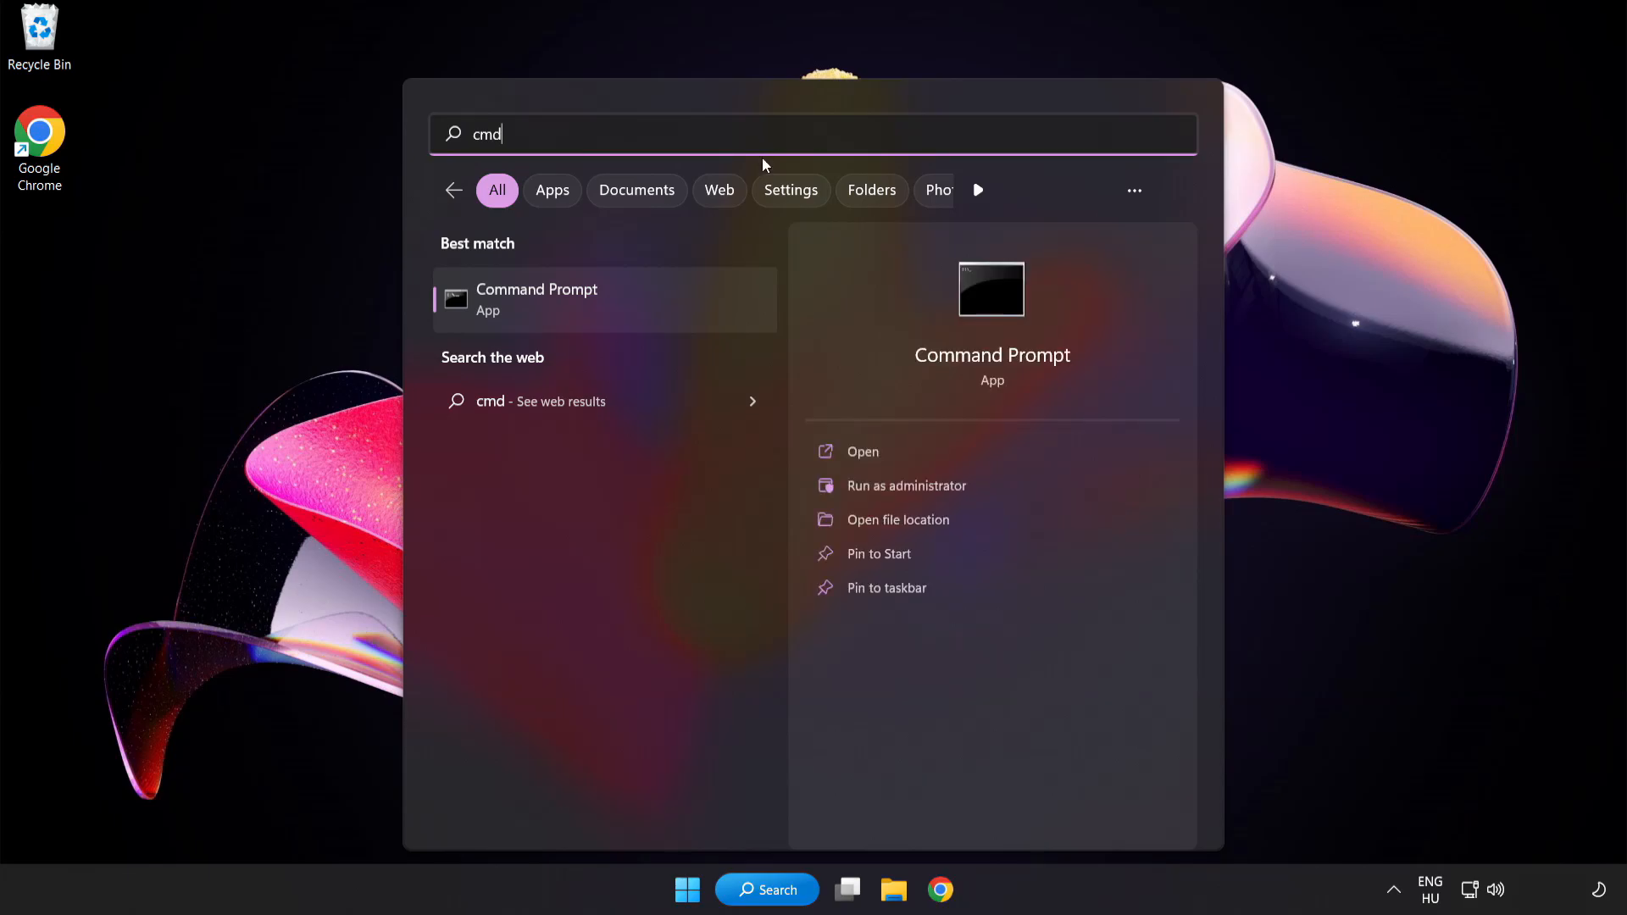
right_click(538, 298)
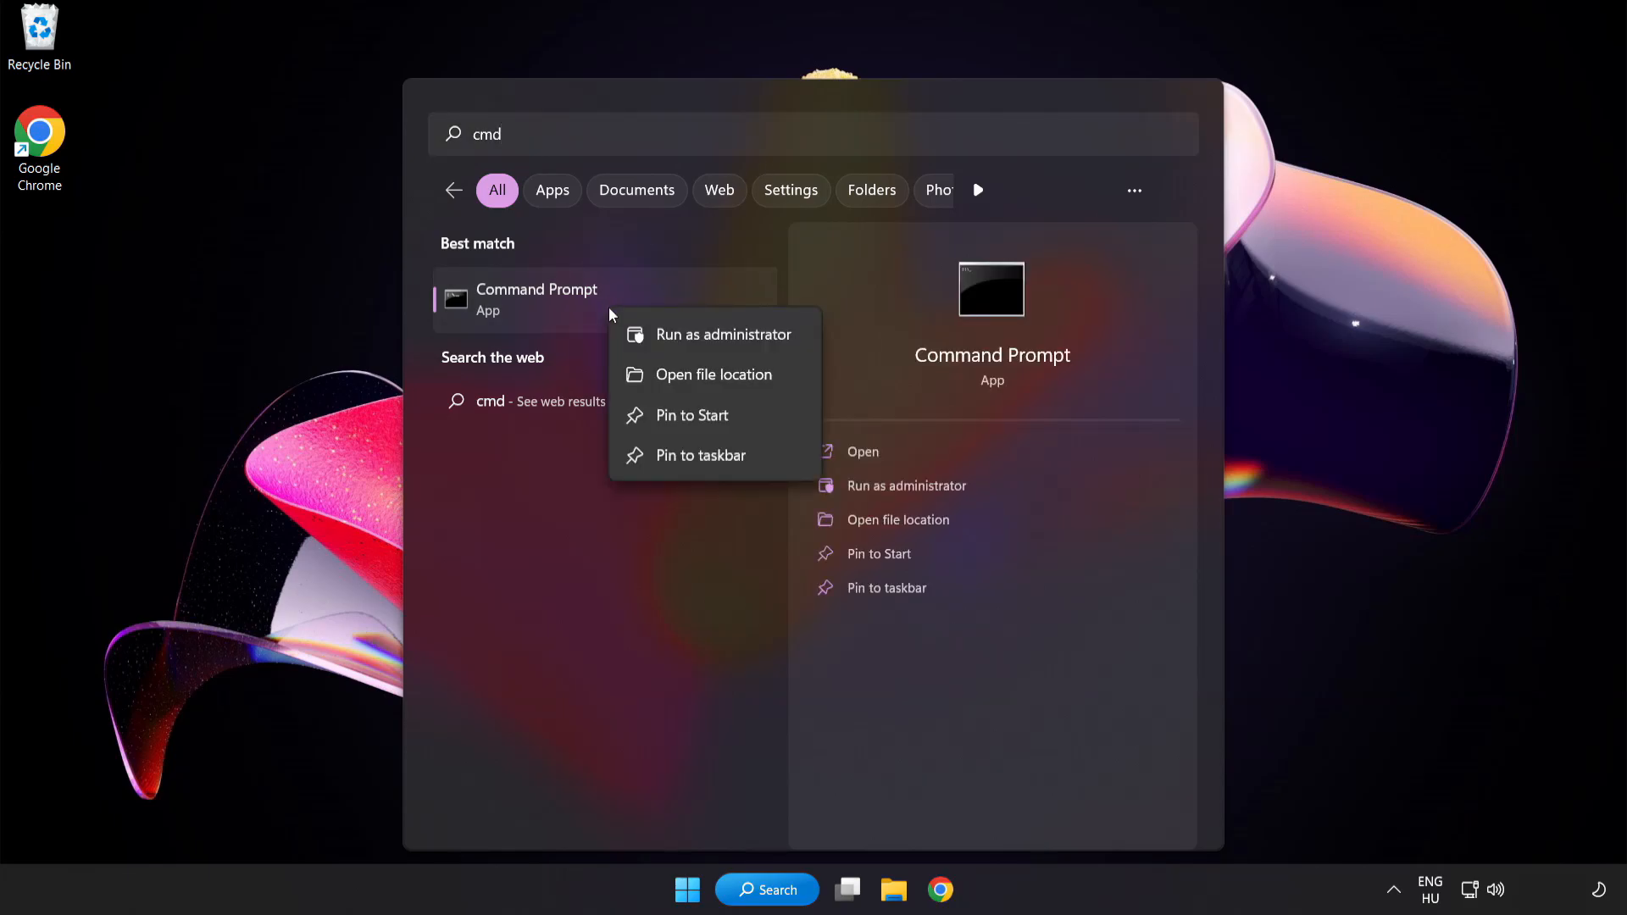
mouse_move(685, 334)
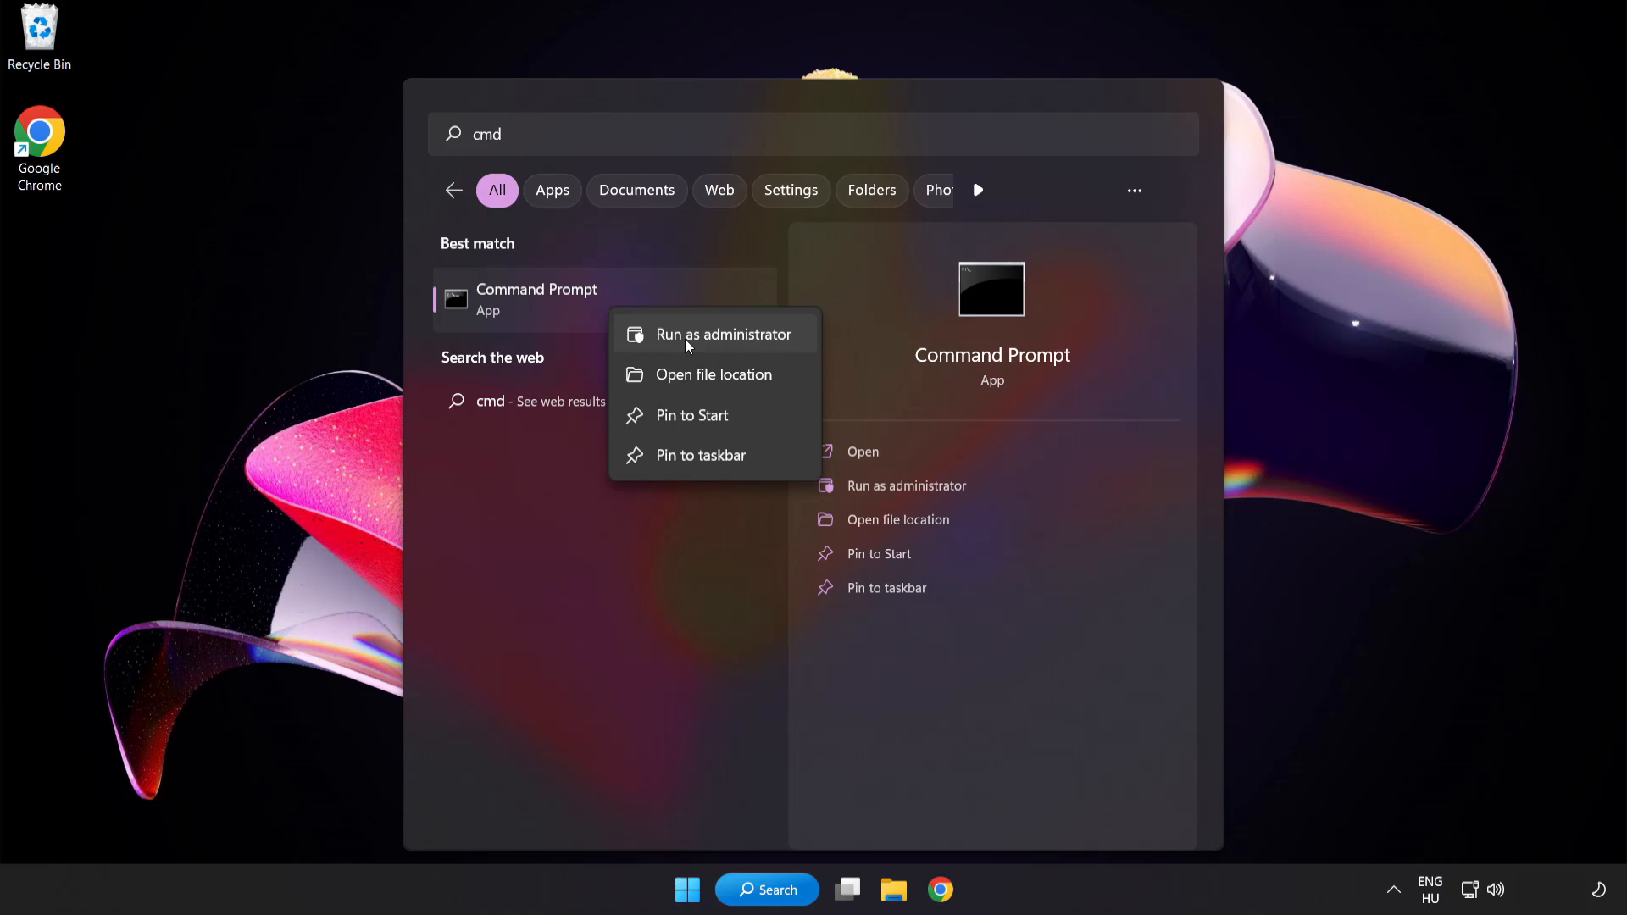
click(724, 334)
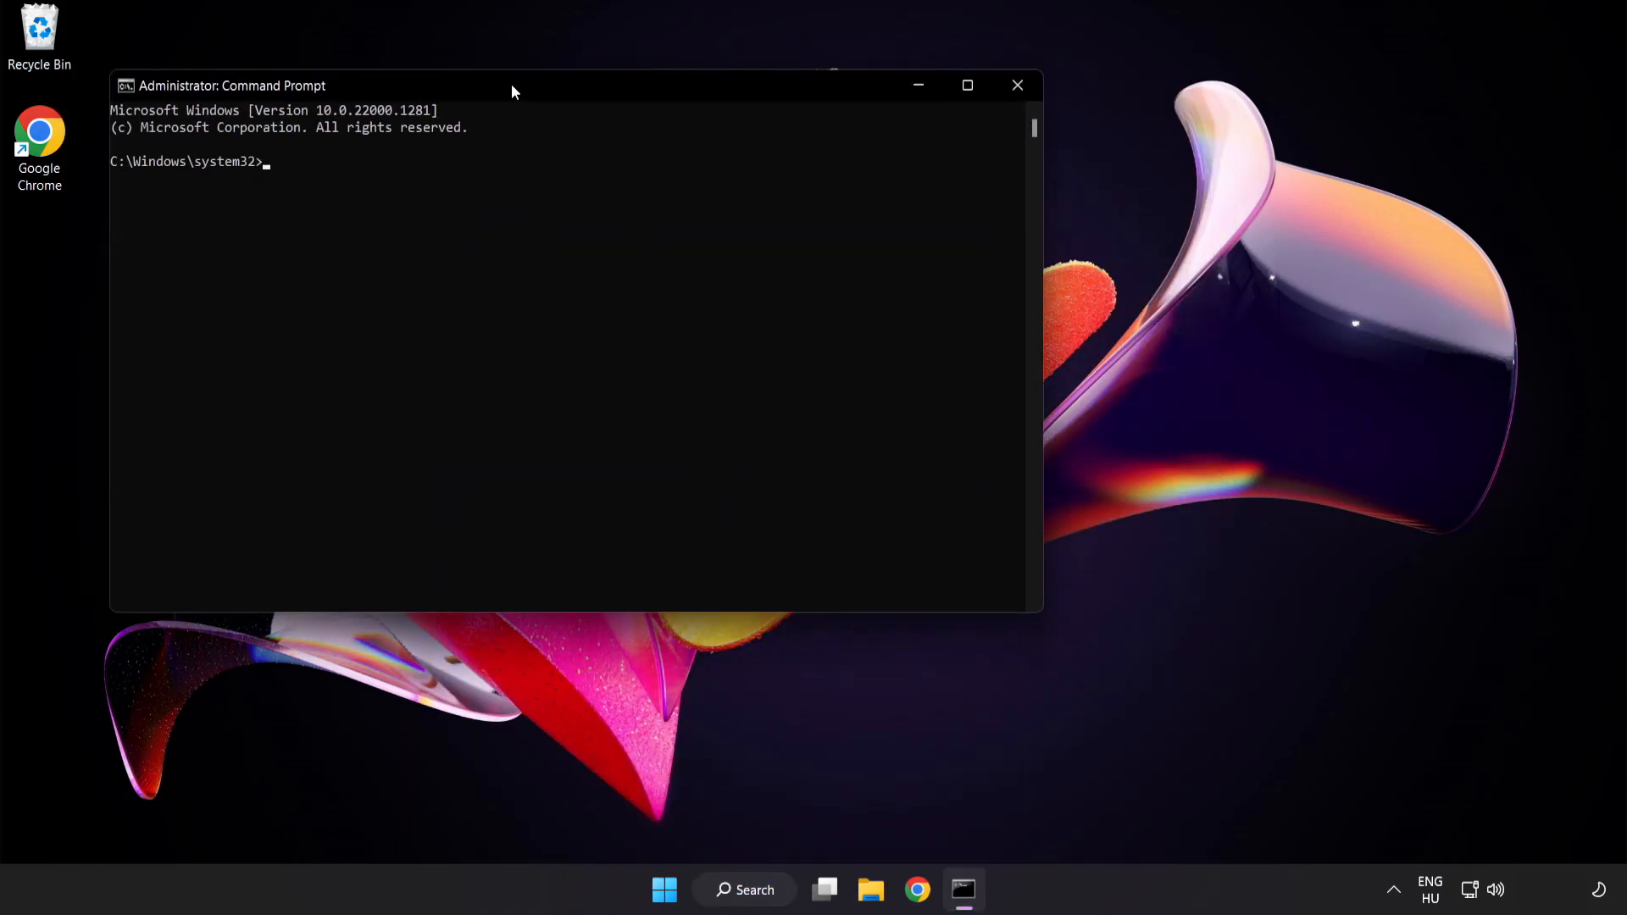
Run sfc /scannow to completion with no integrity violations, then close the window
drag(508, 85, 679, 157)
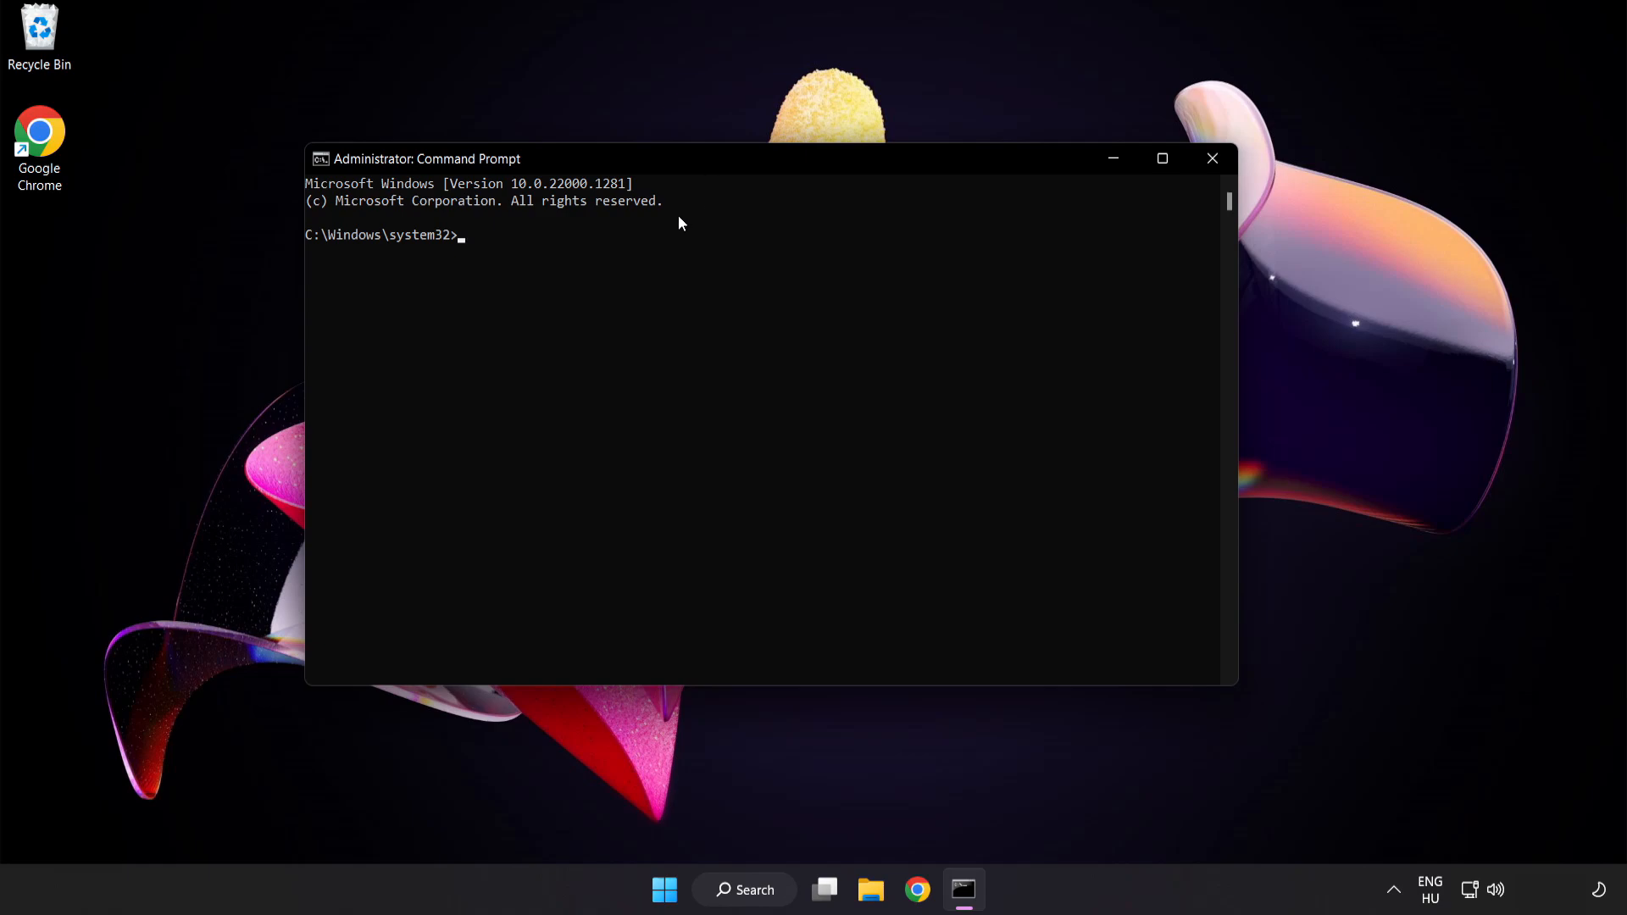
text(sfc)
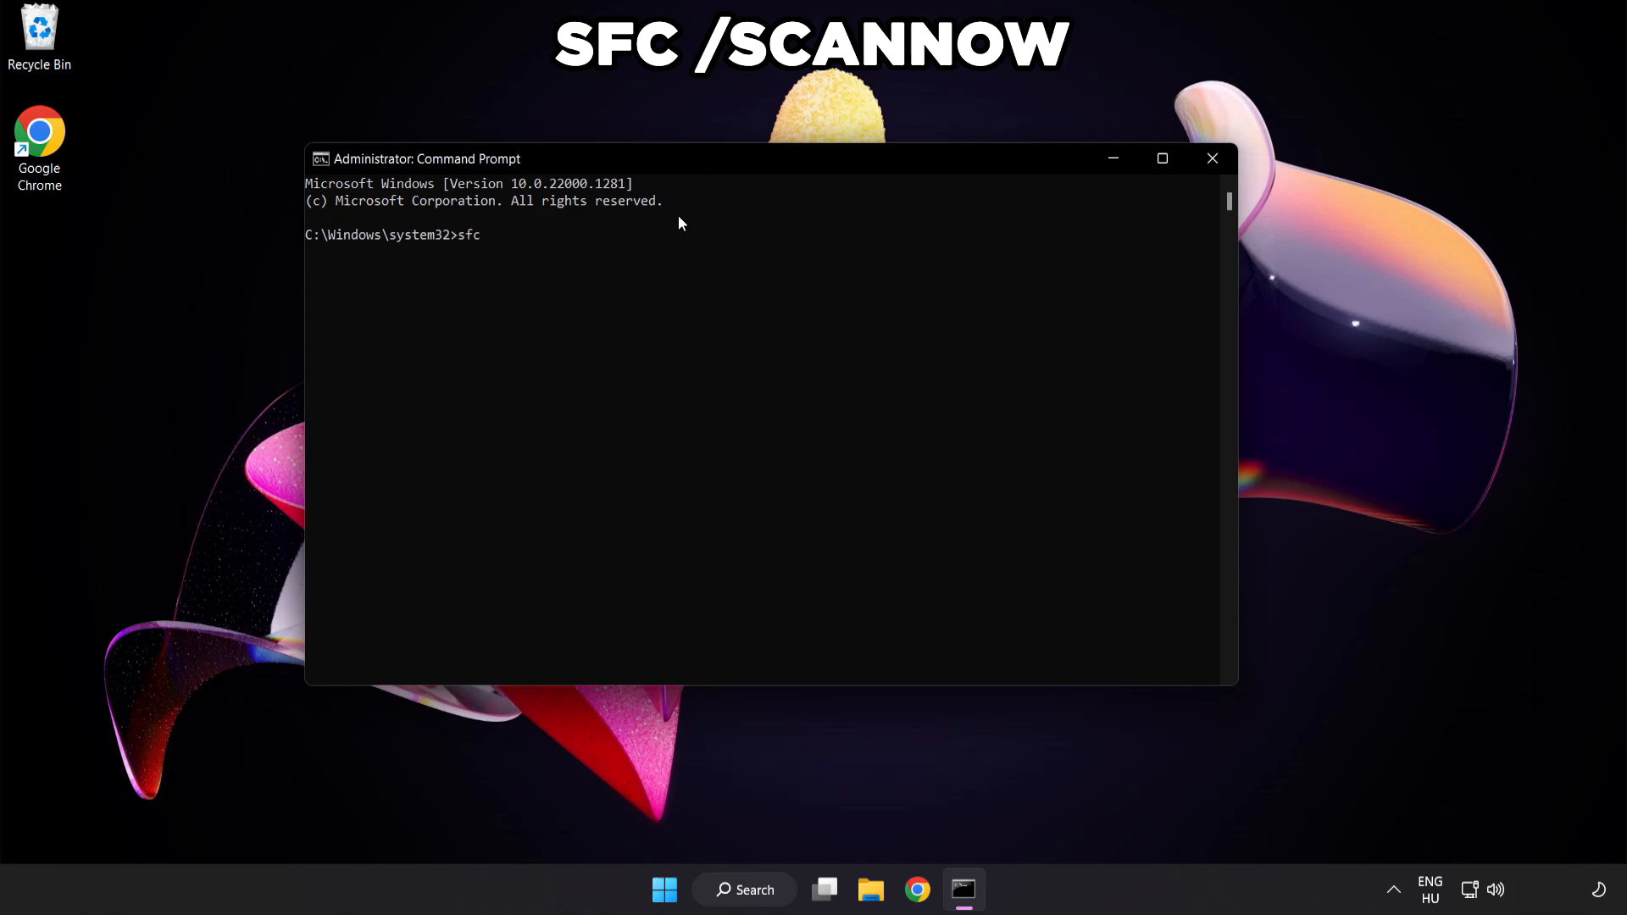
text(/scannow)
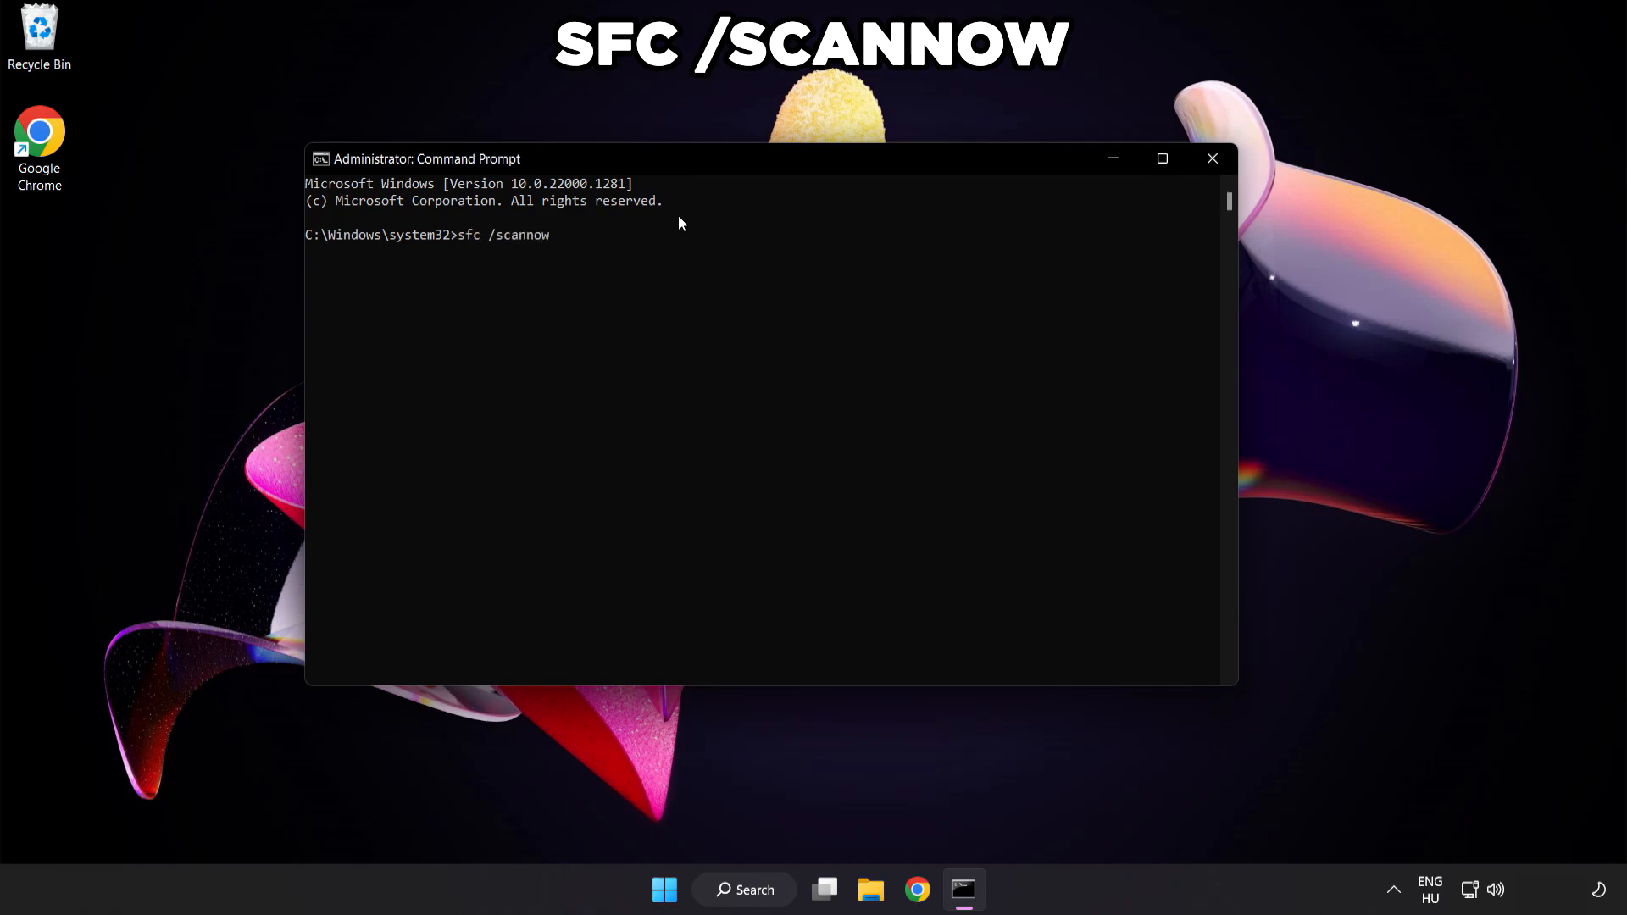
key(Return)
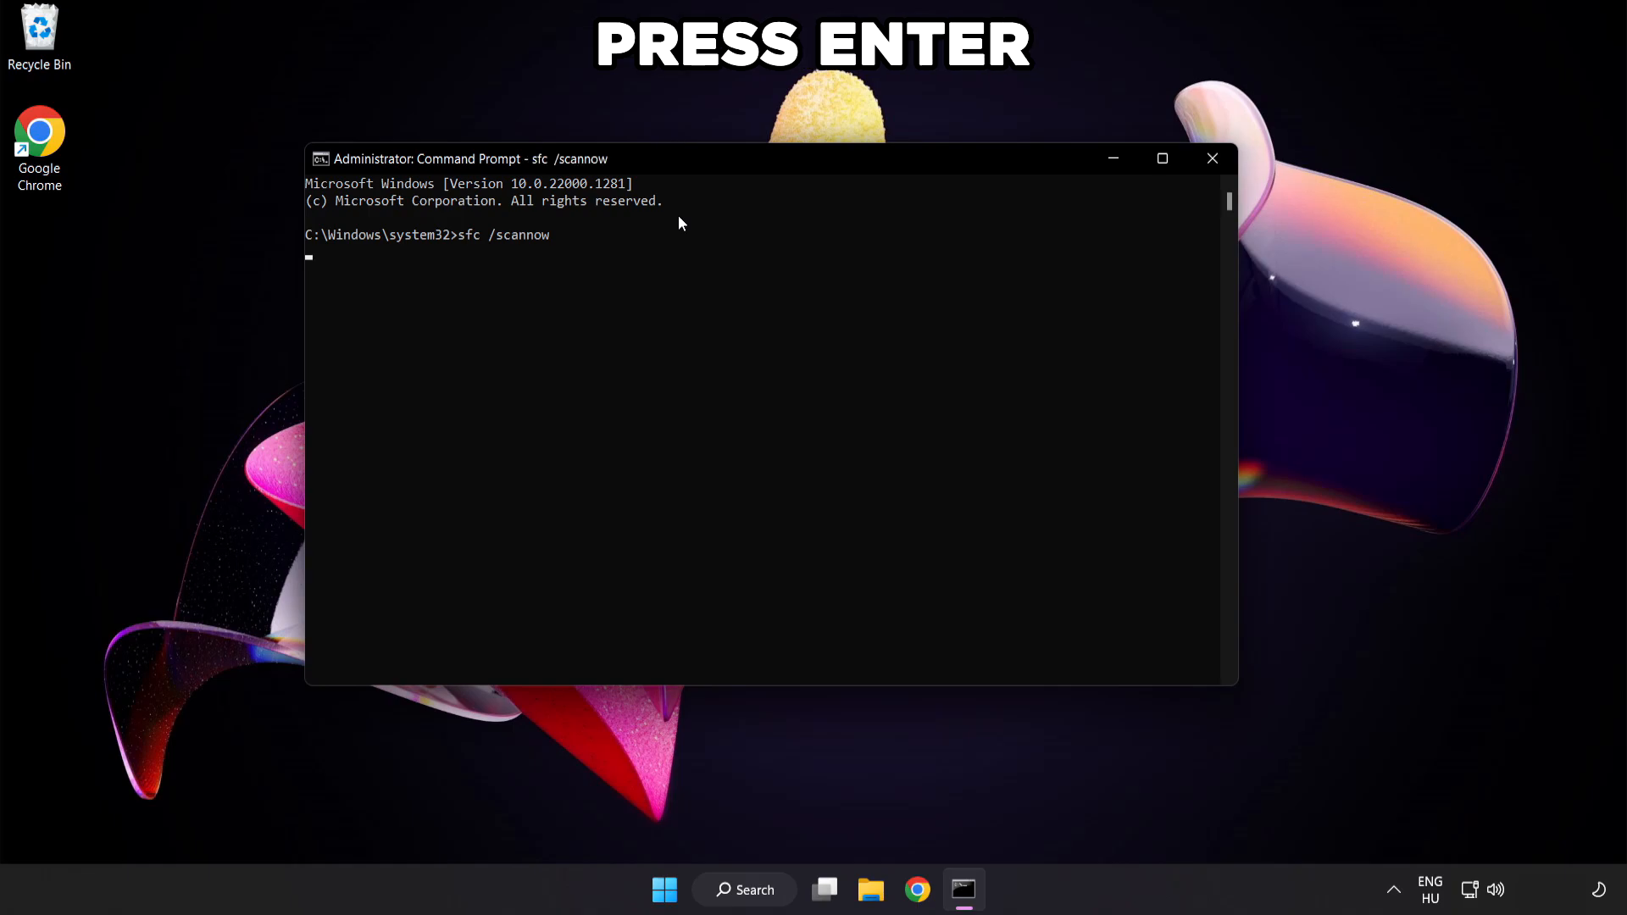
key(Return)
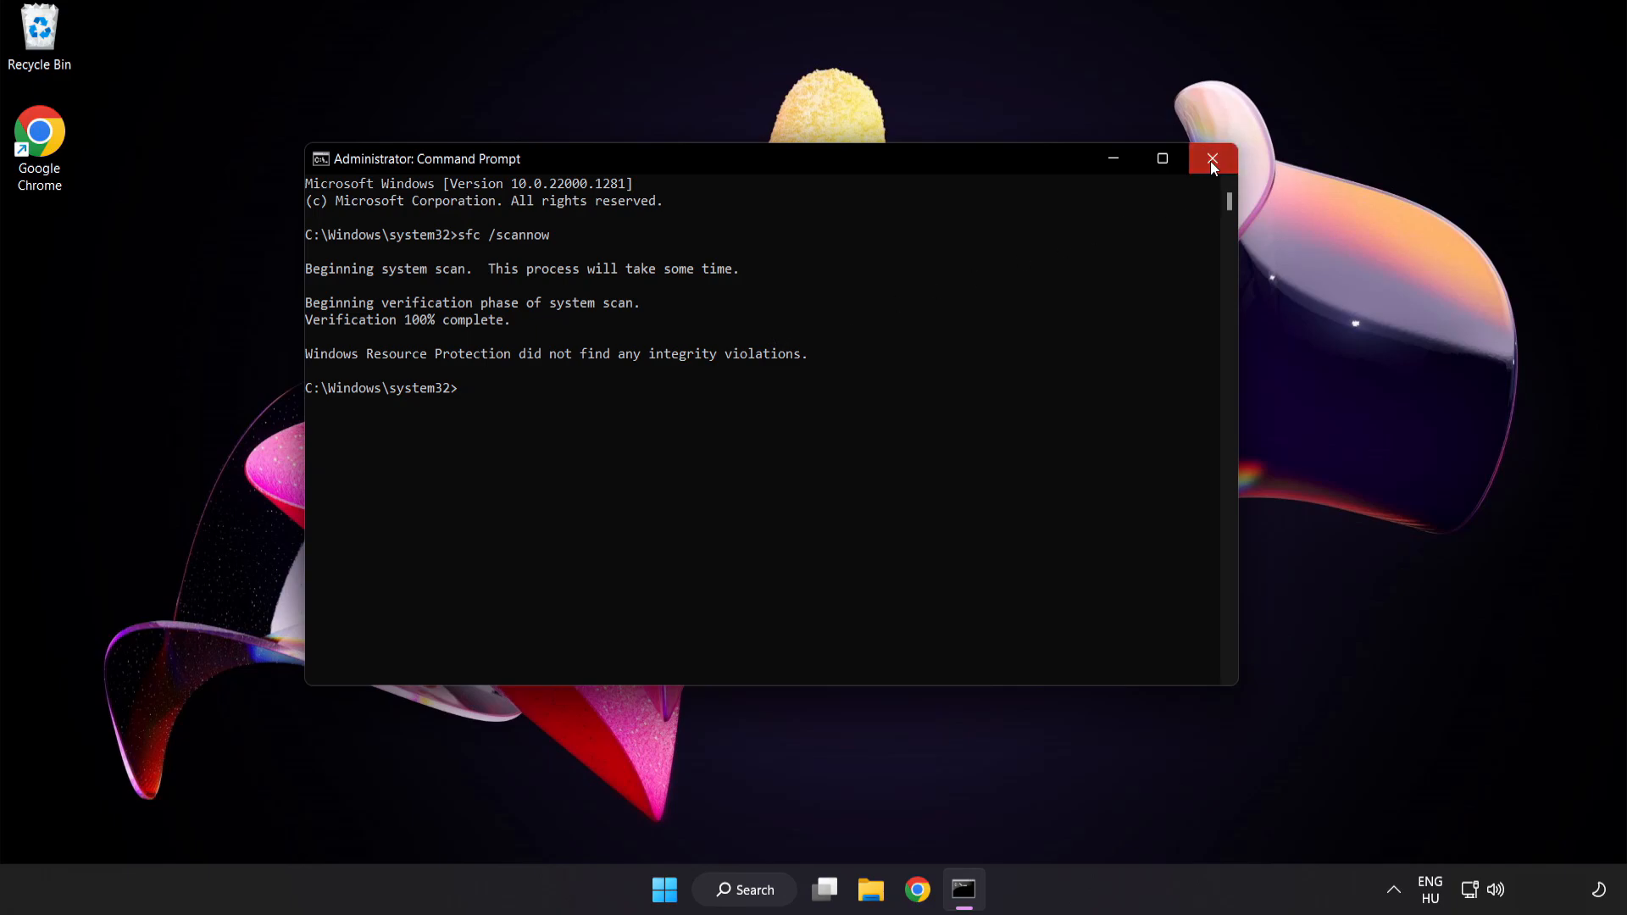
click(1212, 160)
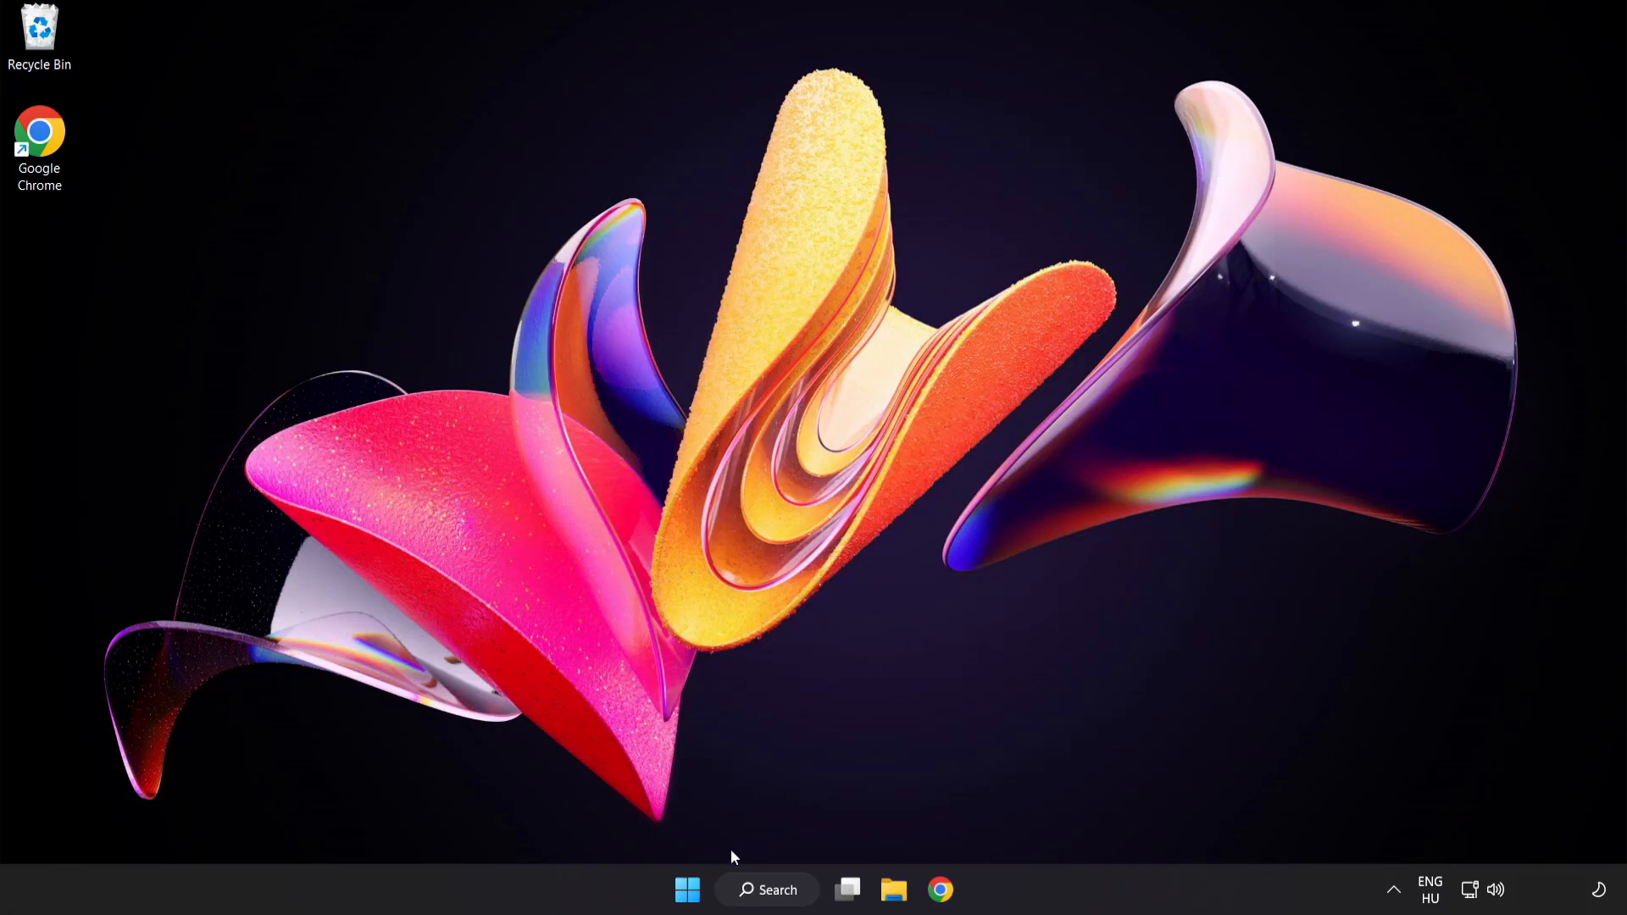
Show the Start menu power options with Sleep, Shut down and Restart
click(686, 890)
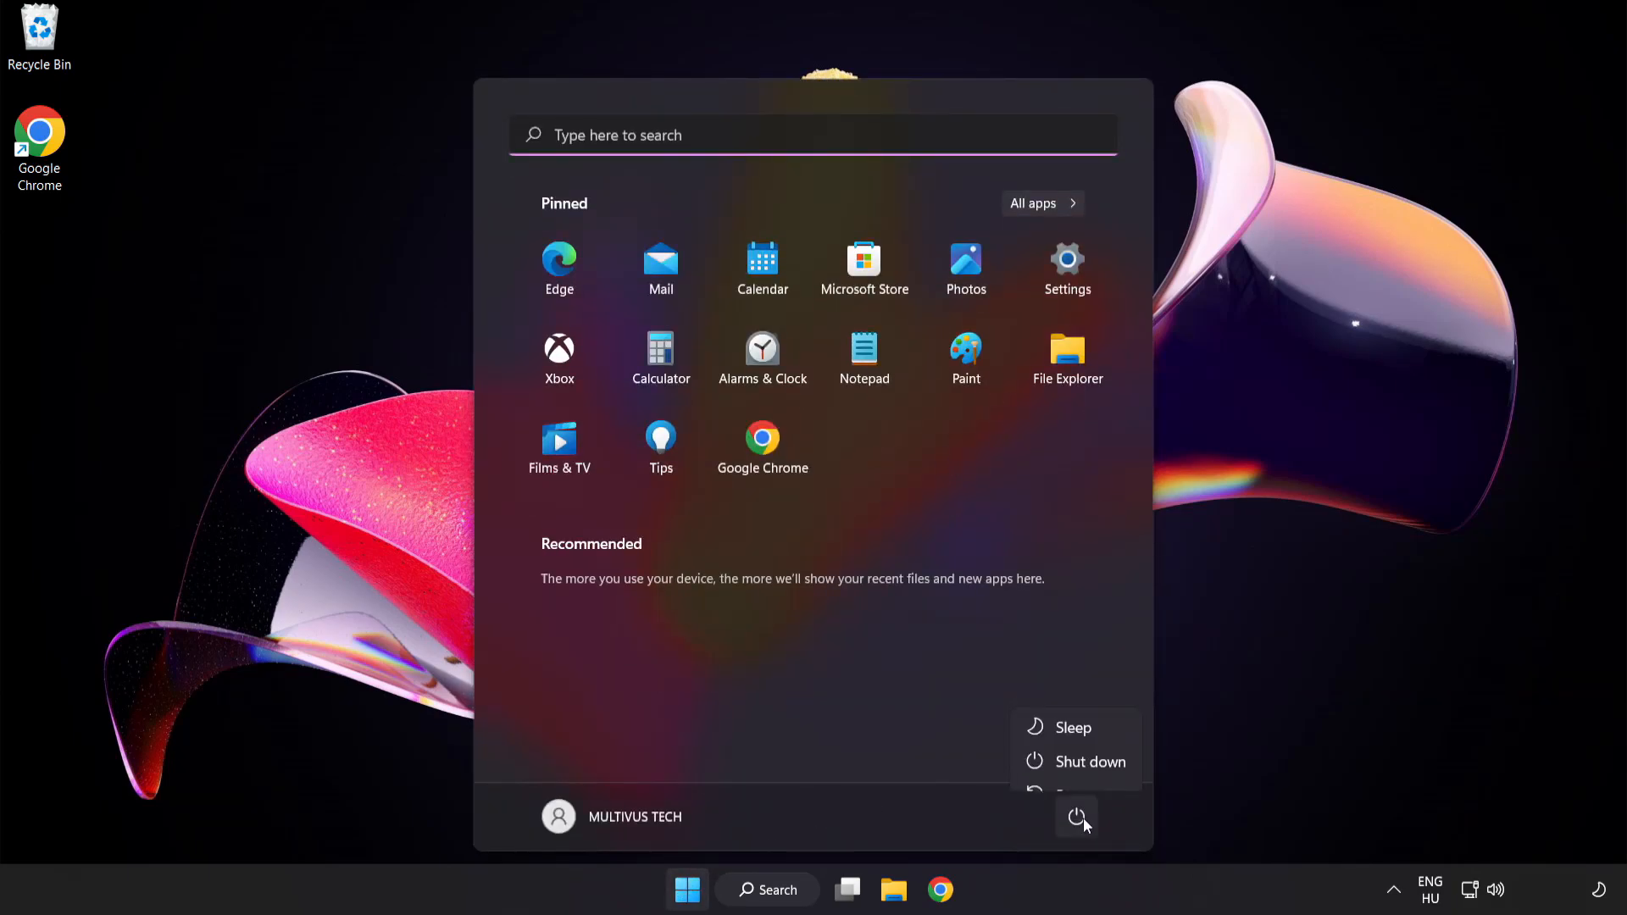
mouse_move(1078, 773)
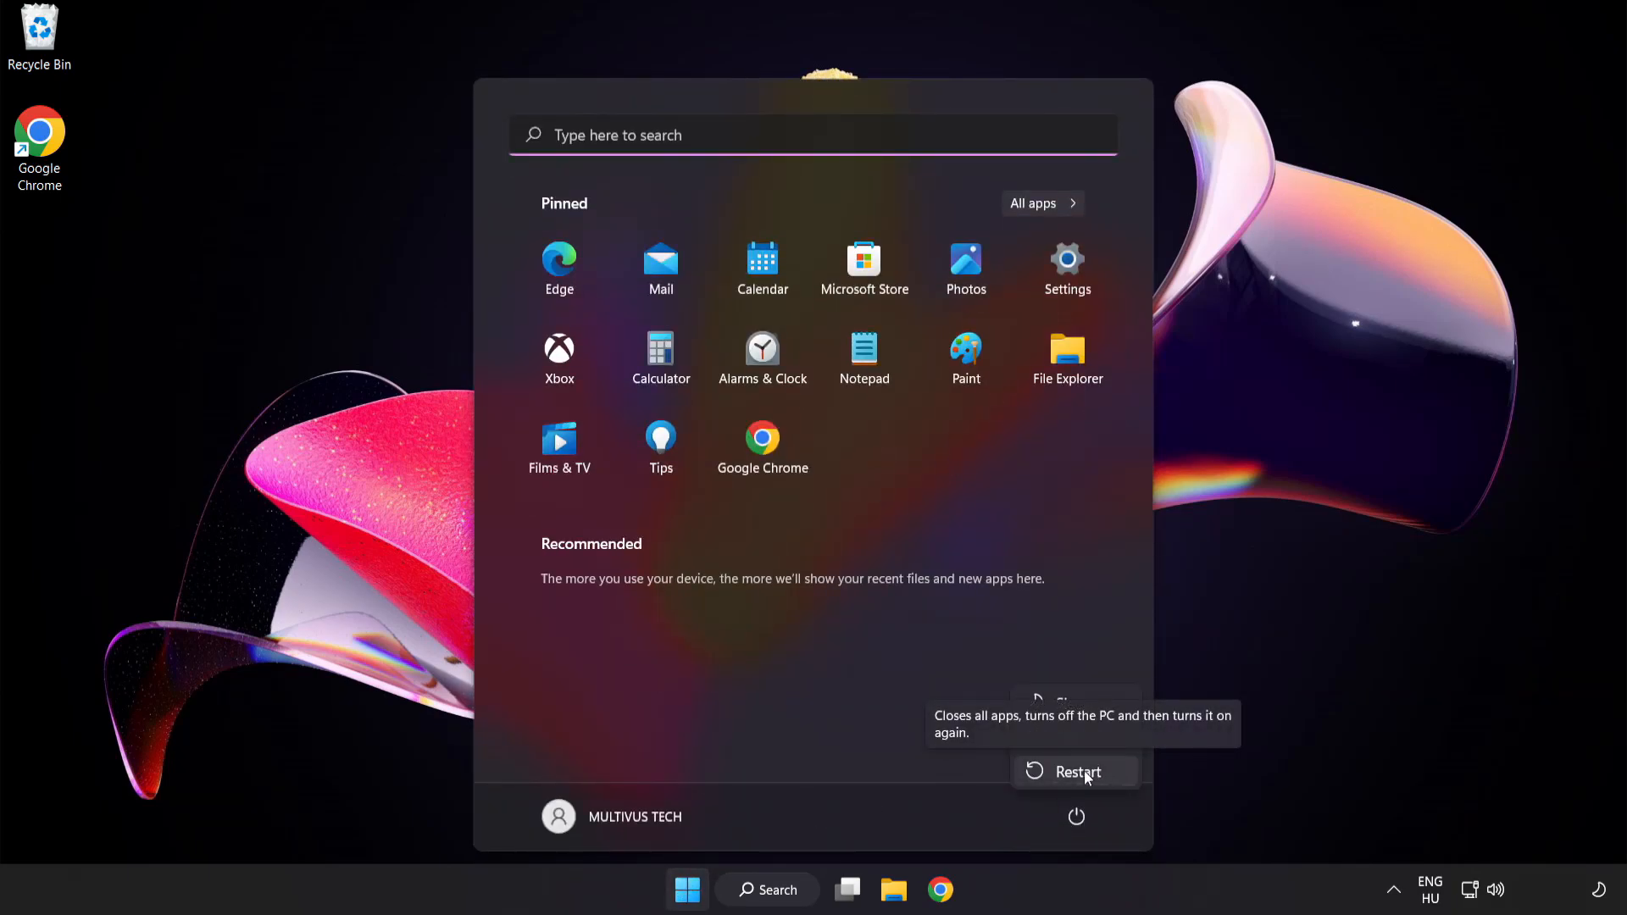